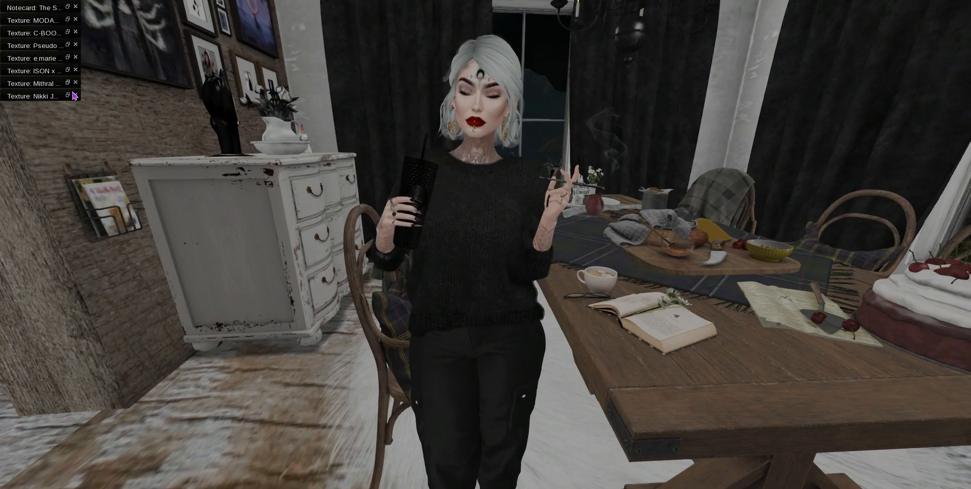
- Review the Pseudo sale, Book Corner backdrop and Princess Set ad images on screen
click(32, 96)
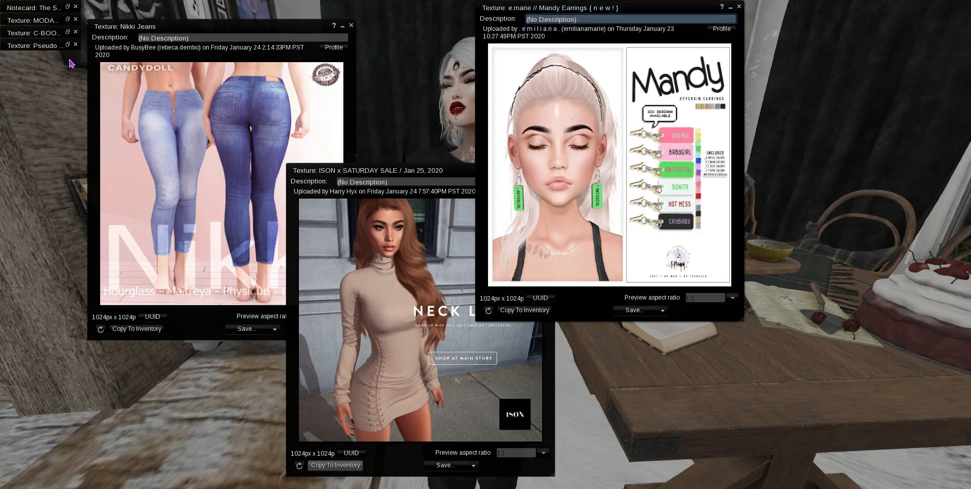
click(35, 46)
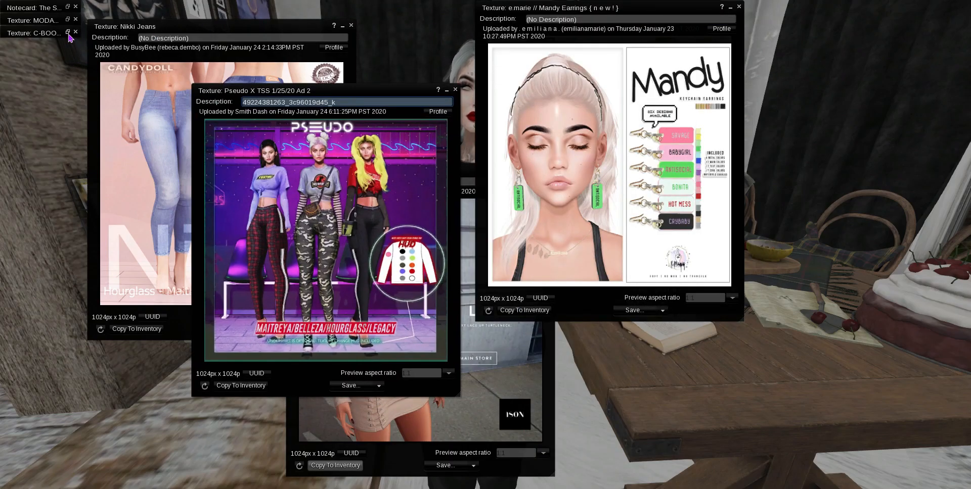
click(32, 32)
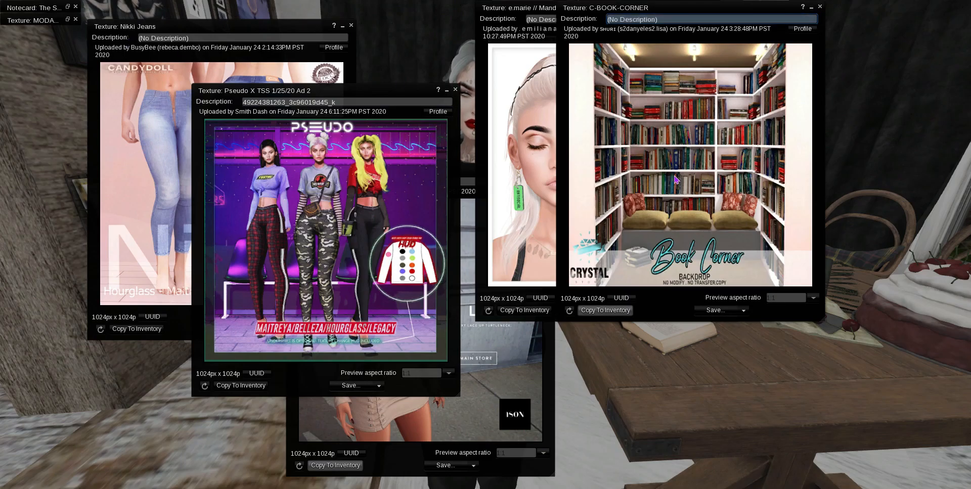
mouse_move(73, 27)
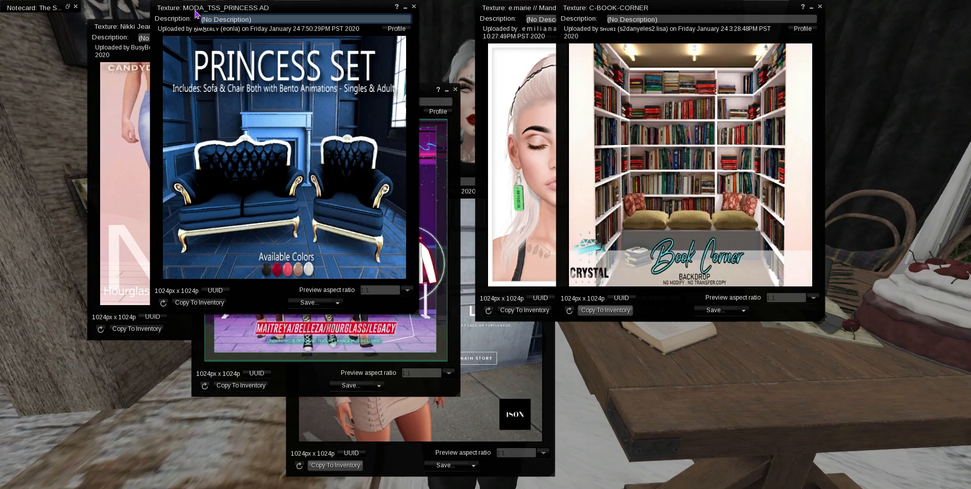
drag(213, 7, 363, 53)
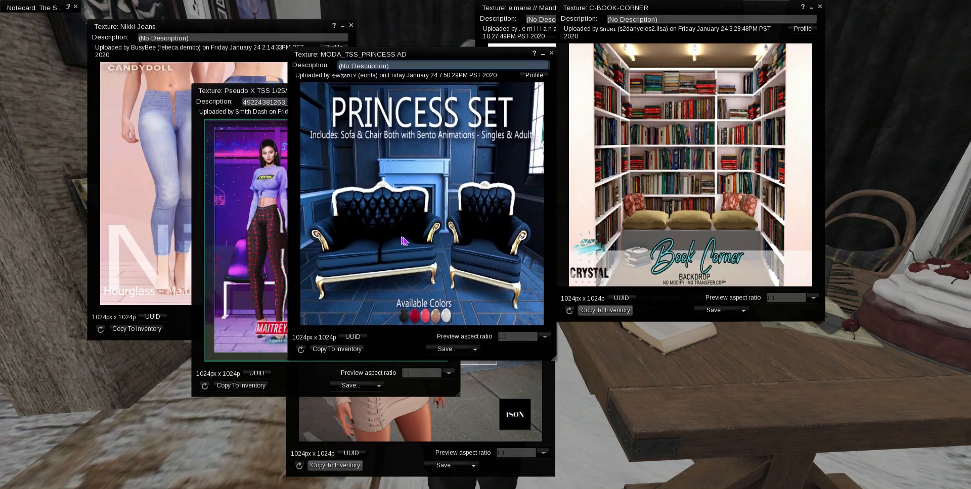
mouse_move(379, 247)
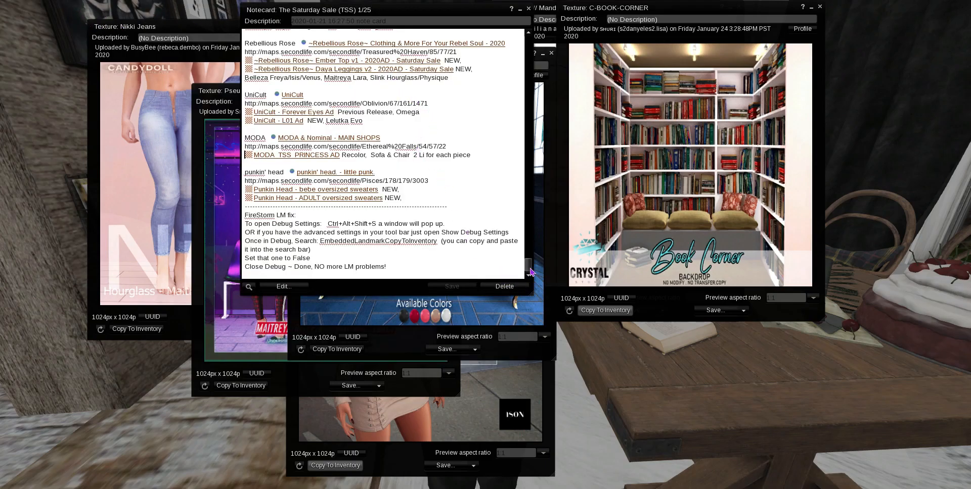
scroll(down, 3)
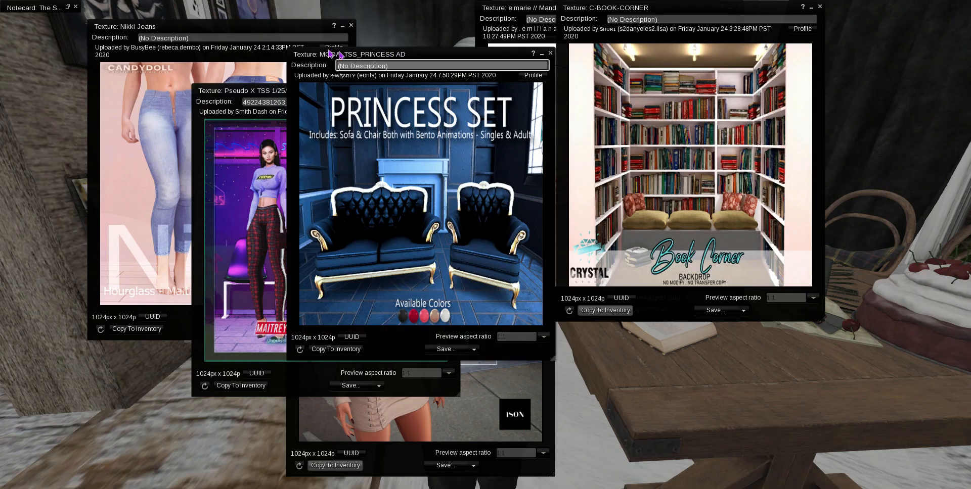
- Tuck away the Princess Set, Book Corner and Mandy Earrings ads and close the bench edit details
drag(421, 53, 133, 7)
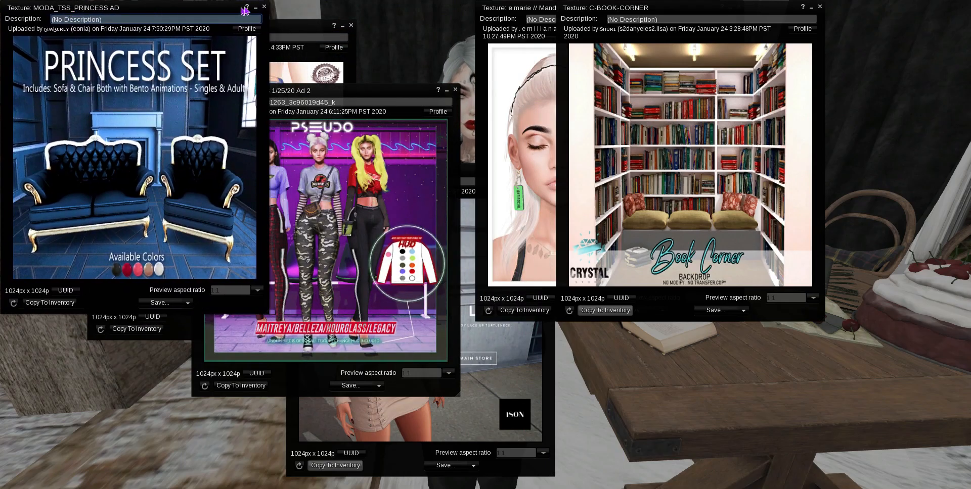
click(264, 6)
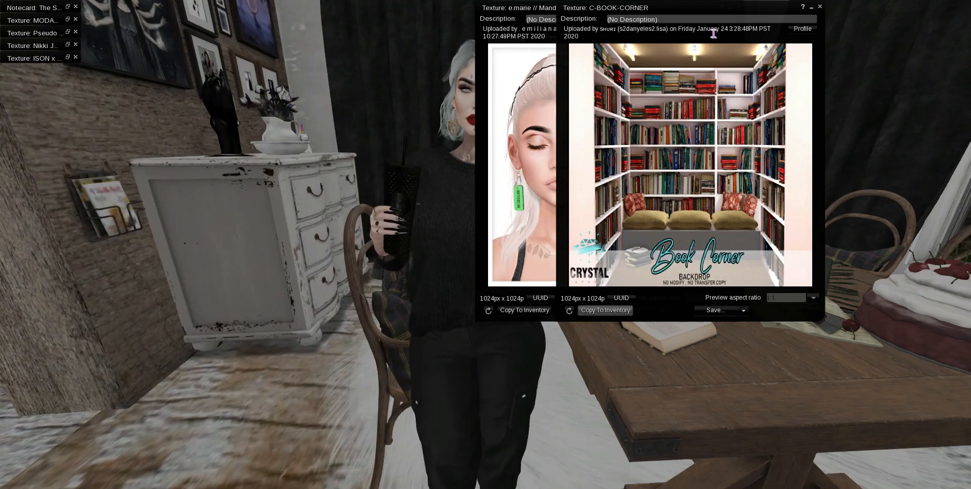
click(820, 6)
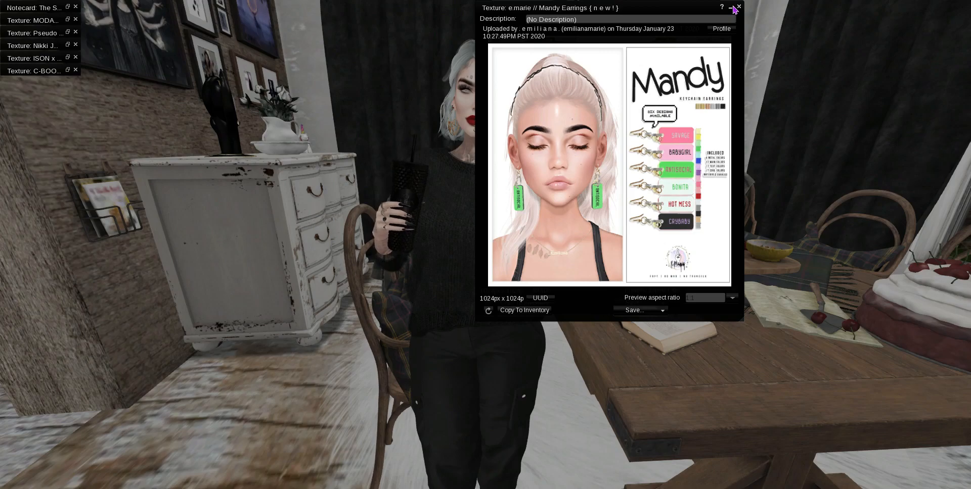
click(737, 7)
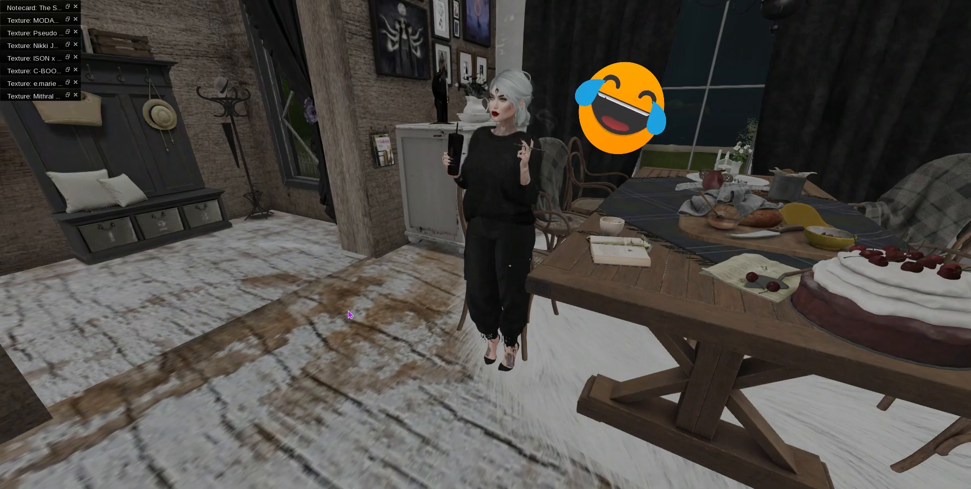
mouse_move(352, 336)
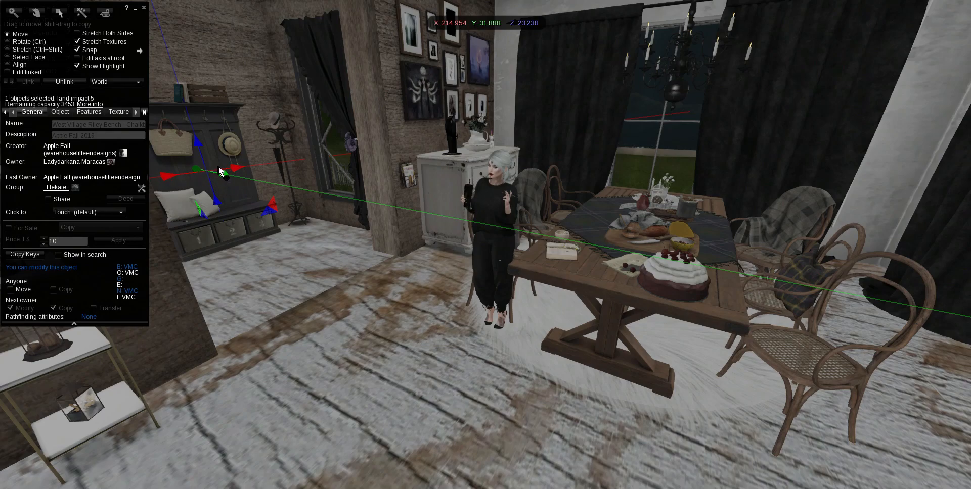
drag(215, 172, 238, 170)
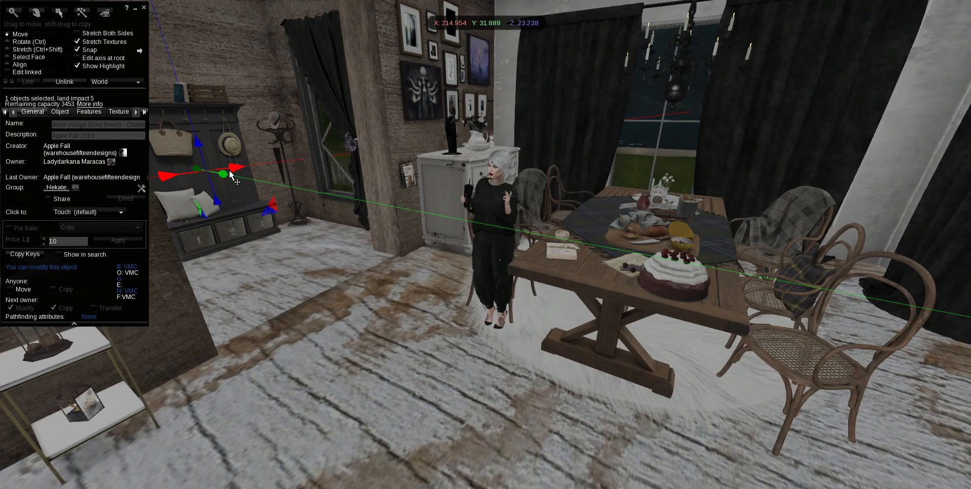
mouse_move(146, 8)
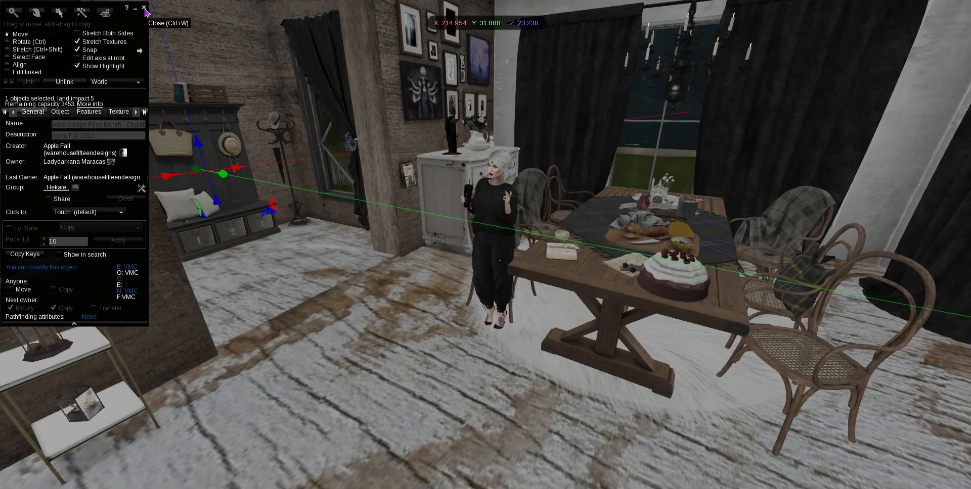
click(146, 7)
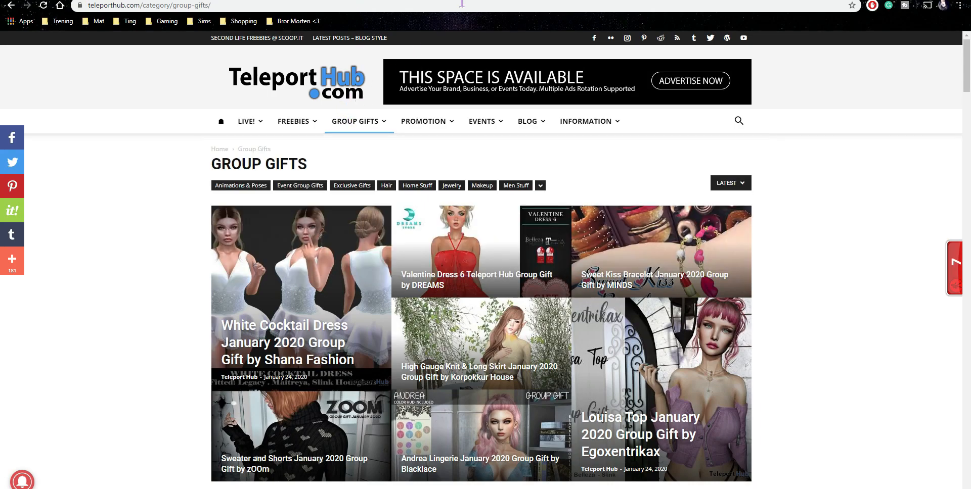
mouse_move(616, 178)
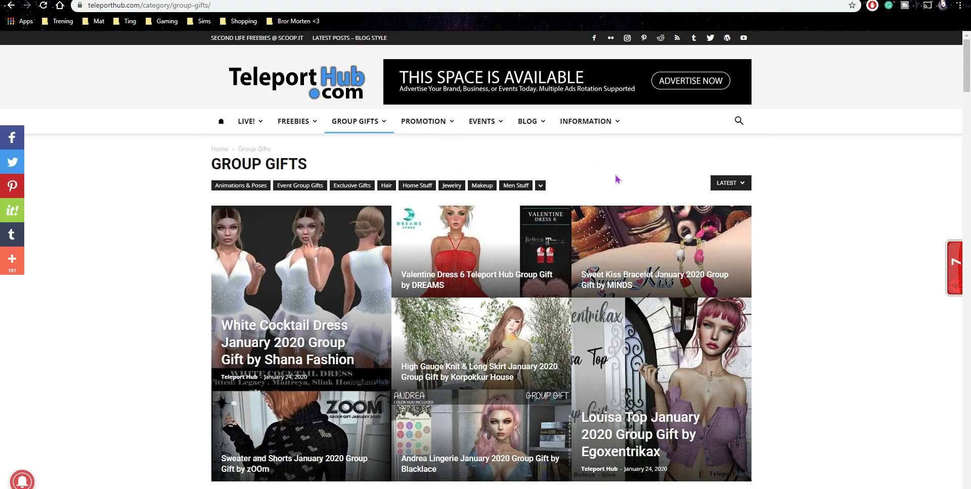
mouse_move(820, 153)
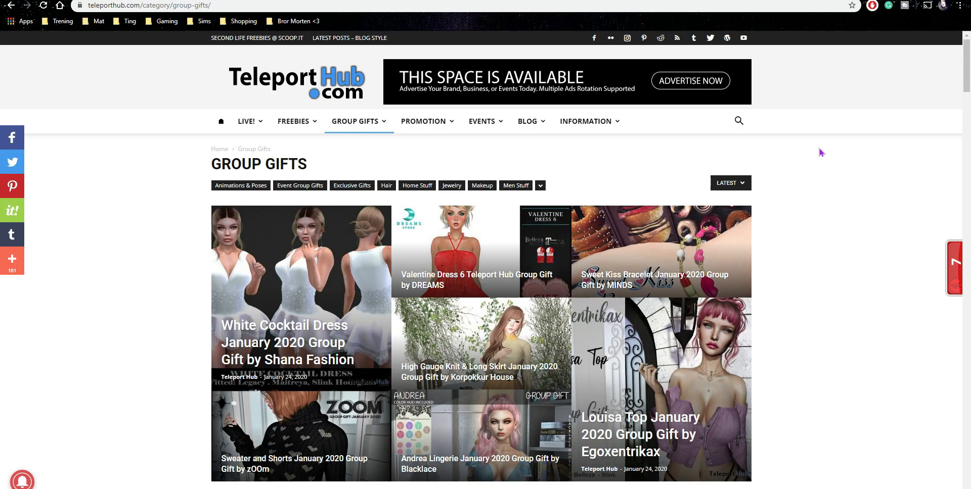
mouse_move(829, 151)
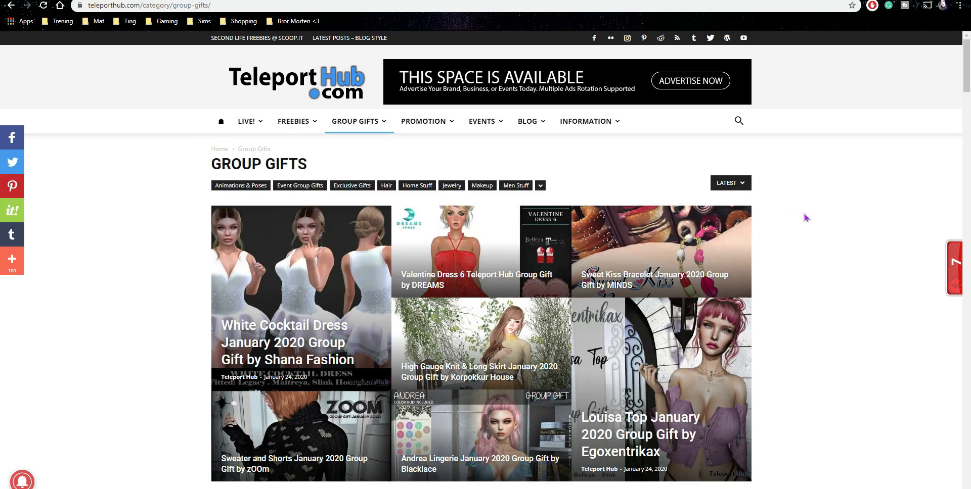
- Scroll the Group Gifts listing down to posts like The Cats Statues and Dominique Handbag
scroll(down, 3)
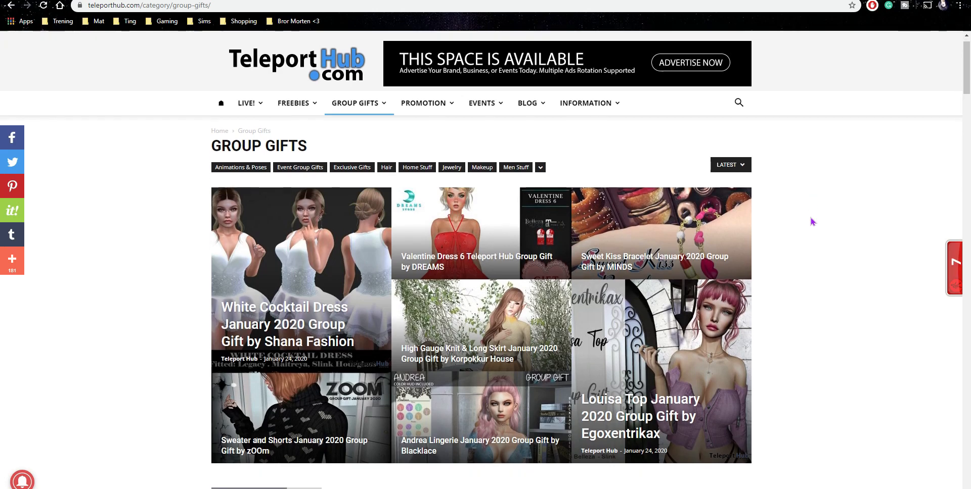
scroll(down, 3)
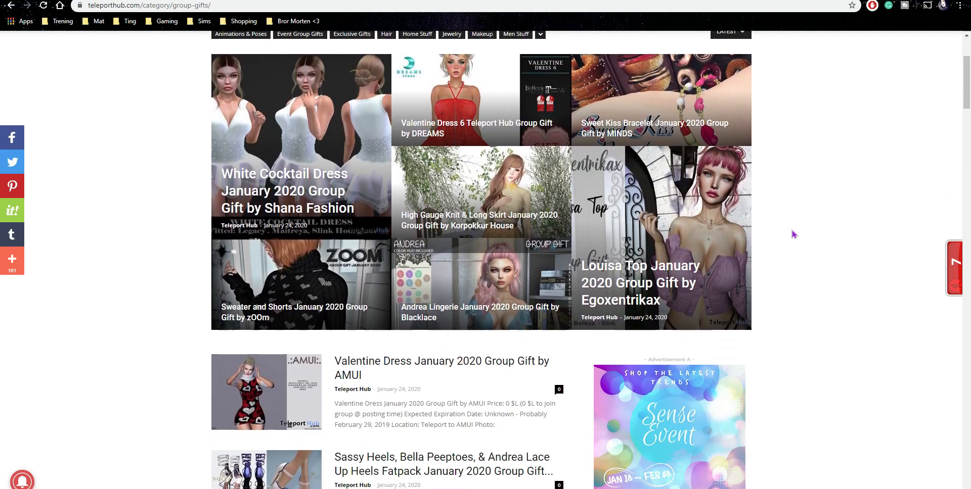
scroll(down, 3)
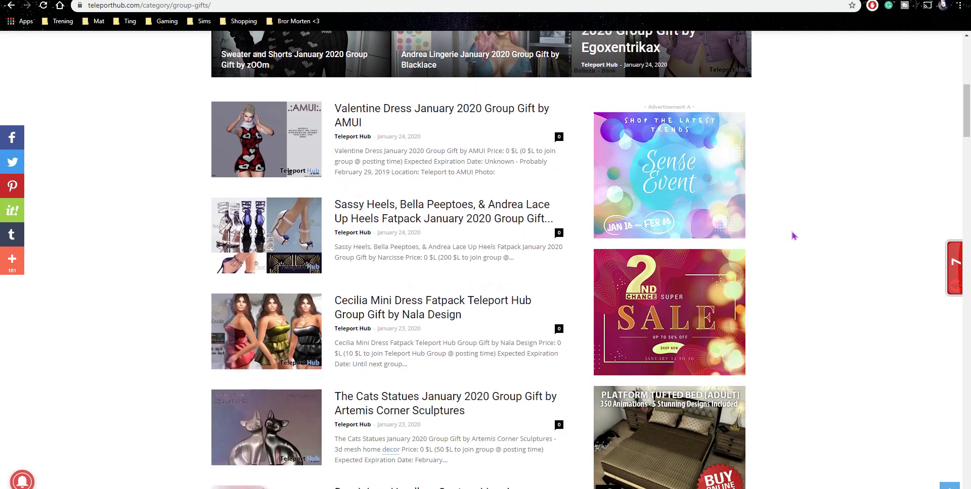
scroll(down, 3)
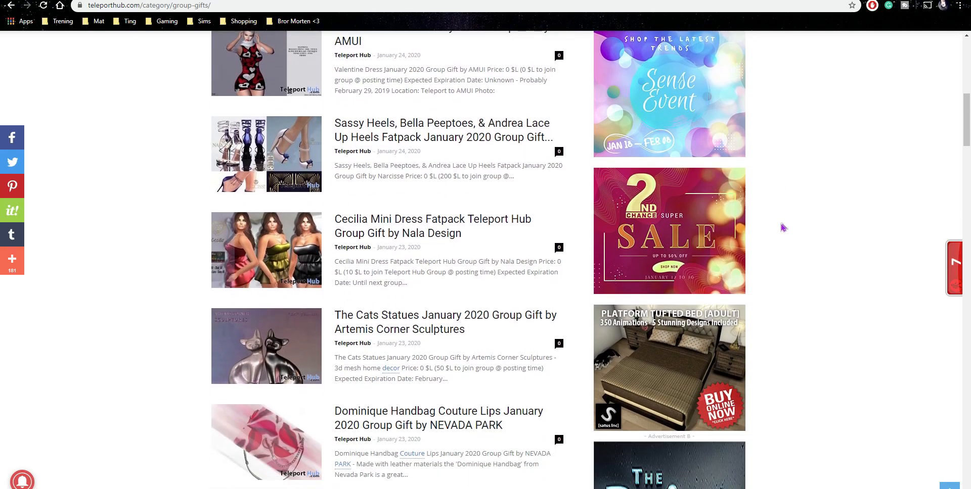
scroll(down, 3)
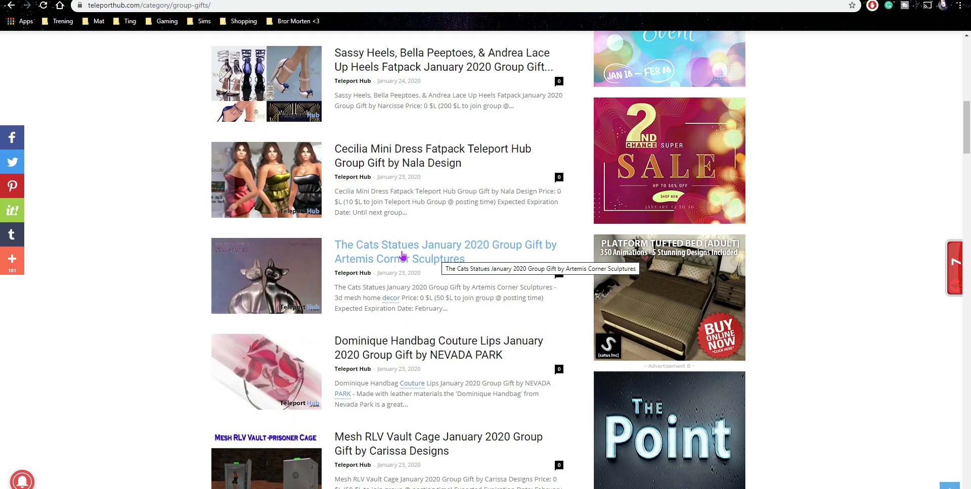
- Open The Cats Statues gift post and read its price, expiration, location and photo
click(402, 256)
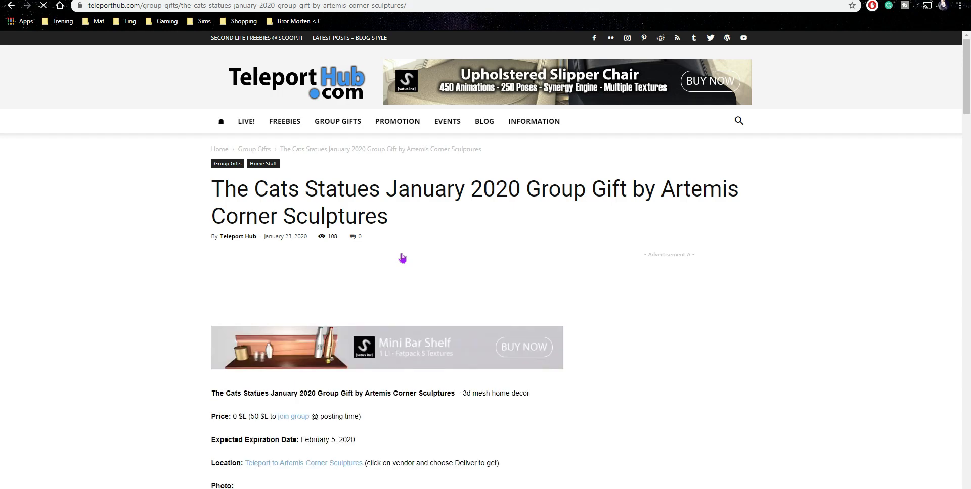
scroll(down, 3)
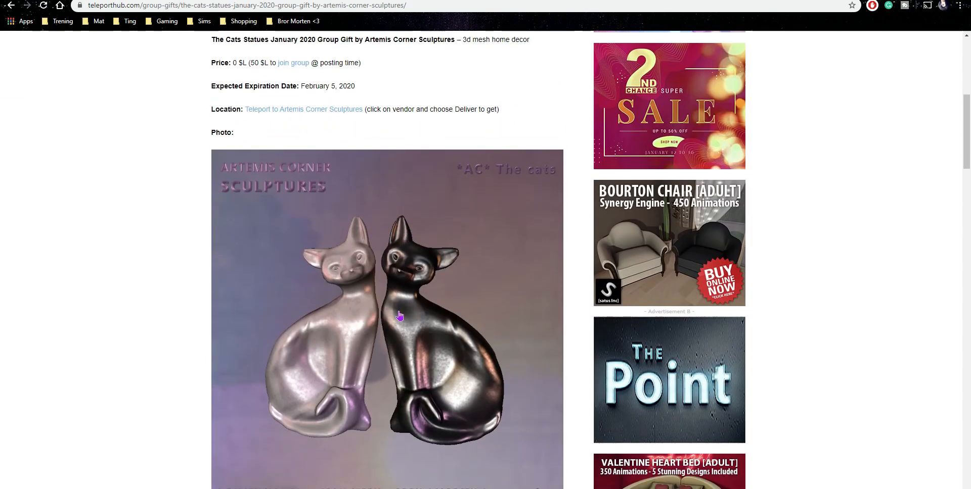
scroll(down, 3)
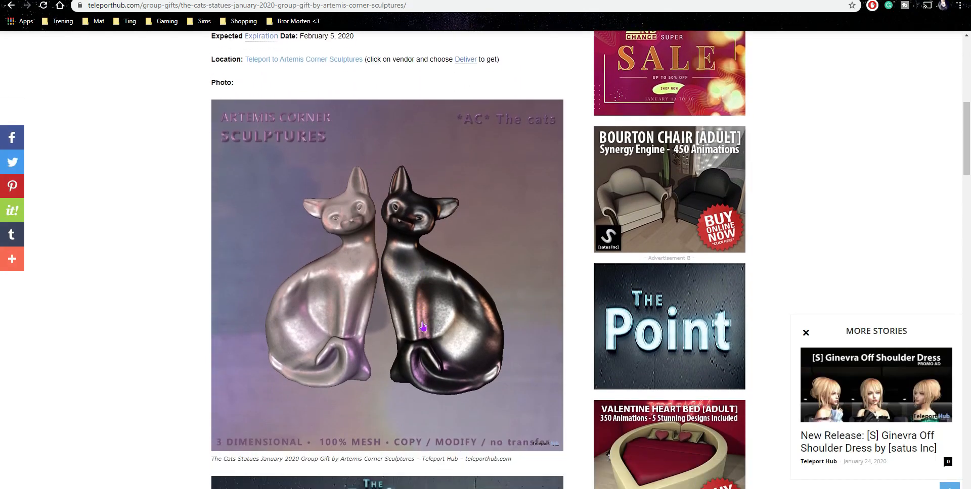
scroll(down, 3)
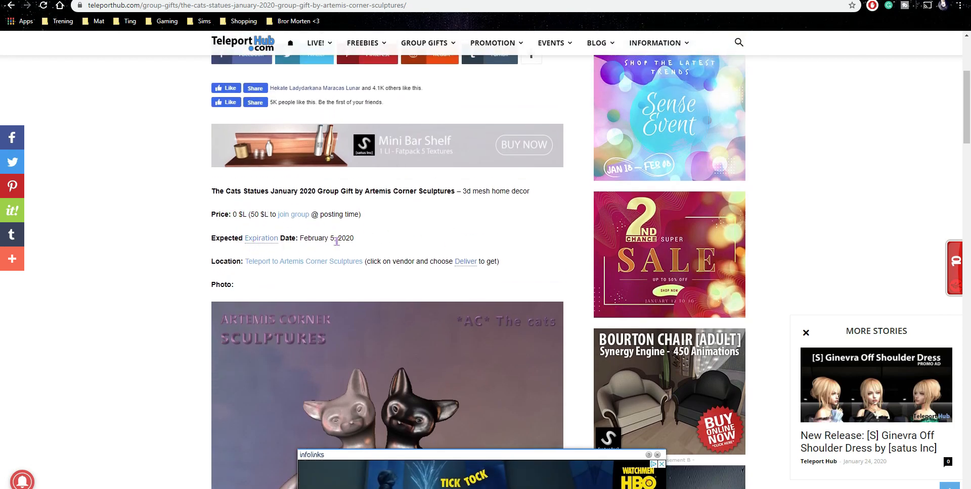
mouse_move(303, 248)
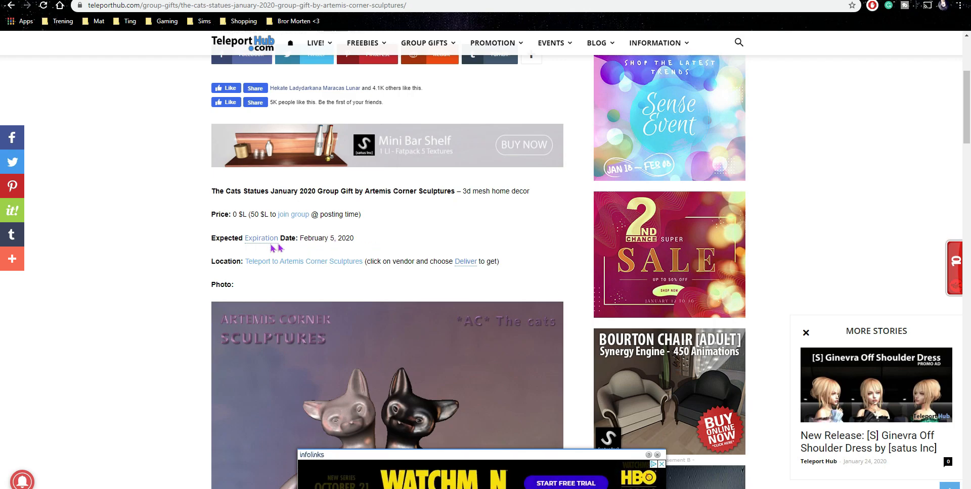
mouse_move(254, 252)
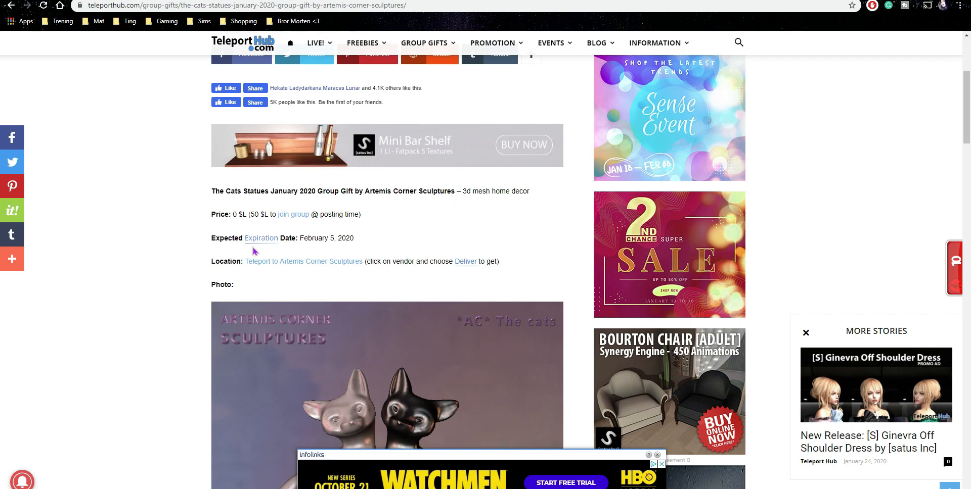
mouse_move(298, 239)
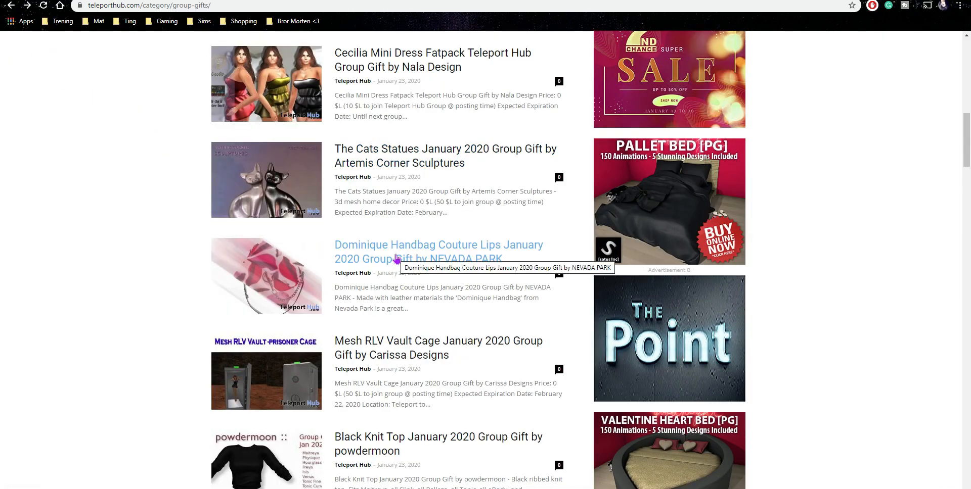
- Find and open the Andrea Outfit Fatpack January 2020 gift post by LYBRA
scroll(down, 3)
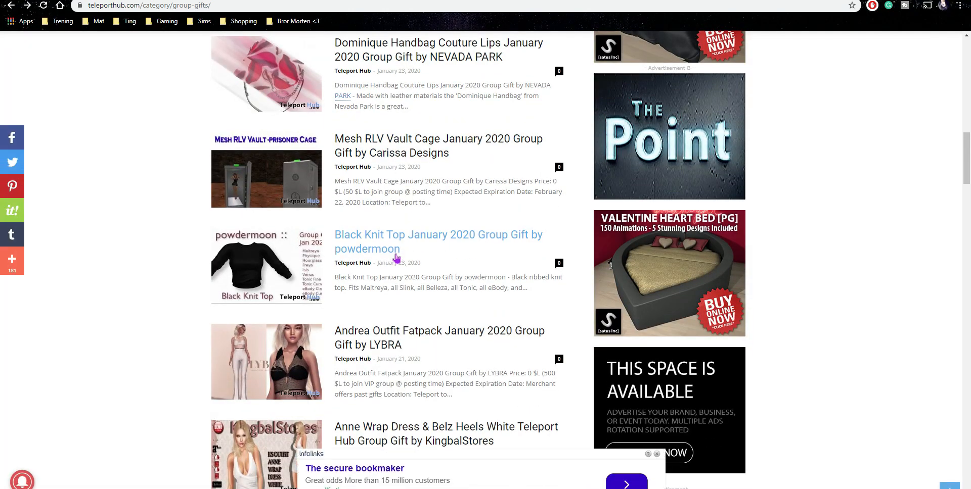
scroll(down, 3)
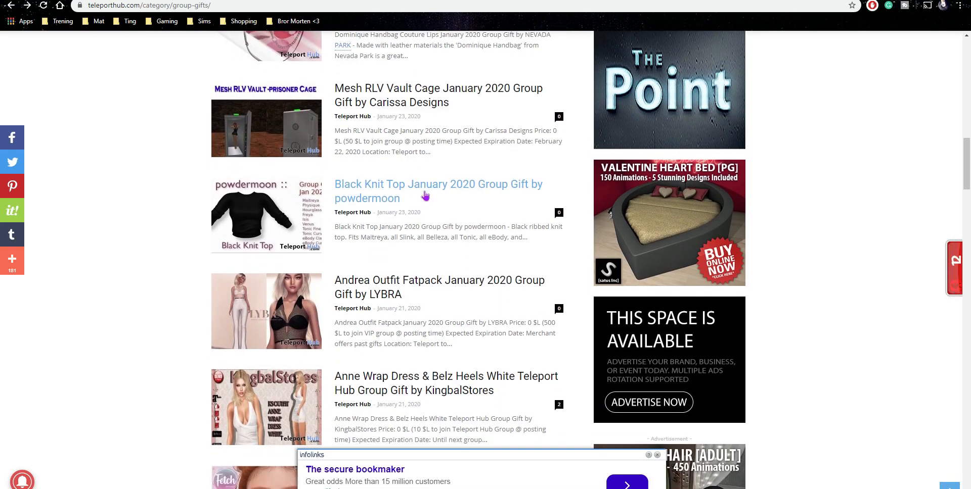
scroll(down, 3)
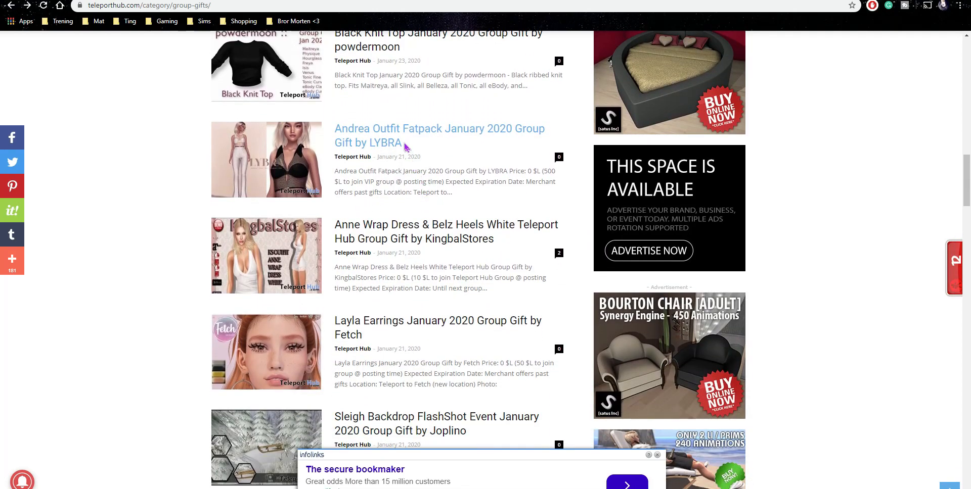
mouse_move(404, 141)
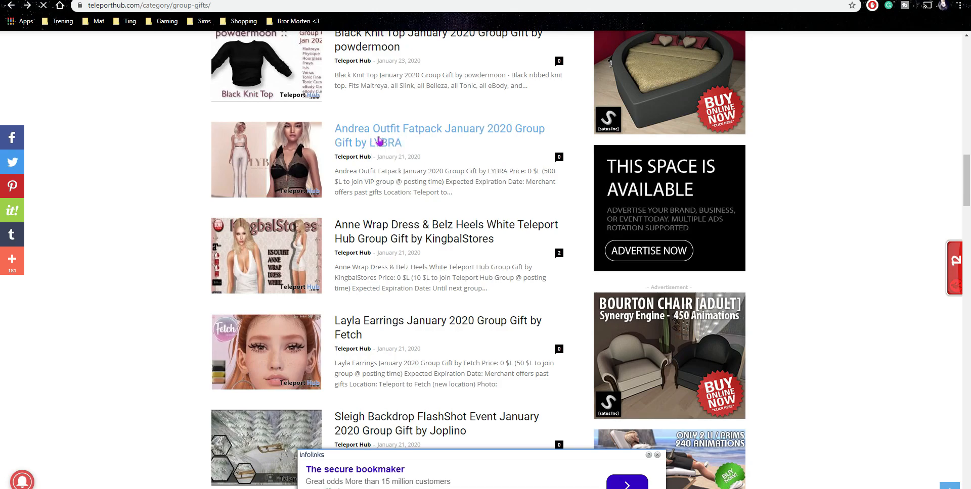
click(380, 142)
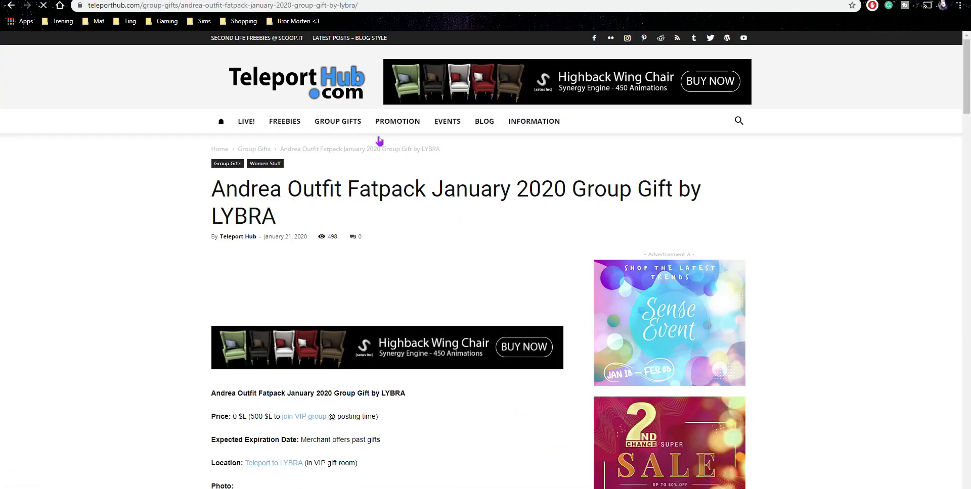
- Look through the Andrea Outfit post's price, location and photo
scroll(down, 3)
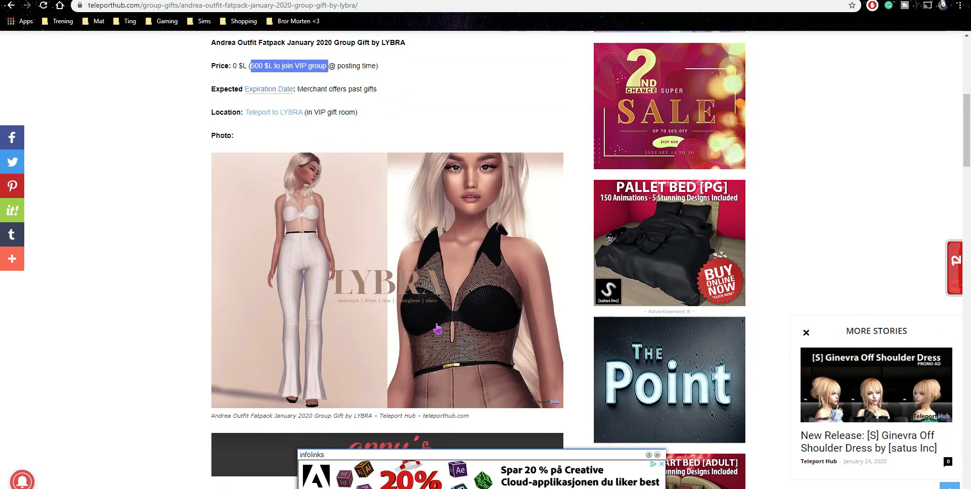
mouse_move(444, 332)
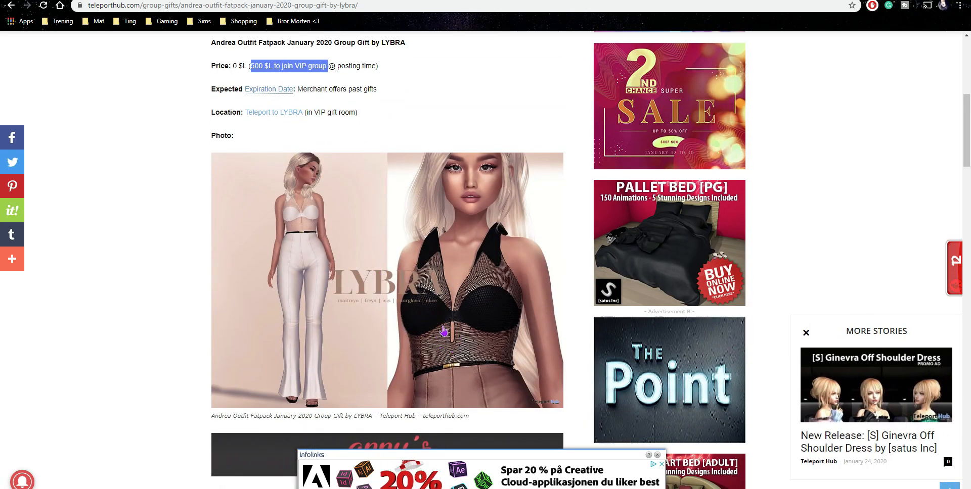
mouse_move(487, 314)
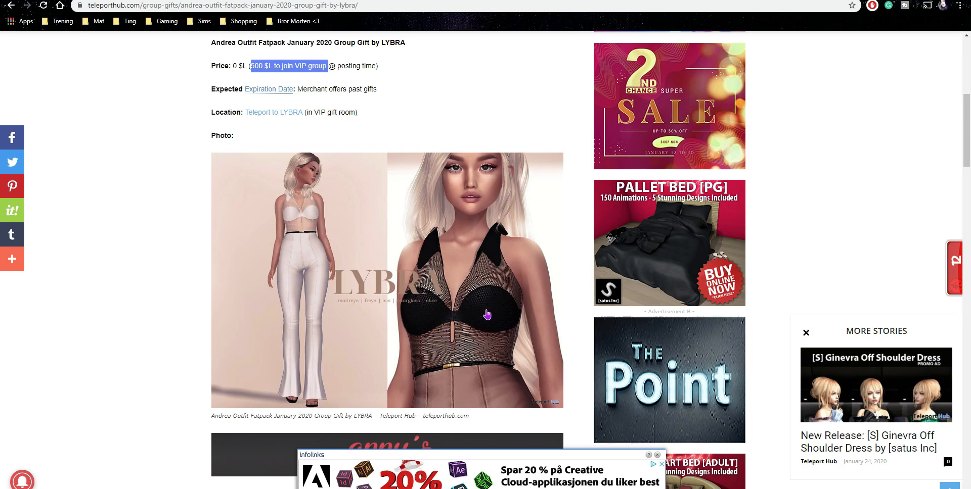
scroll(down, 3)
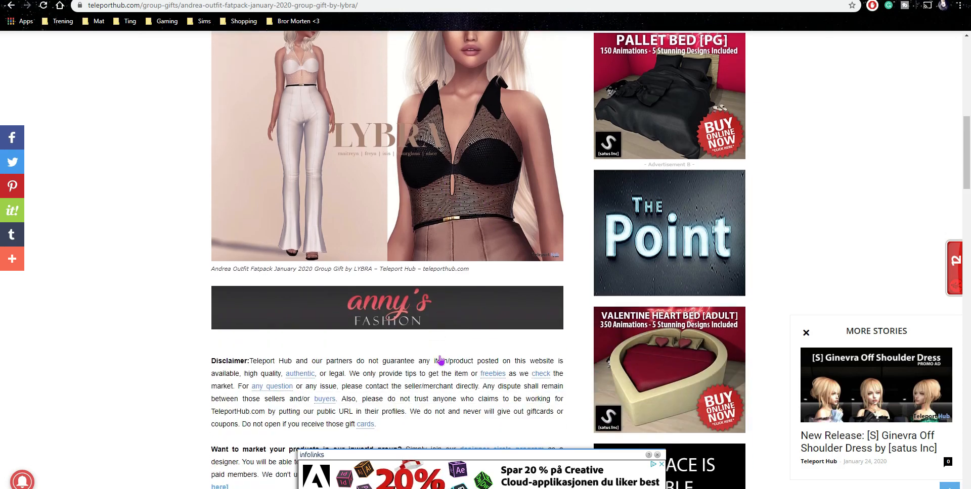
scroll(up, 3)
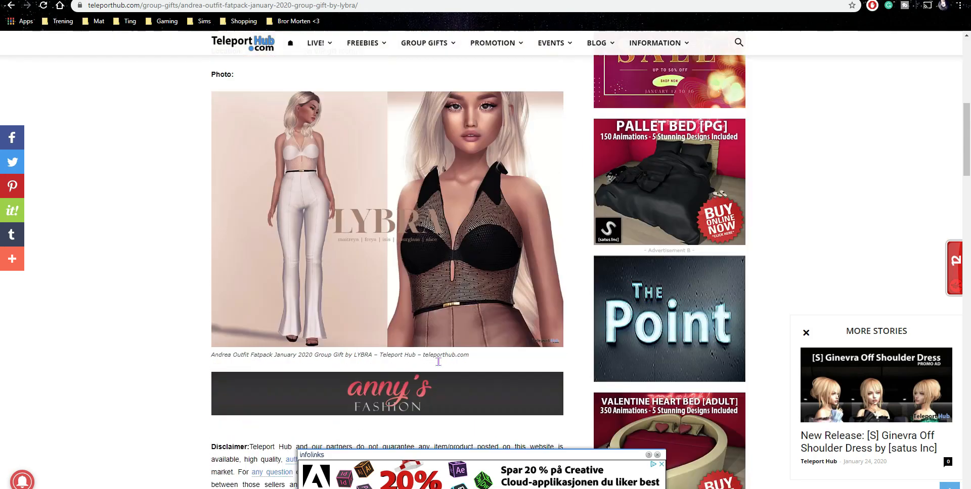
scroll(up, 3)
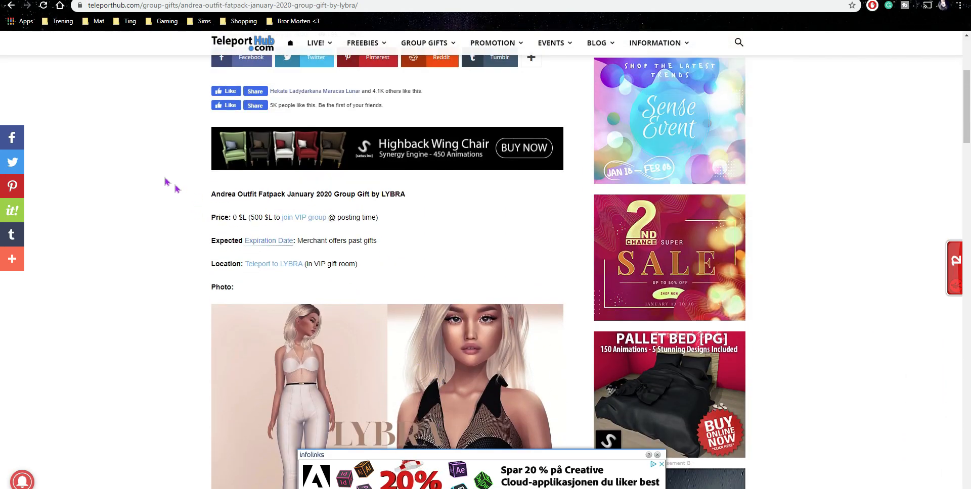
mouse_move(12, 12)
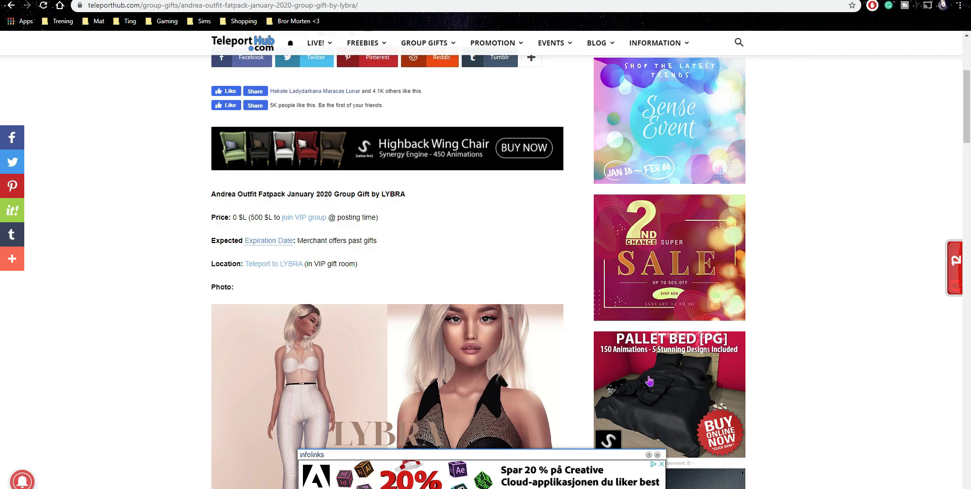
- Open the [satus Inc] Pallet Bed listing and view its sample colour designs picture
click(649, 381)
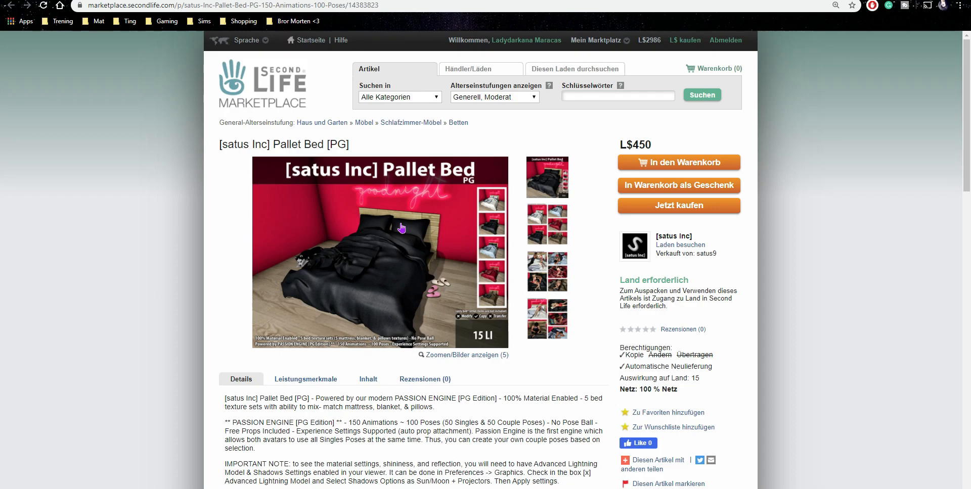
mouse_move(401, 229)
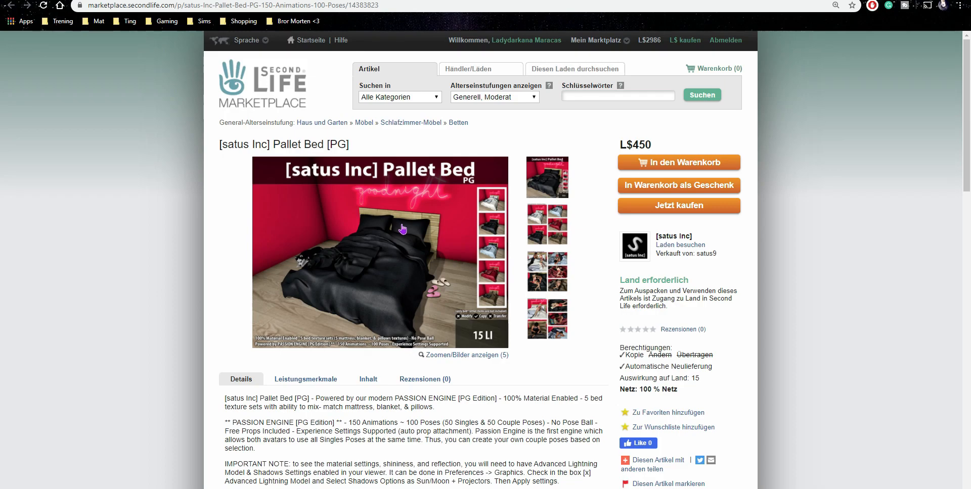
mouse_move(488, 237)
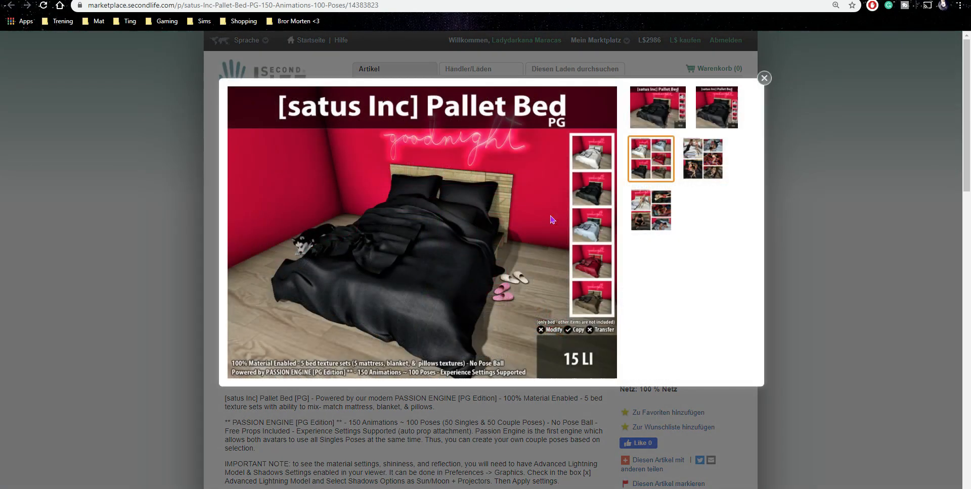
click(651, 159)
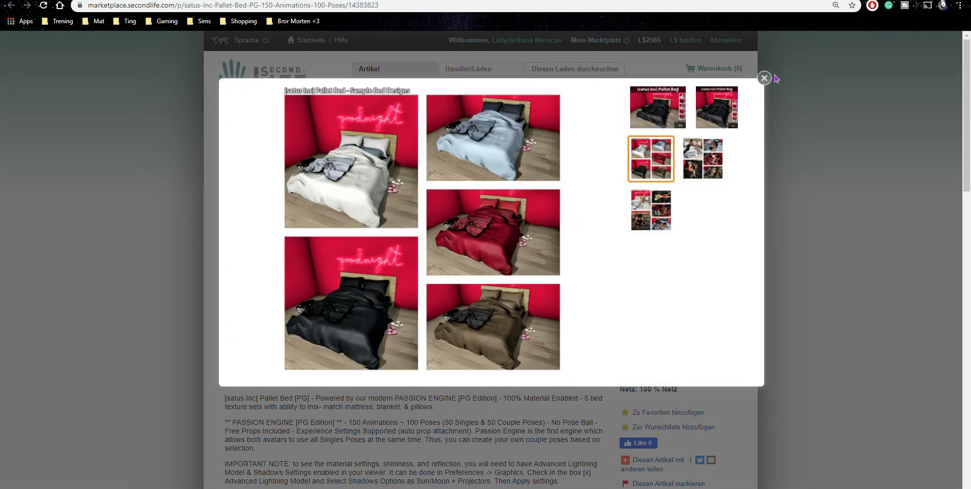
click(764, 79)
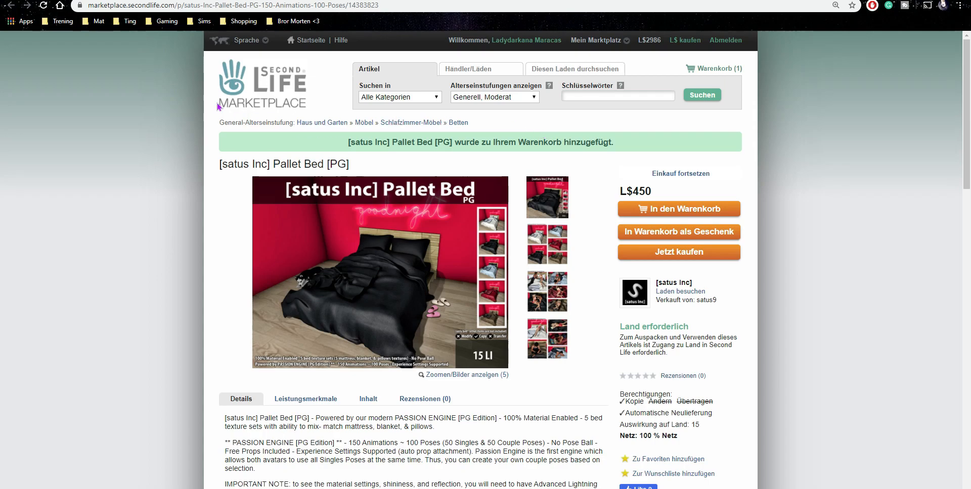
mouse_move(703, 75)
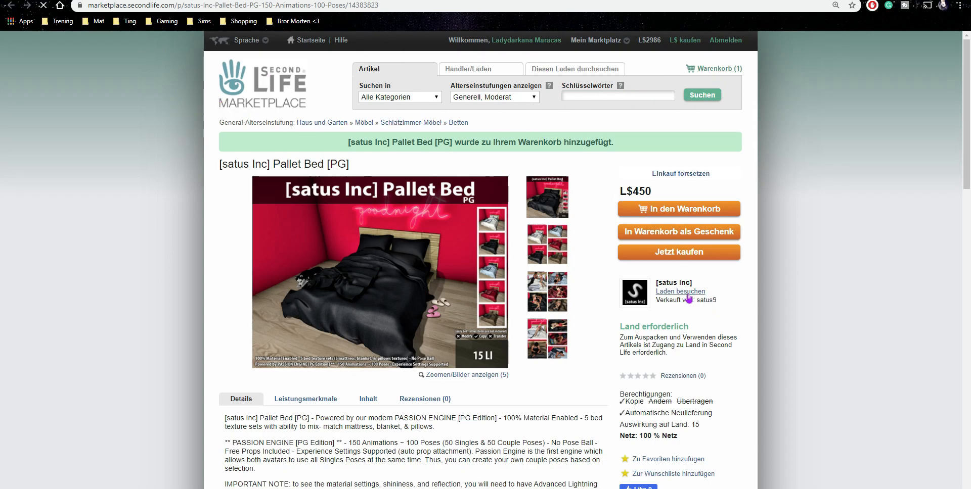
- Visit the satus Inc store and browse its second page of Gayel Shift Dress listings
click(680, 291)
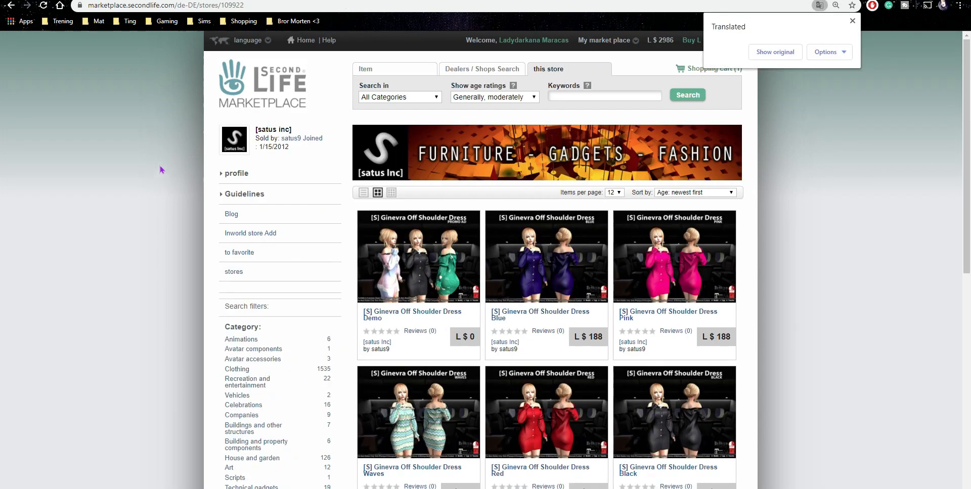
mouse_move(783, 61)
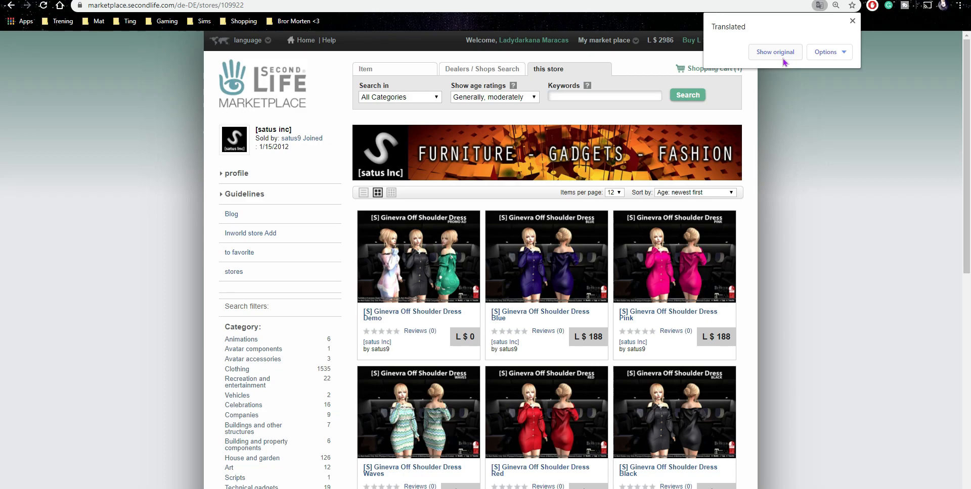
mouse_move(336, 203)
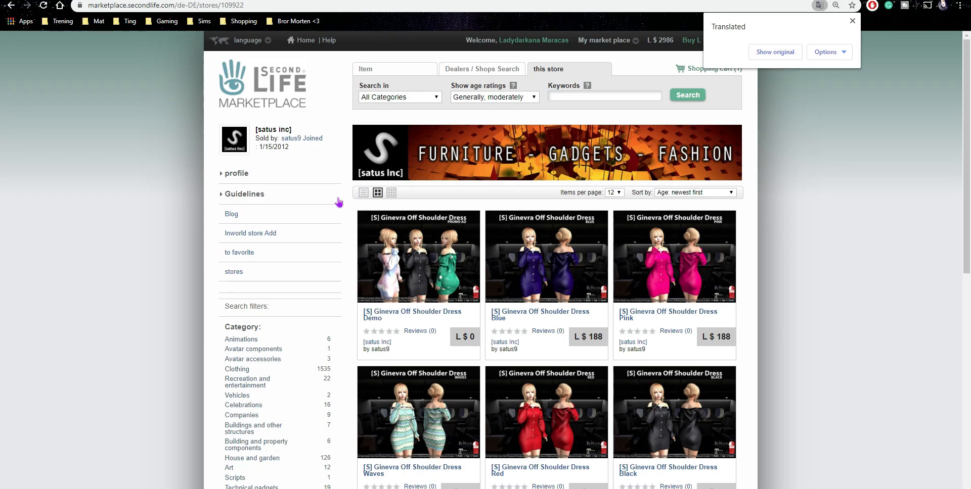
mouse_move(708, 197)
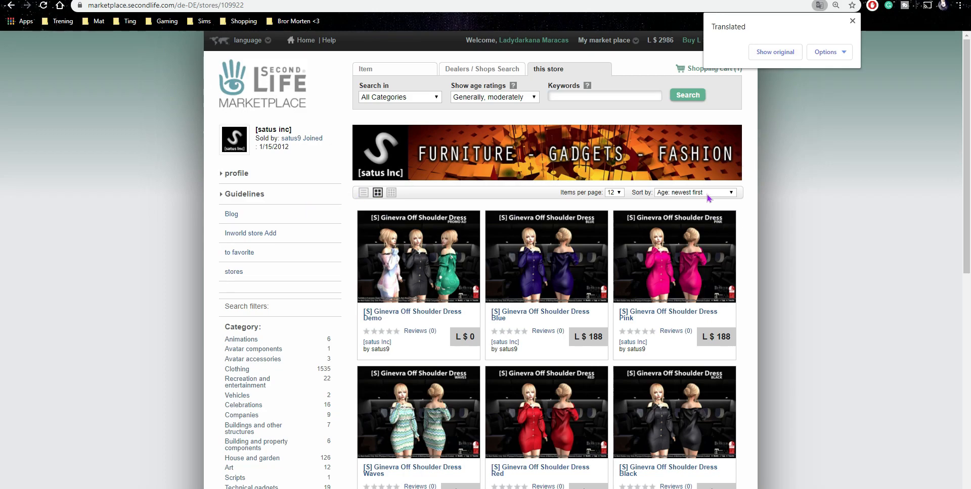
scroll(down, 3)
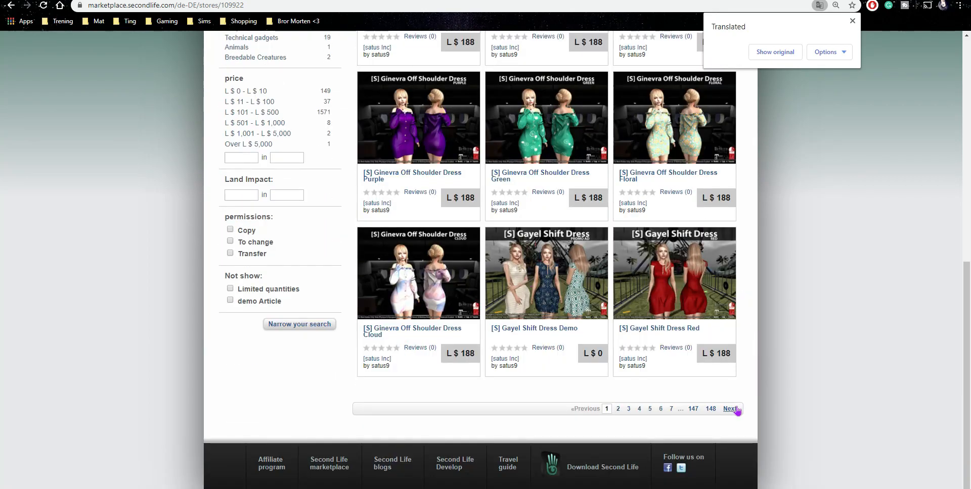
click(728, 408)
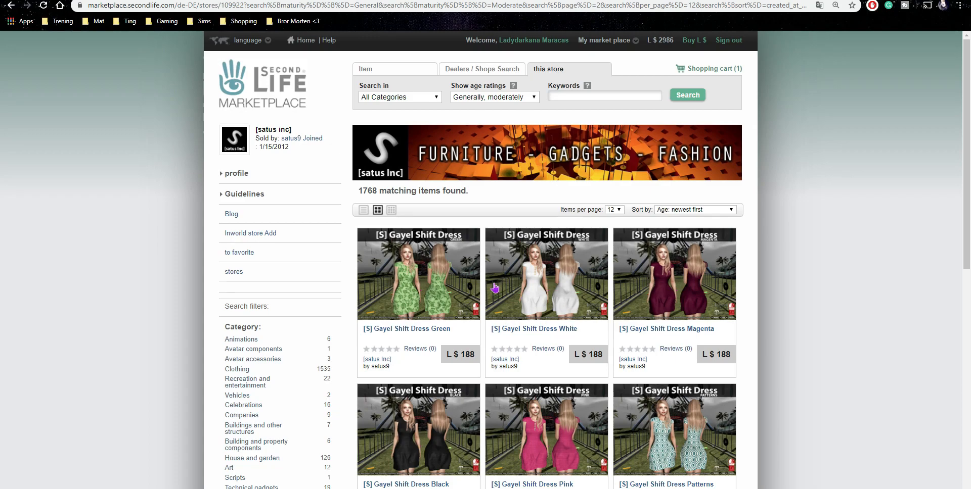
scroll(down, 3)
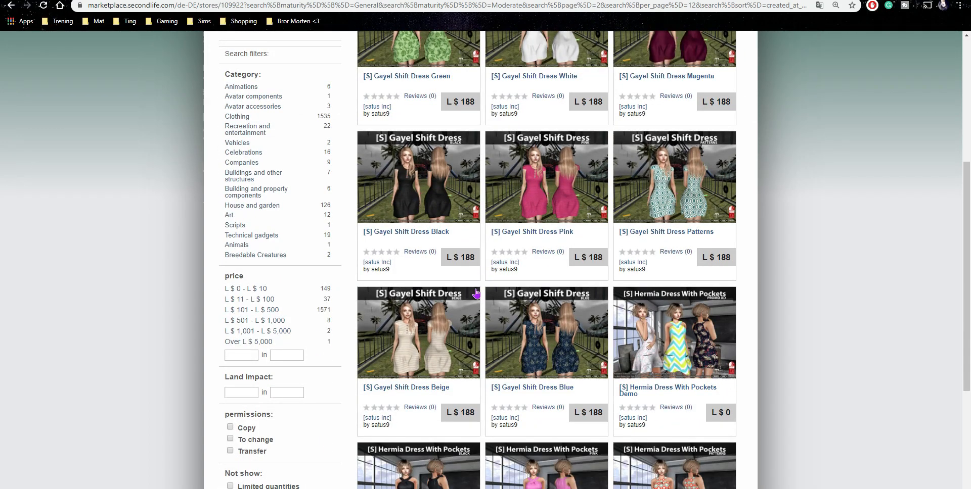
mouse_move(192, 7)
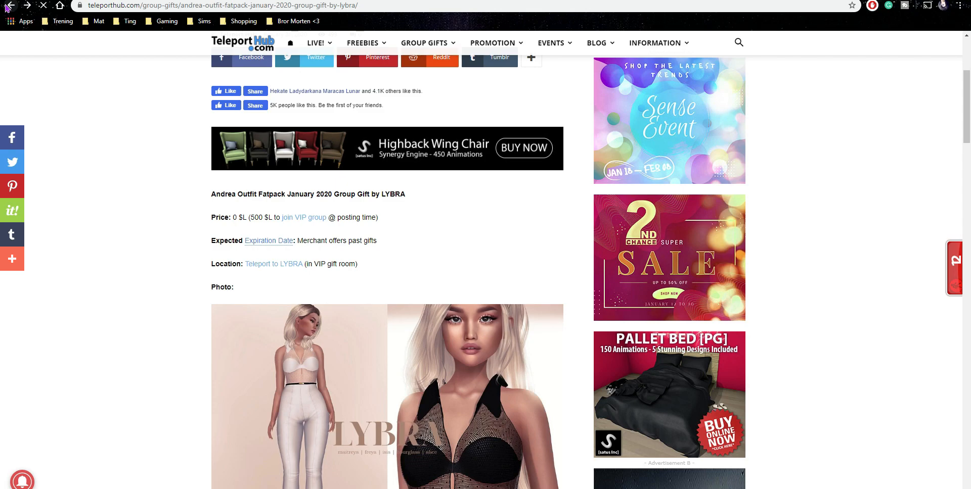
- Return to the Group Gifts list and open the Sienna Tear gift post by POHUI
click(11, 12)
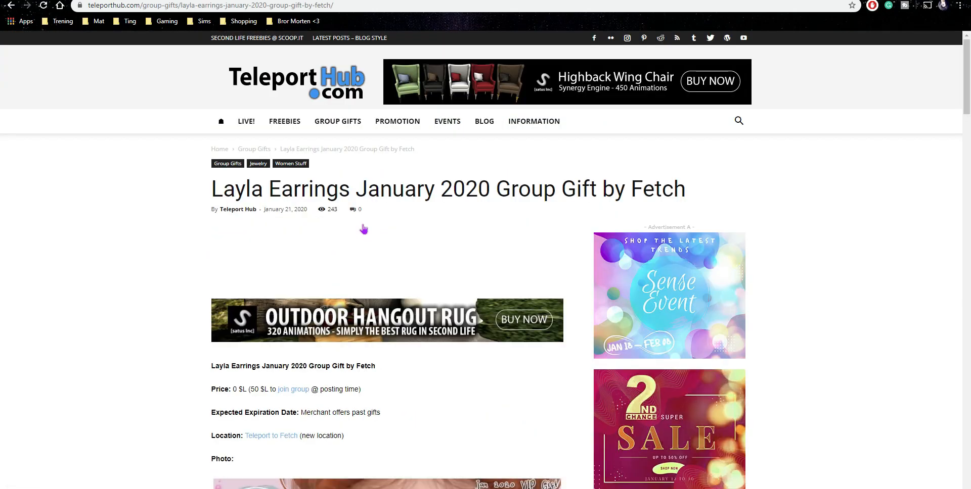
scroll(down, 3)
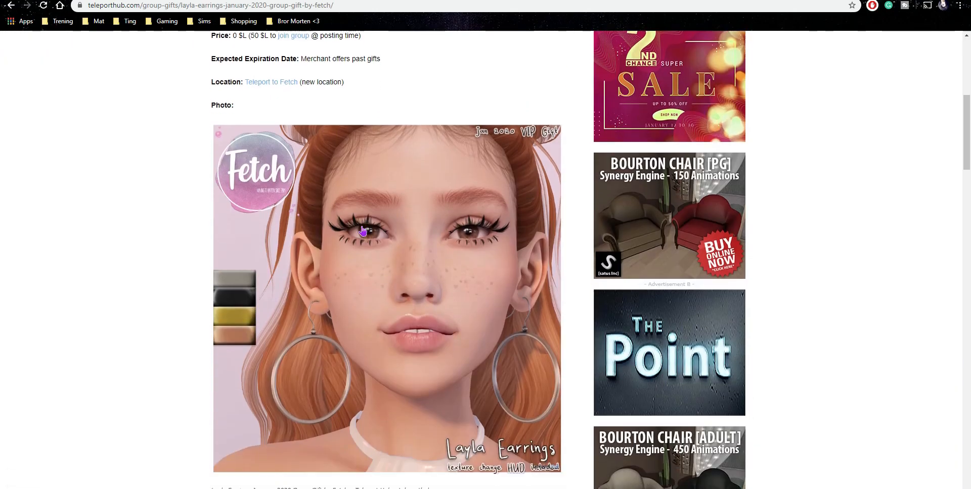
mouse_move(191, 32)
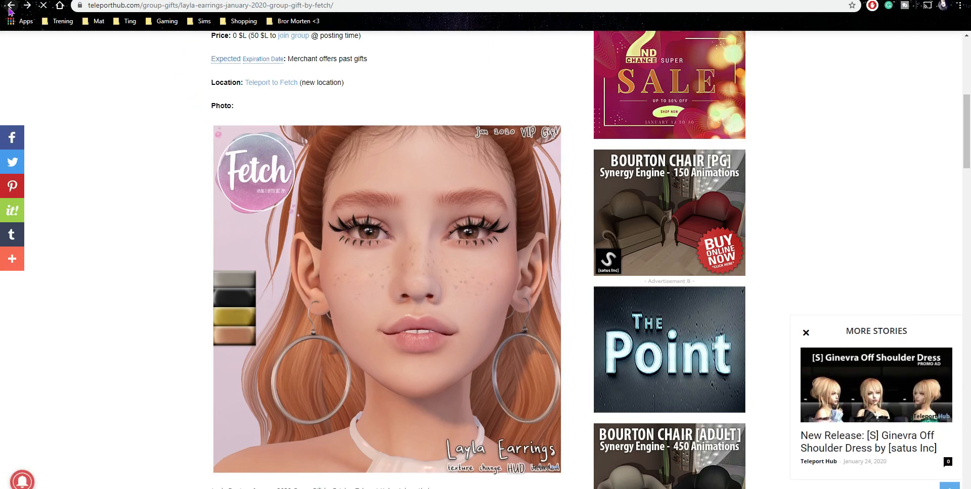
click(11, 11)
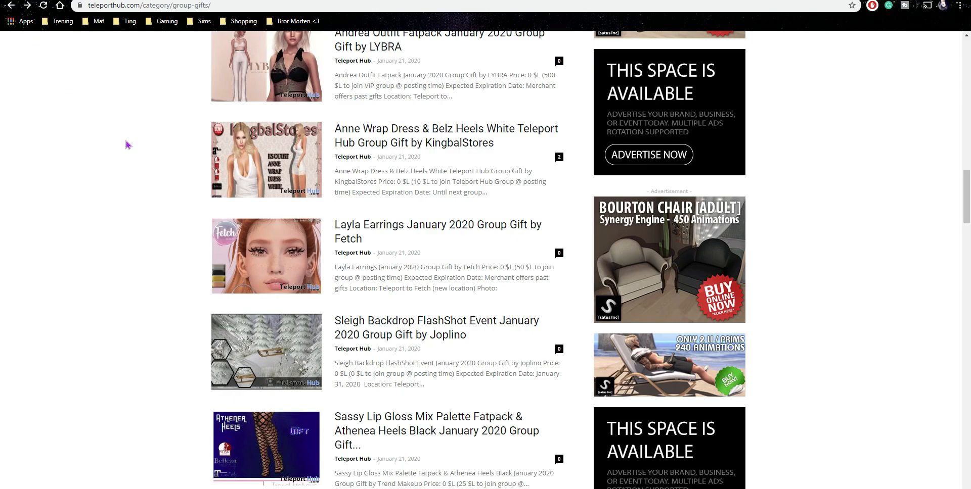
mouse_move(425, 327)
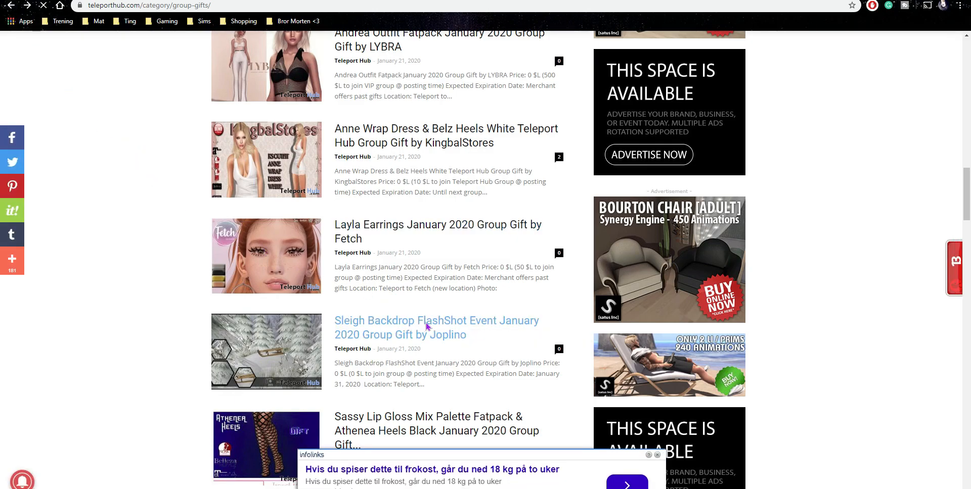
click(426, 328)
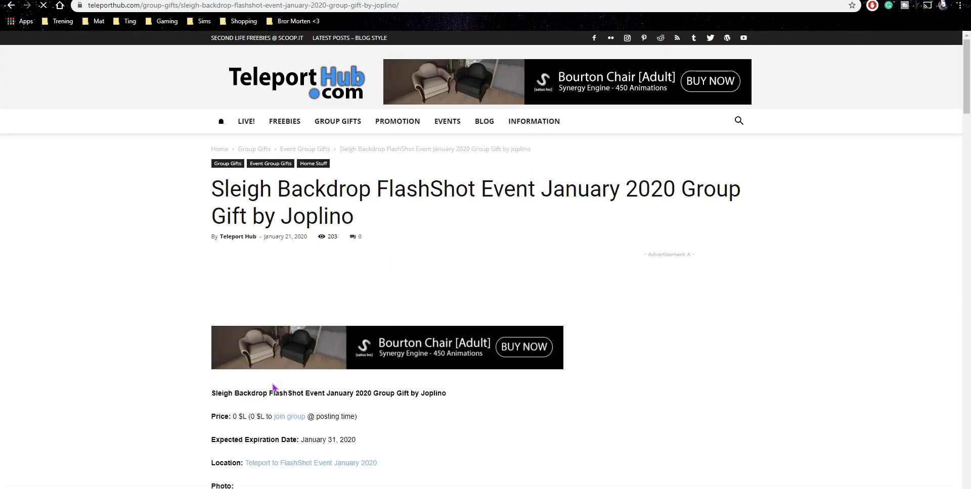
- Bring the Sienna Tear post's price, expiration and location lines into view
scroll(down, 3)
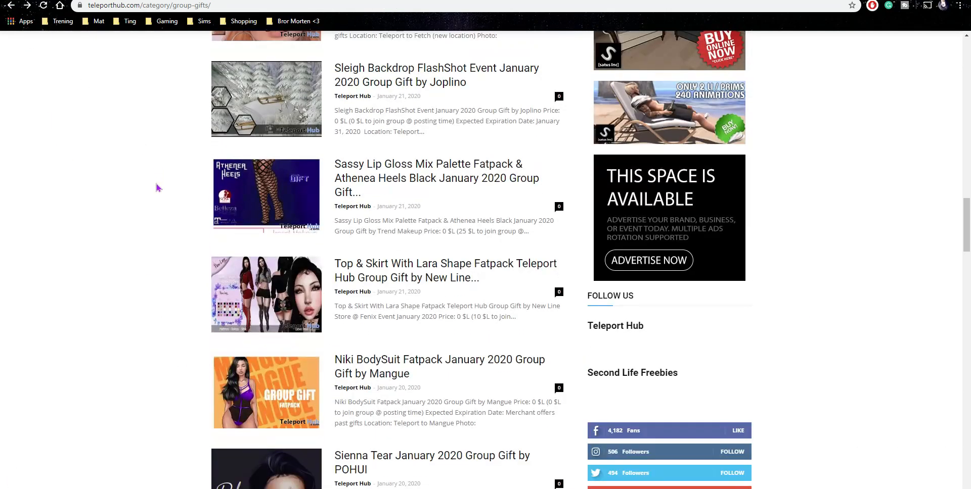
scroll(down, 3)
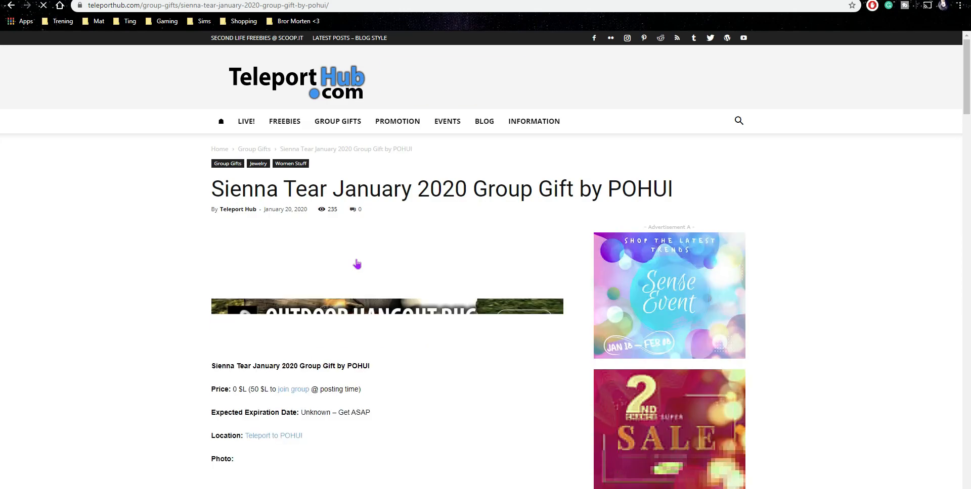
scroll(down, 3)
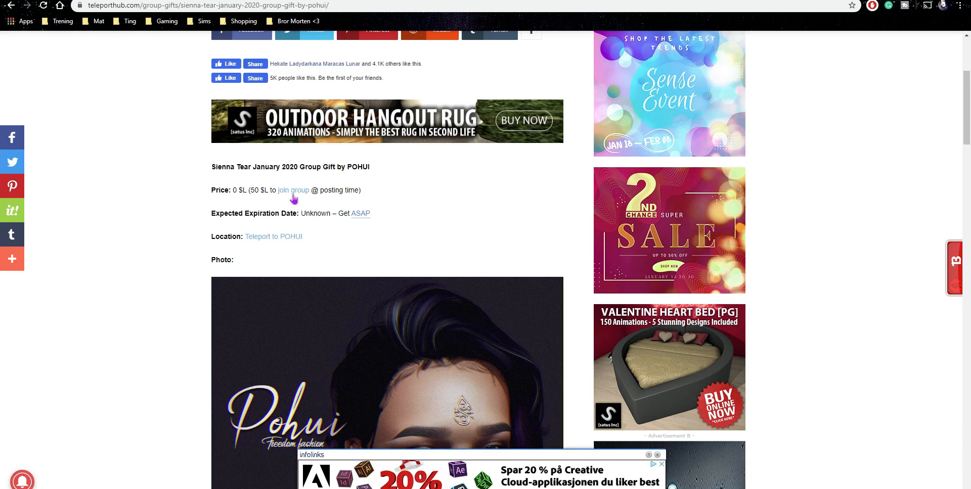
mouse_move(283, 239)
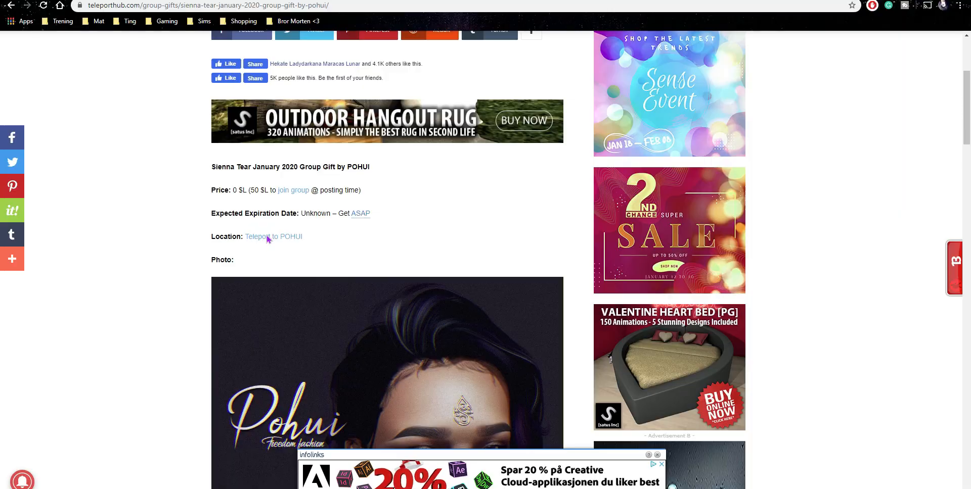
- Teleport to the POHUI store via its SLurl link
click(273, 237)
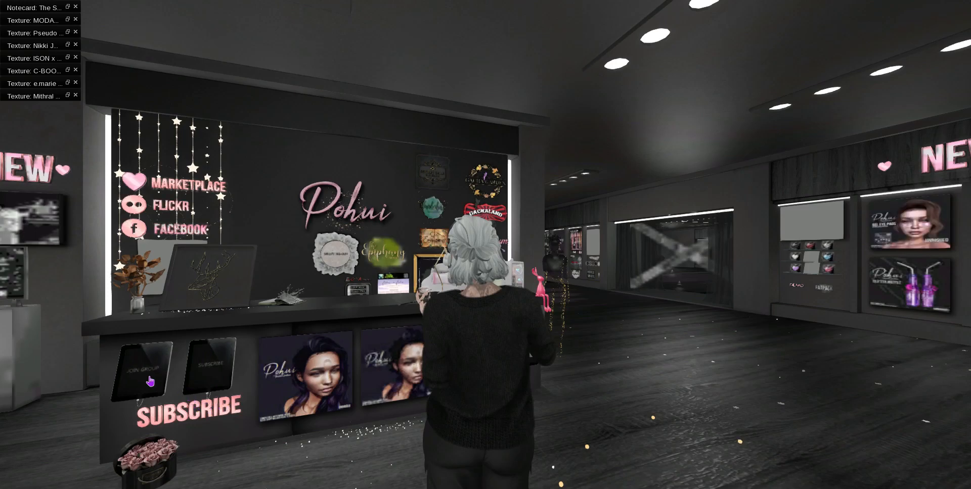
- Join the POHUI group for L$50 from its chat-linked profile and acknowledge the notices
click(142, 369)
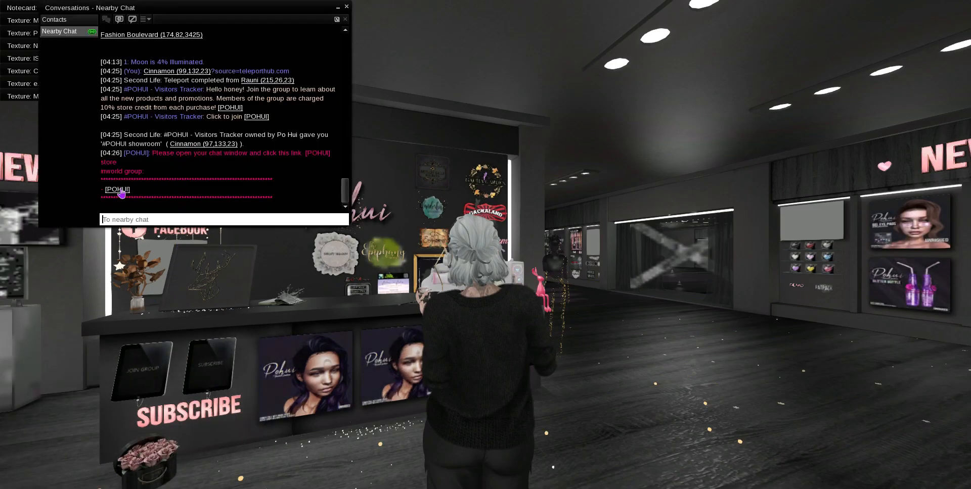
click(117, 189)
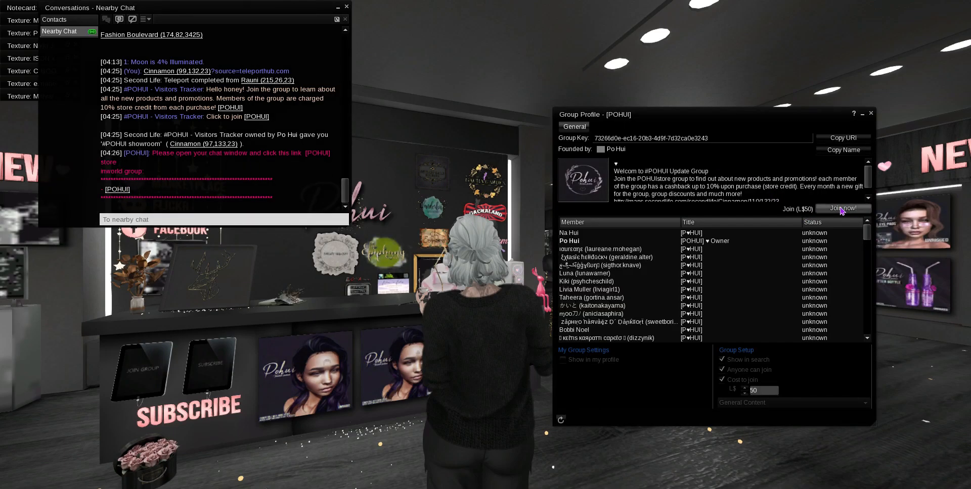
click(842, 208)
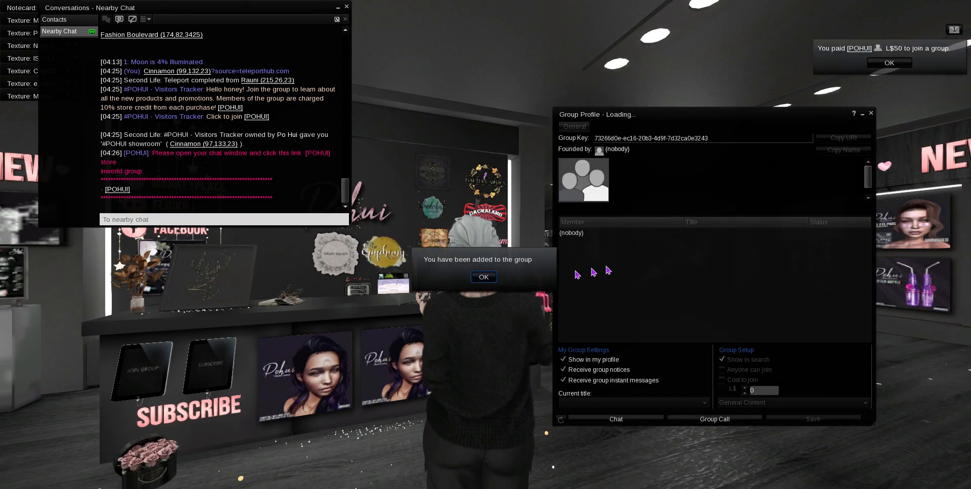
click(484, 277)
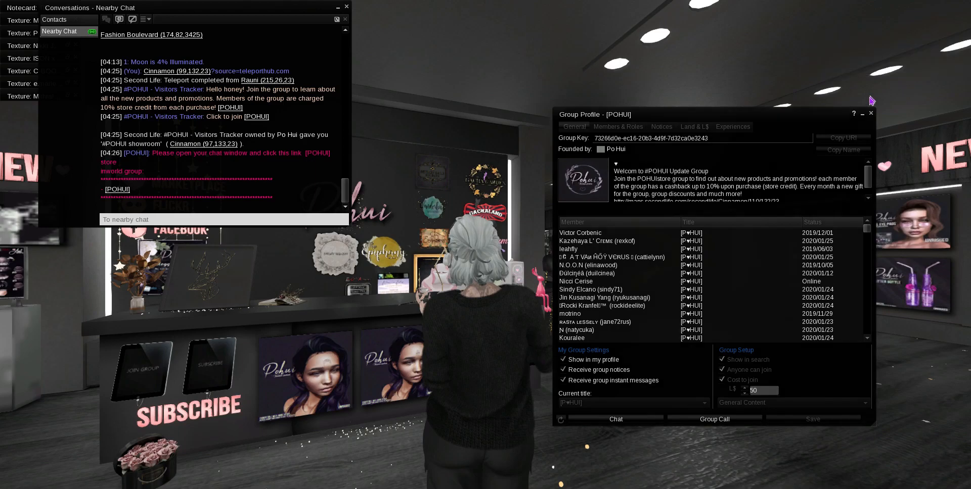
click(870, 113)
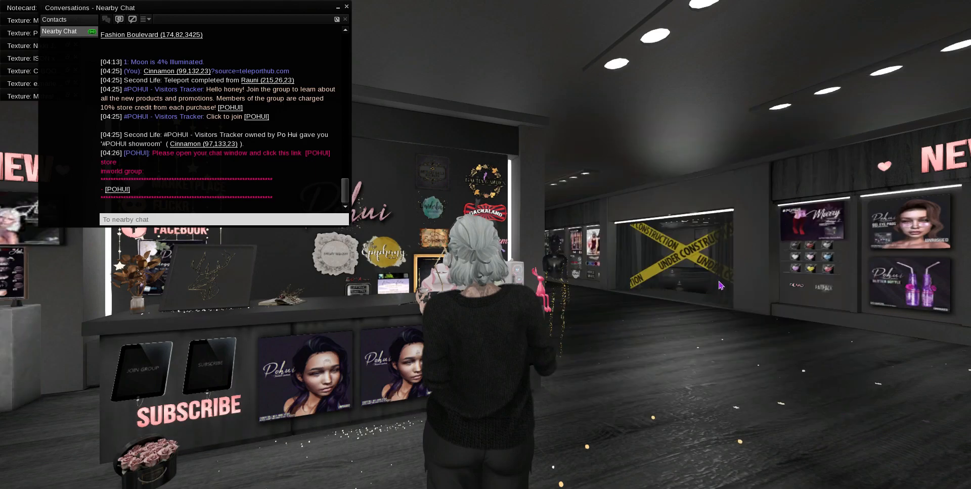
mouse_move(340, 403)
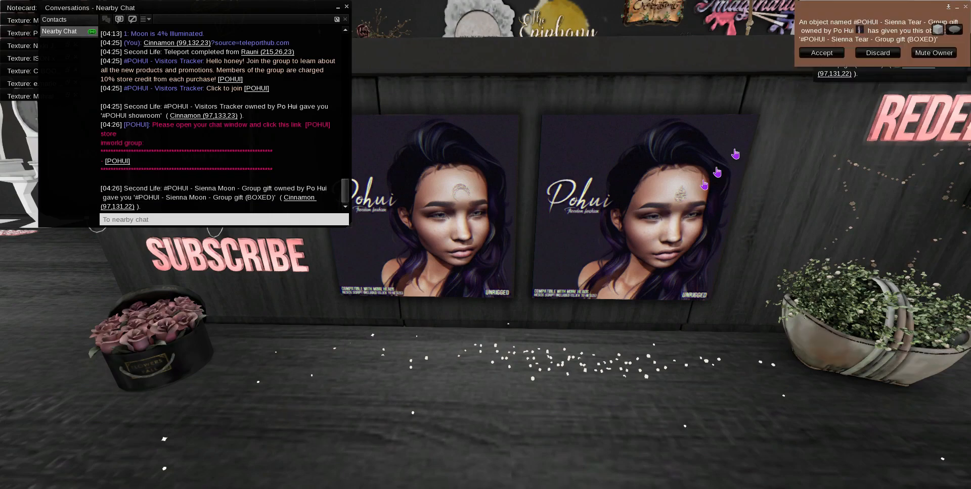
click(821, 53)
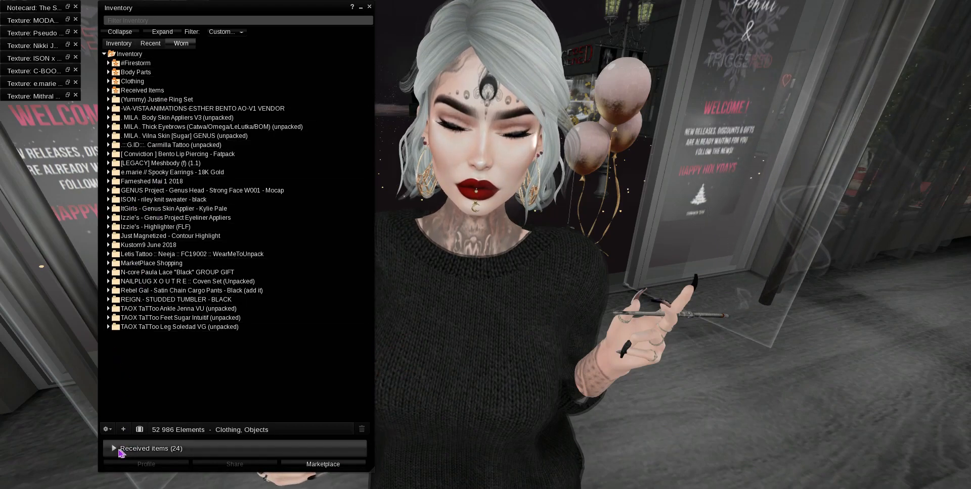
- Locate the Sienna Moon gift box among recently received objects and wear it
click(115, 448)
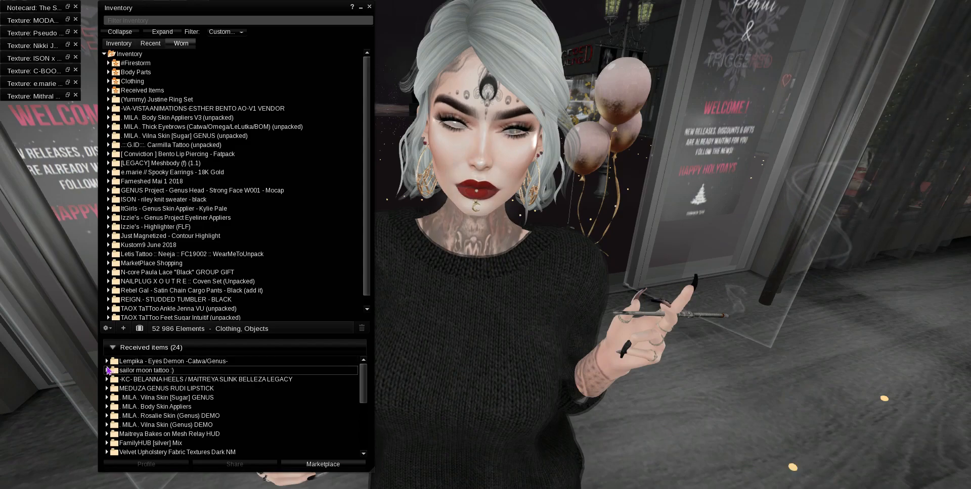
click(107, 370)
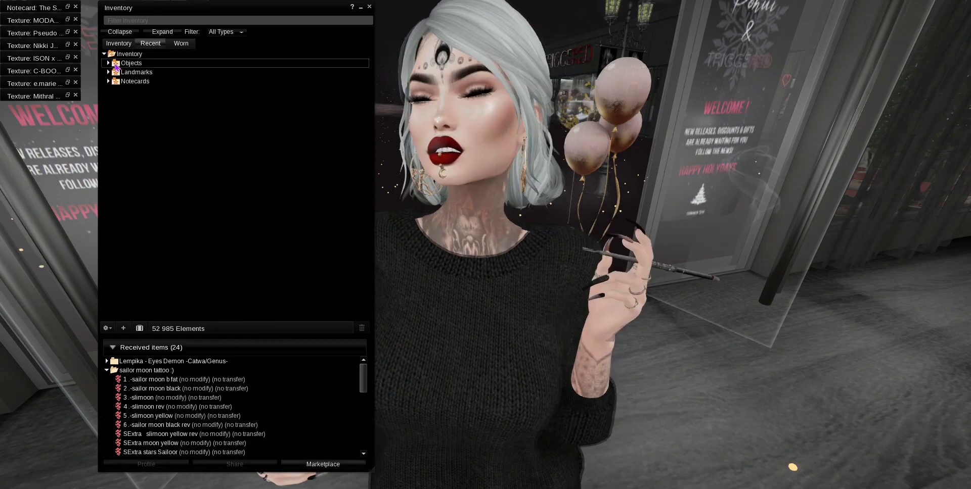
right_click(162, 81)
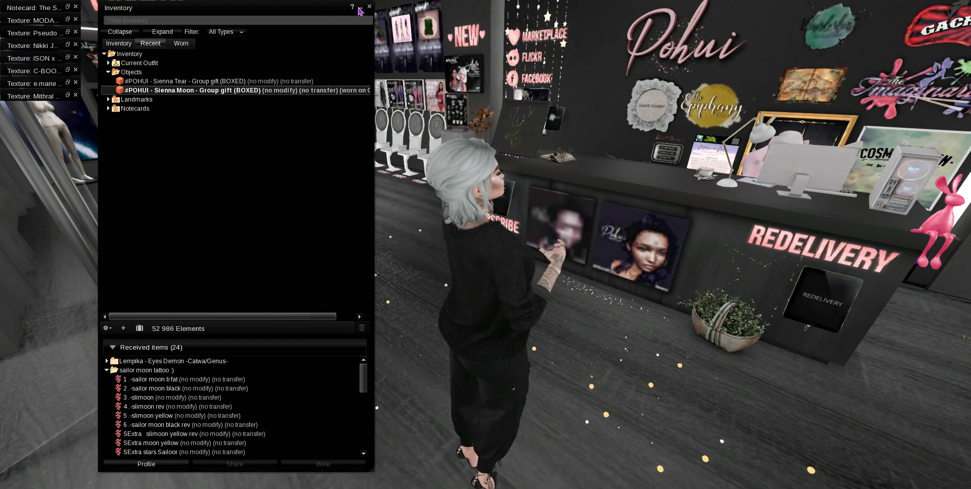
- Accept the Sienna Moon gift folder, remove the worn box and check the folder's contents
click(369, 6)
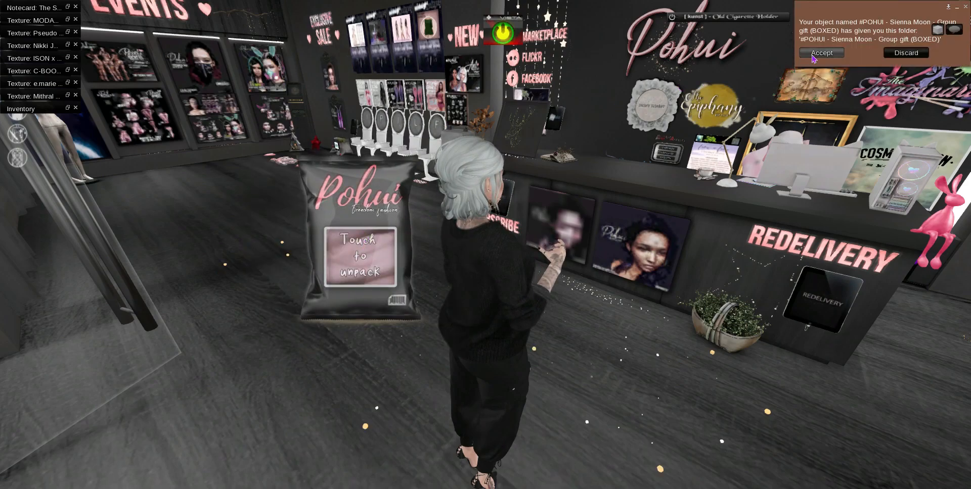
click(821, 53)
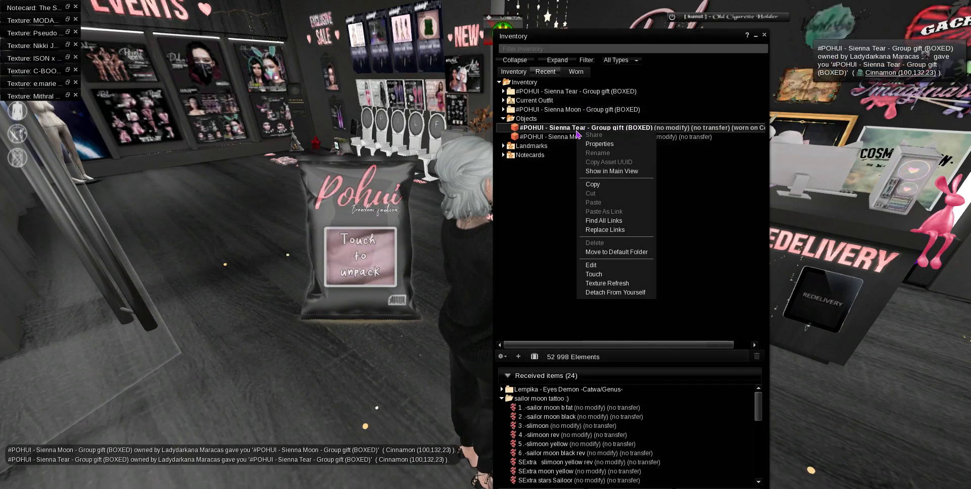
click(615, 292)
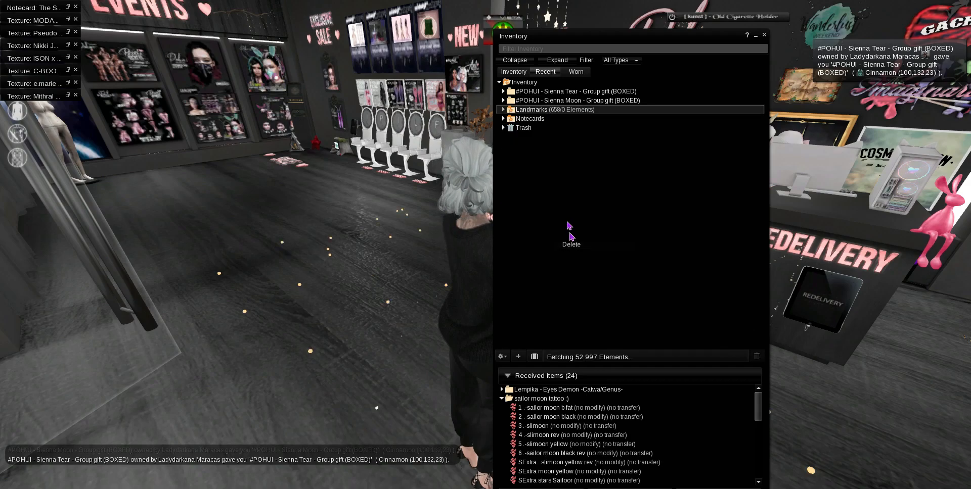
click(503, 100)
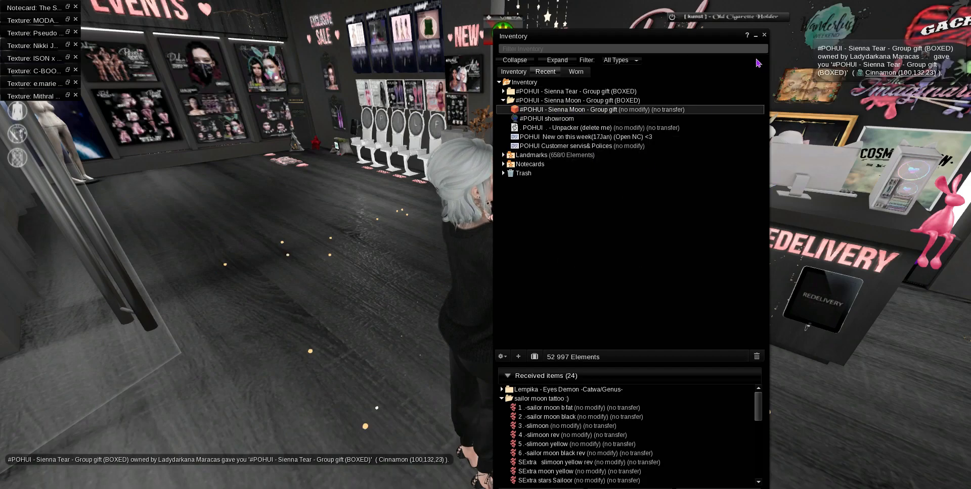
click(764, 35)
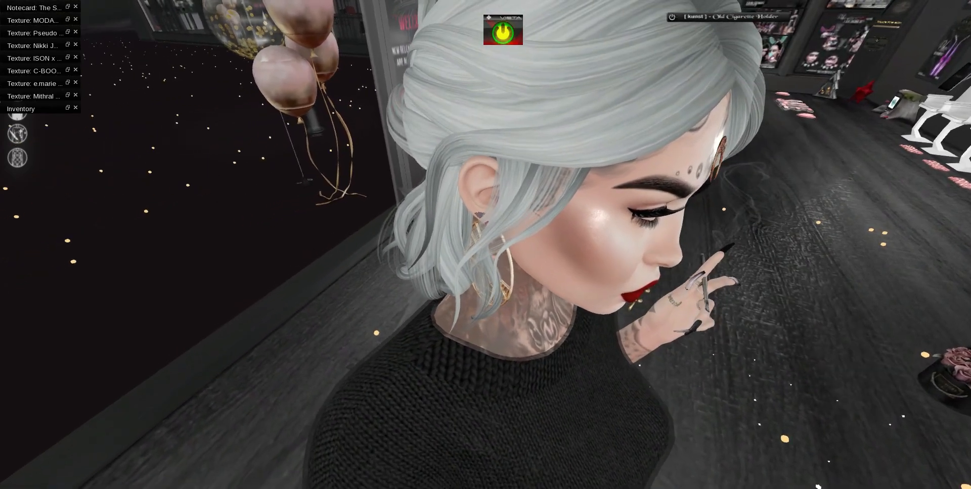
right_click(713, 155)
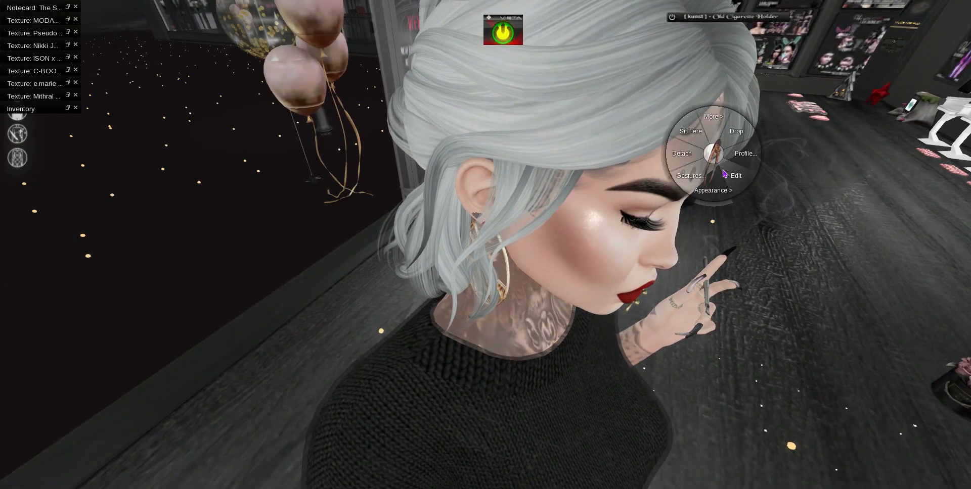
click(734, 176)
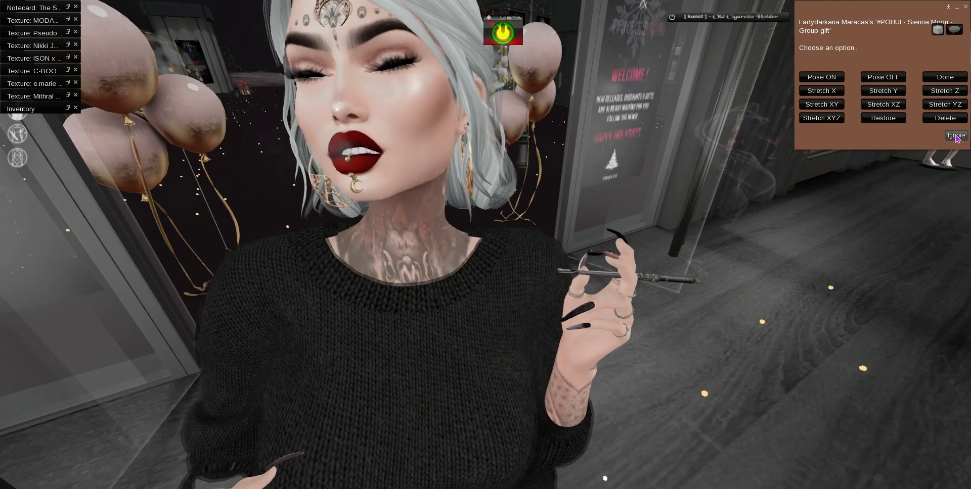
click(956, 135)
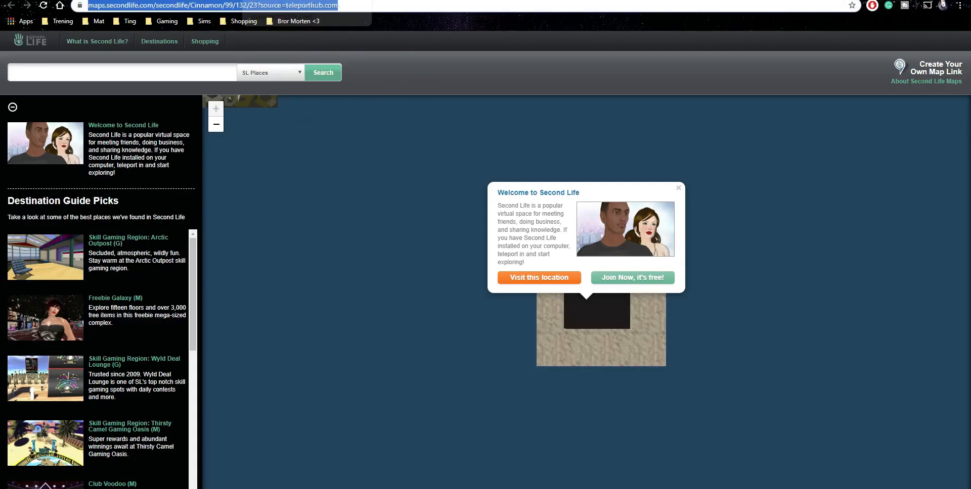
- Return to the Group Gifts list and view the Poe Lip Gloss January 2020 post down to its photo
click(21, 11)
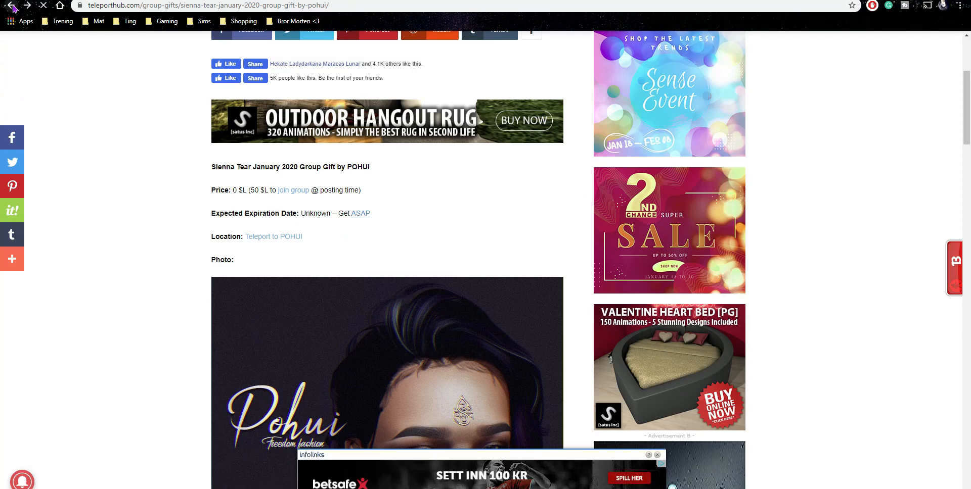
click(10, 8)
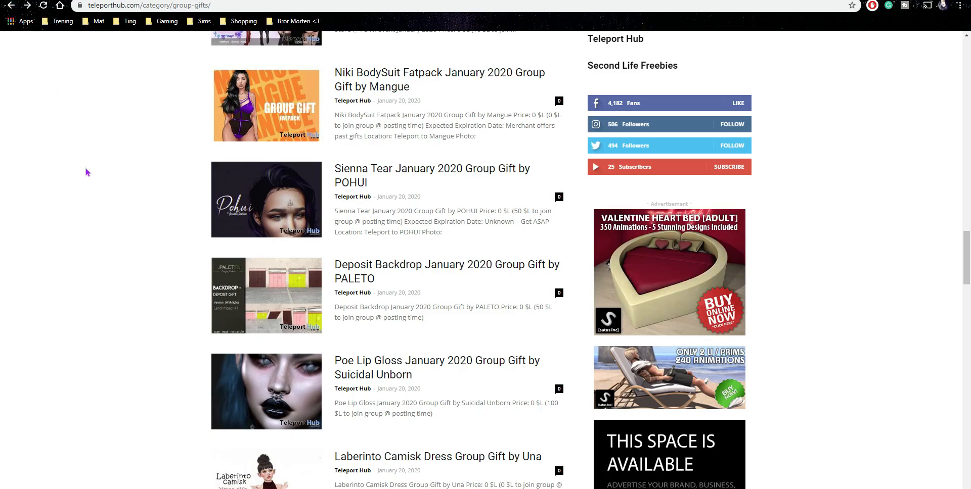
scroll(down, 3)
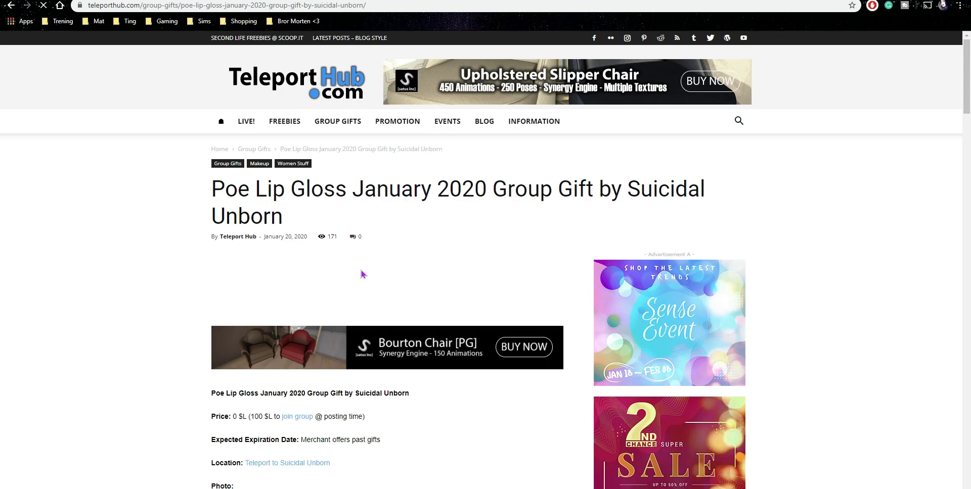
scroll(down, 3)
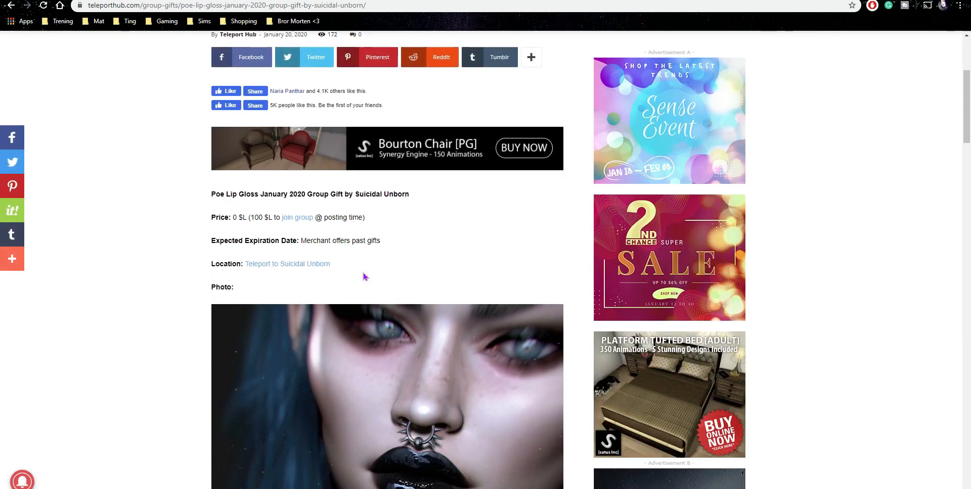
scroll(down, 3)
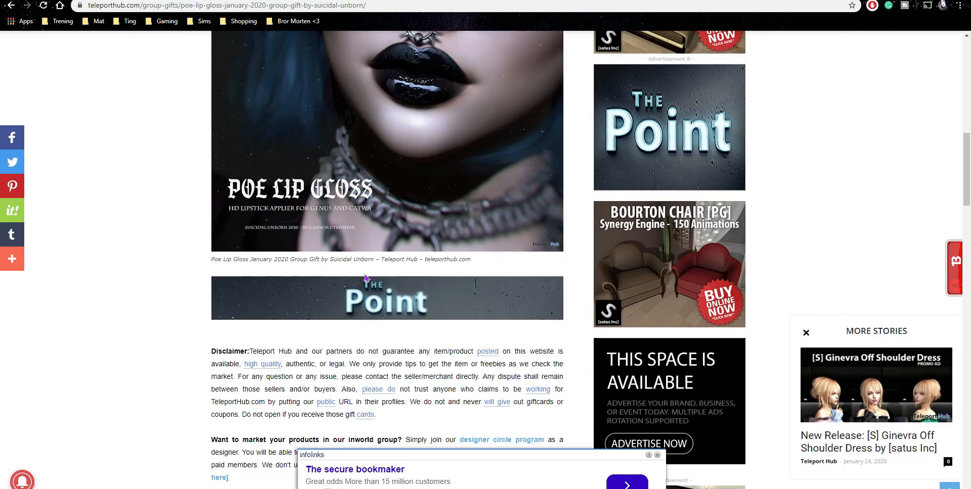
mouse_move(331, 246)
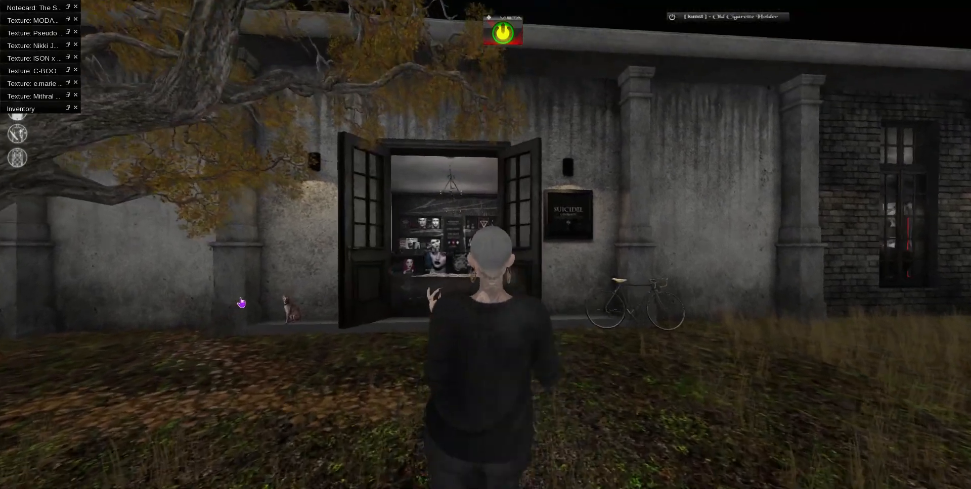
- Touch the Poe Lip Gloss poster and accept the Safety Pin Earrings gift at the Suicidal Unborn store
right_click(479, 254)
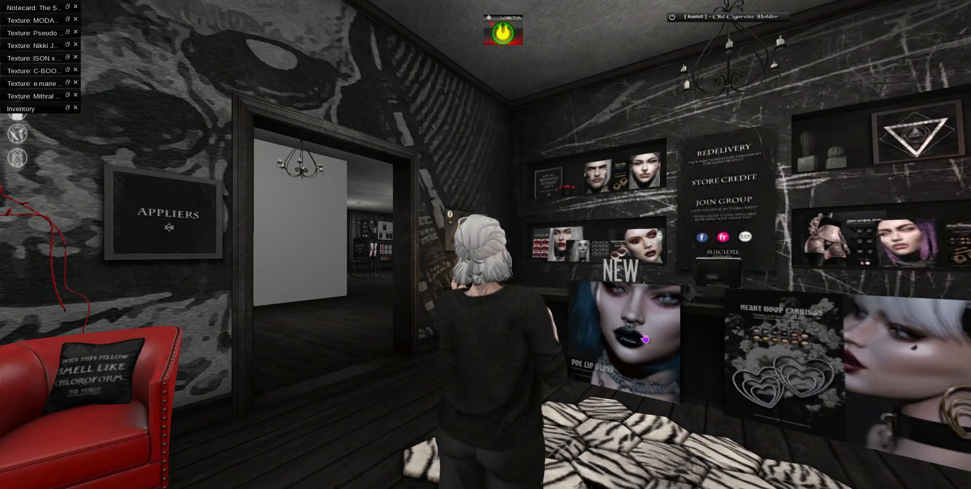
click(645, 339)
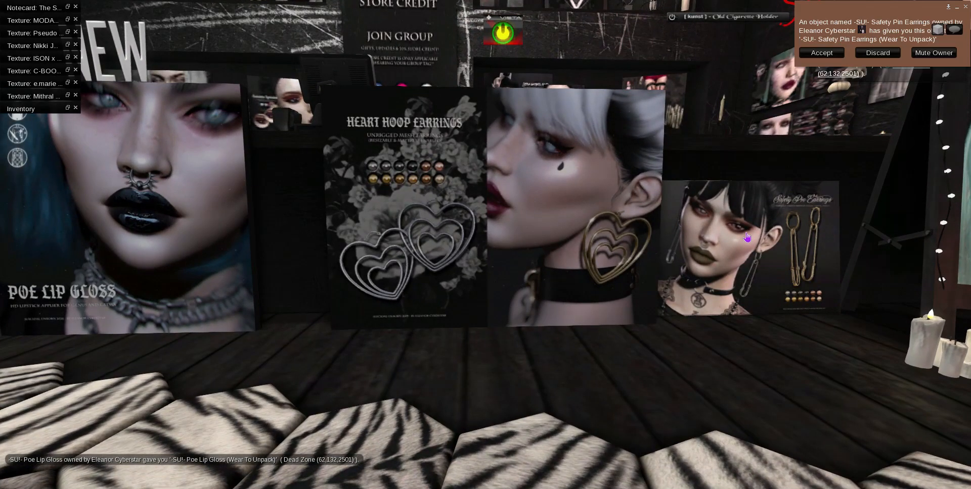
click(821, 52)
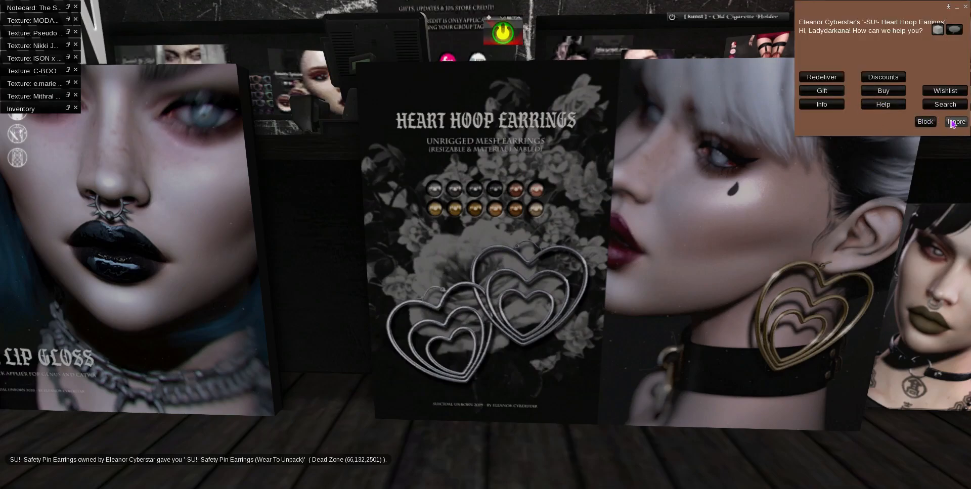
- Ignore the Heart Hoop Earrings vendor menu, accept the SickLove gift and close the Build/Edit floater
click(956, 121)
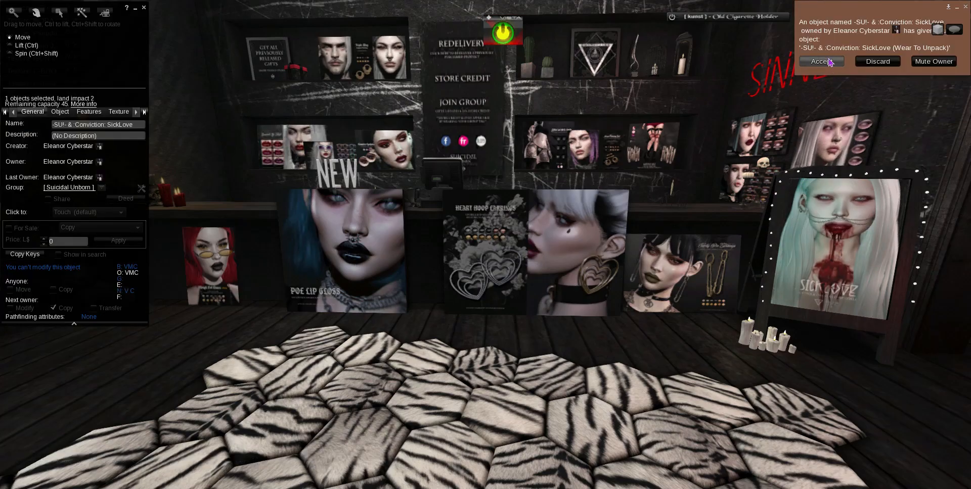
click(821, 61)
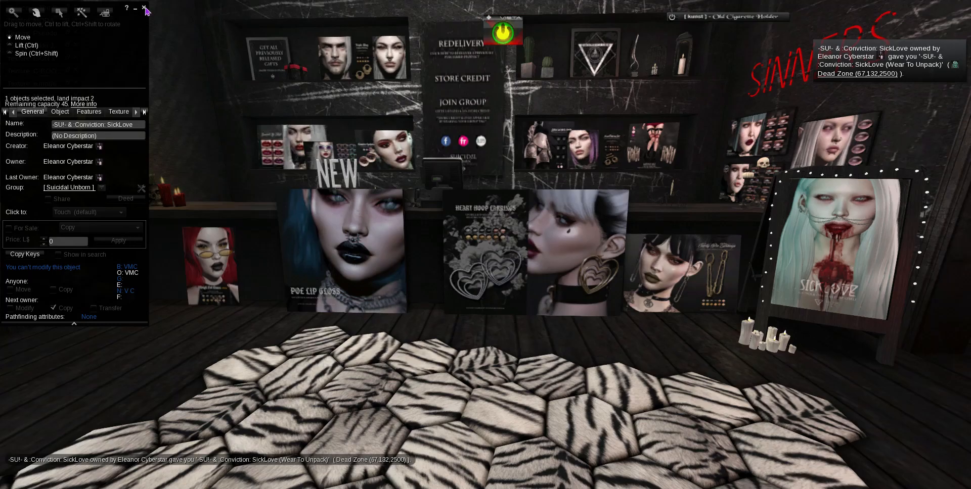
click(146, 9)
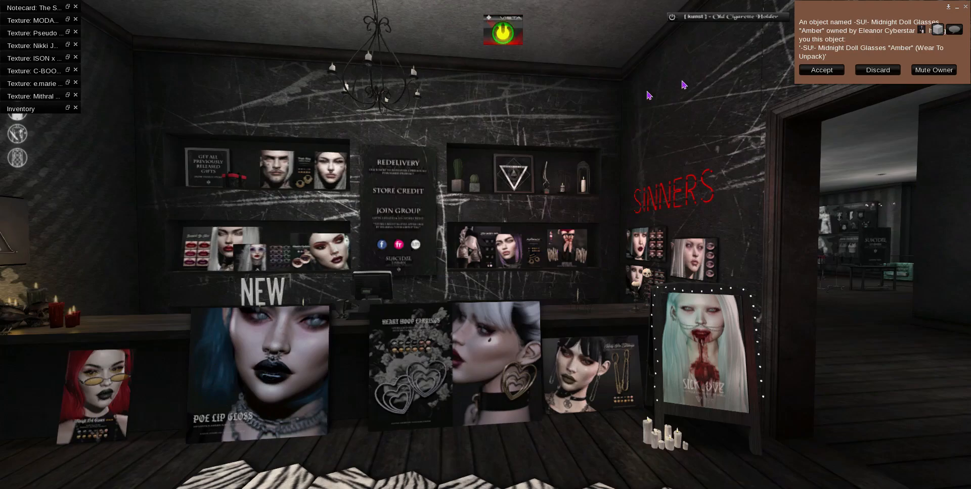
- Accept the Midnight Doll Glasses, Triple Ring Septum Piercing, Lovesick Lip Gloss, Pastel Sunglasses and Gartered Legs gifts
click(821, 70)
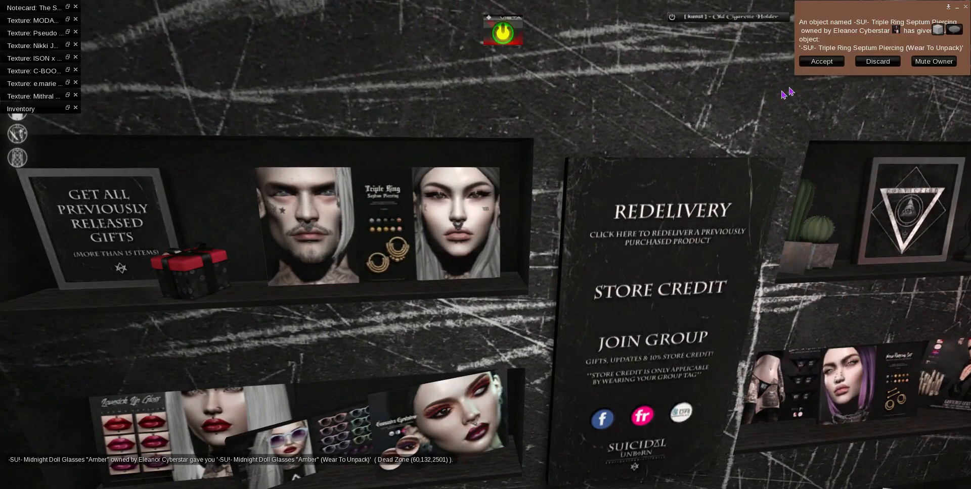
click(821, 61)
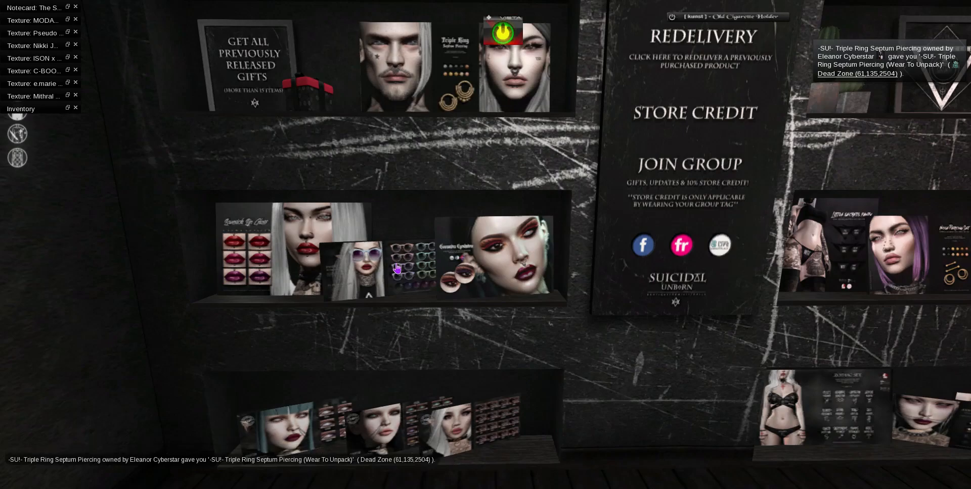
mouse_move(339, 277)
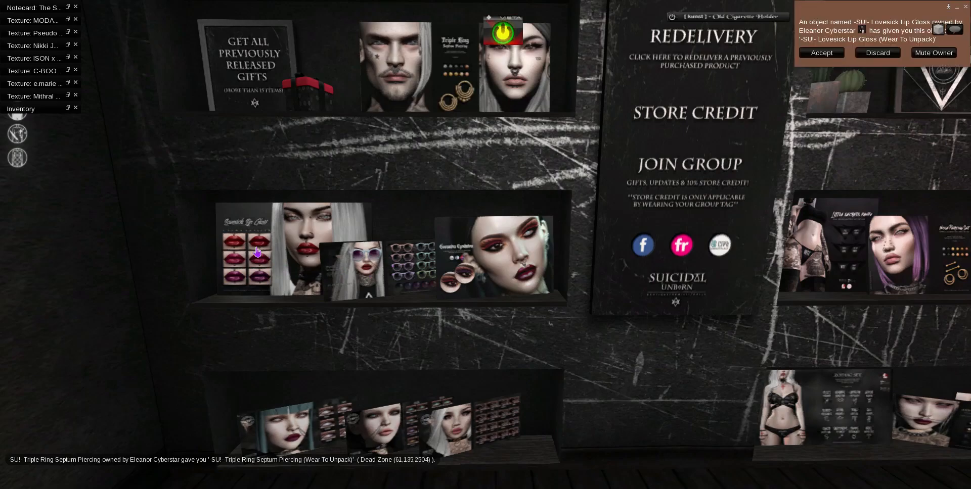
click(821, 53)
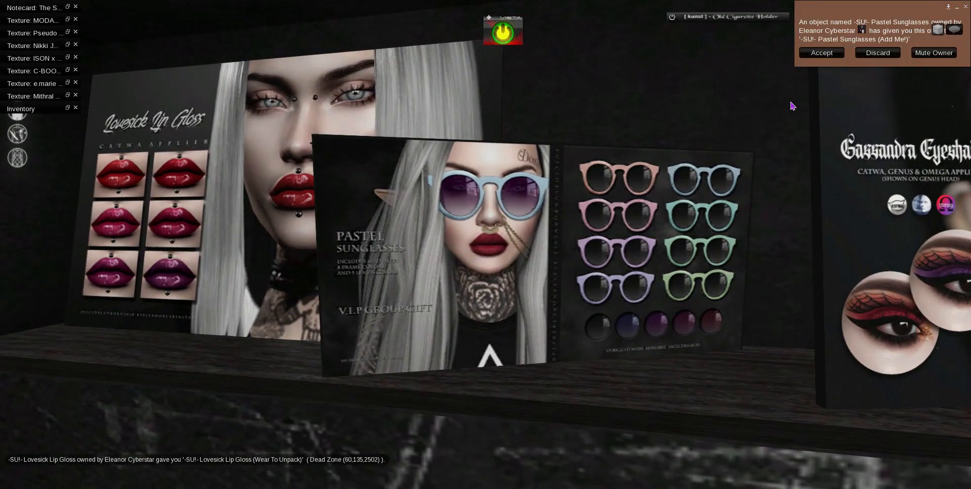
click(821, 53)
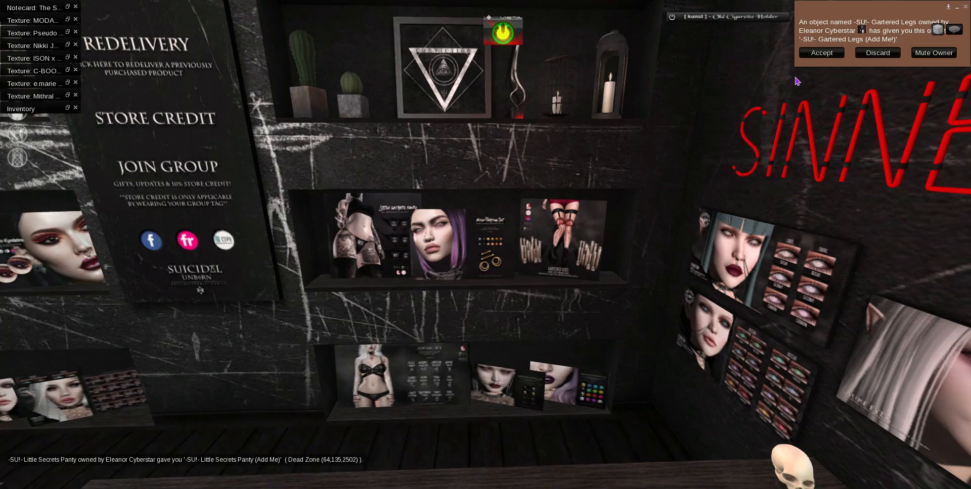
click(821, 53)
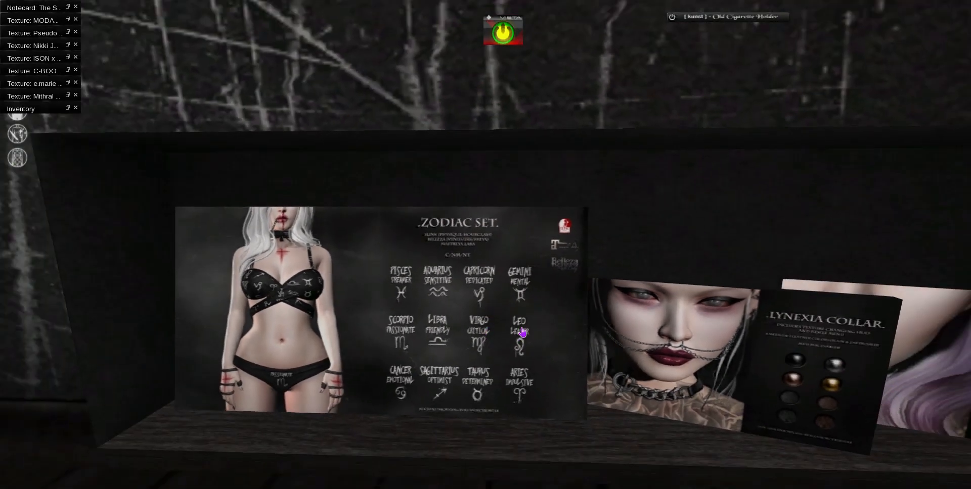
click(520, 333)
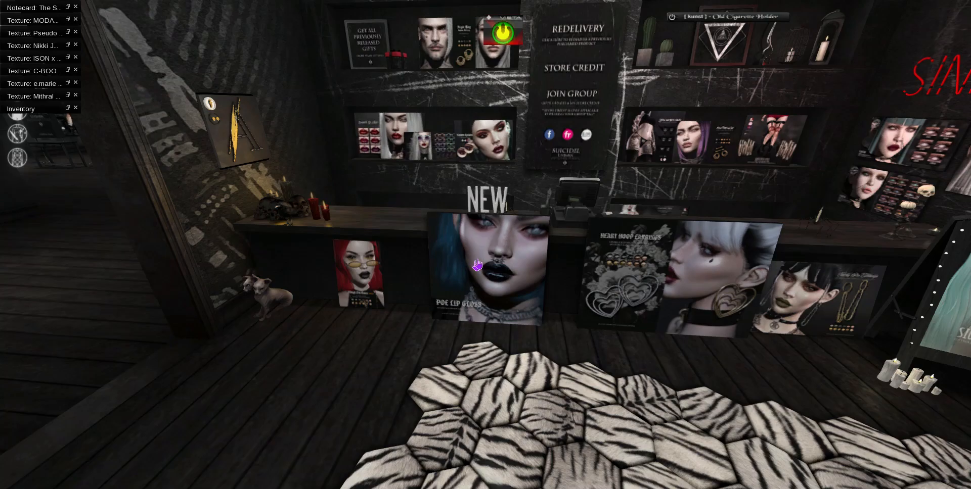
mouse_move(195, 437)
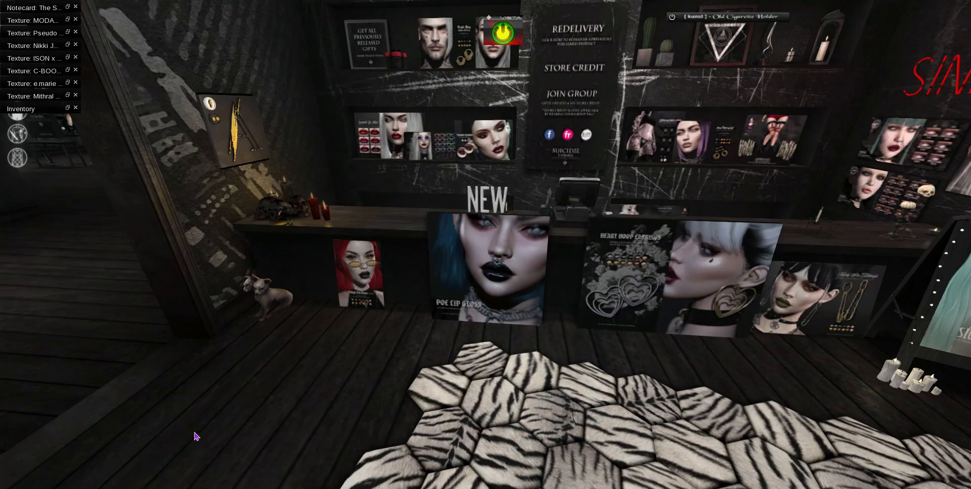
mouse_move(133, 445)
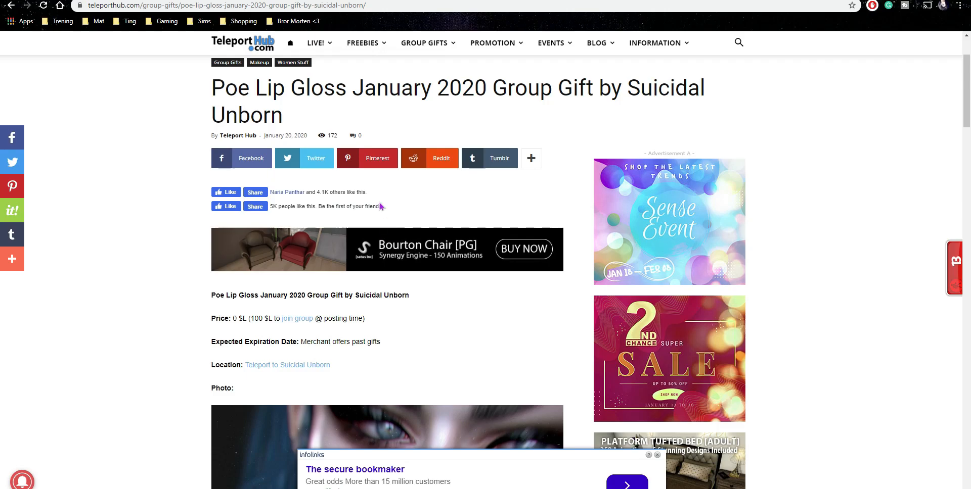
mouse_move(450, 282)
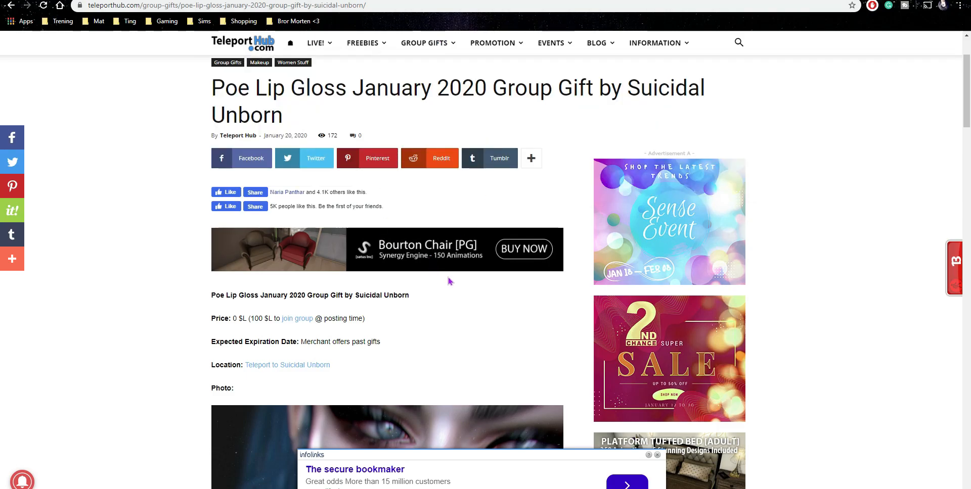
- Scroll through the PUMEC Ella Skin, Avery Skin & Mesh Ears Fatpack post, then return to the Group Gifts list
scroll(down, 3)
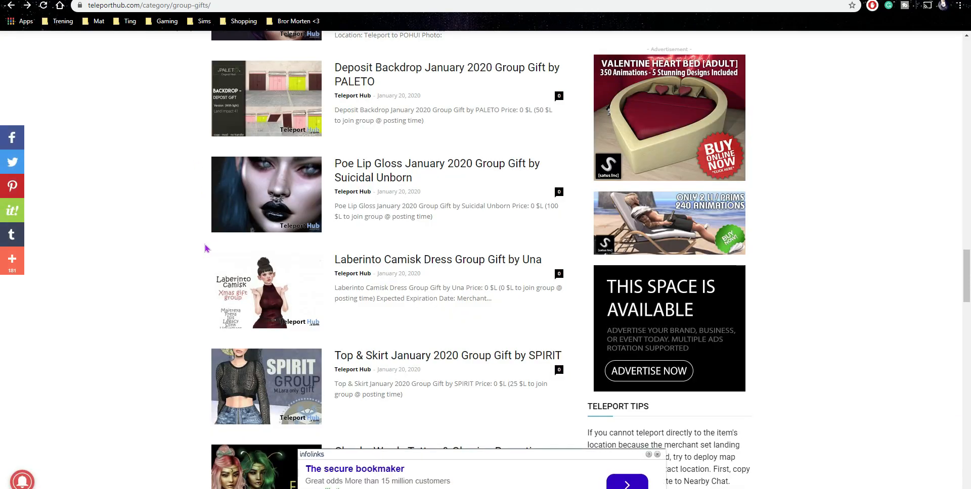
scroll(down, 3)
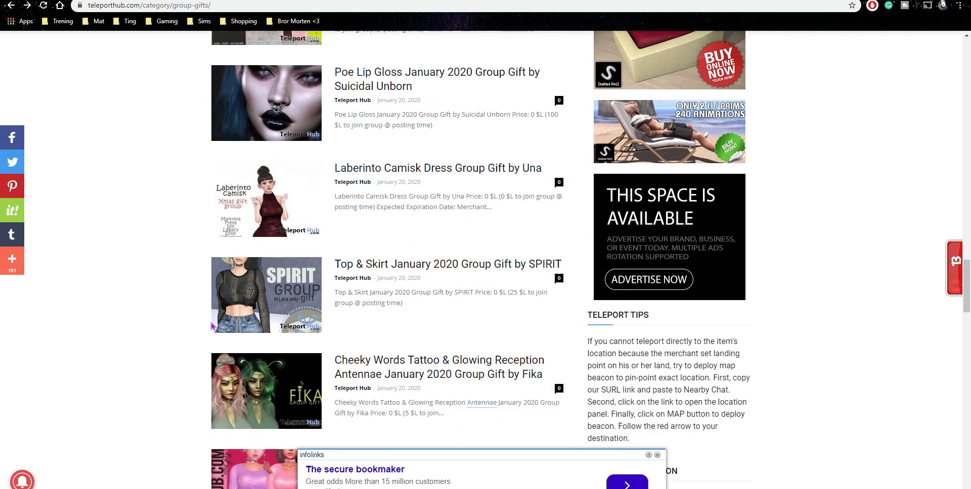
scroll(down, 3)
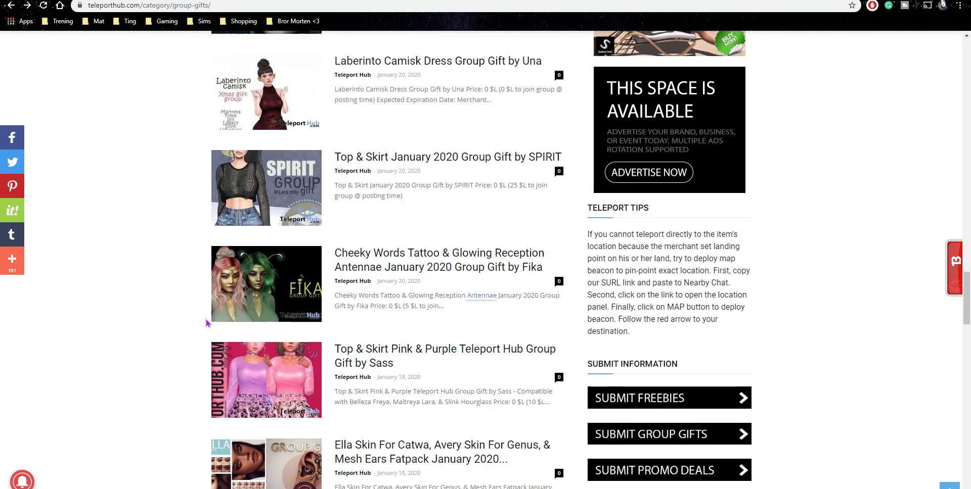
scroll(down, 3)
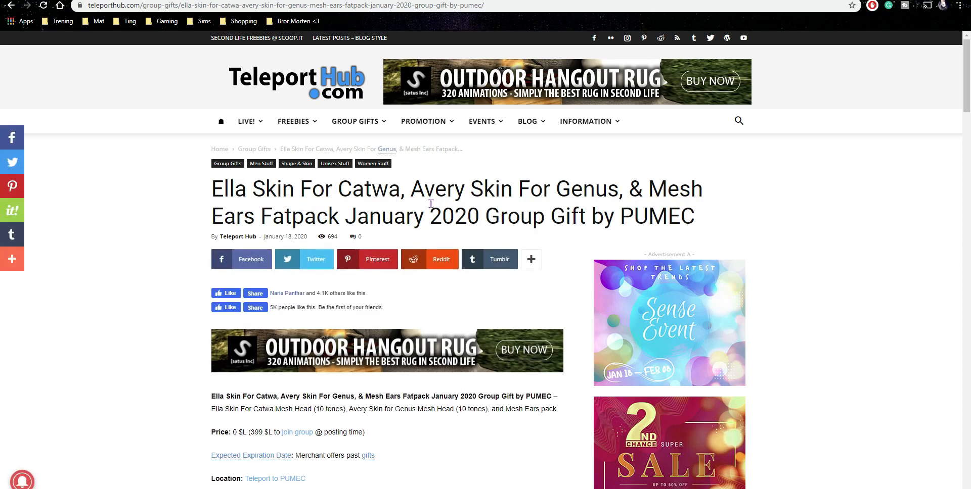
scroll(down, 3)
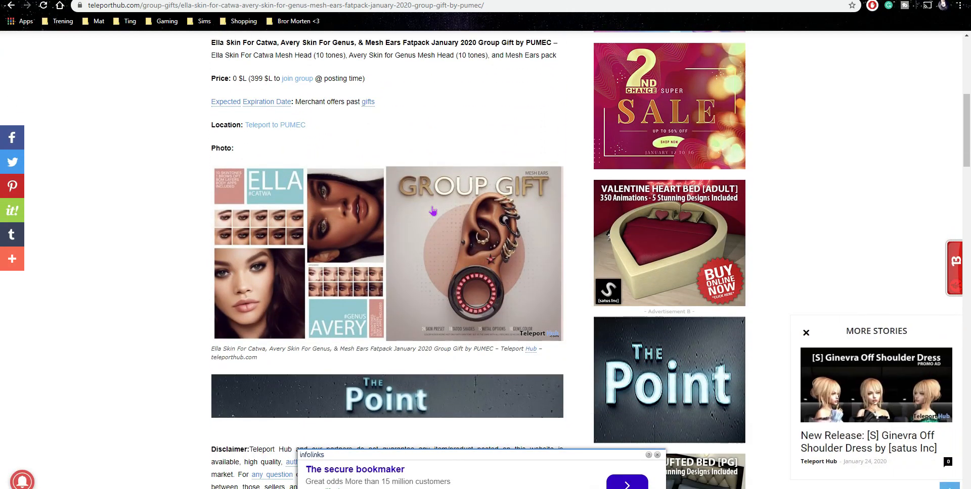
mouse_move(360, 278)
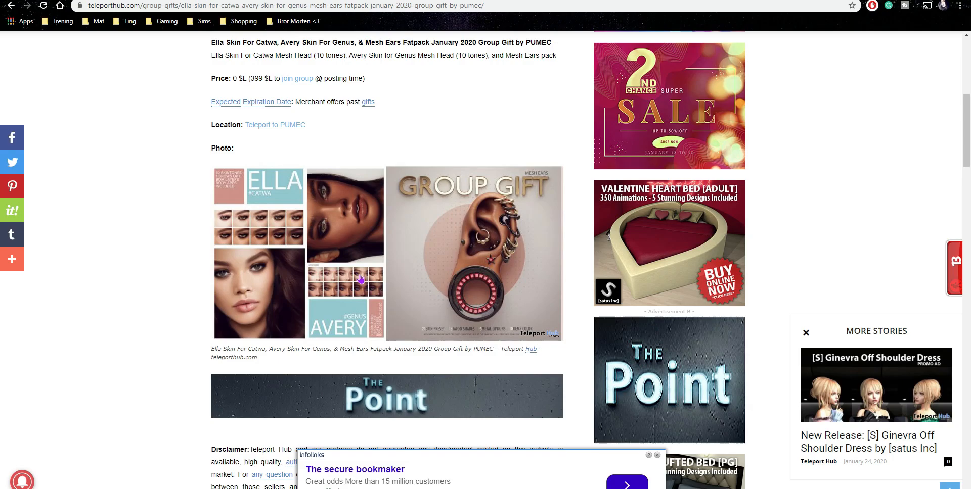
scroll(down, 3)
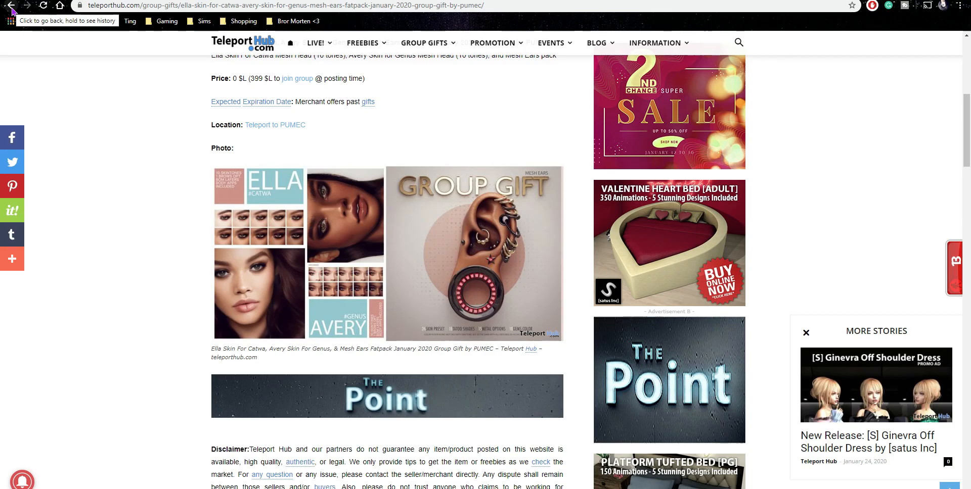
click(12, 10)
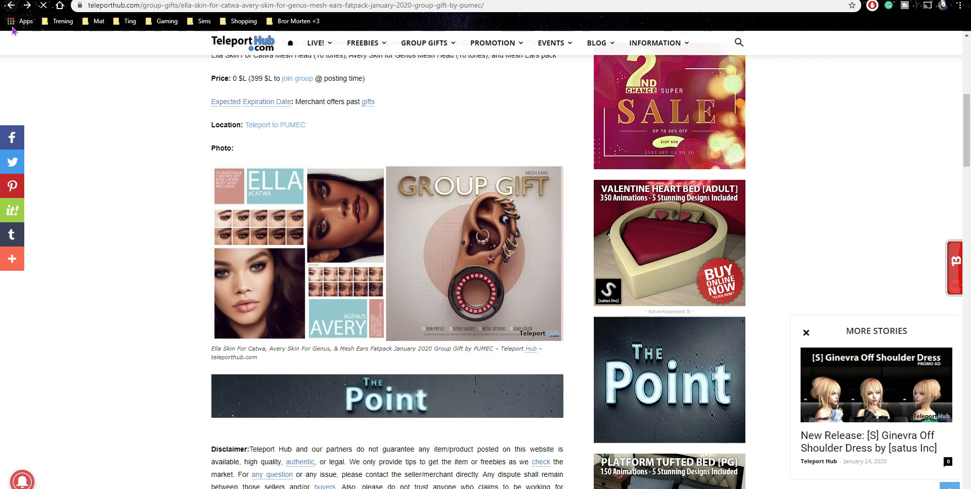
mouse_move(106, 77)
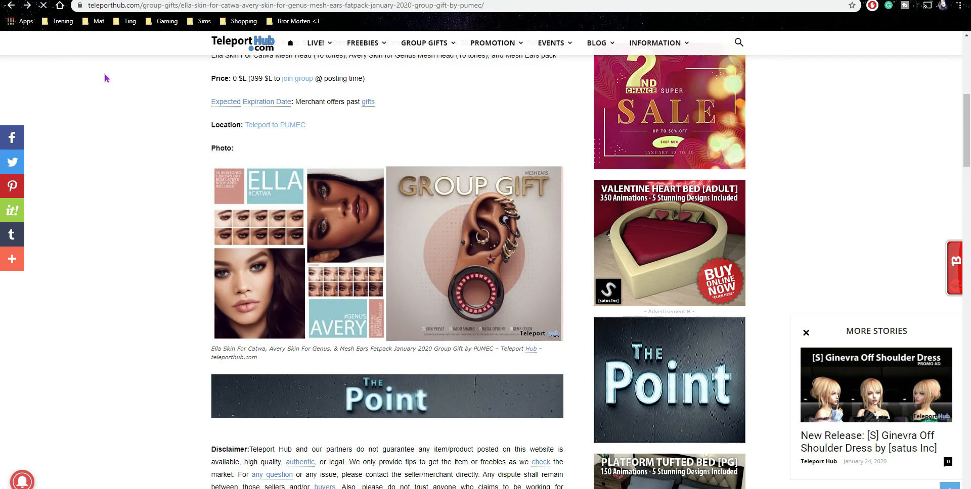
mouse_move(166, 109)
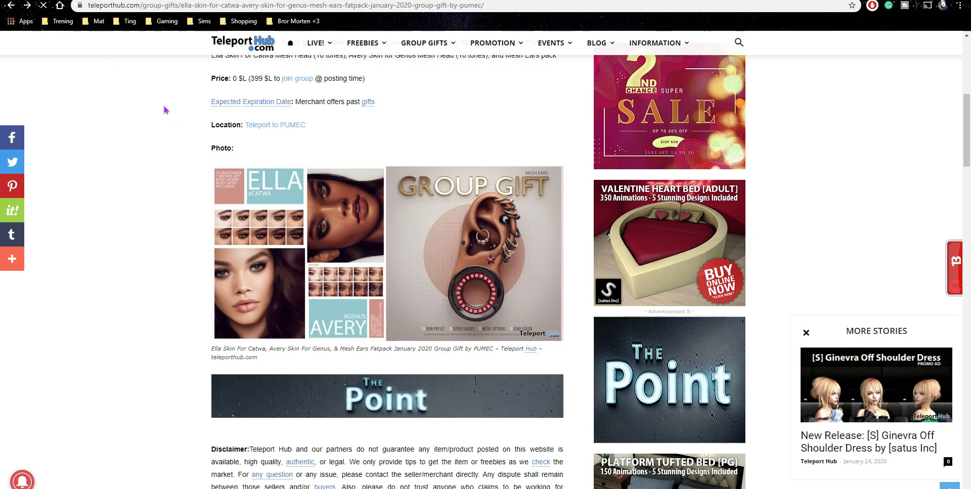
mouse_move(177, 112)
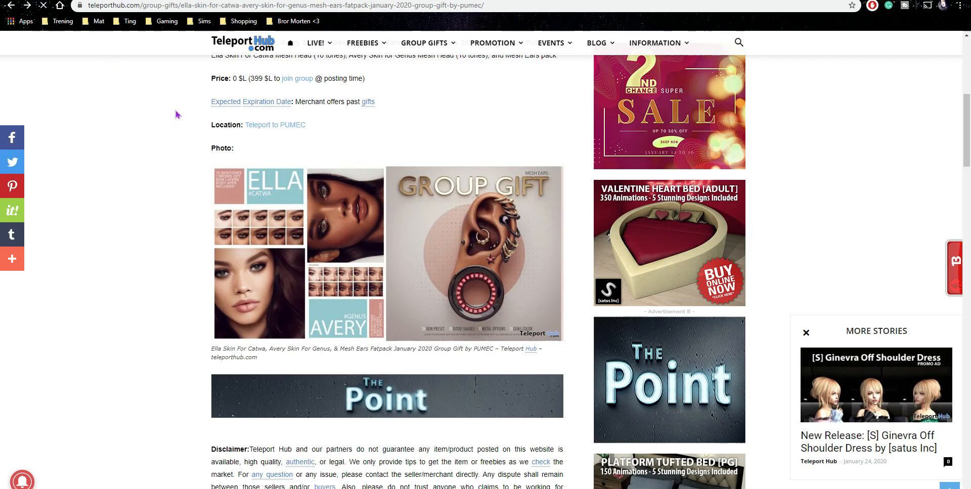
mouse_move(11, 11)
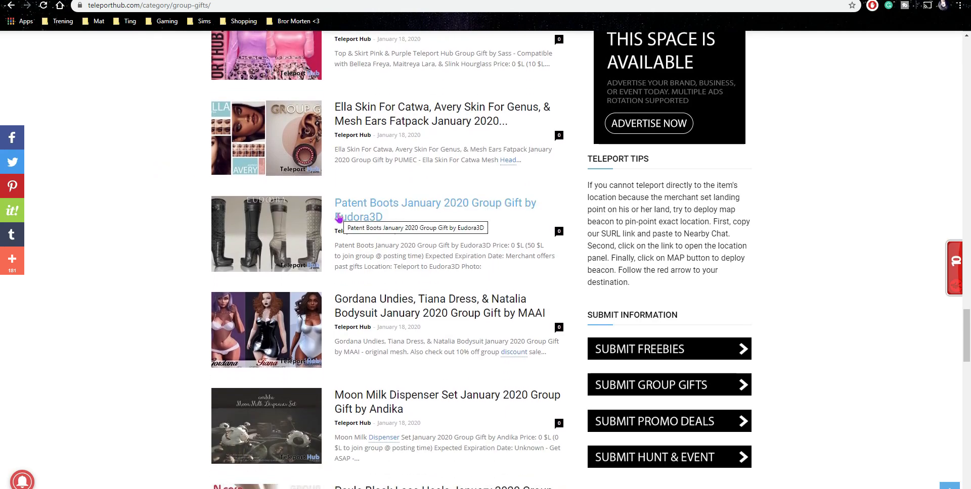
mouse_move(302, 221)
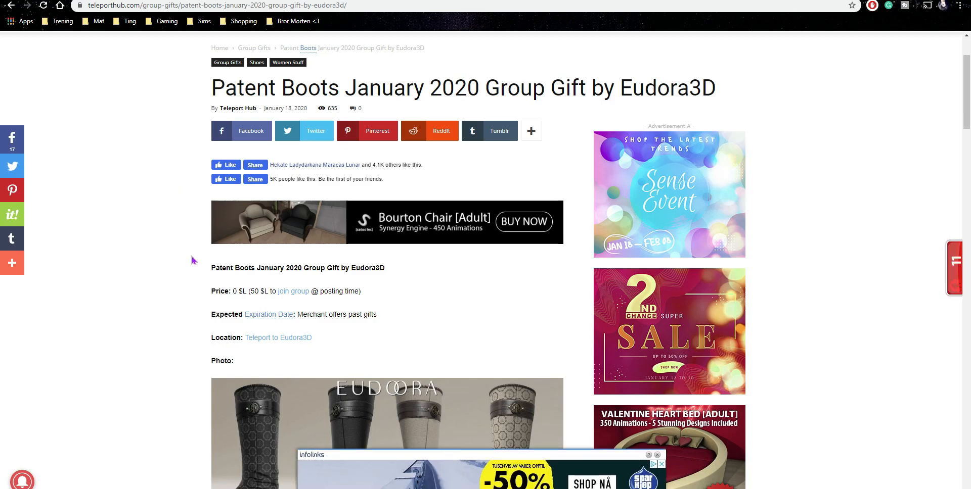
- Scroll the Patent Boots January 2020 post and teleport to the Eudora3D store via its location link
scroll(down, 3)
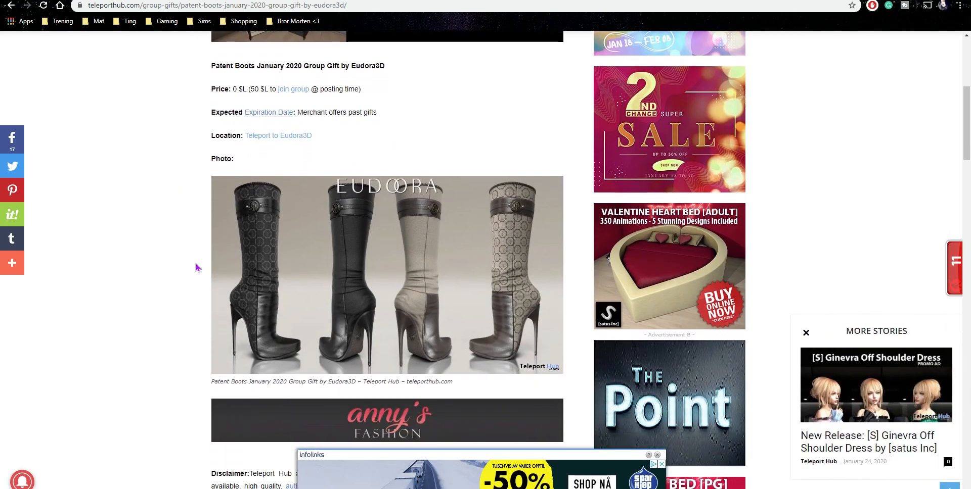
mouse_move(266, 220)
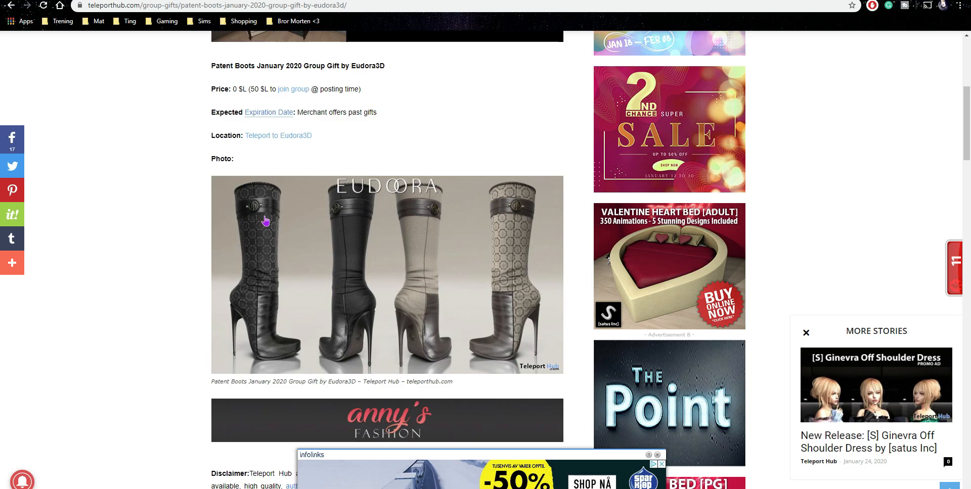
mouse_move(299, 358)
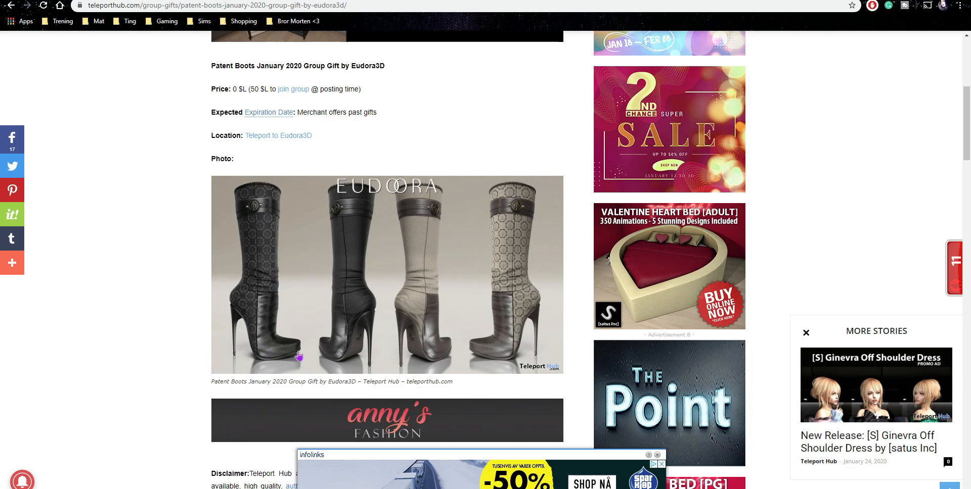
mouse_move(351, 243)
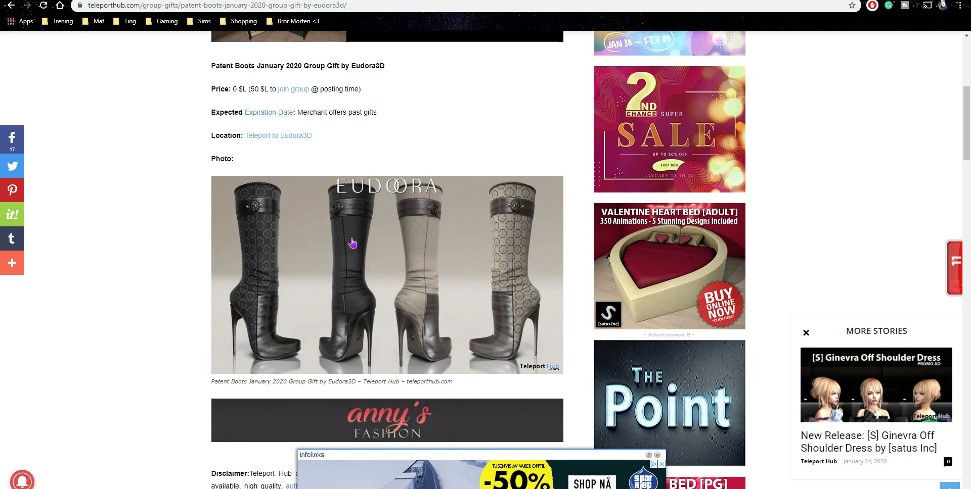
scroll(down, 3)
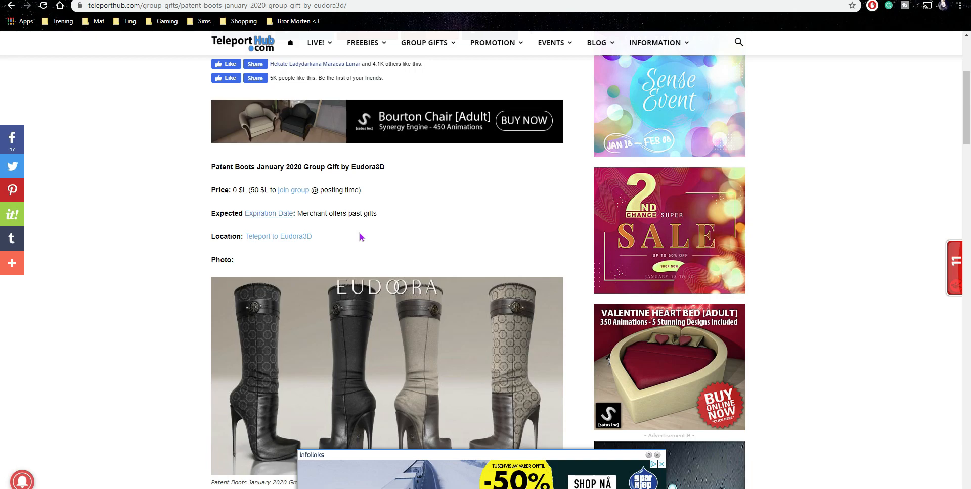
mouse_move(319, 211)
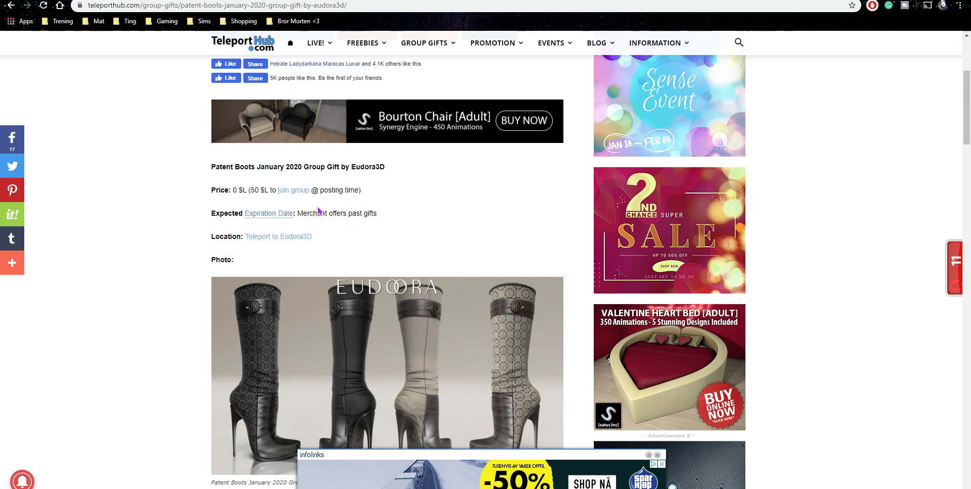
scroll(down, 3)
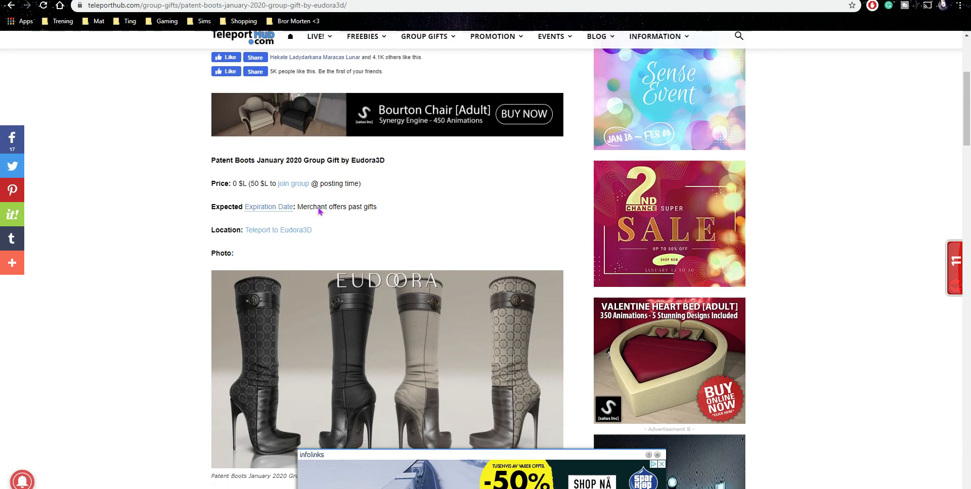
scroll(down, 3)
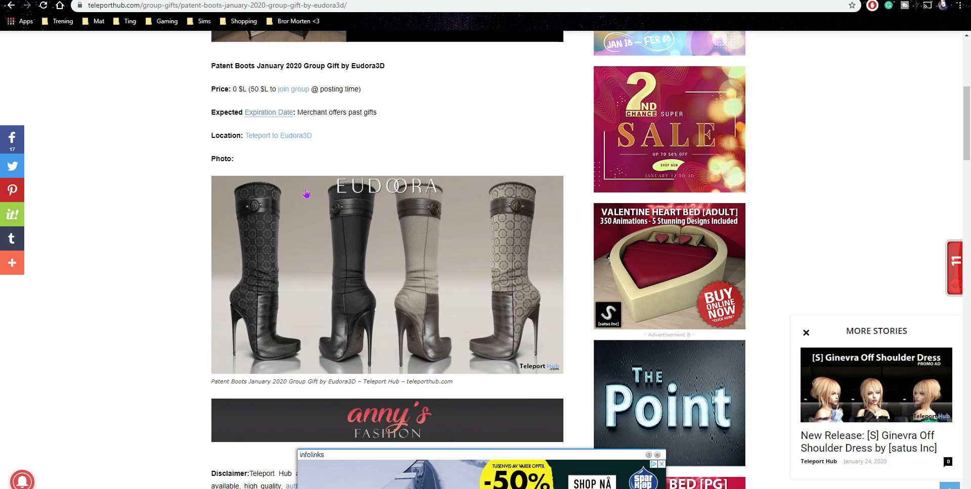
mouse_move(277, 140)
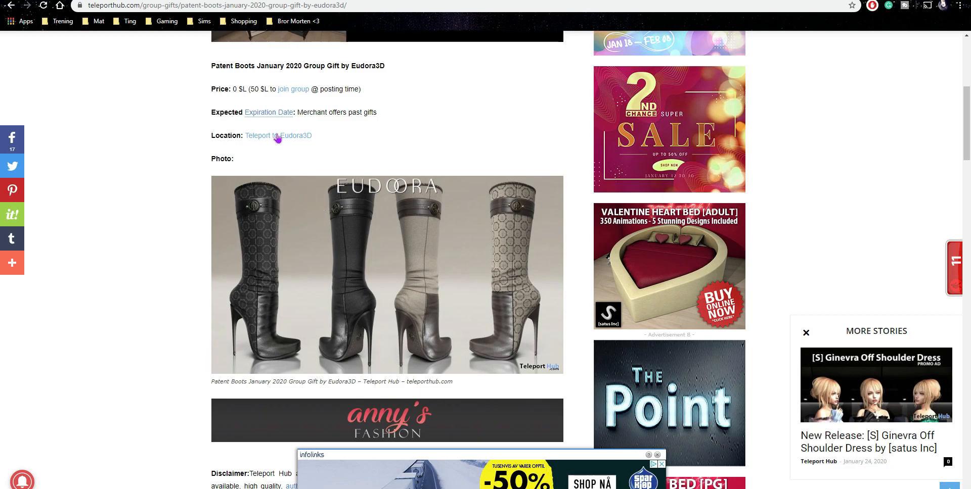
click(276, 135)
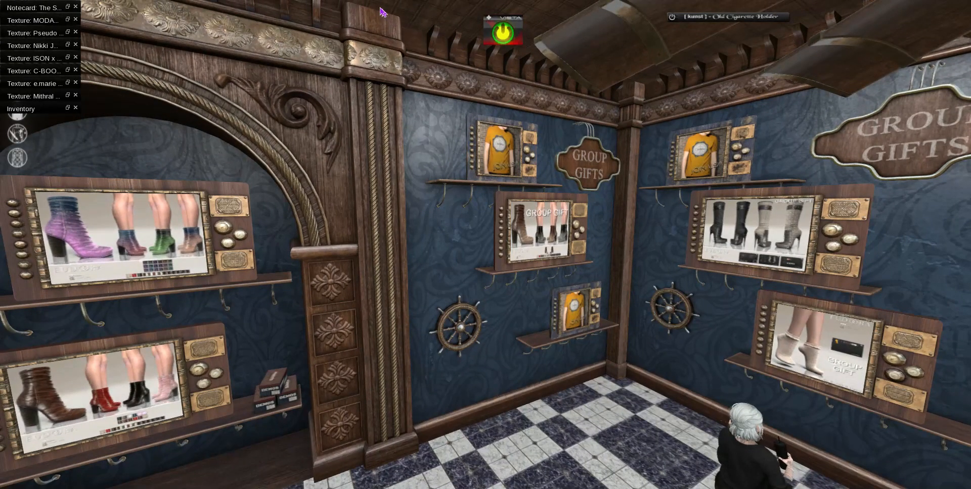
mouse_move(339, 242)
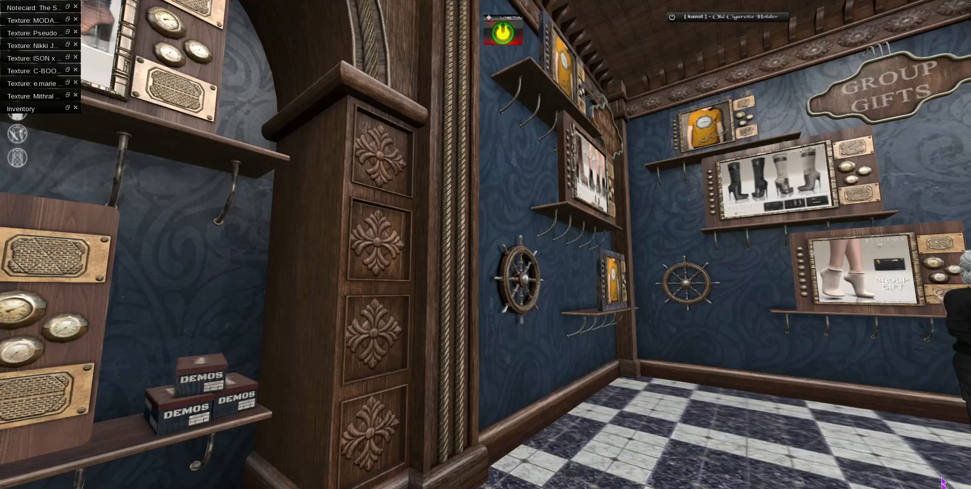
- In Inventory Recent, collapse Objects and unpack the Eudora3D Kaiah Boots DEMOS box into its own folder
click(21, 109)
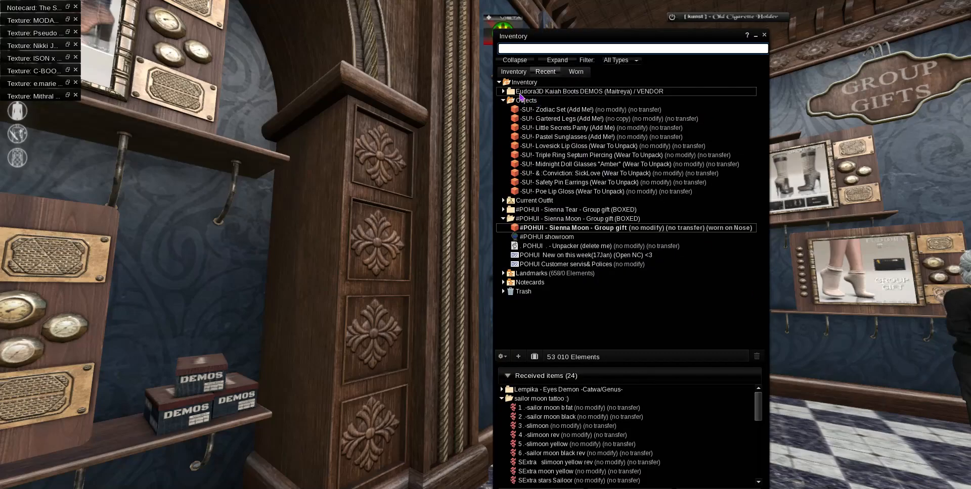
click(503, 100)
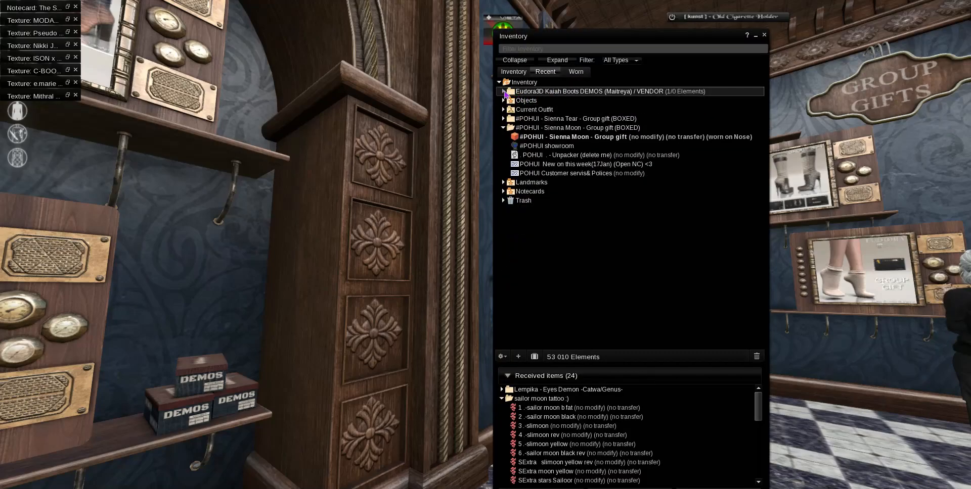
right_click(588, 101)
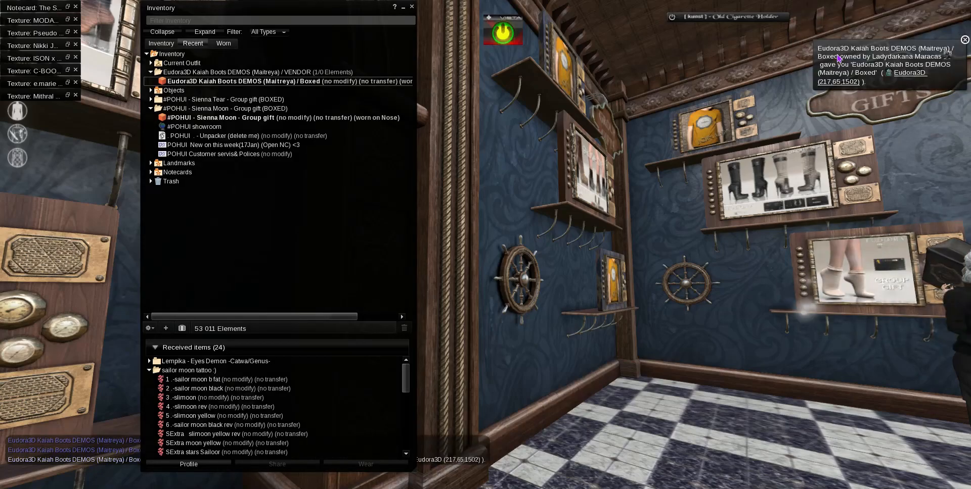
right_click(249, 81)
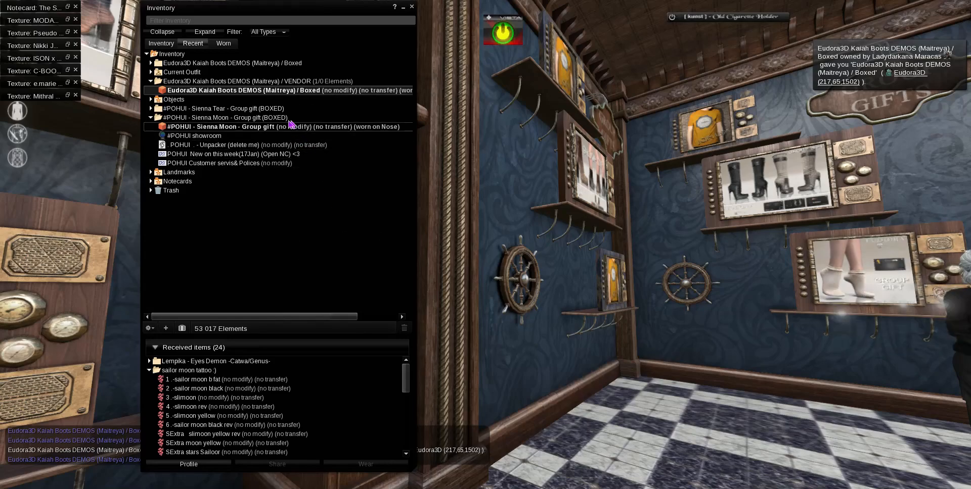
right_click(235, 81)
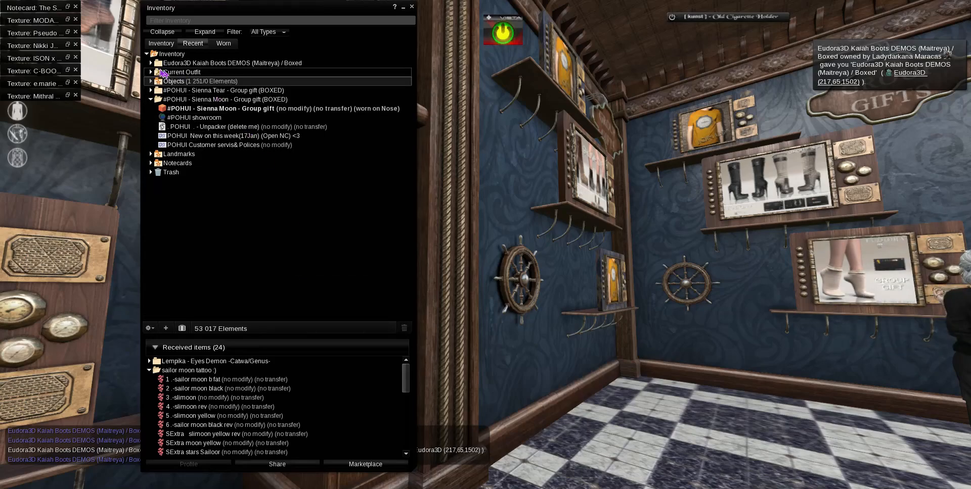
click(151, 62)
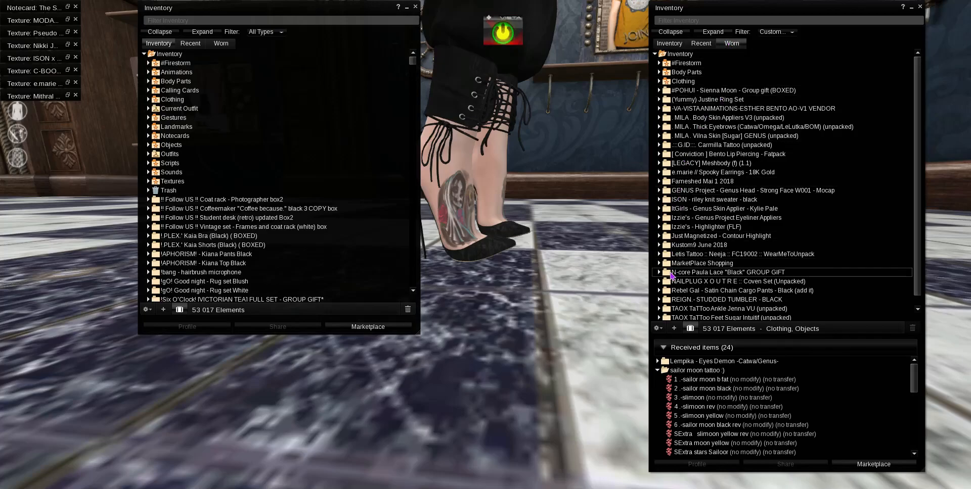
- Detach the worn N-core Paula Lace shoe and shoe base, then adjust hover height in Quick Preferences
right_click(727, 272)
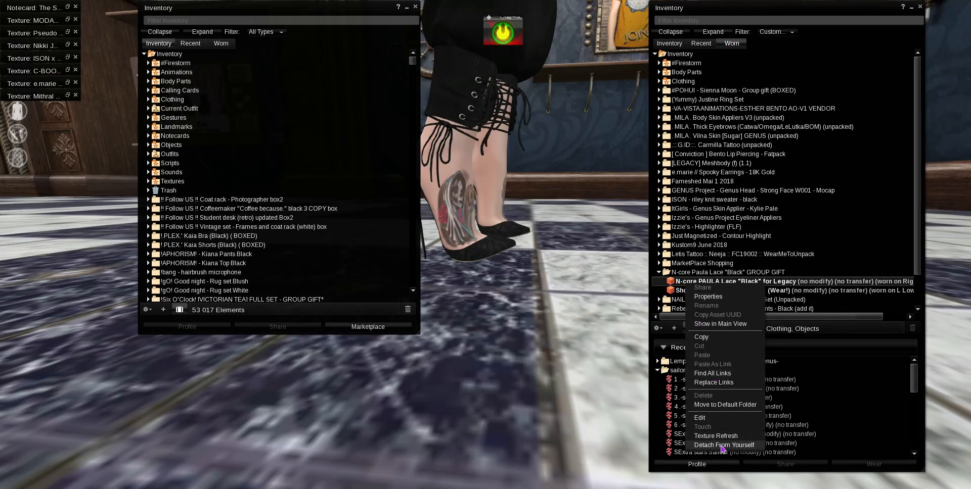
click(724, 445)
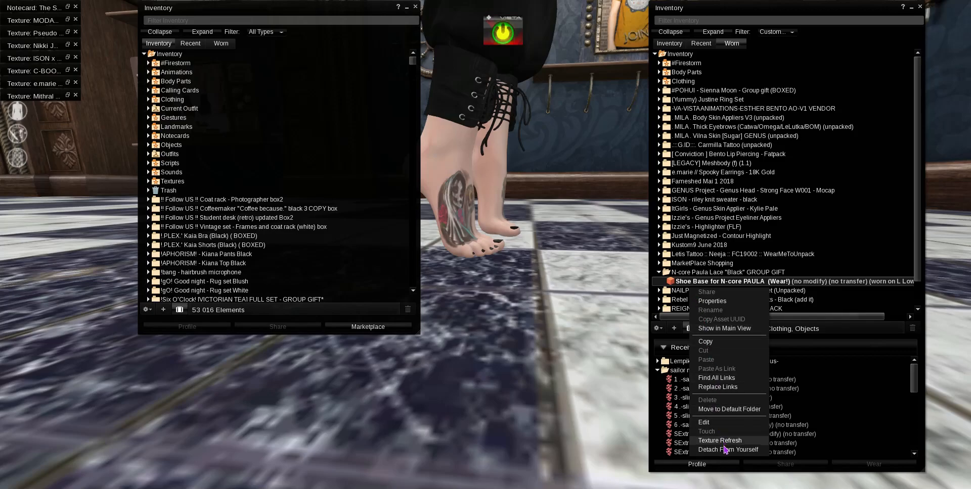
click(728, 449)
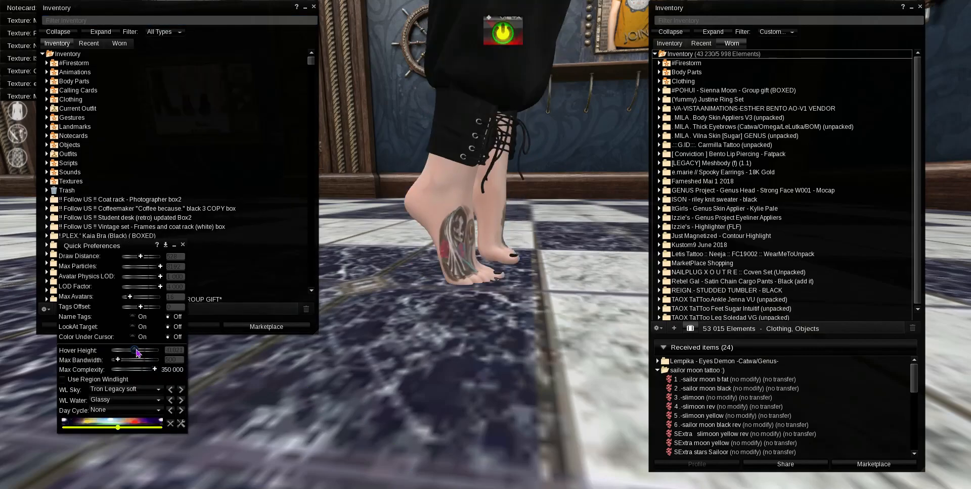
drag(136, 351, 137, 351)
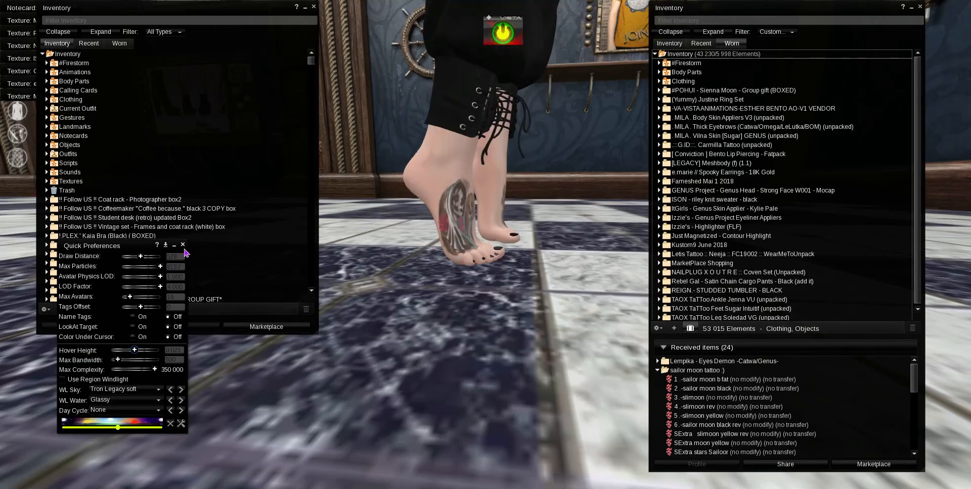
click(183, 244)
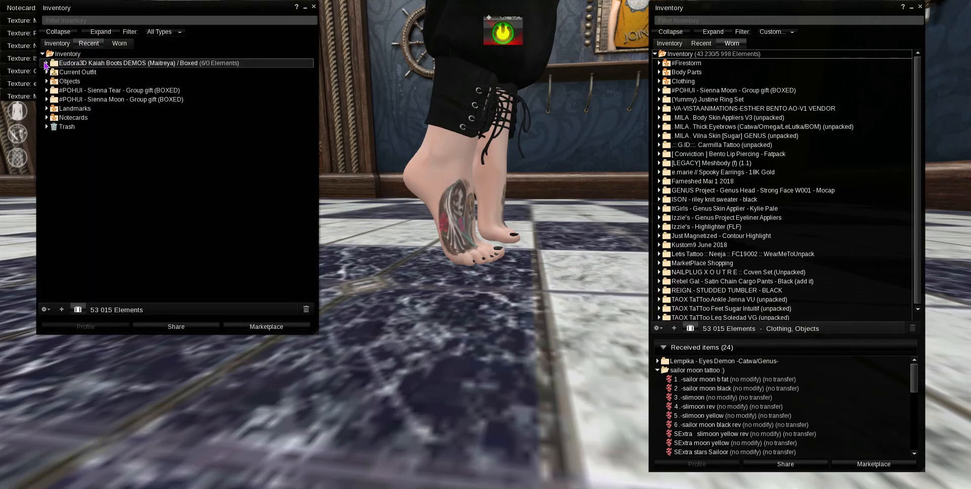
- Search inventory for 'lega' and wear the Legacy Fit Deformer (Feet)
click(46, 63)
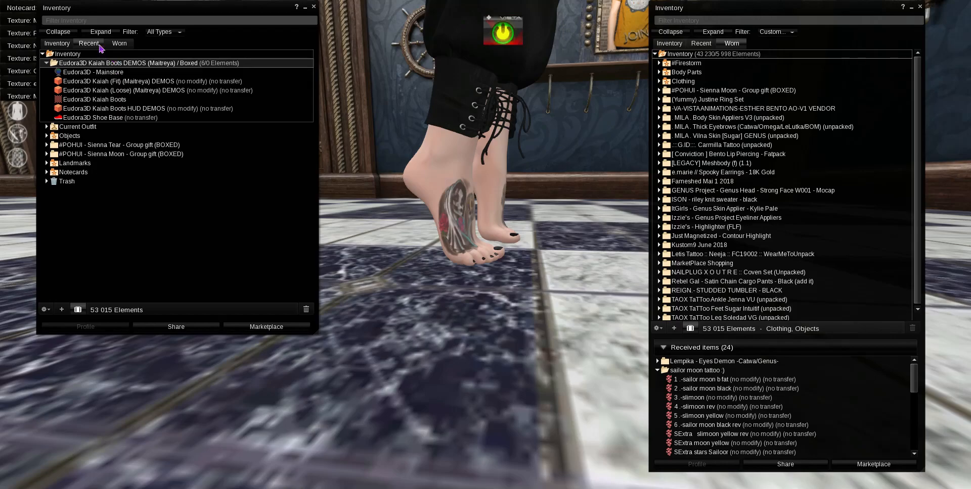
click(56, 43)
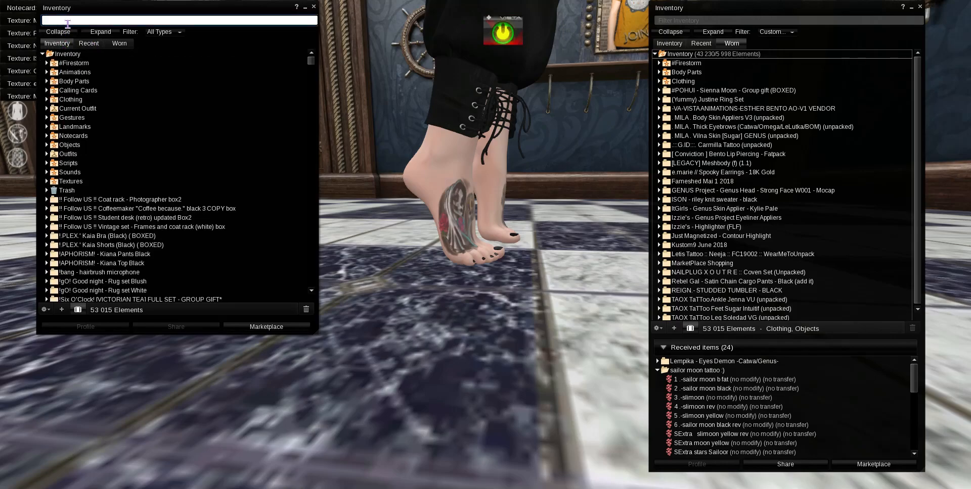
text(feet de)
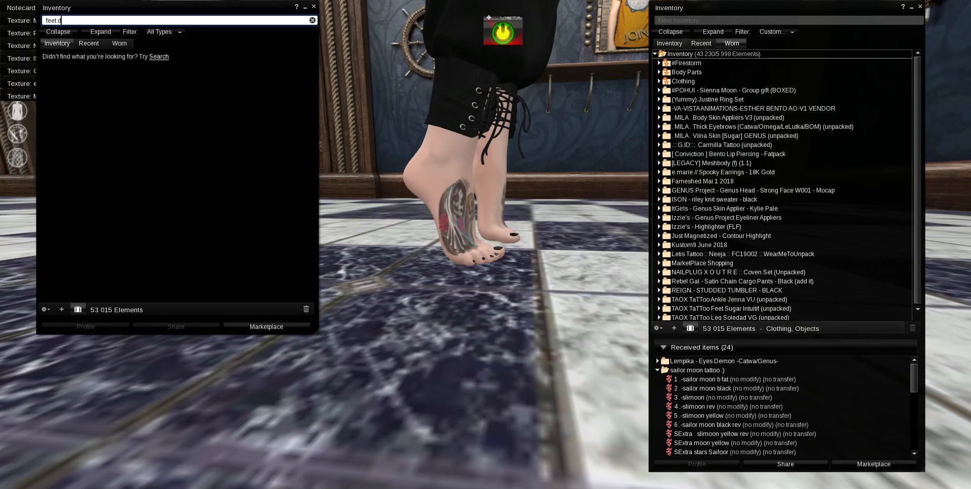
text(lega)
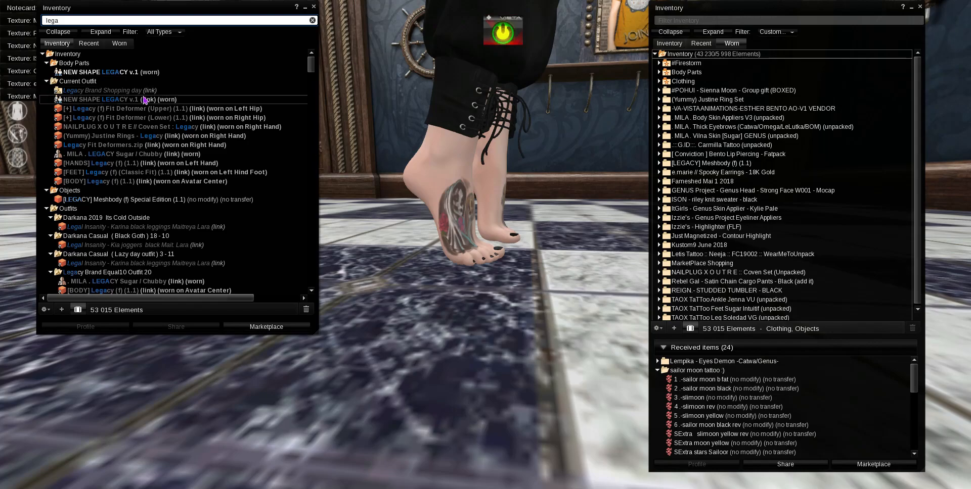
scroll(down, 3)
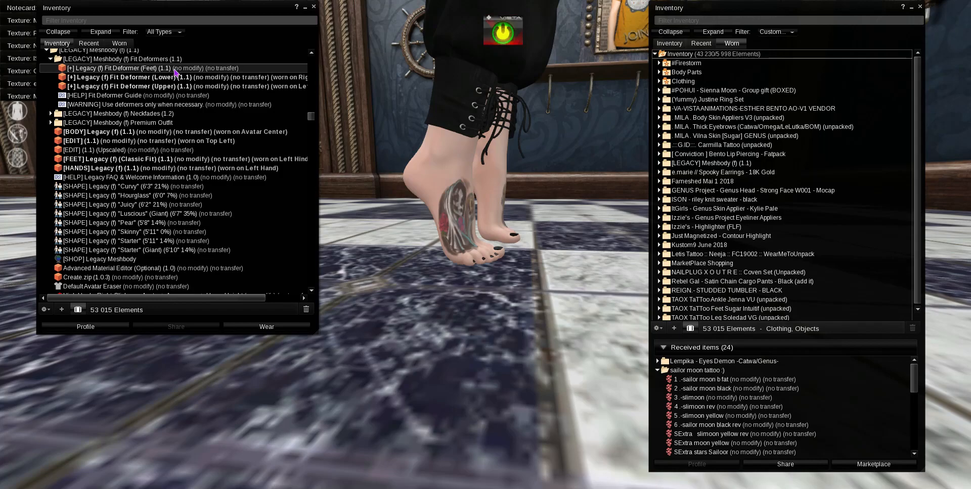
right_click(127, 68)
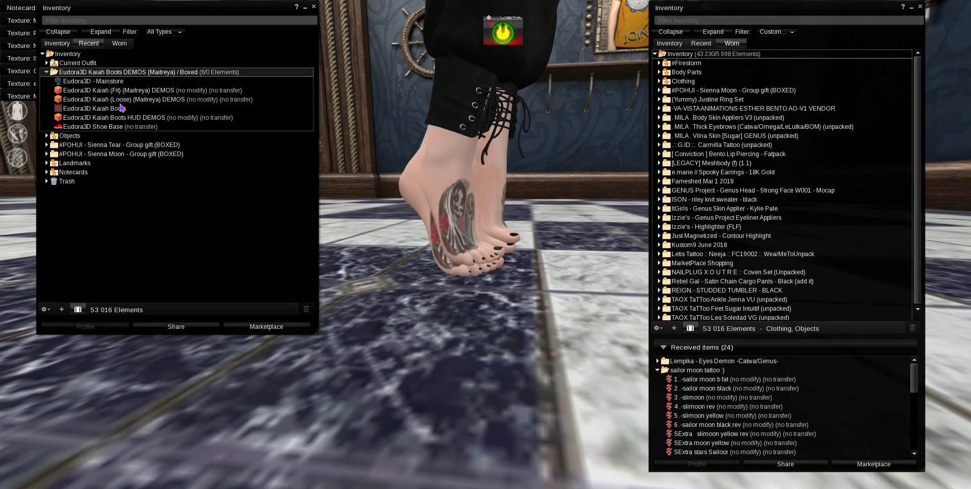
- Wear the Eudora3D Kaiah (Fit) Maitreya boot demo
right_click(93, 126)
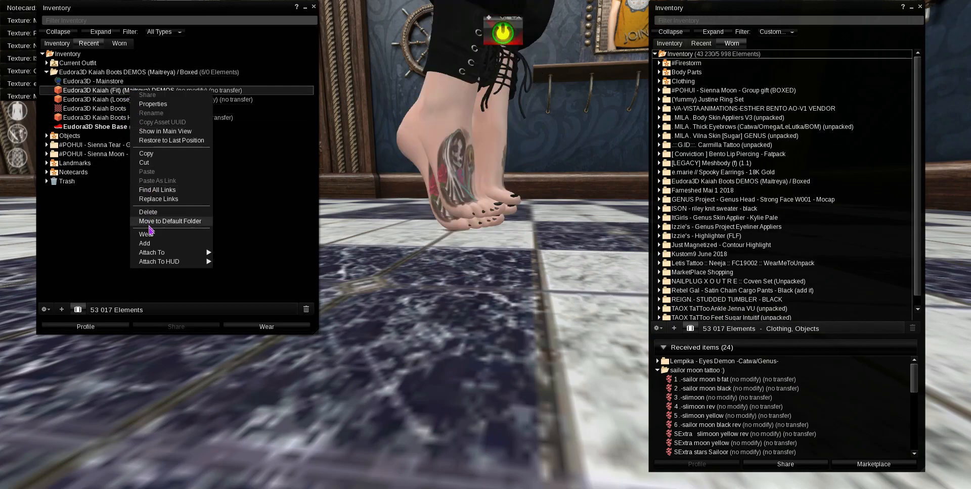
click(140, 234)
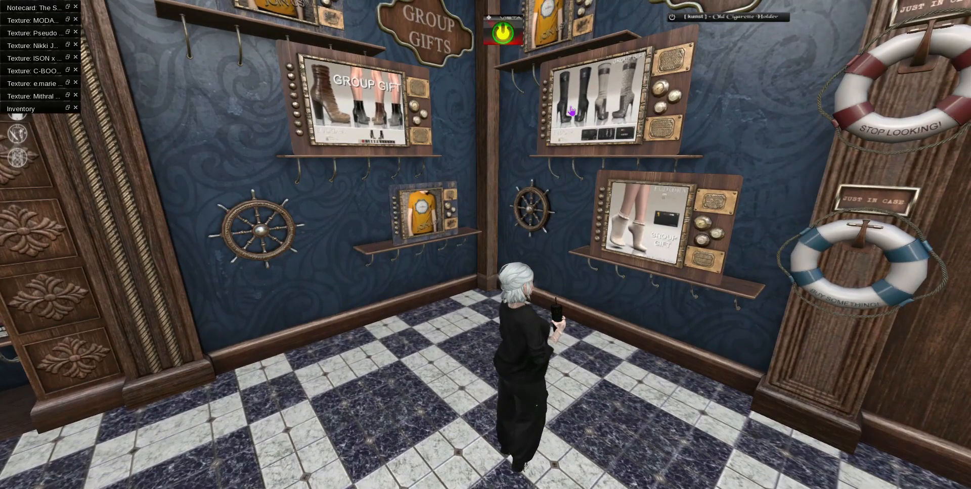
- Claim the Eudora3D Patent Boots group gift from its wall display
click(364, 126)
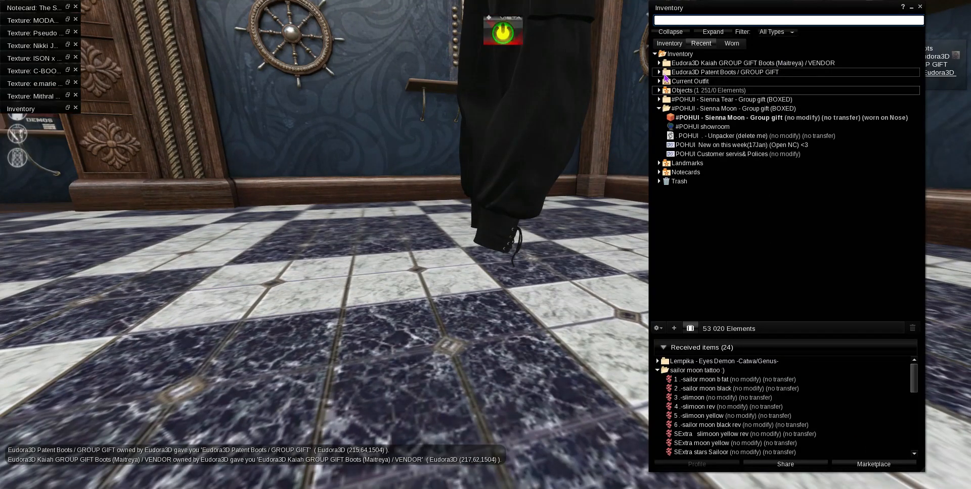
- Unpack the boxed Eudora3D Patent Boots and Kaiah group gifts into recent inventory
click(660, 72)
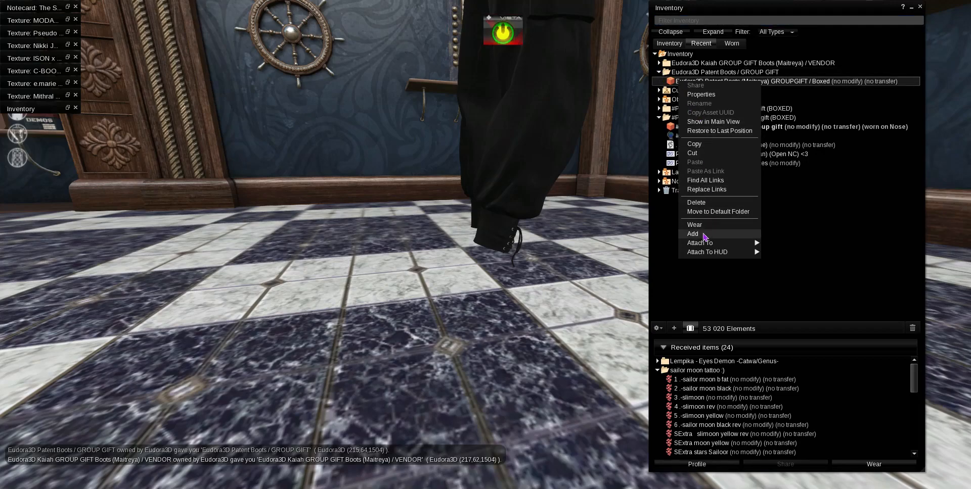
click(692, 234)
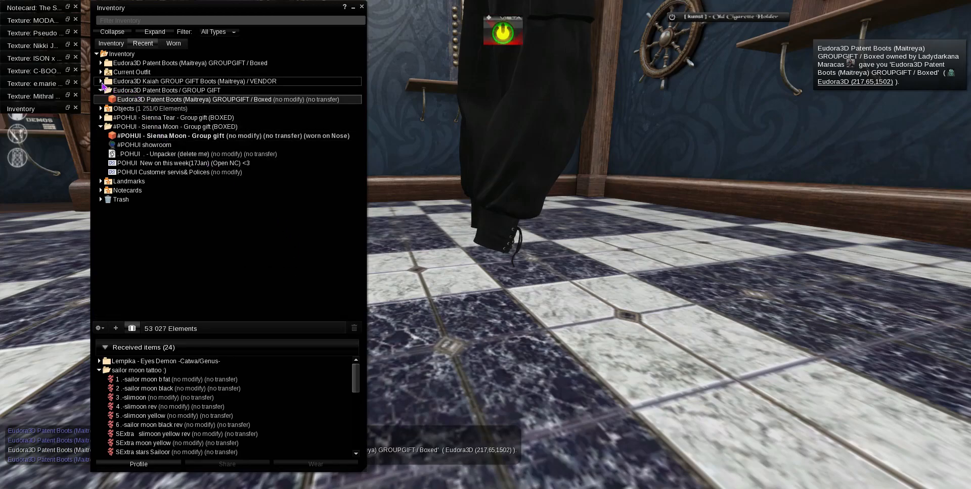
right_click(186, 90)
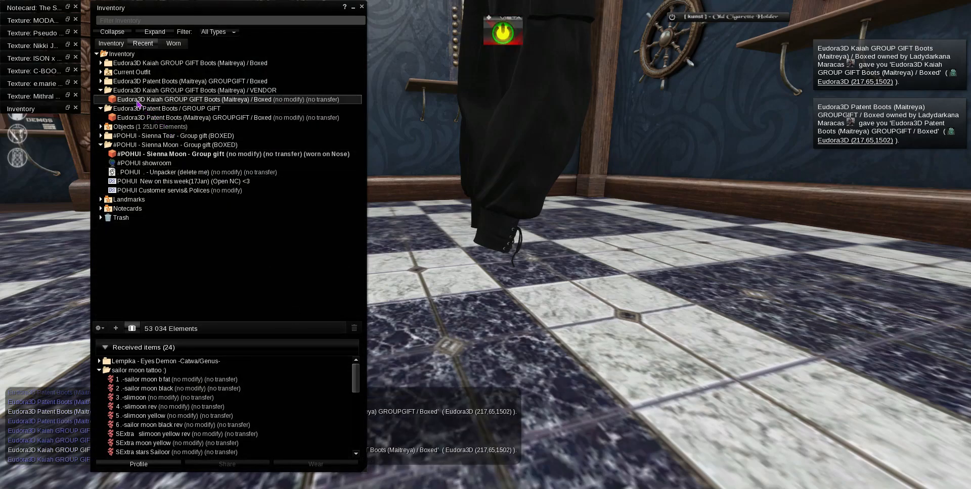
right_click(176, 90)
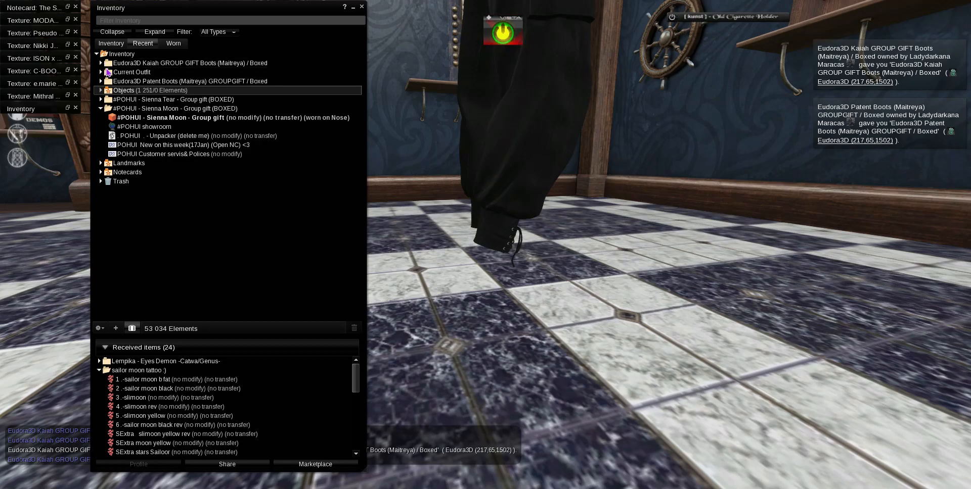
- Wear the Kaiah (Fit) group gift boots and add their Shoe Base to the outfit
click(101, 63)
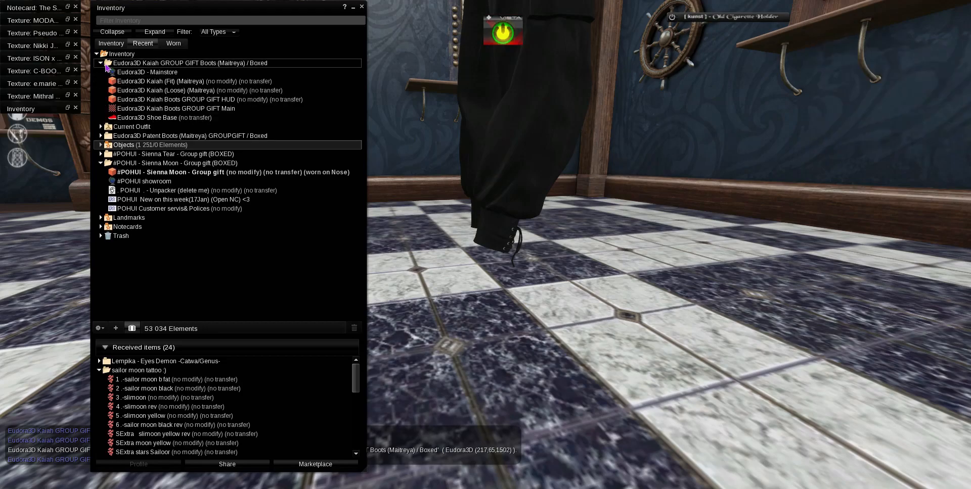
right_click(152, 81)
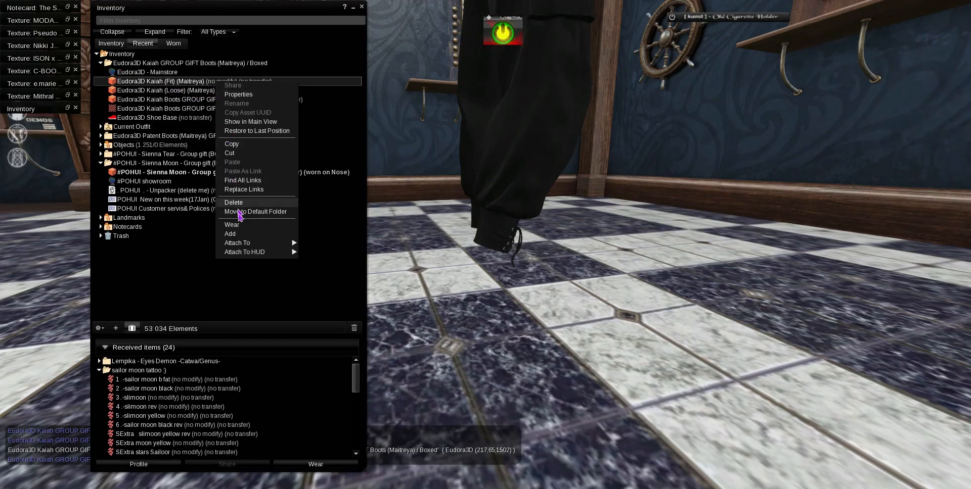
click(232, 225)
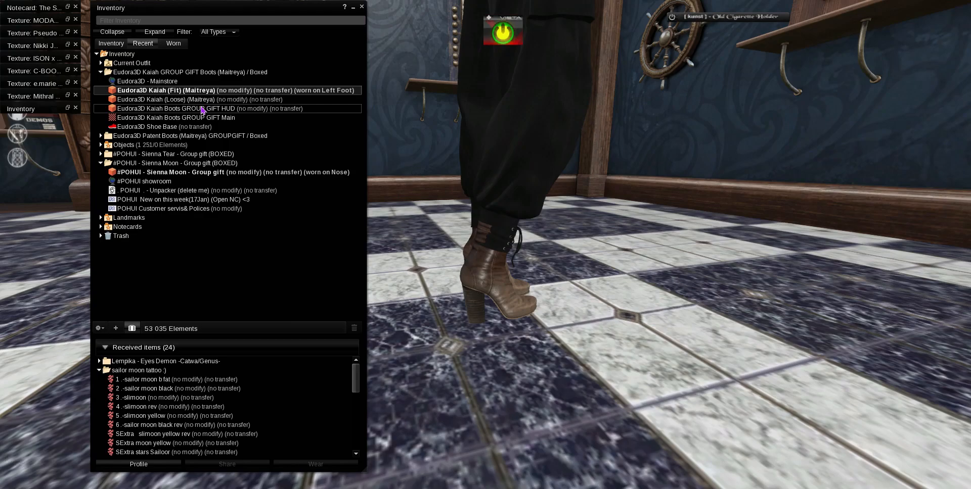
right_click(146, 126)
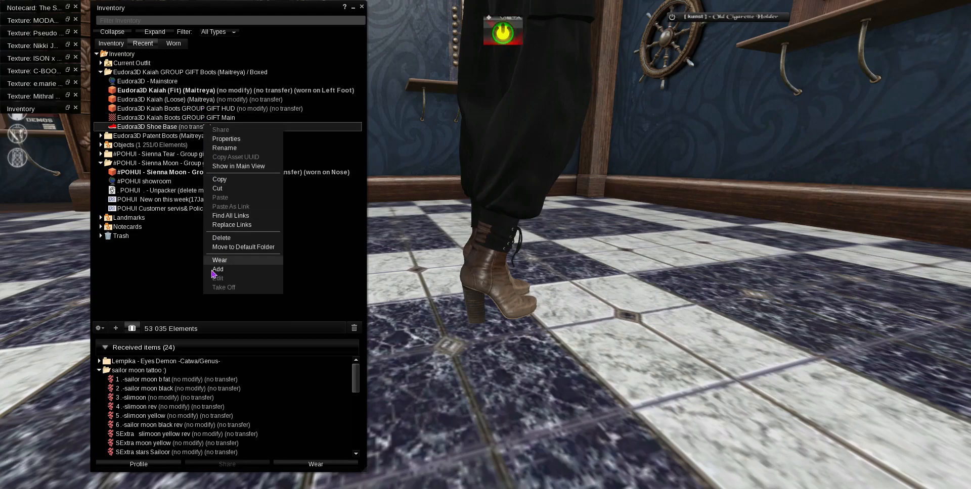
click(218, 269)
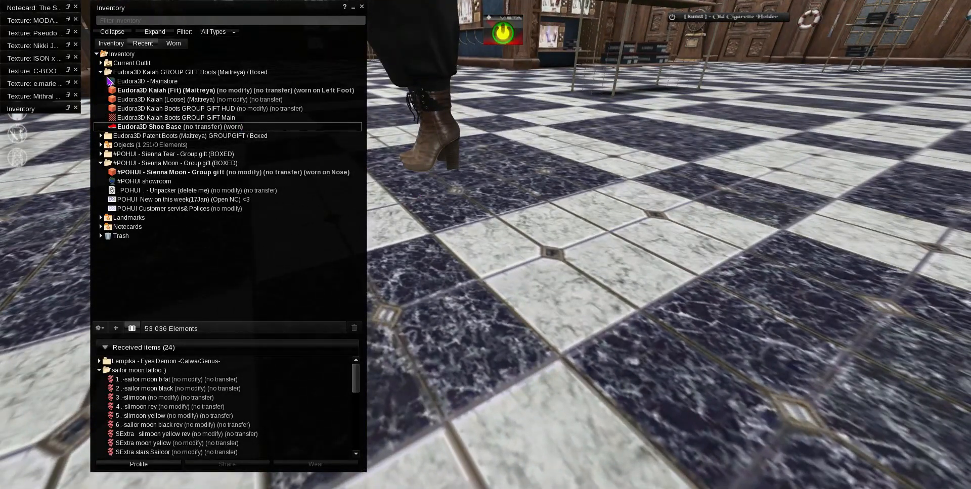
- Attach the Kaiah boots GROUP GIFT color HUD
right_click(192, 108)
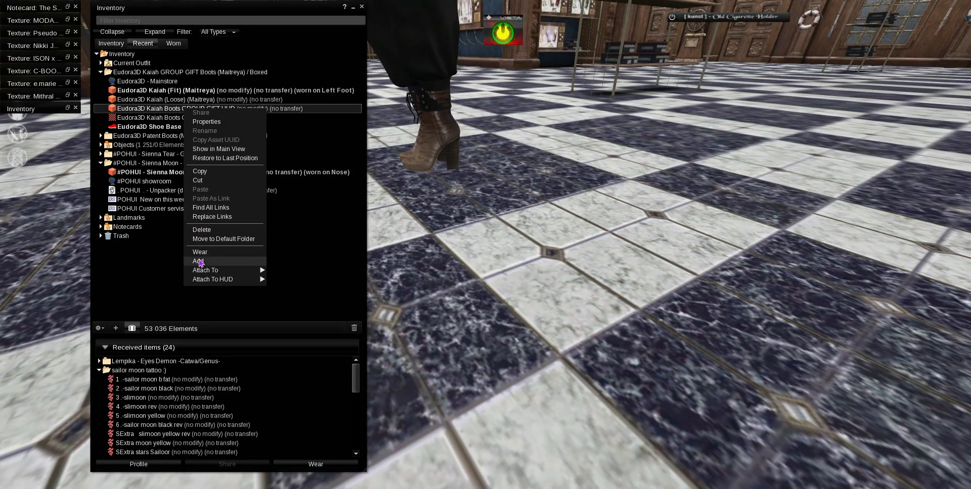
click(199, 261)
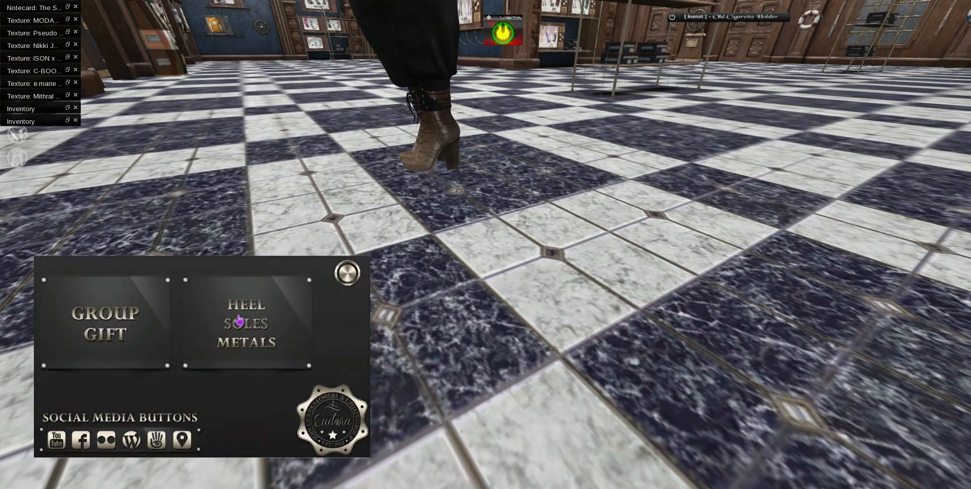
- Recolor the Kaiah boots to dark grey leather via Heel Soles Metals, then detach the HUD
click(240, 325)
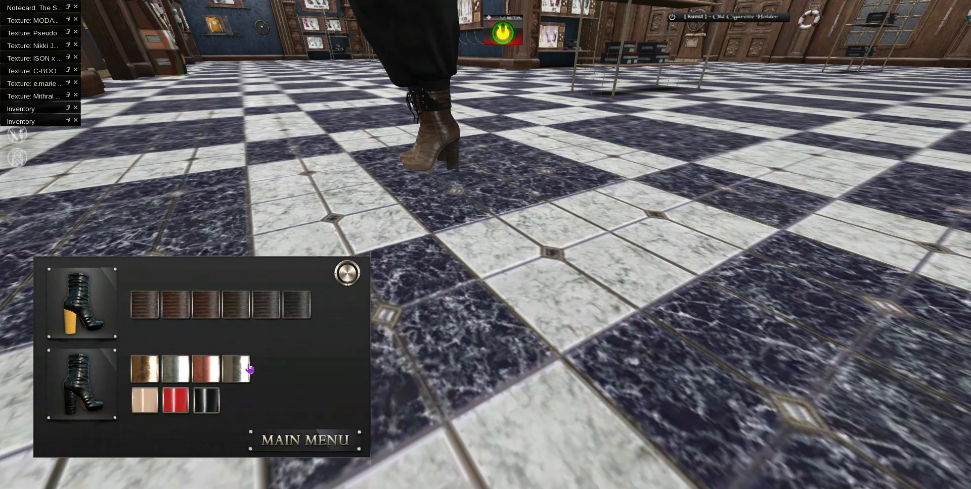
mouse_move(270, 341)
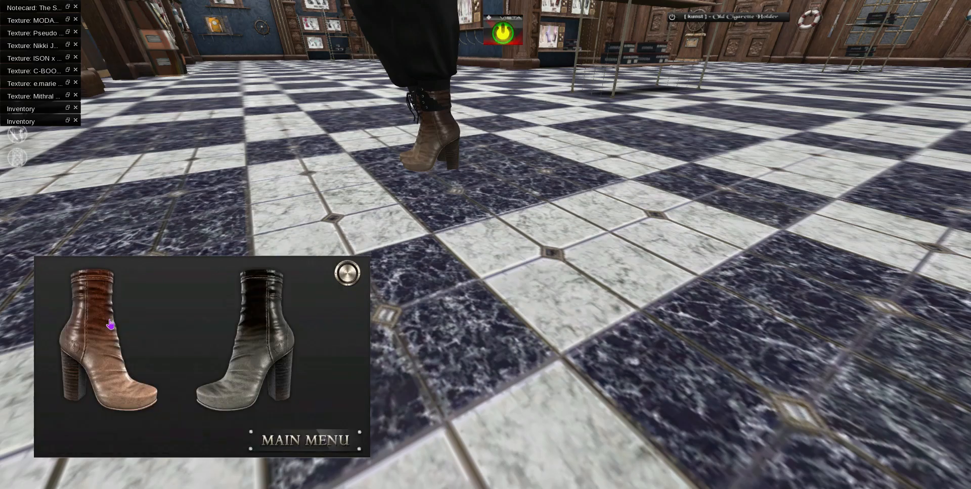
click(265, 353)
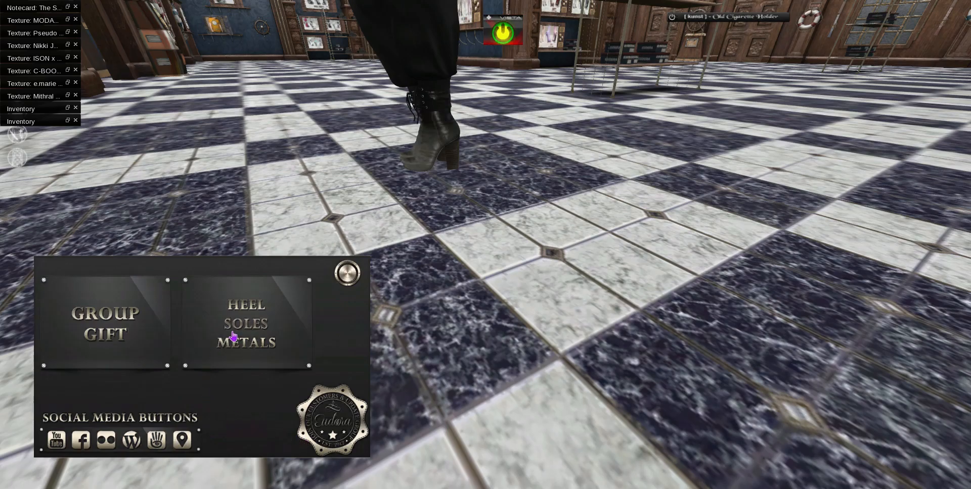
click(248, 324)
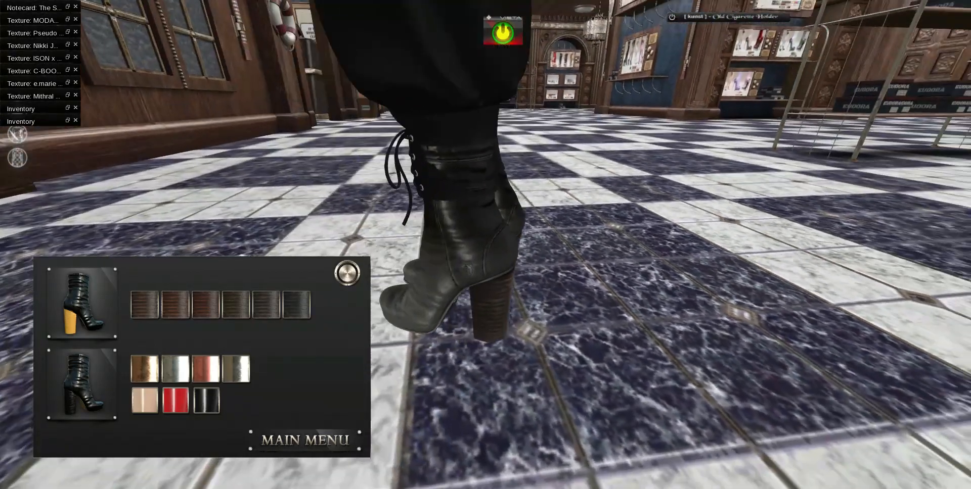
click(206, 405)
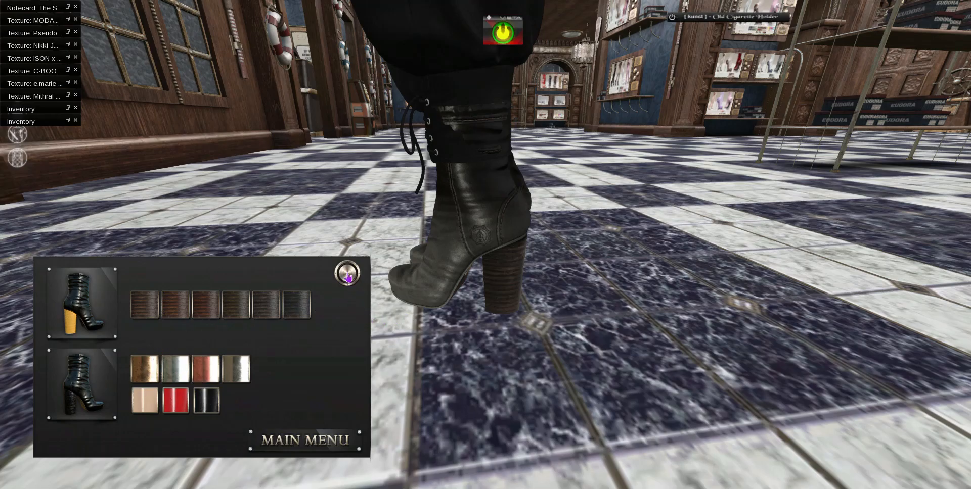
click(346, 274)
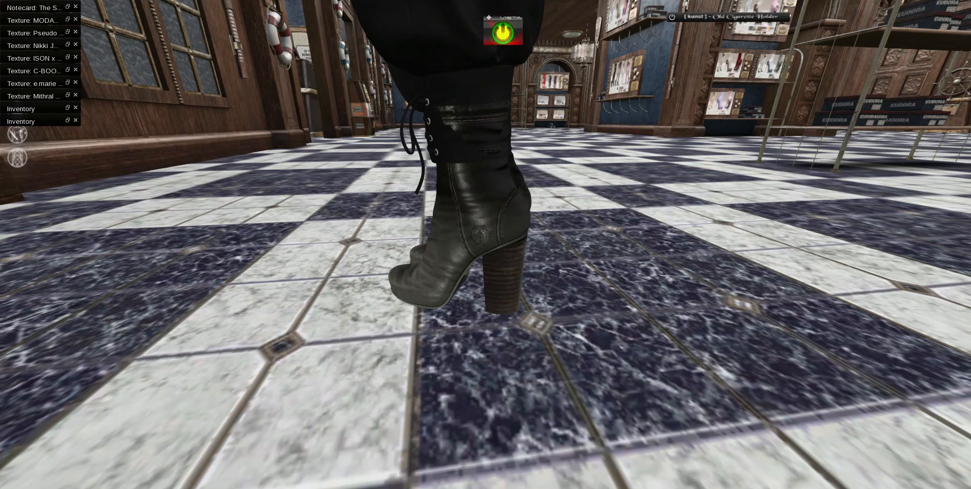
- Take off the worn Kaiah boots and their shoe base from the inventory
click(21, 121)
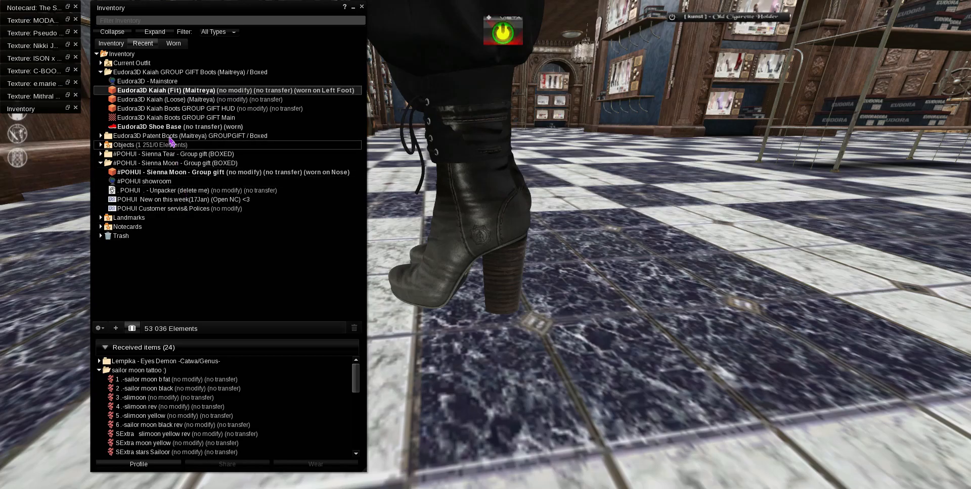
right_click(150, 127)
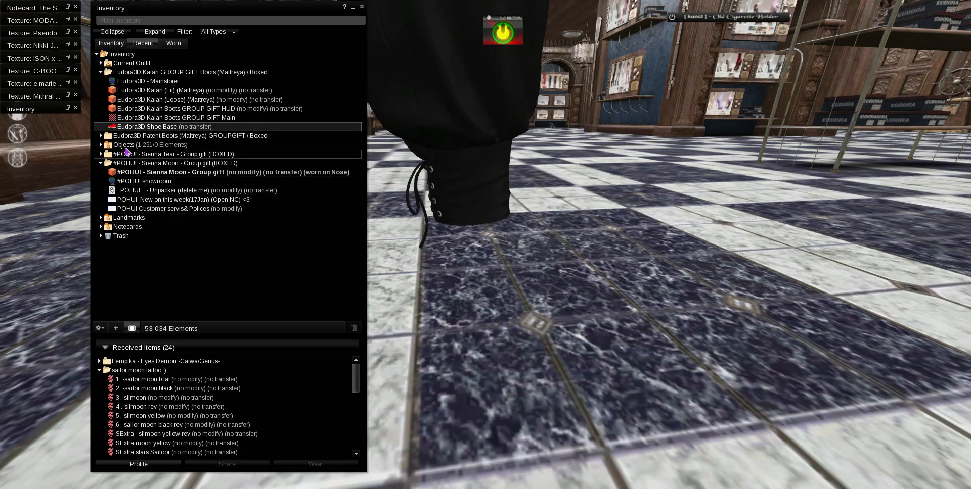
click(100, 73)
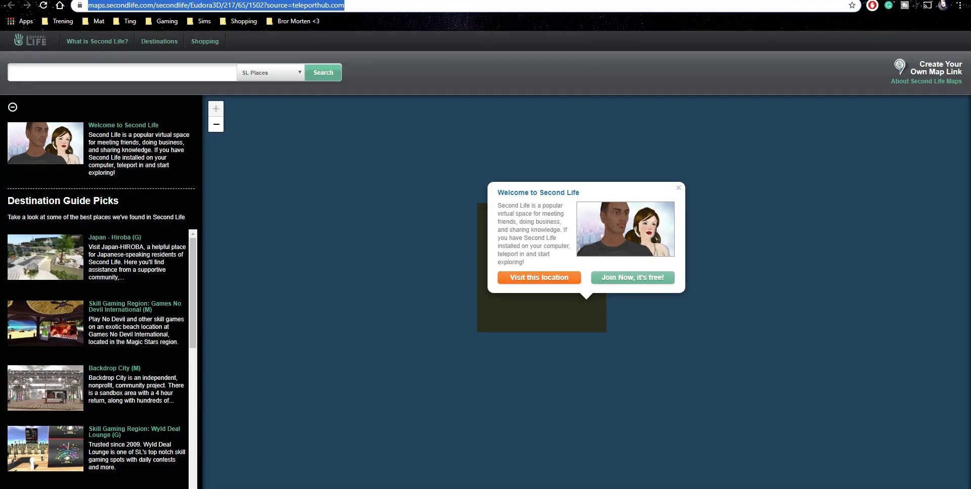
- Return to the Group Gifts listing and look through the Paula Black Lace Heels gift post
click(19, 10)
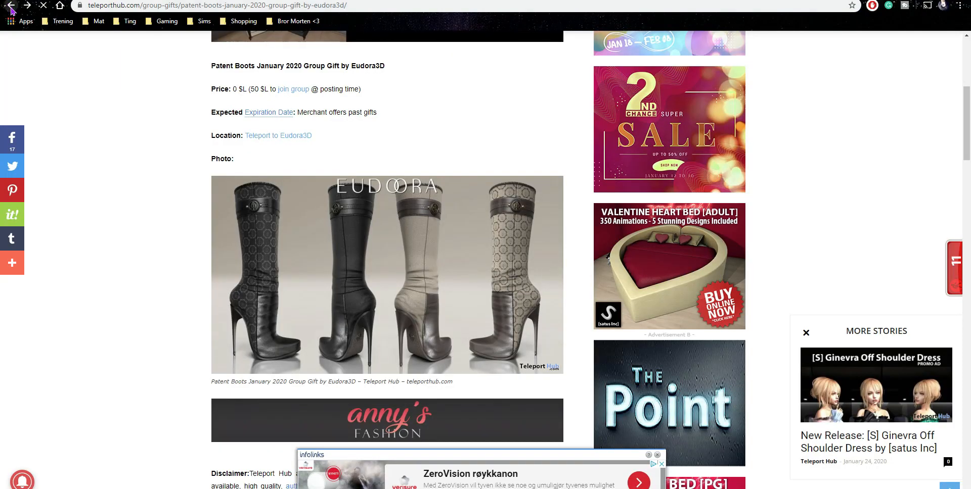
click(10, 10)
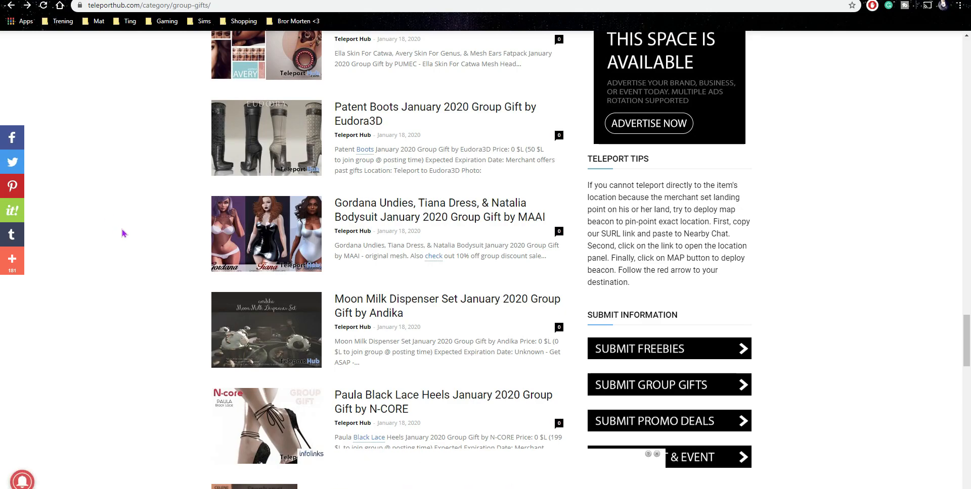
scroll(down, 3)
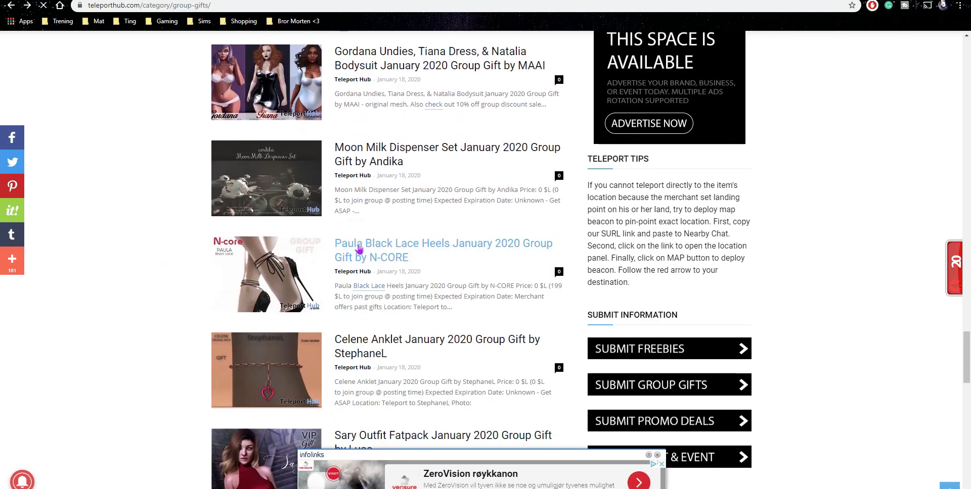
click(359, 250)
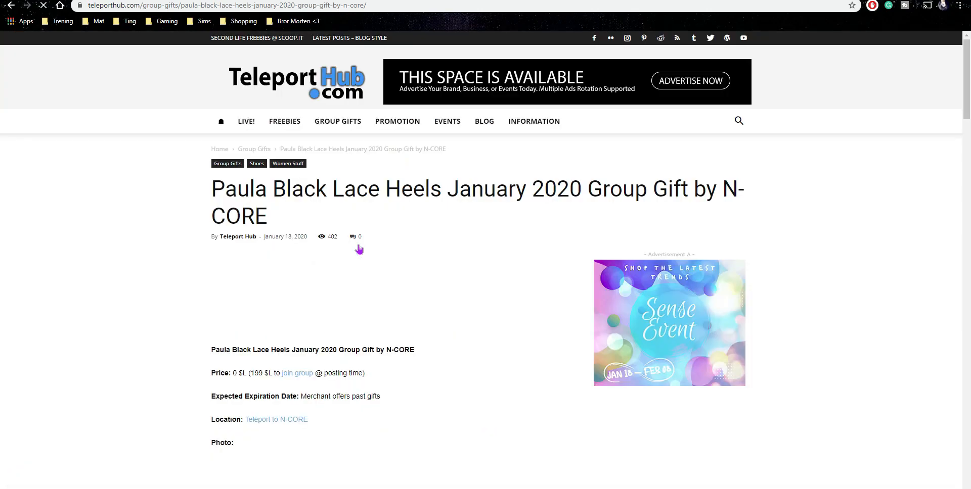
scroll(down, 3)
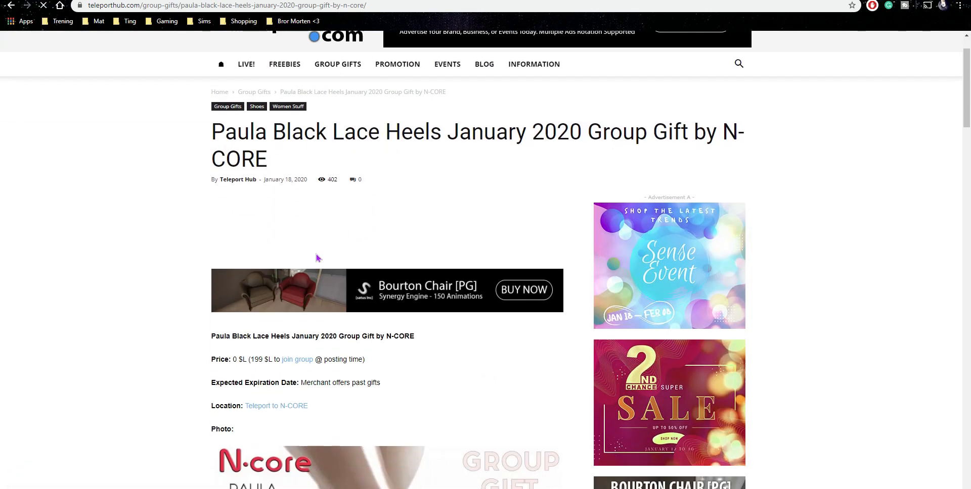
scroll(down, 3)
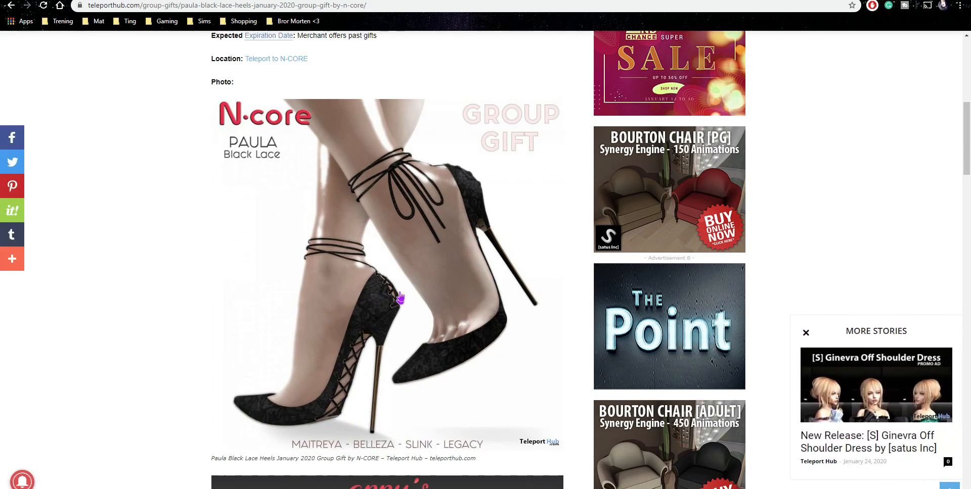
scroll(down, 3)
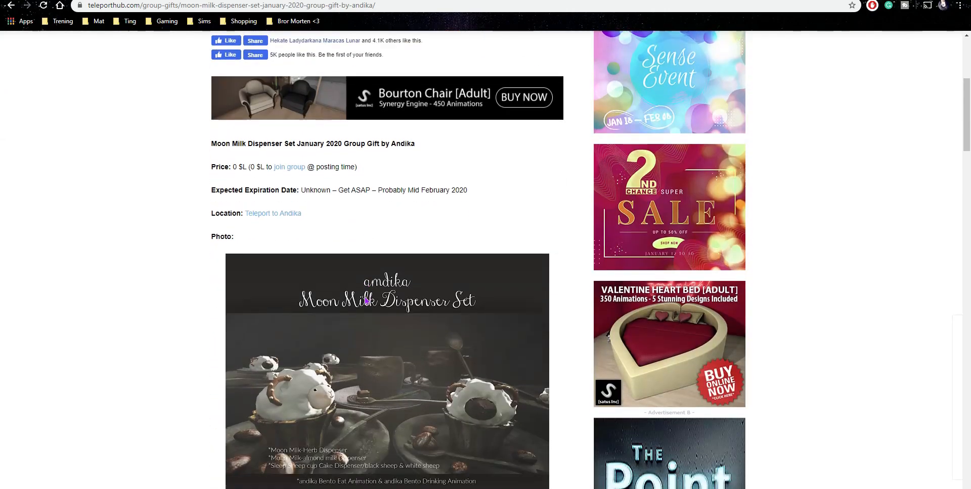
scroll(down, 3)
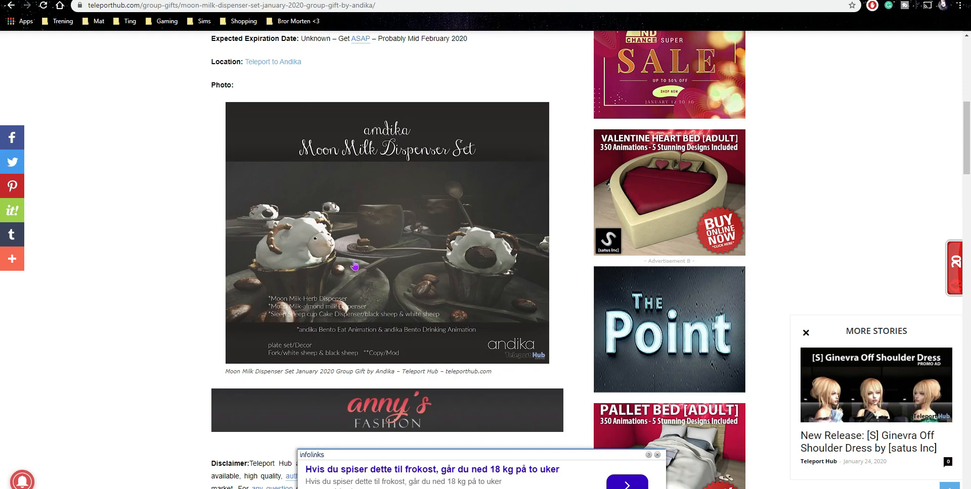
mouse_move(49, 33)
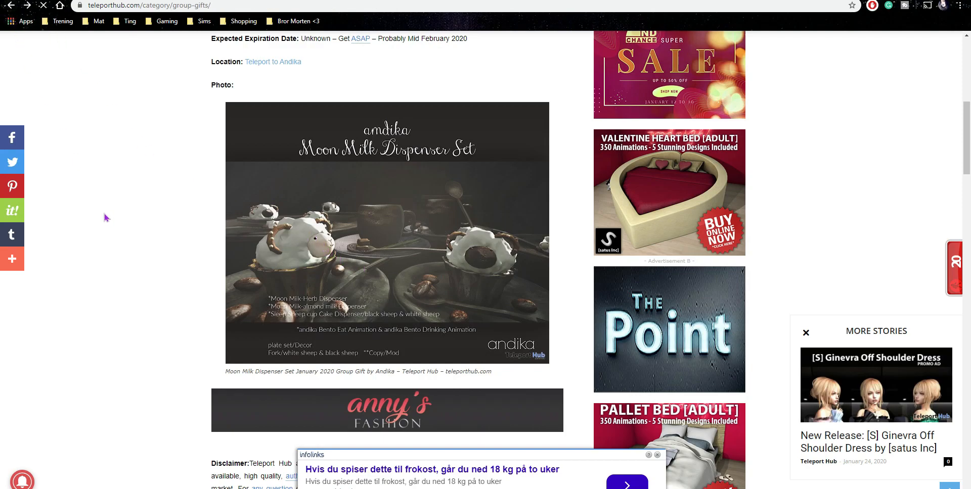
scroll(down, 3)
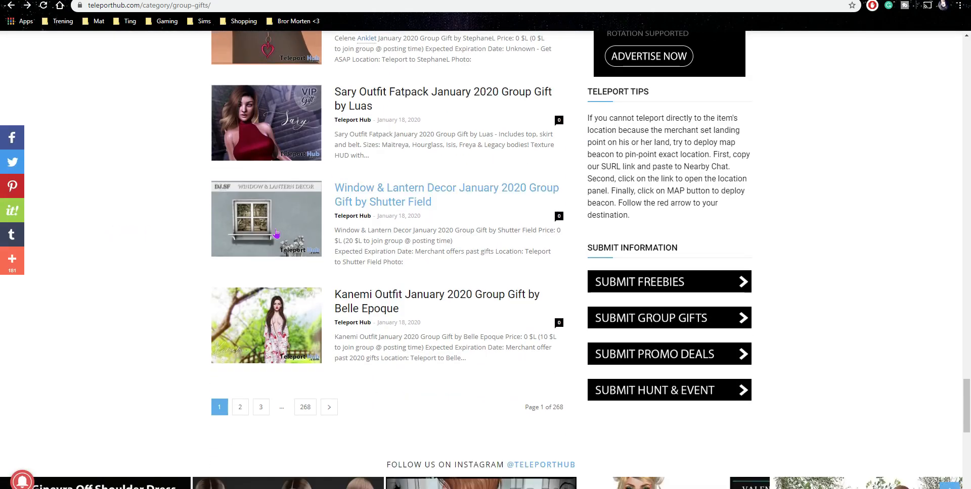
scroll(down, 3)
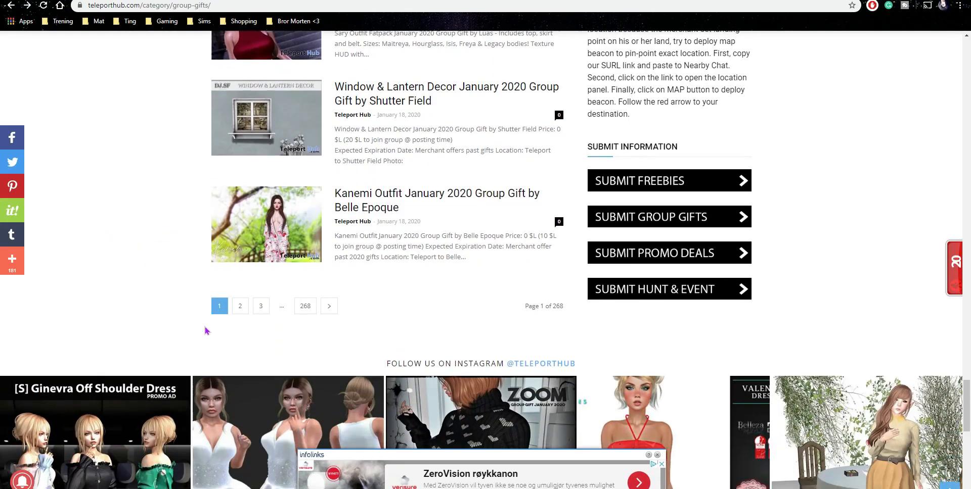
- Open the Billionaire Sunglasses post on page 2 and follow its 'Teleport to BETRAYAL' link
click(240, 306)
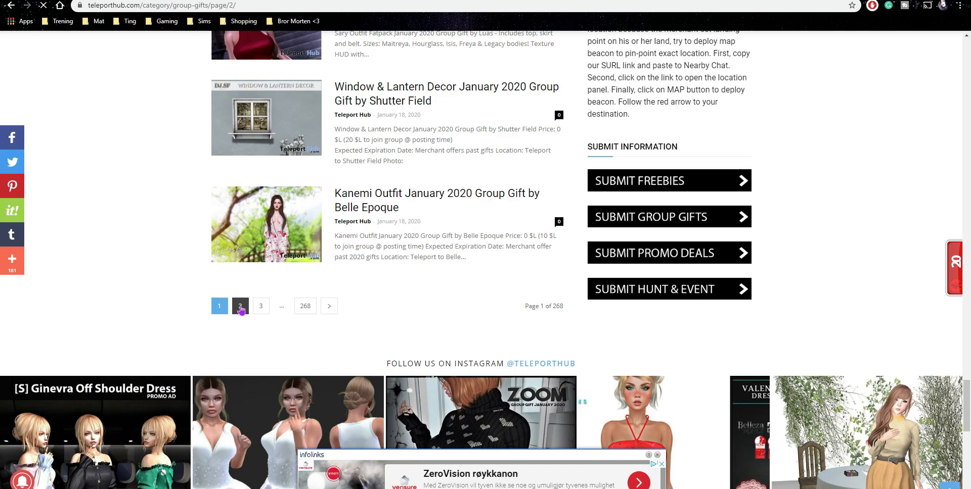
click(240, 306)
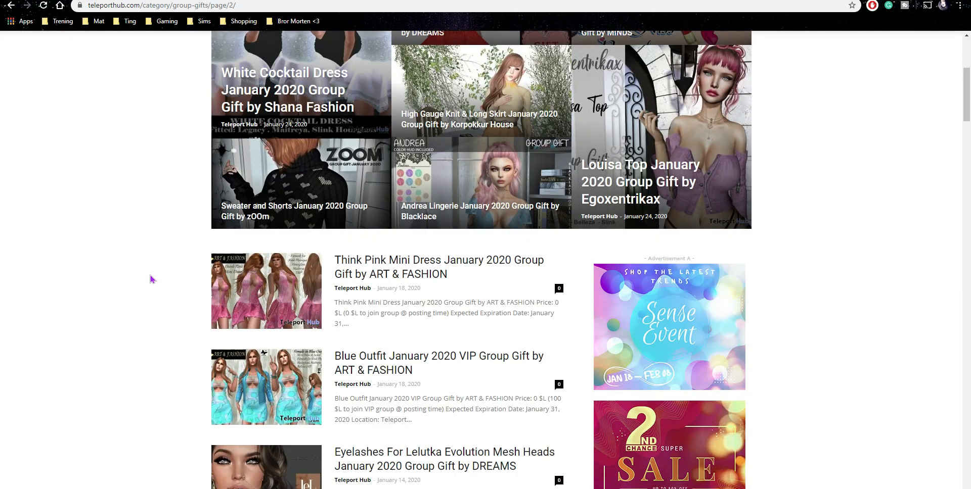
scroll(down, 3)
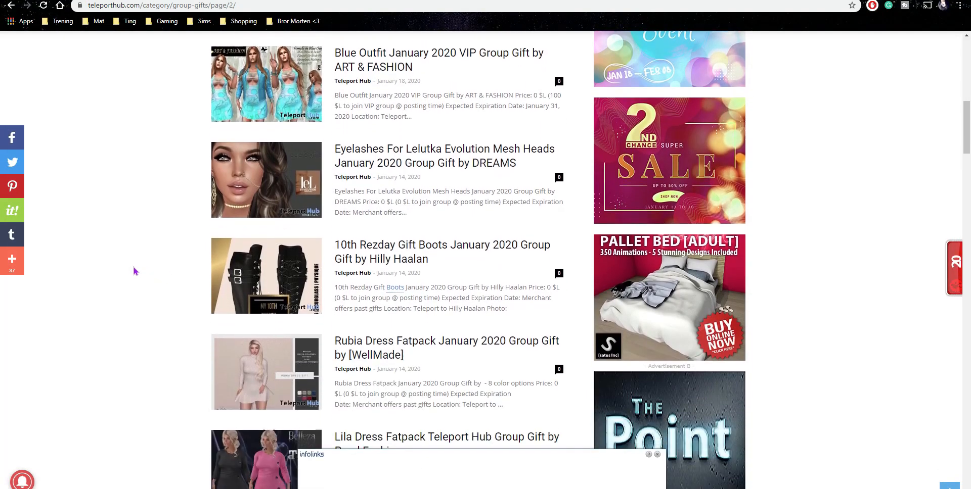
scroll(down, 3)
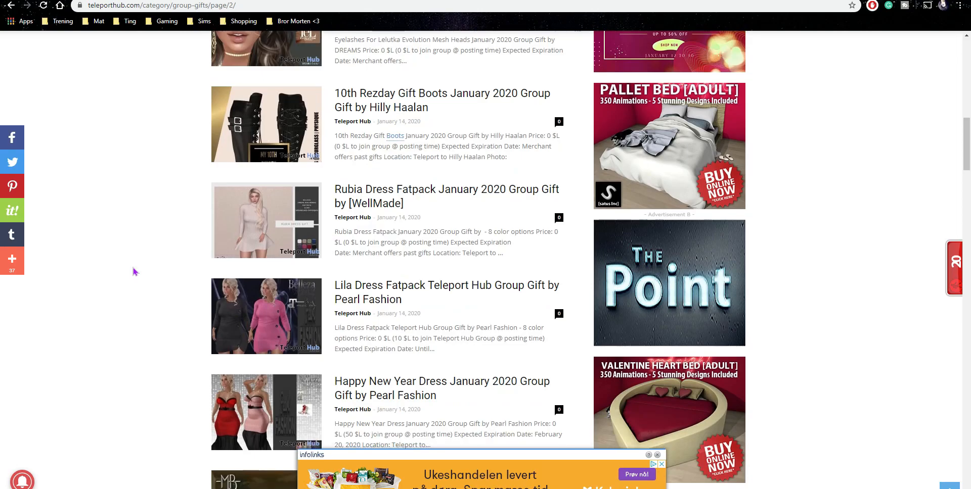
scroll(down, 3)
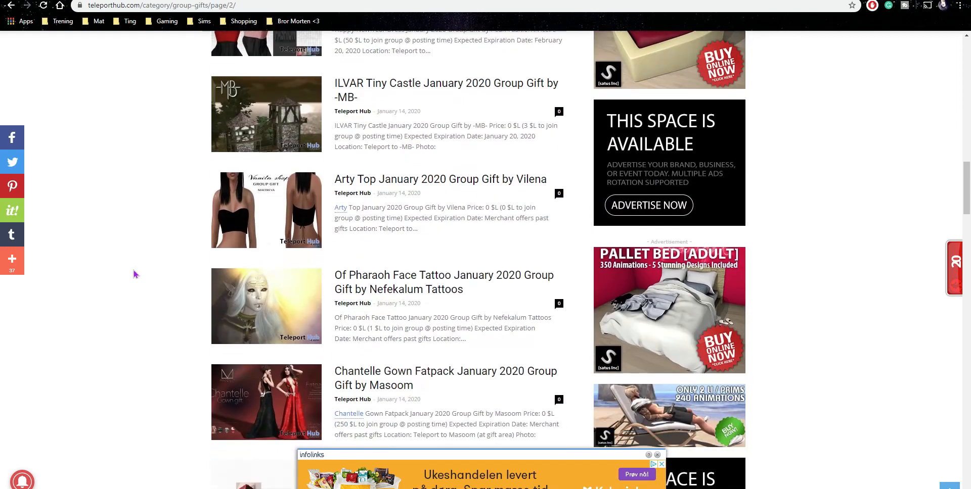
scroll(down, 3)
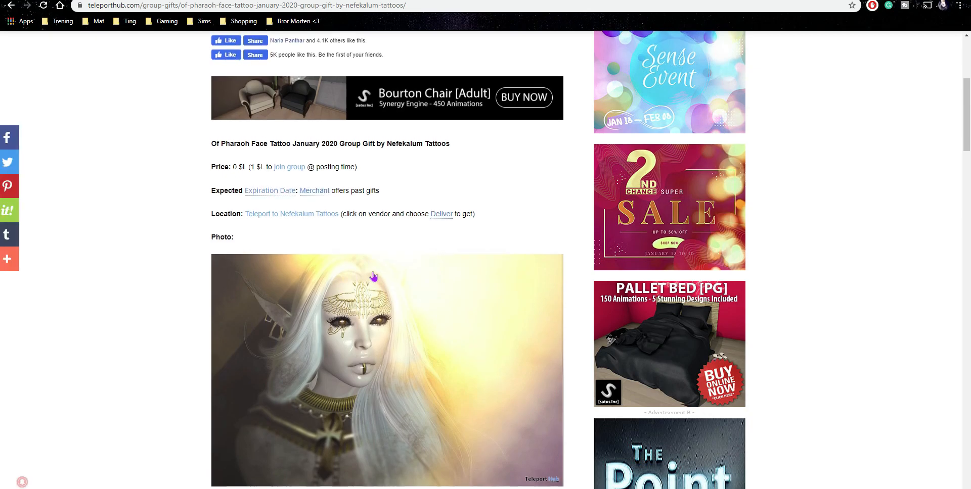
scroll(down, 3)
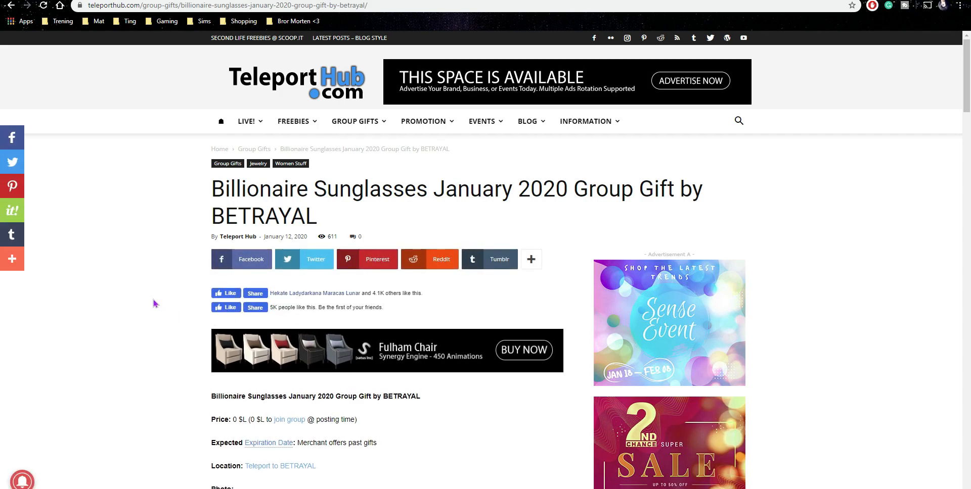
scroll(down, 3)
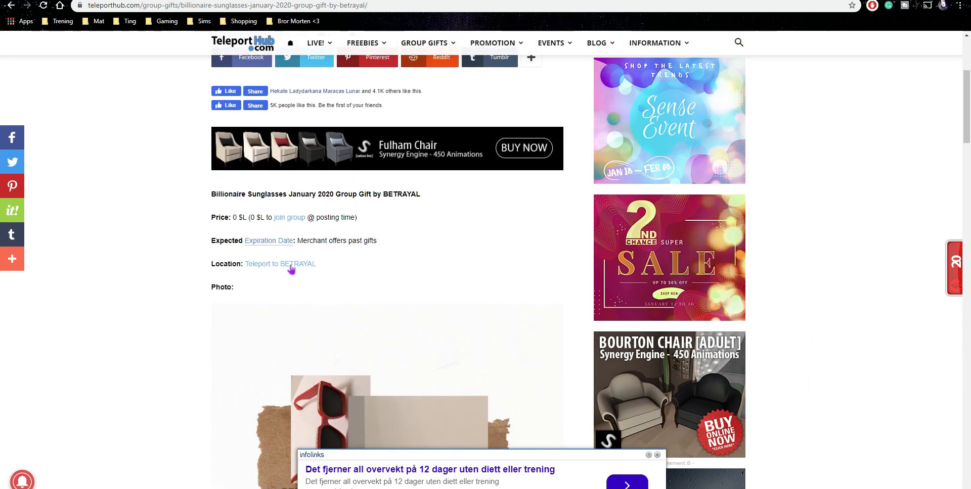
click(280, 264)
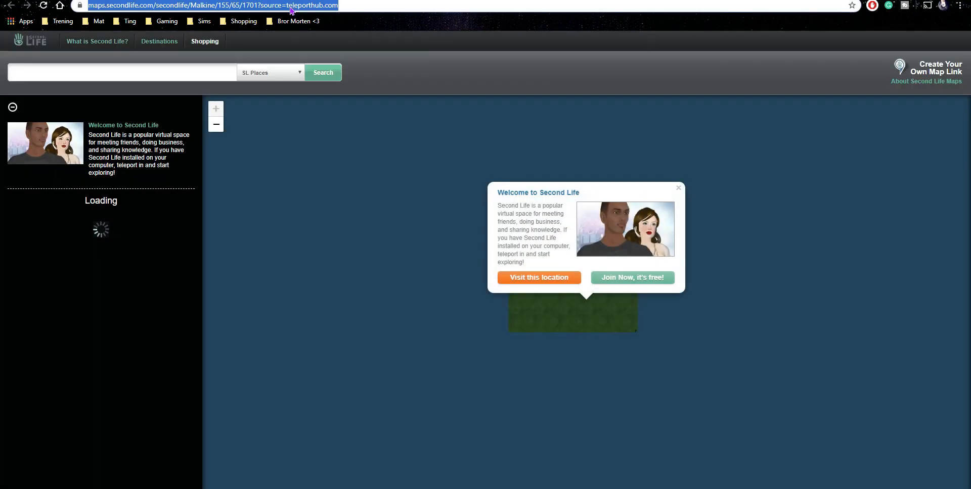
- Launch the SLurl so the avatar teleports into the BETRAYAL store
click(539, 278)
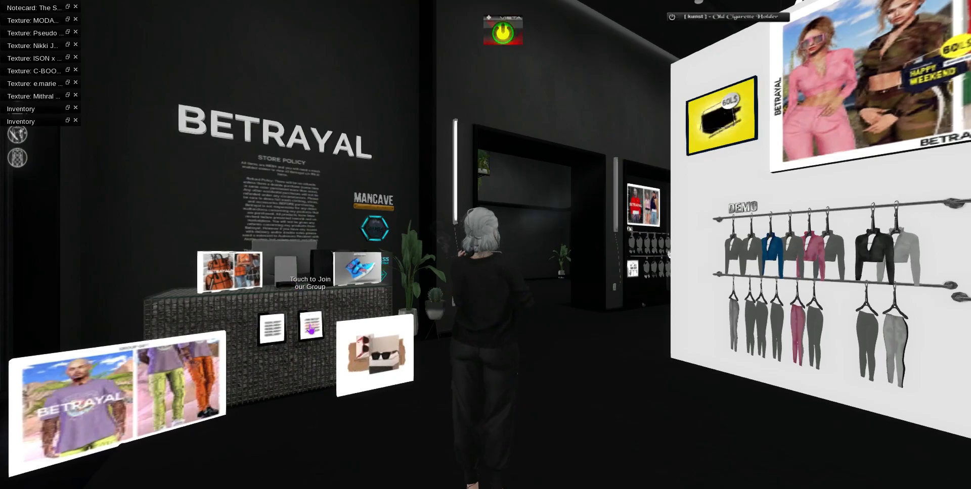
- Join the BETRAYAL Clothing group from Nearby Chat to receive the Billionaire Sunglasses gift
click(311, 326)
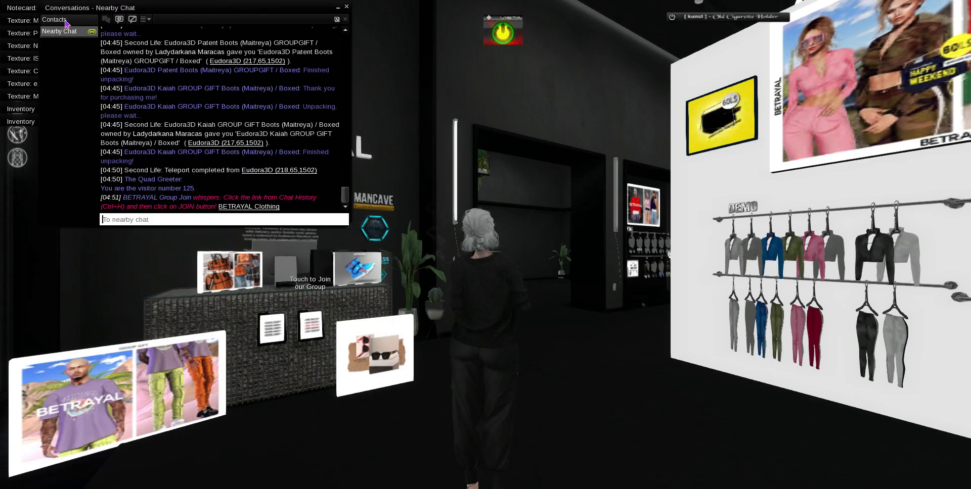
click(53, 19)
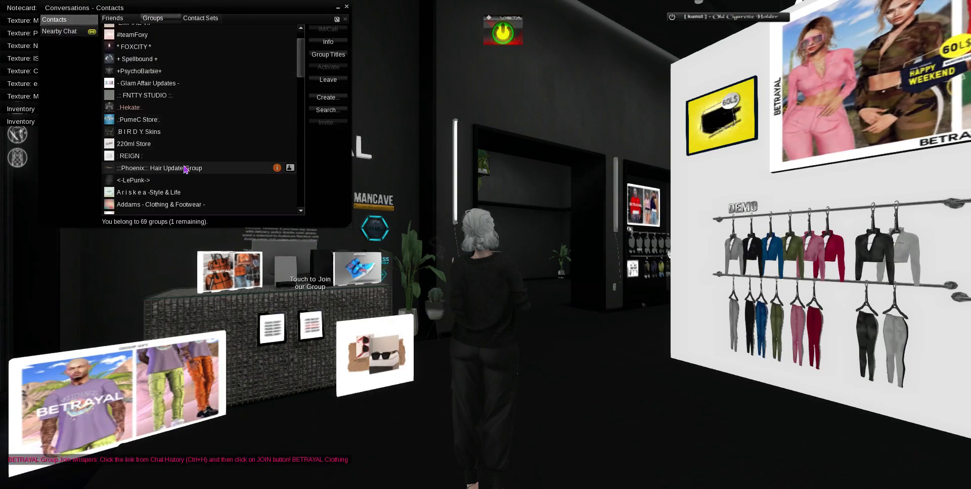
mouse_move(338, 337)
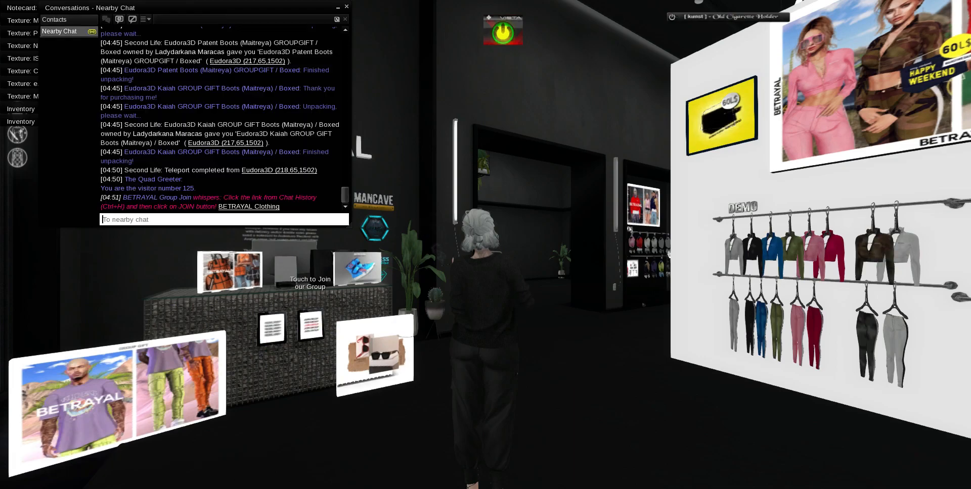
click(248, 206)
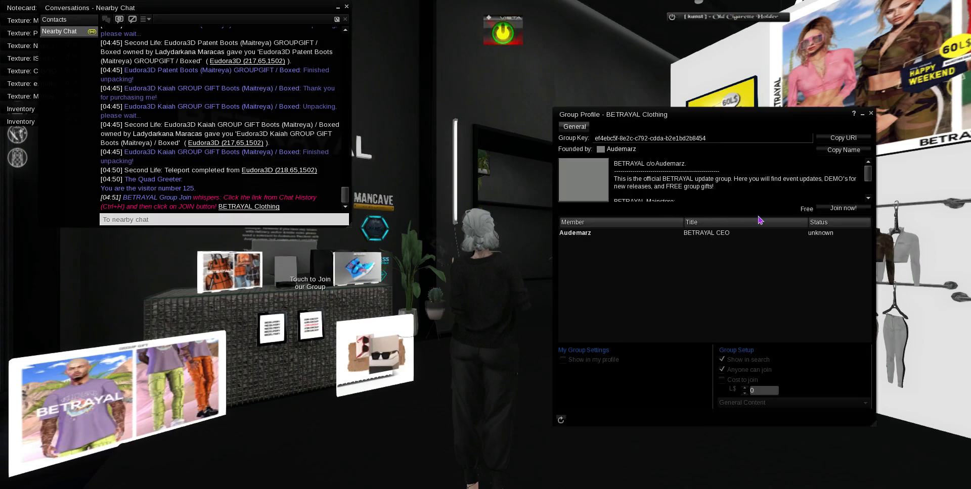
click(842, 209)
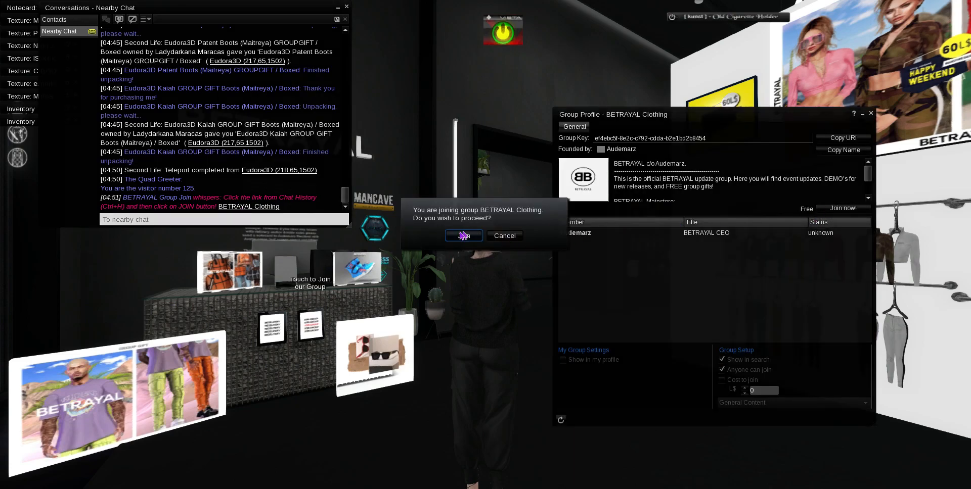
click(464, 236)
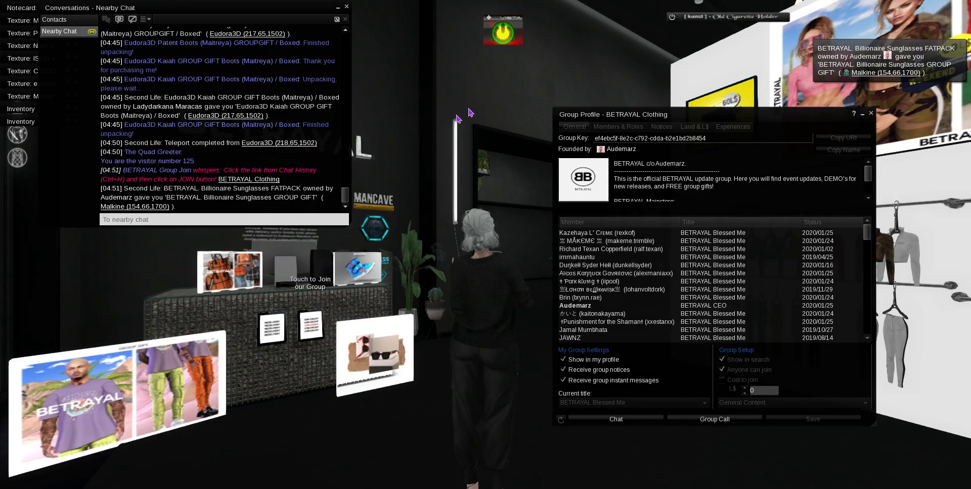
- Close the Group Profile and Conversations windows
click(870, 114)
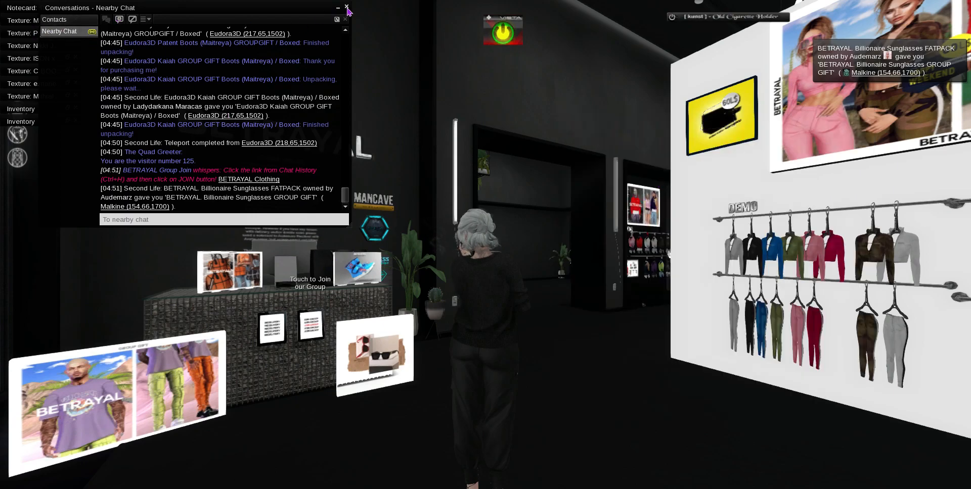
click(345, 6)
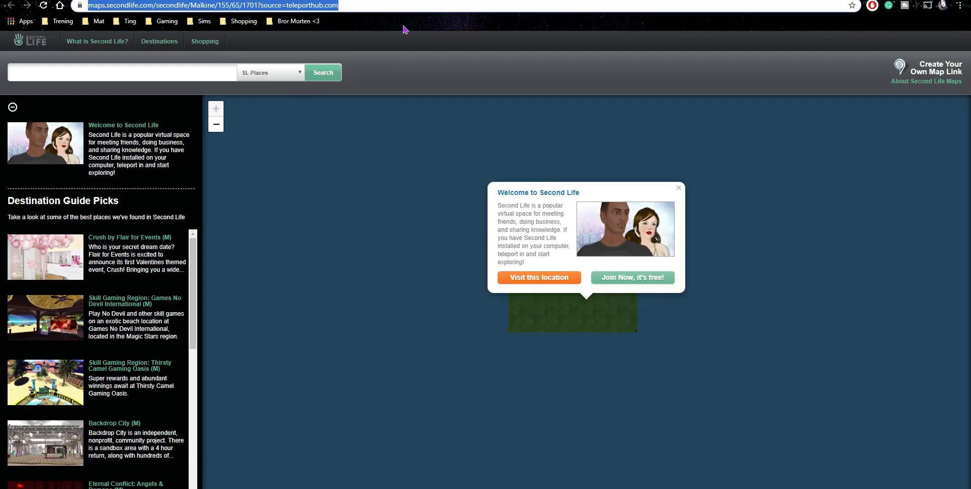
- Open the Him & Her Bed post by Merak and follow its 'Teleport to Merak' link
click(7, 10)
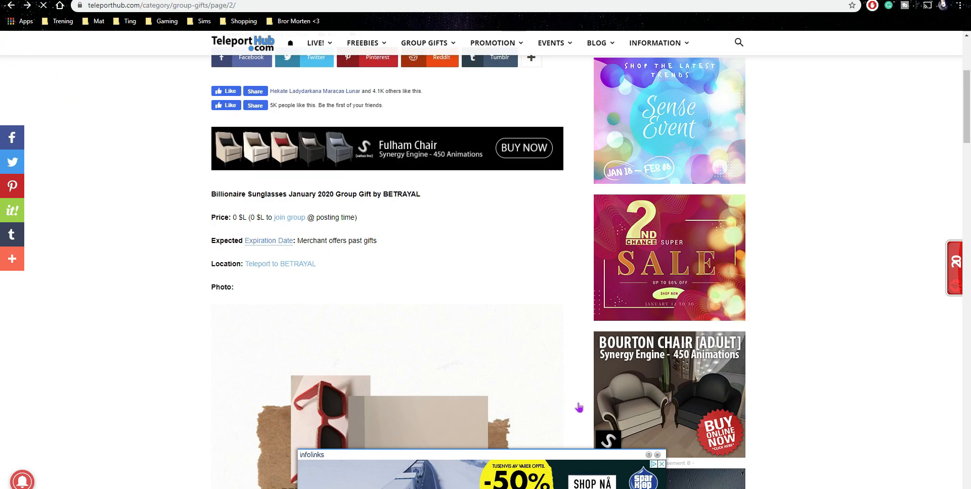
scroll(up, 3)
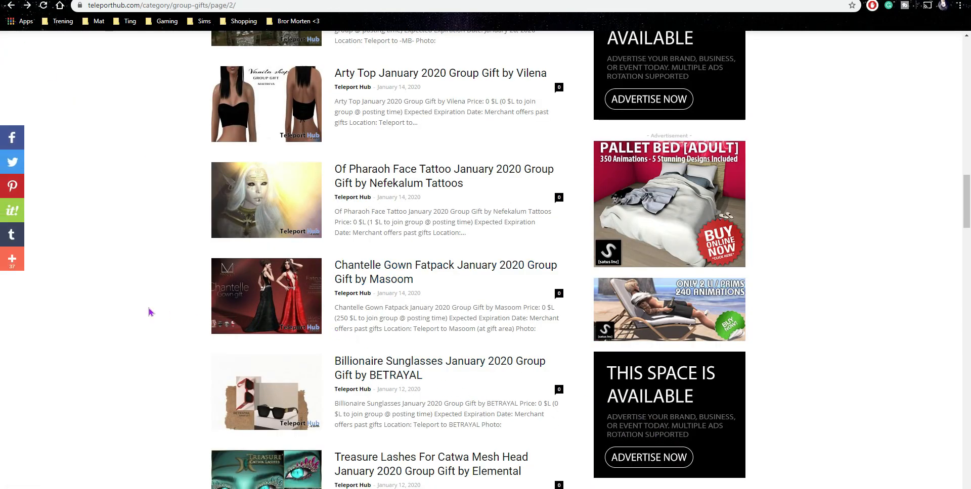
scroll(down, 3)
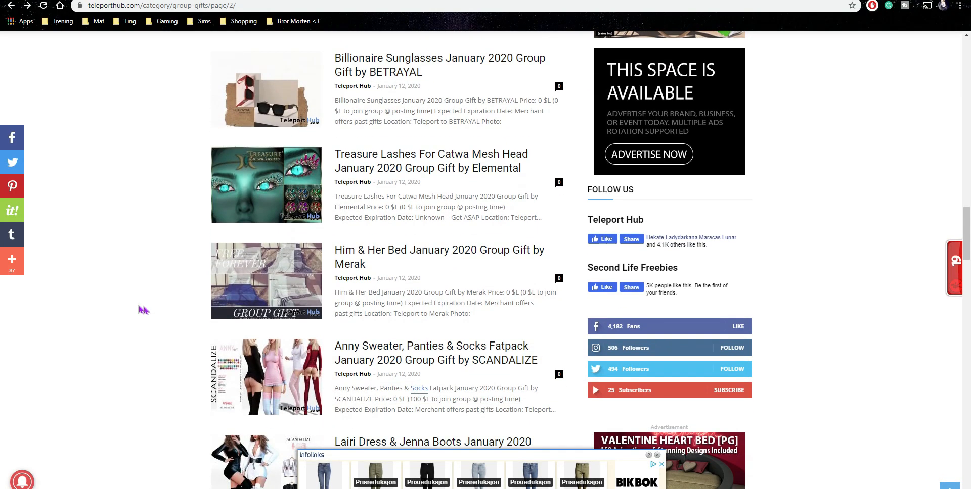
mouse_move(161, 329)
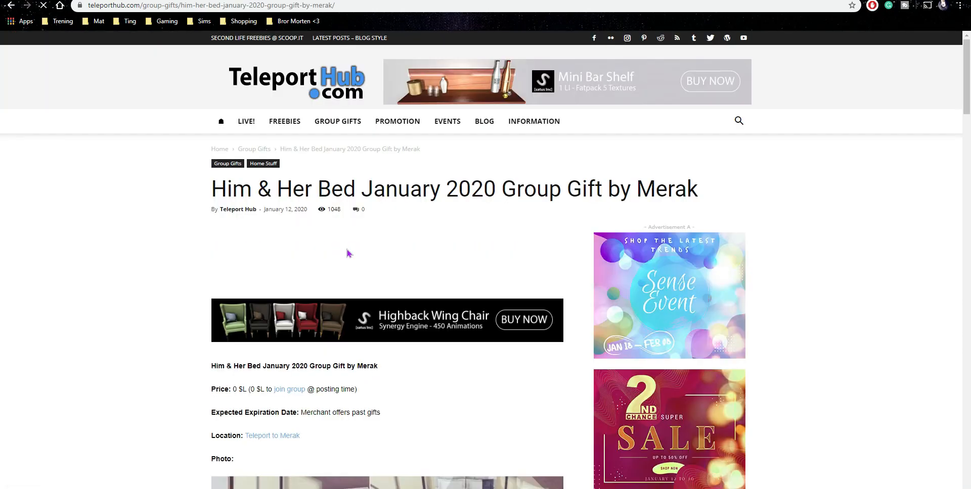
scroll(down, 3)
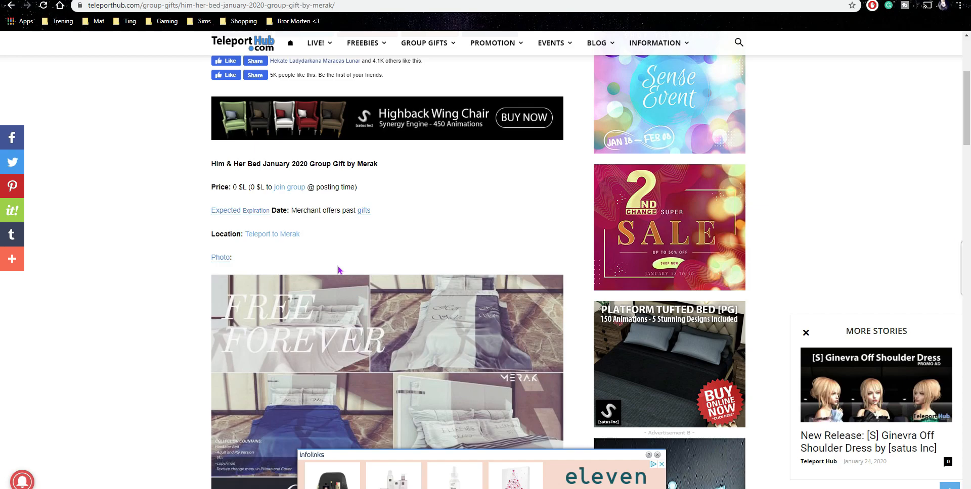
mouse_move(281, 237)
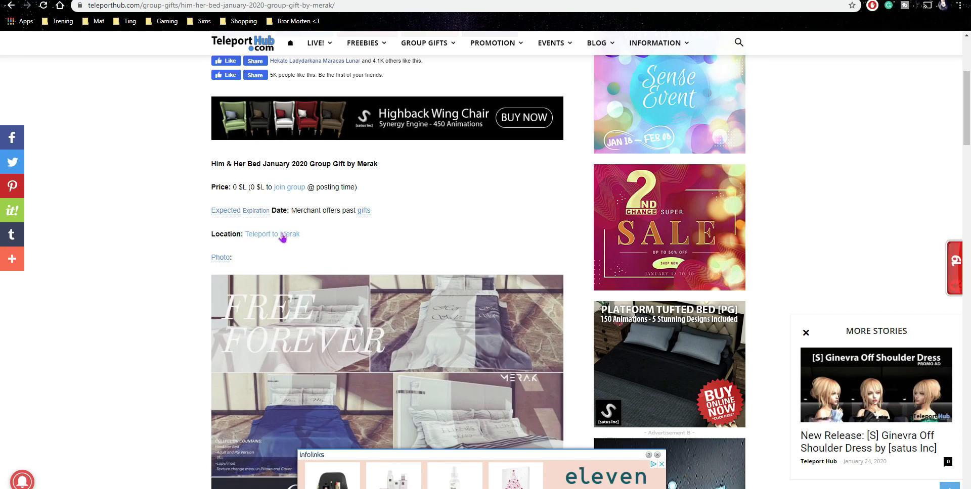
click(273, 234)
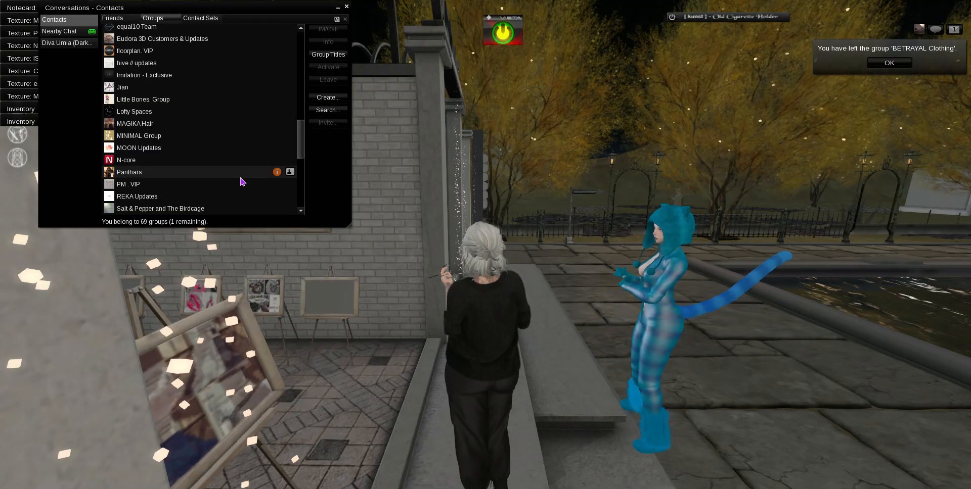
- Dismiss the 'left BETRAYAL Clothing' notice and accept the Merak Him&Her Bed group gift
scroll(down, 3)
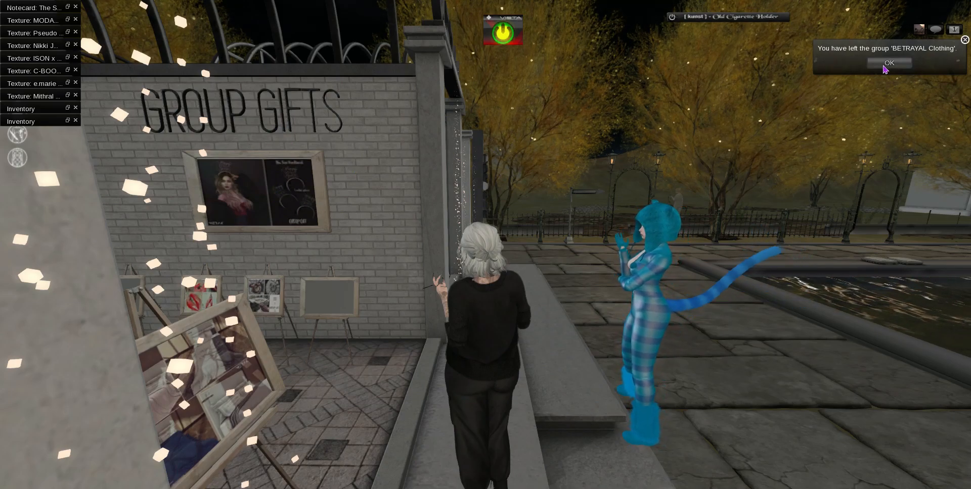
click(889, 62)
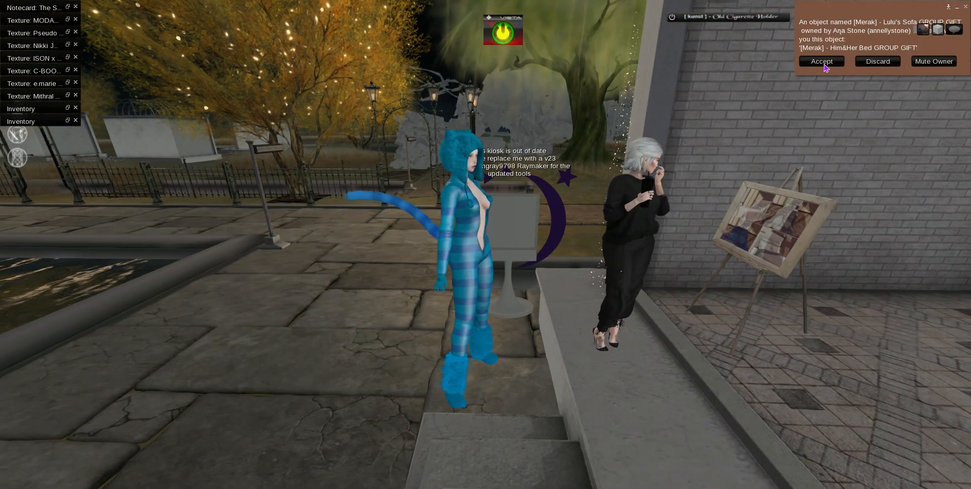
click(820, 62)
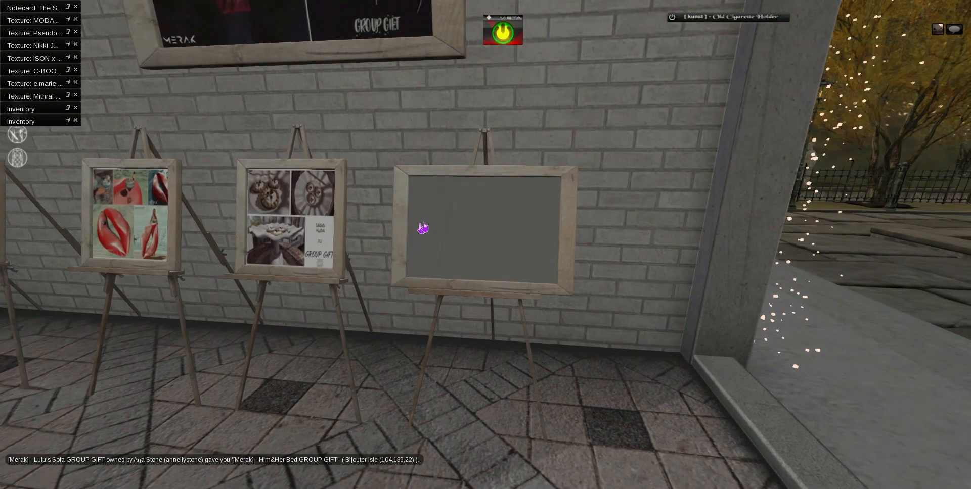
mouse_move(137, 238)
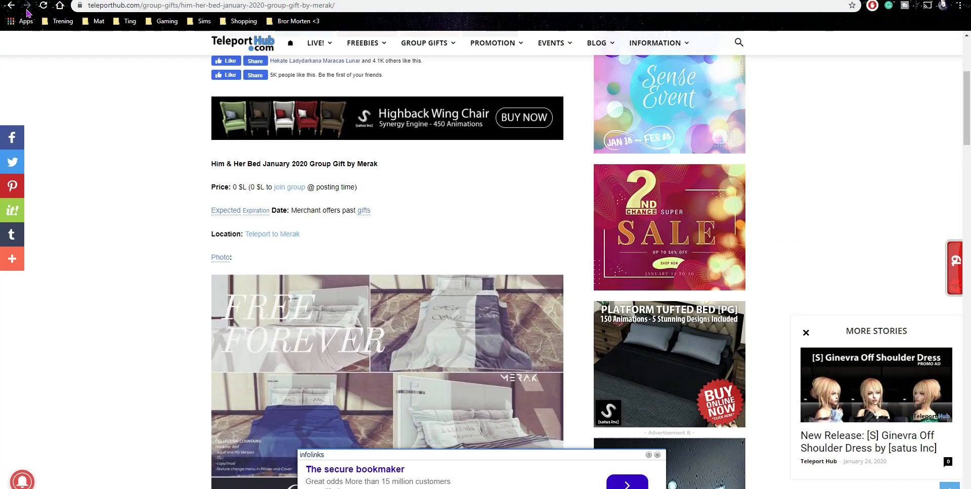
- Open the Viviana Dress & Boots January 2020 post by LsR Moda and scroll past its photo
click(7, 4)
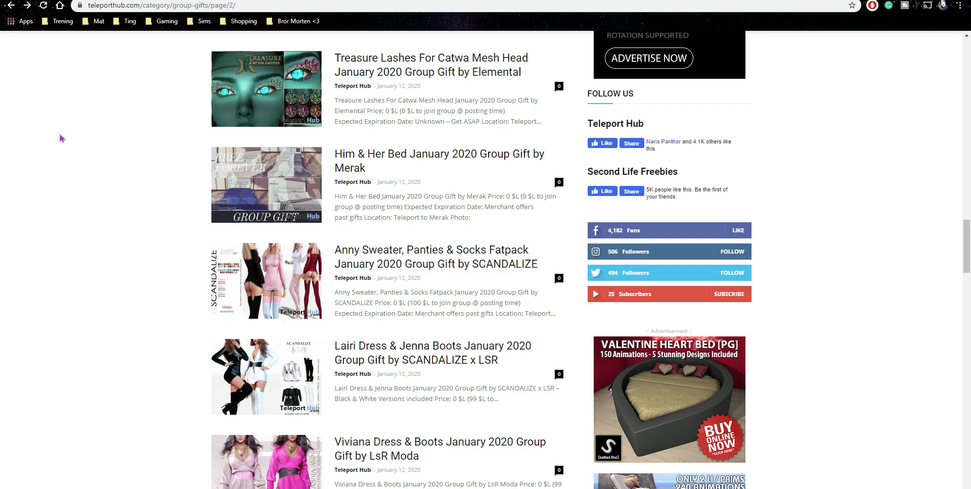
scroll(down, 3)
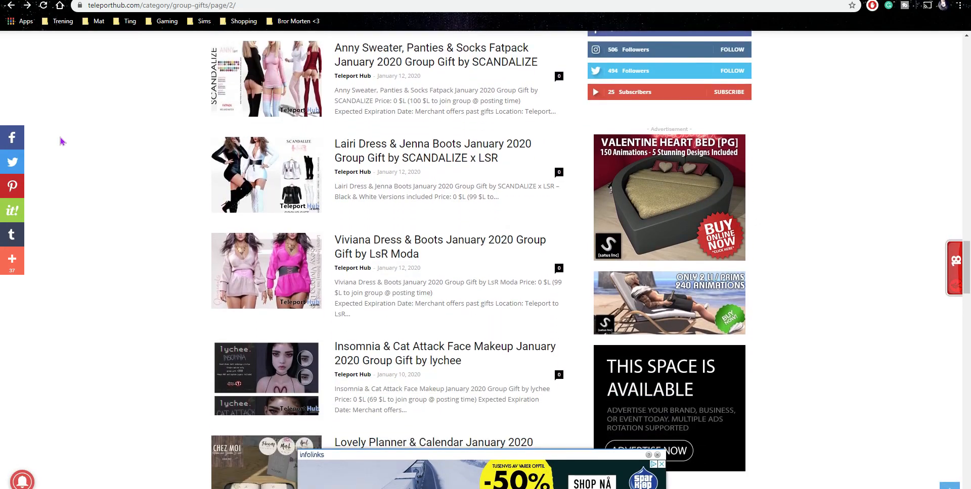
mouse_move(388, 263)
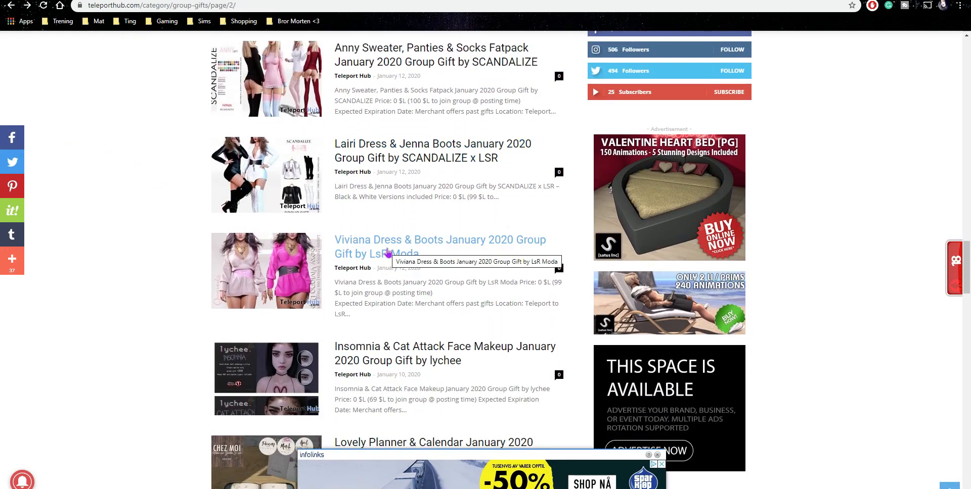
click(387, 245)
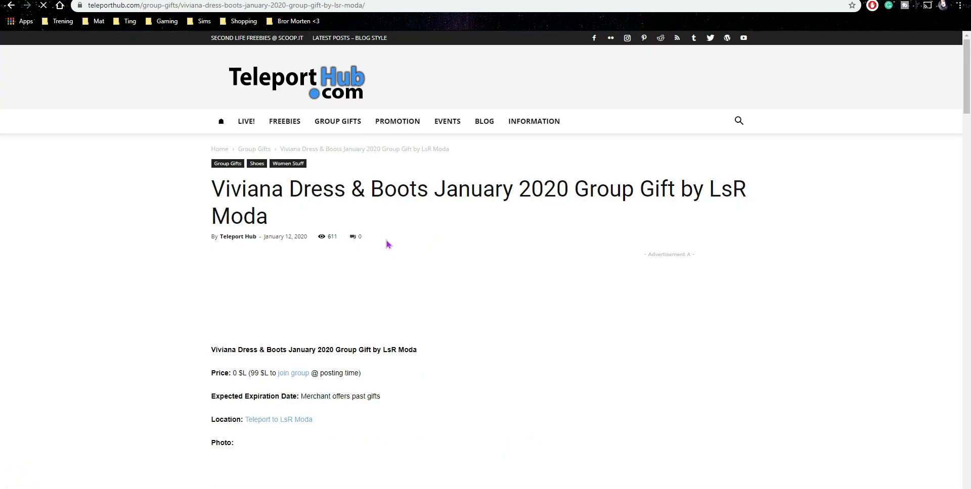
scroll(down, 3)
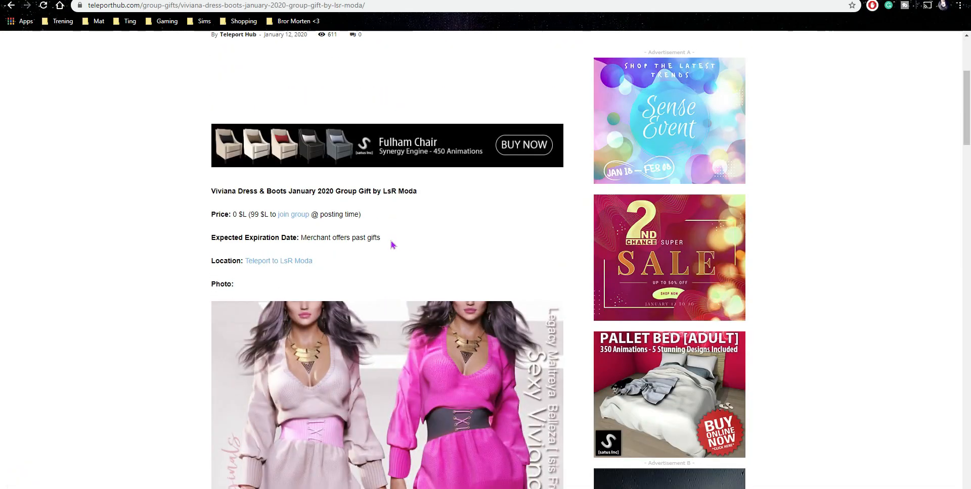
scroll(down, 3)
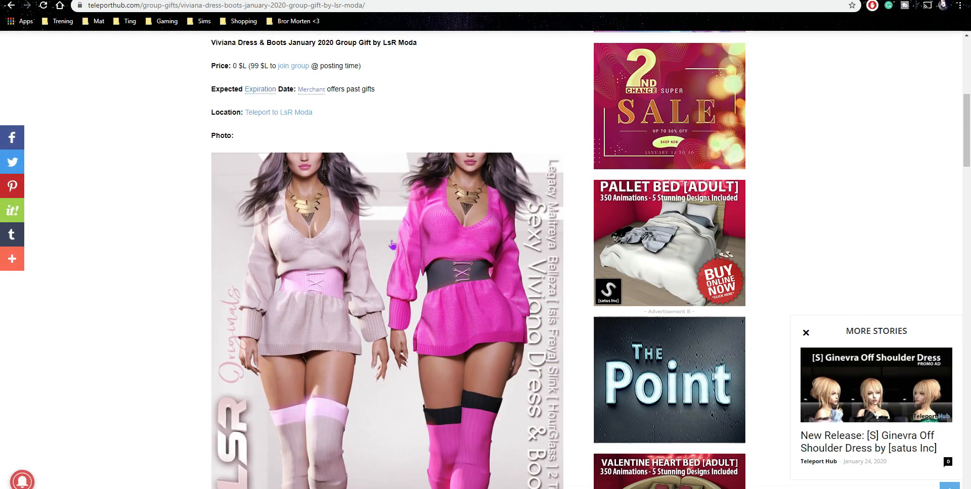
scroll(down, 3)
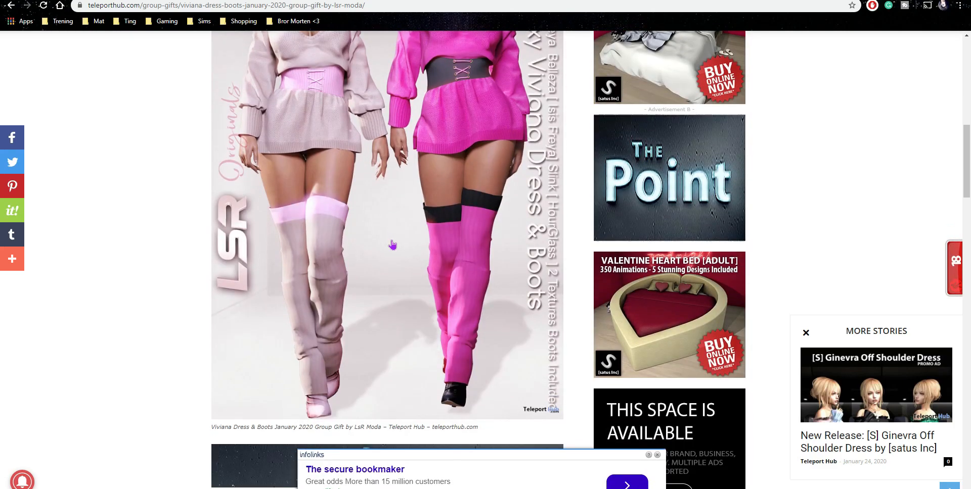
scroll(down, 3)
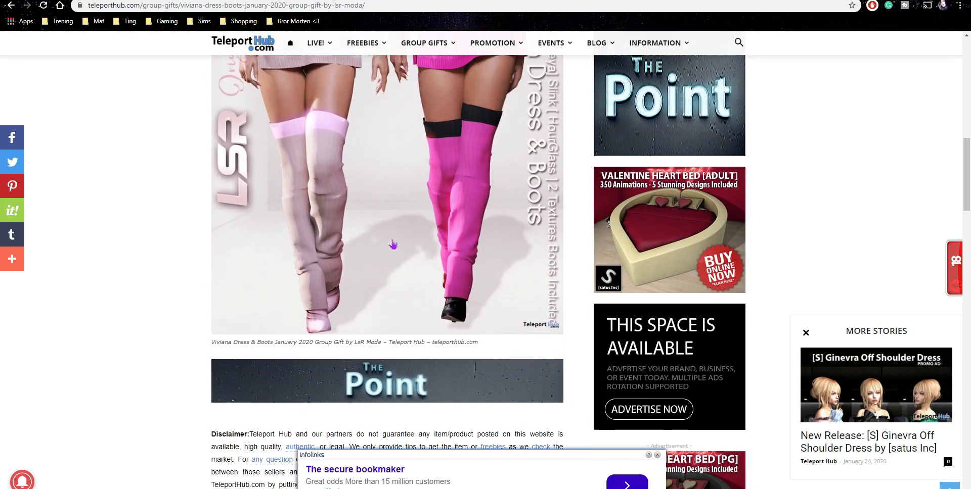
scroll(up, 3)
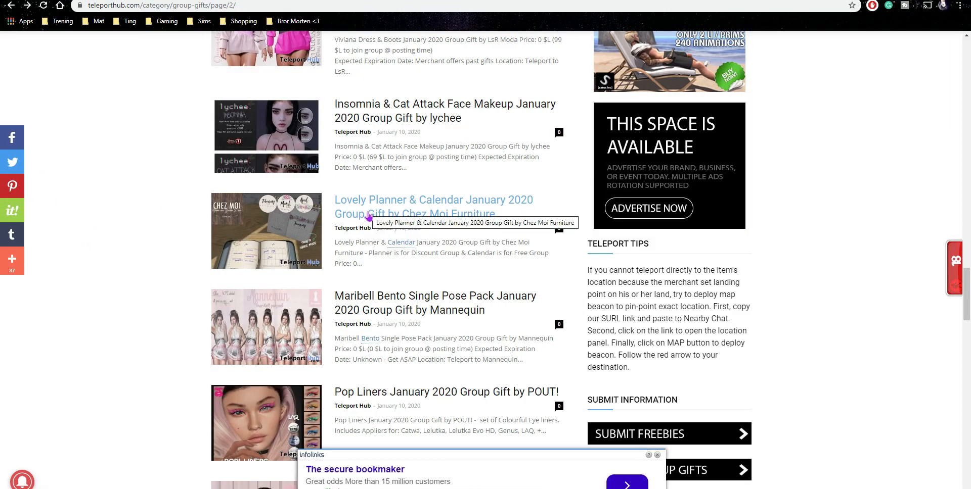
mouse_move(387, 220)
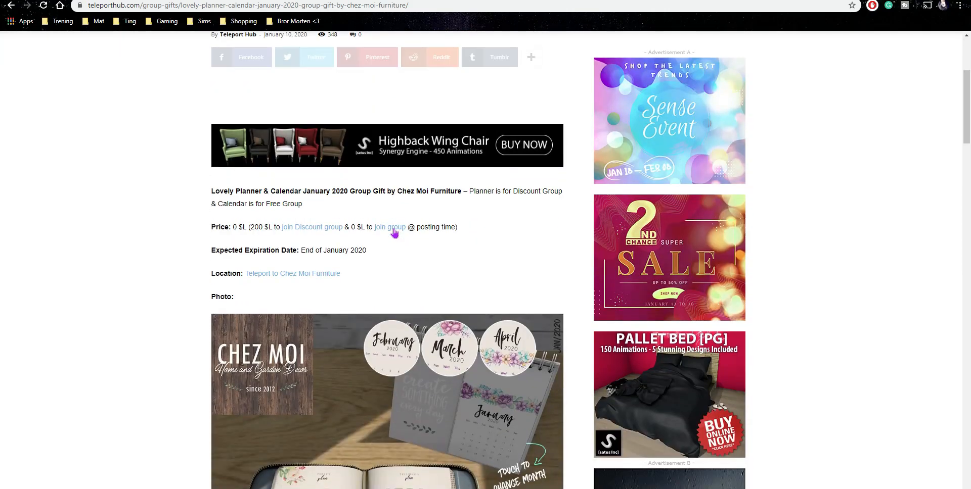
scroll(down, 3)
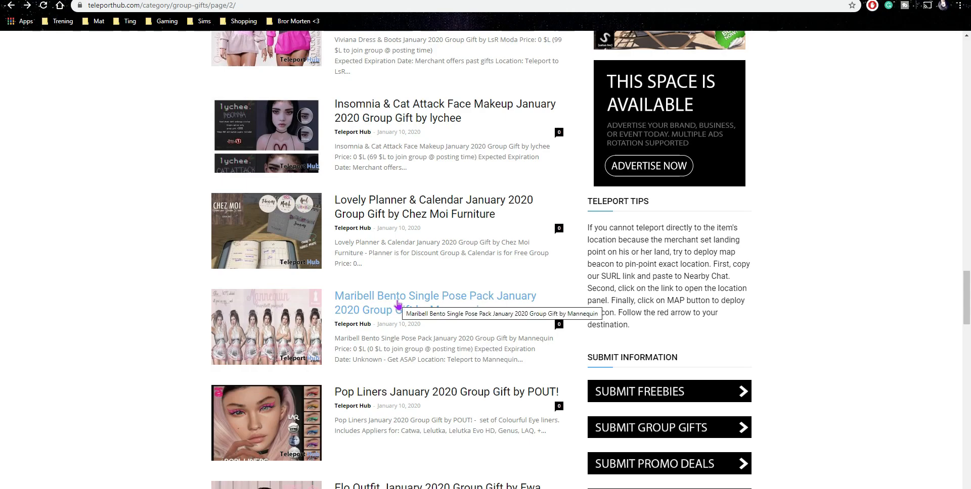
scroll(down, 3)
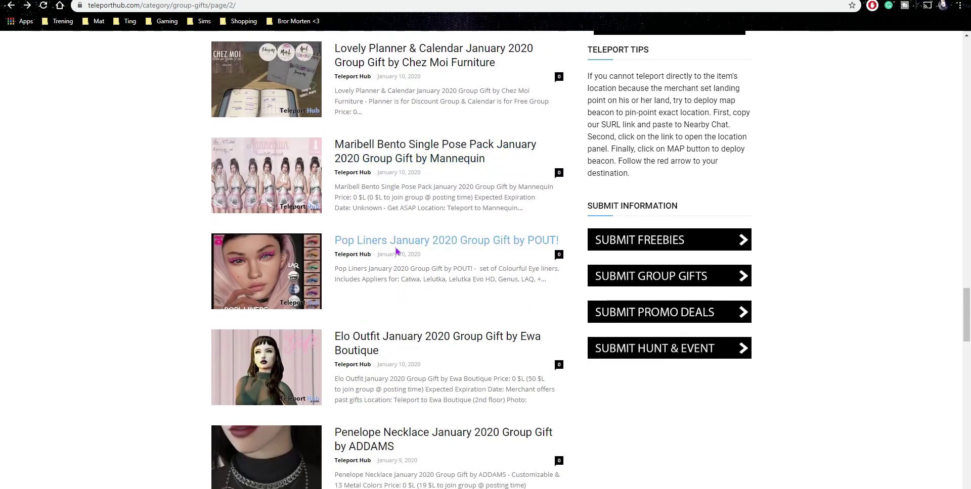
mouse_move(396, 246)
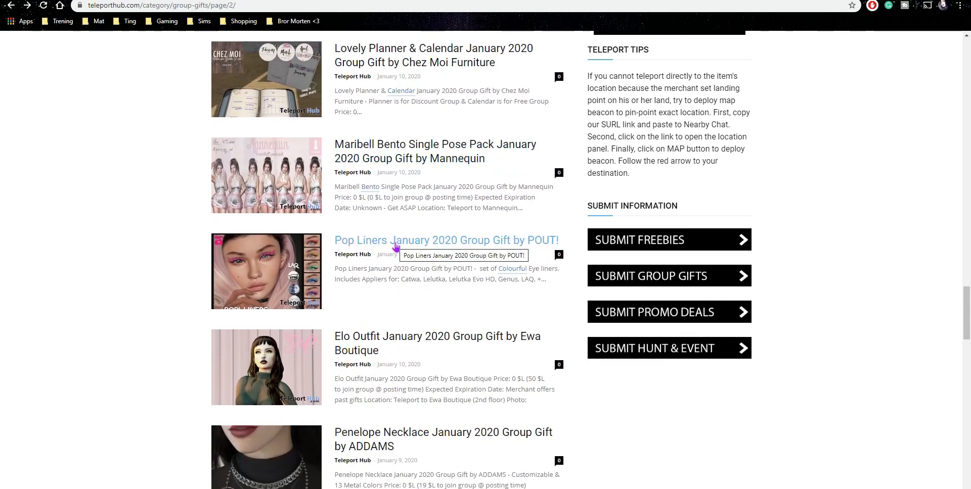
scroll(down, 3)
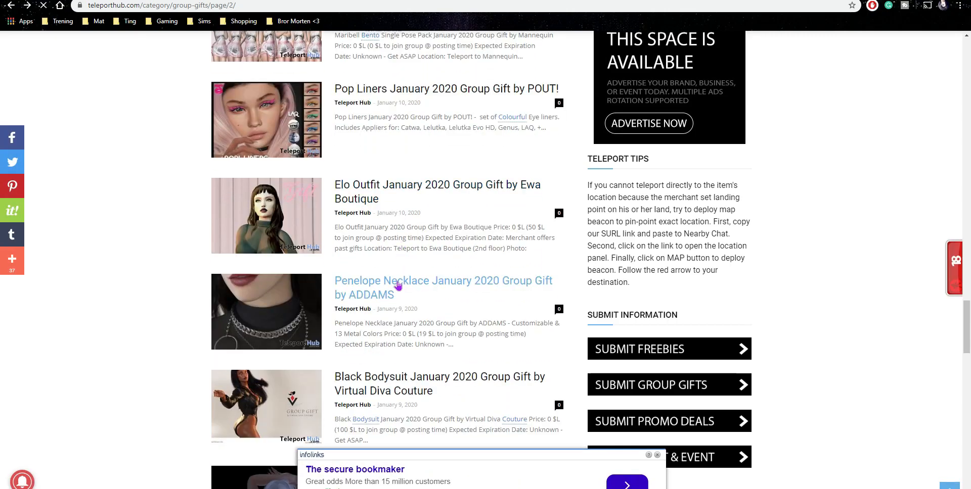
- Open the Penelope Necklace January 2020 ADDAMS group gift post and scroll to its necklace photo
click(389, 281)
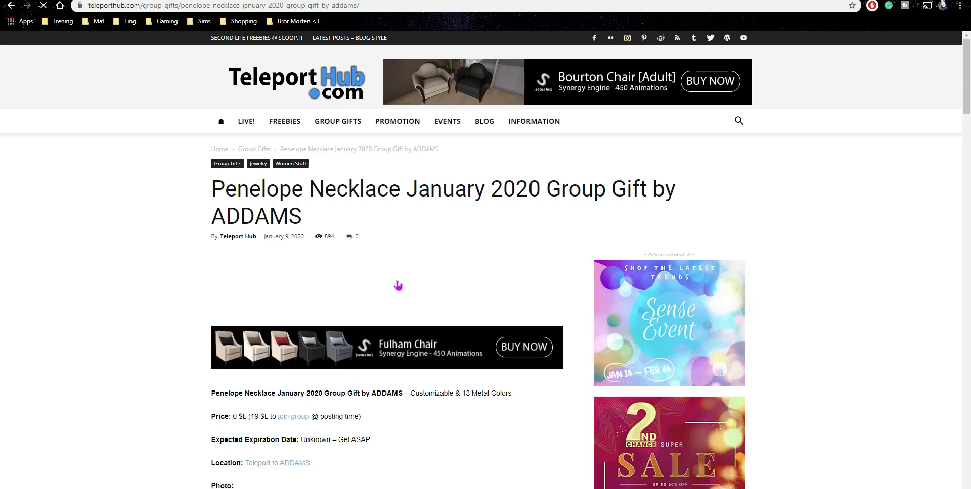
scroll(down, 3)
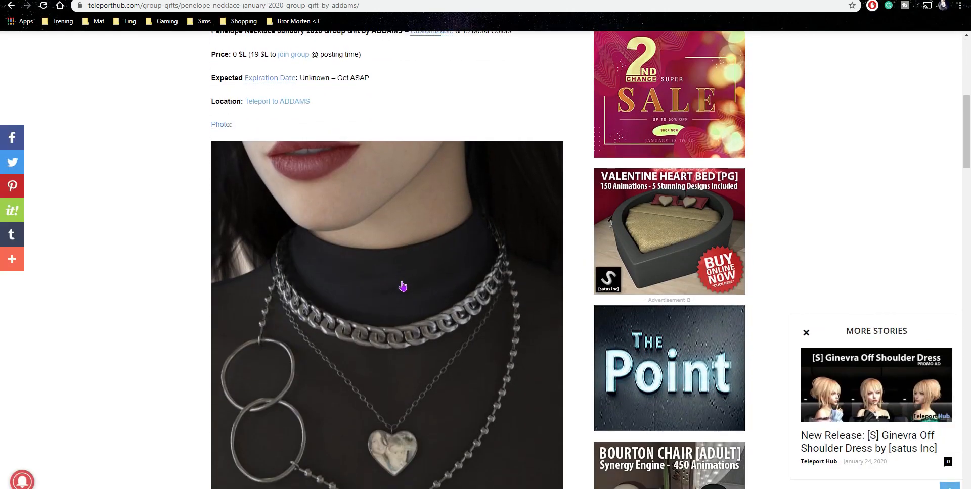
scroll(down, 3)
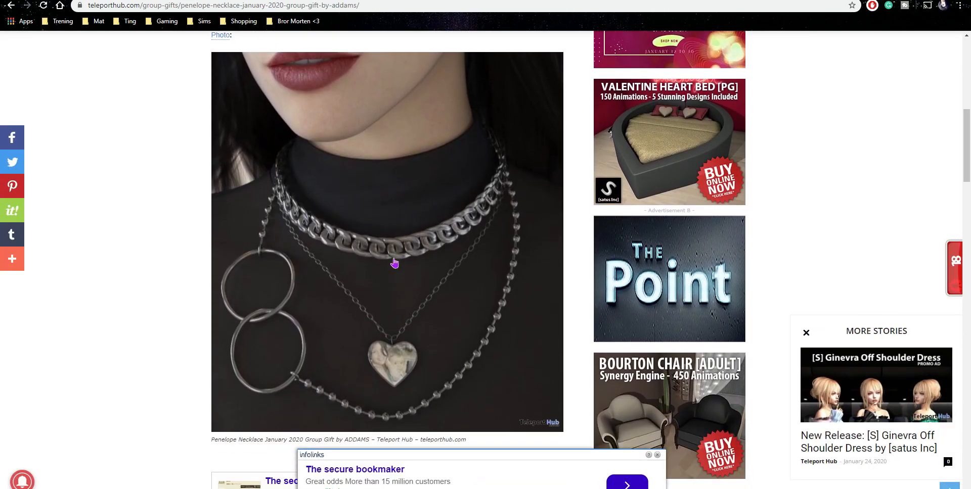
mouse_move(262, 312)
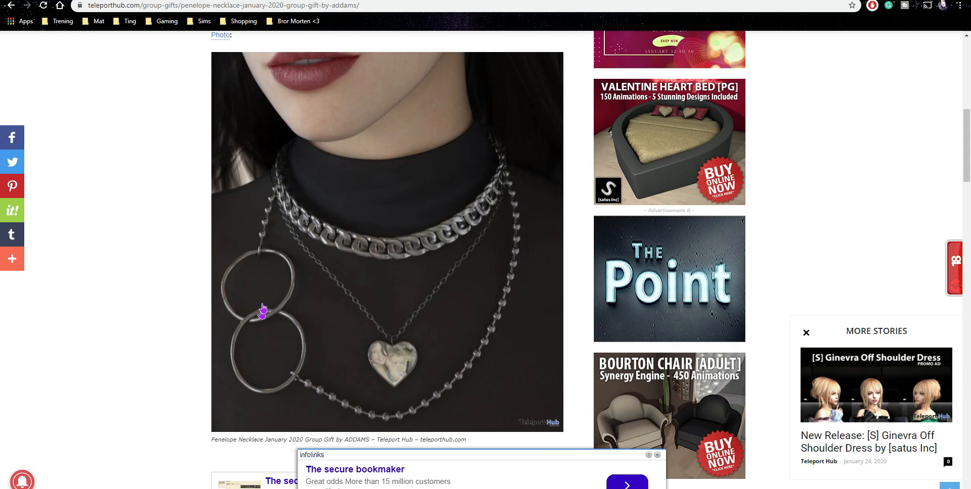
mouse_move(394, 383)
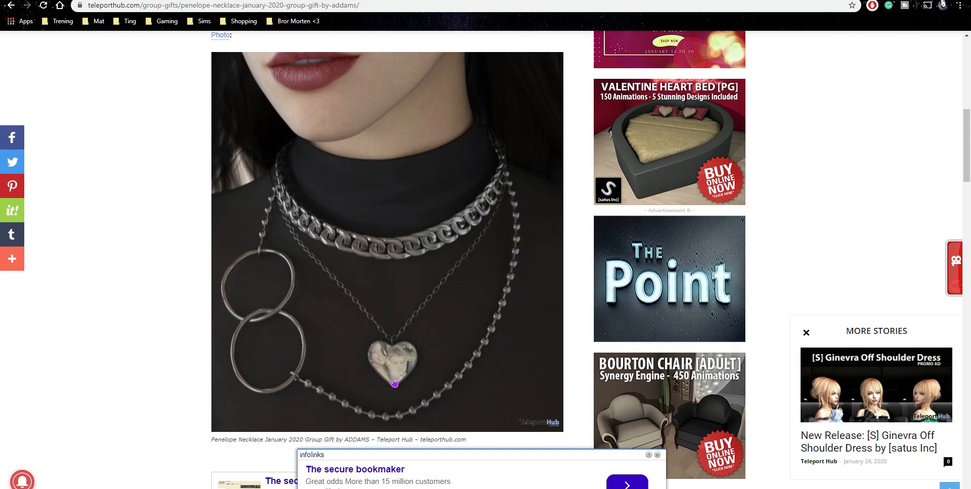
mouse_move(379, 382)
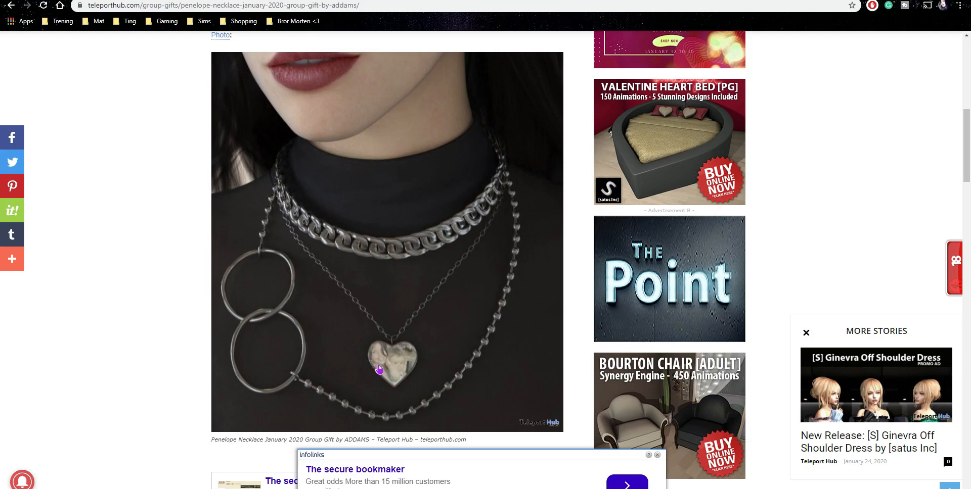
mouse_move(376, 379)
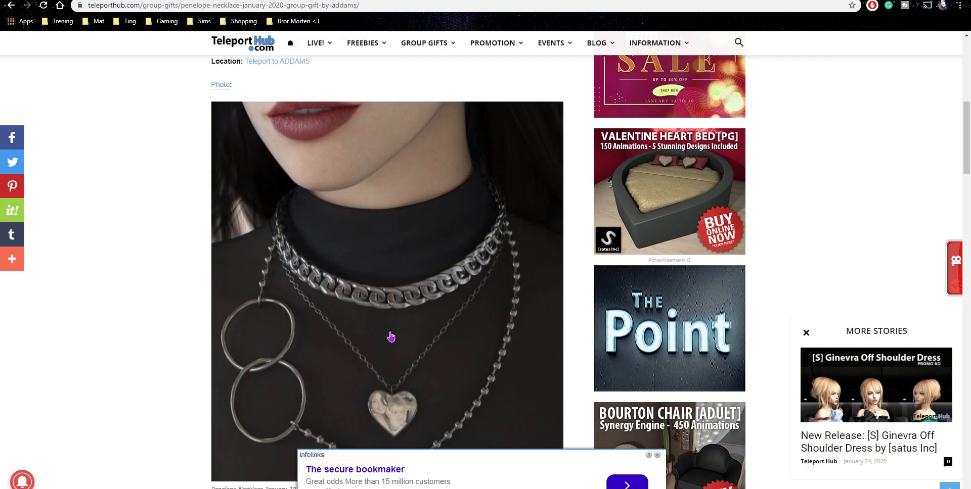
scroll(down, 3)
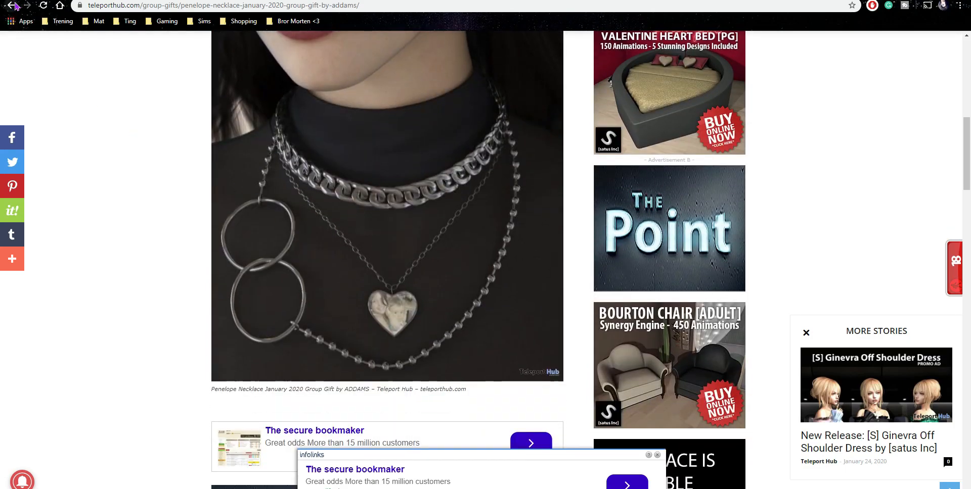
- Return to page 2 of the group gifts listing and scroll to the pagination at its end
click(12, 6)
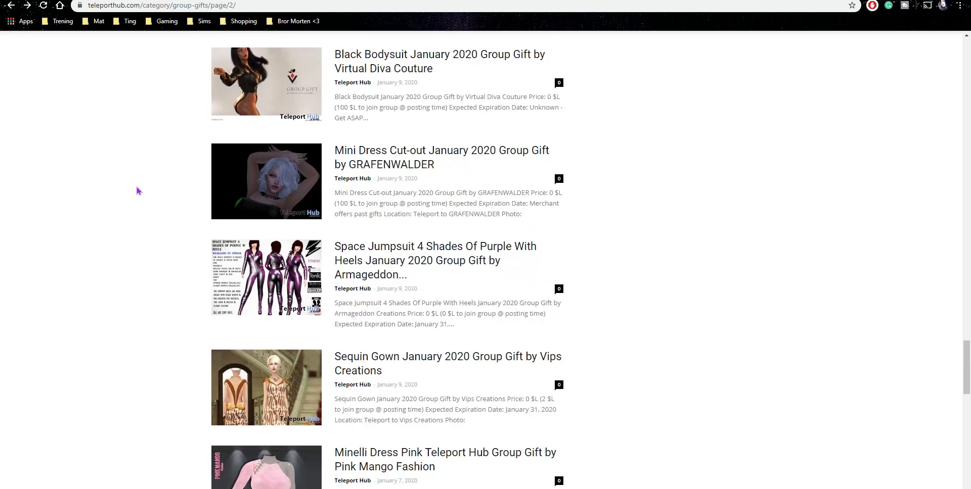
scroll(down, 3)
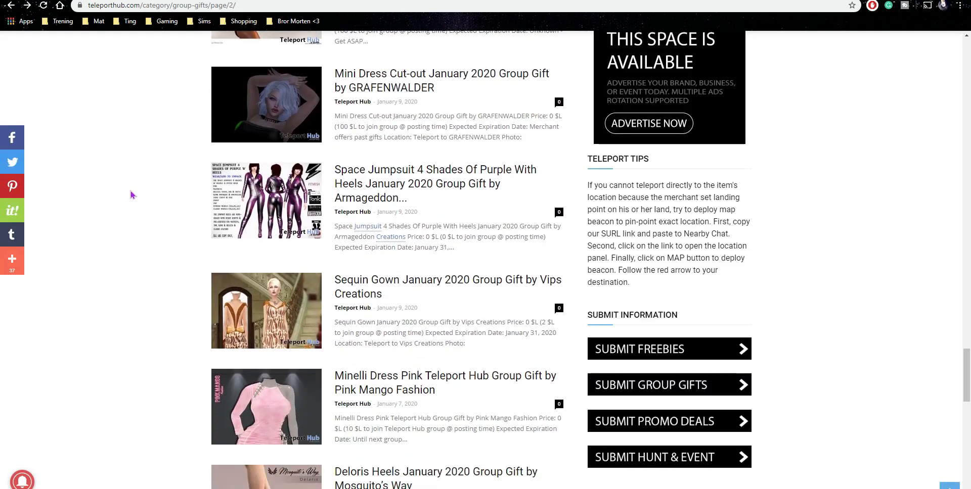
scroll(down, 3)
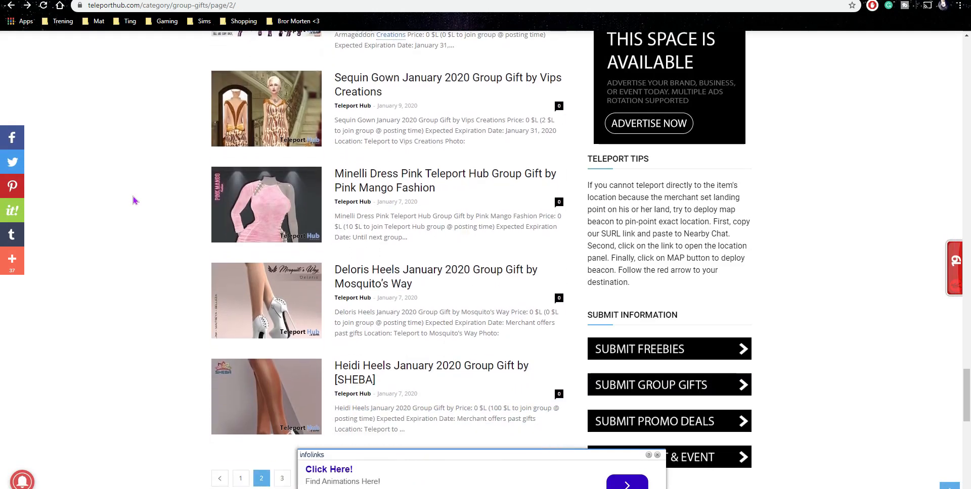
scroll(down, 3)
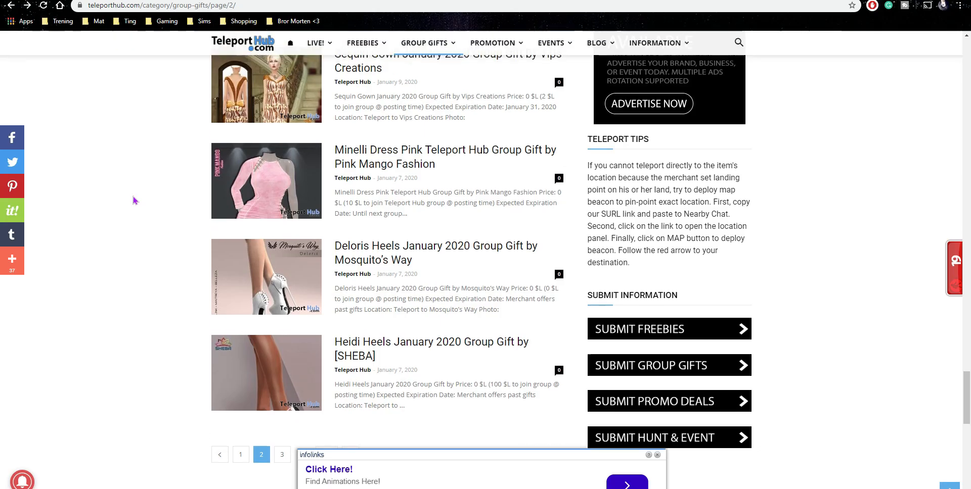
scroll(up, 3)
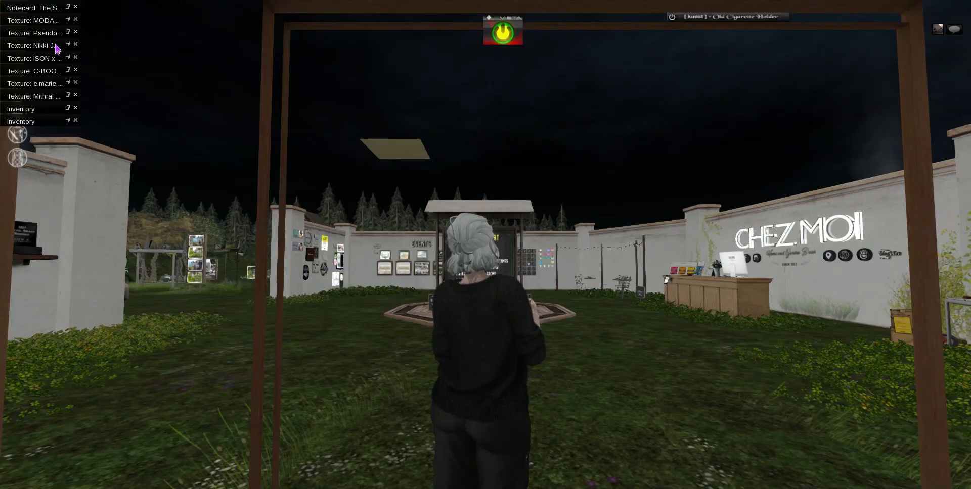
mouse_move(302, 220)
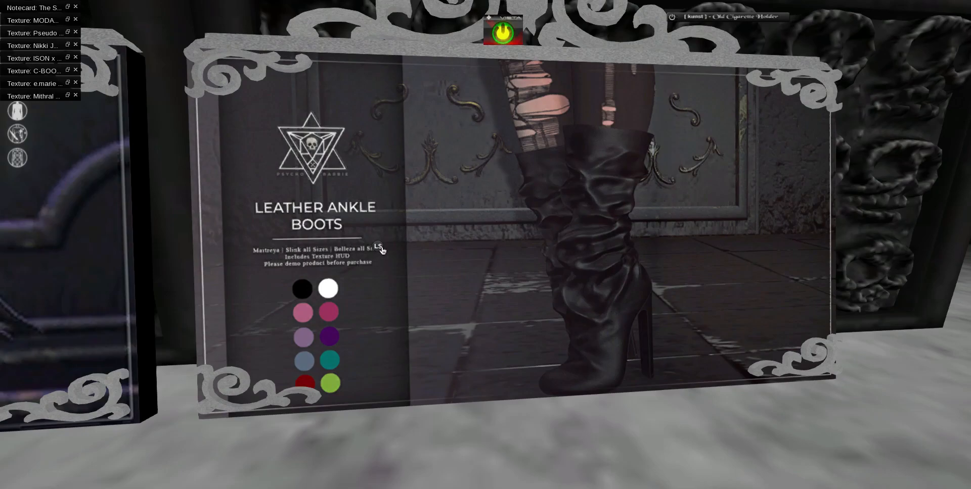
- Pay the vendor for the Psycho Barbie Leather Ankle Boots, accept delivery and dismiss the L$50 notice
click(302, 288)
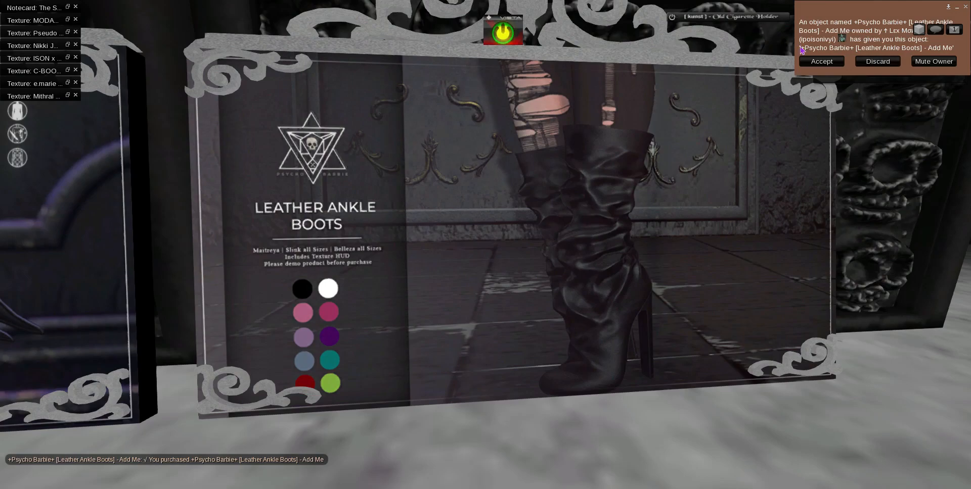
click(822, 62)
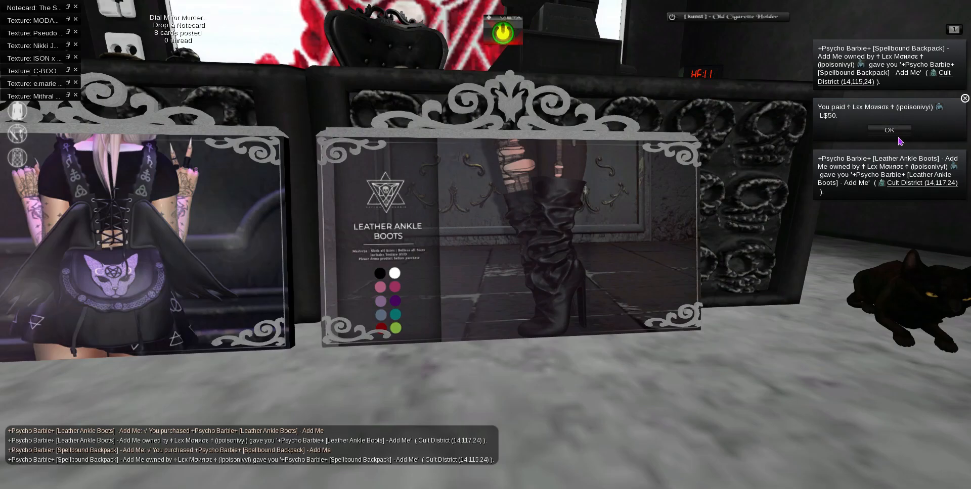
click(889, 130)
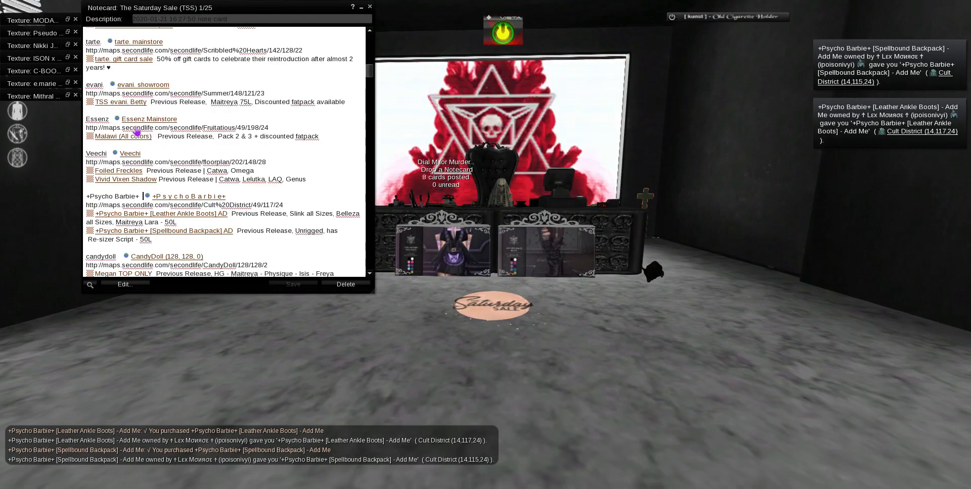
- Scroll the Saturday Sale notecard down past Psycho Barbie to the Mithral Apothecary listing
scroll(down, 3)
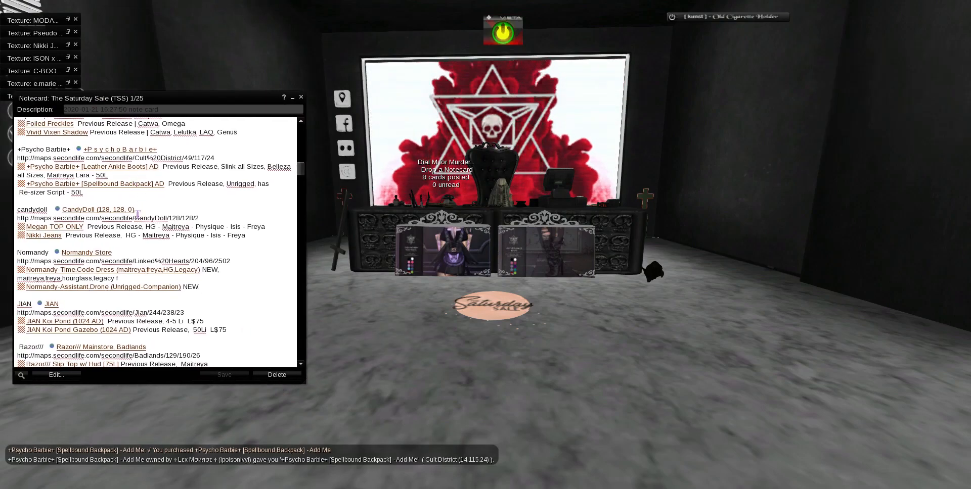
scroll(down, 3)
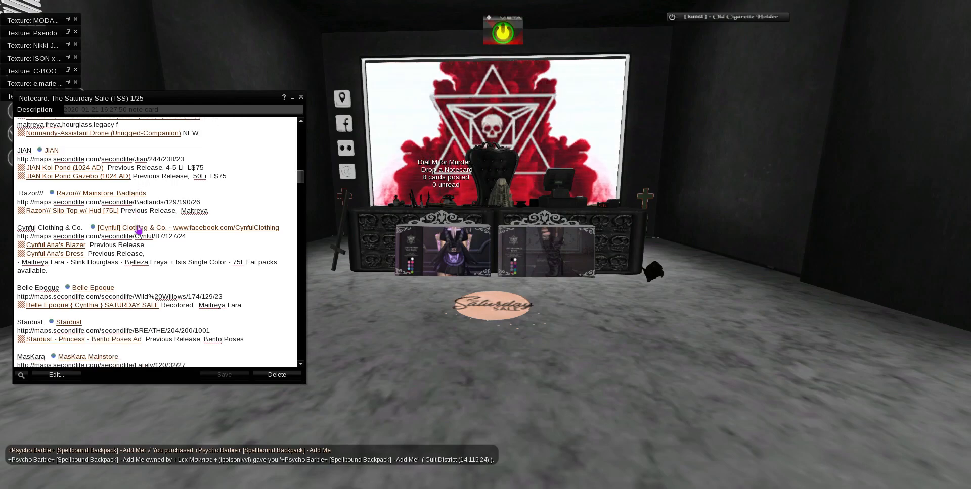
scroll(down, 3)
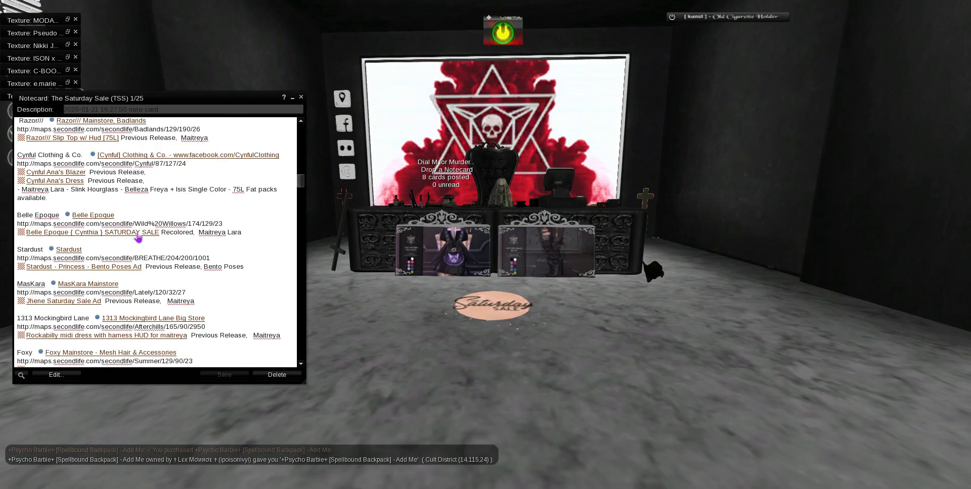
scroll(down, 3)
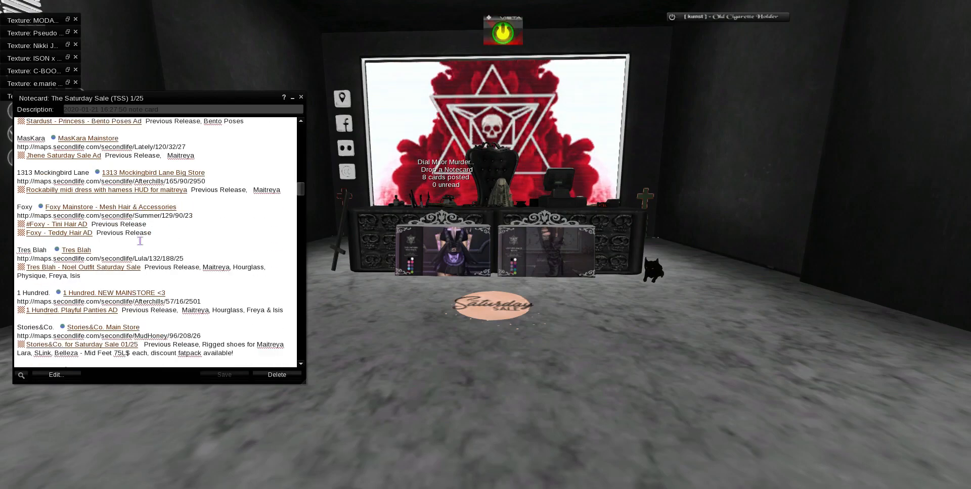
scroll(down, 3)
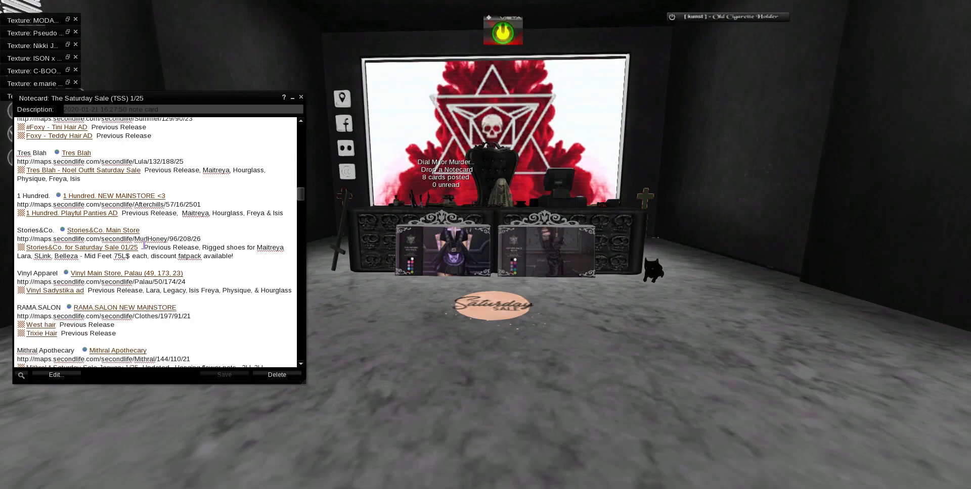
scroll(down, 3)
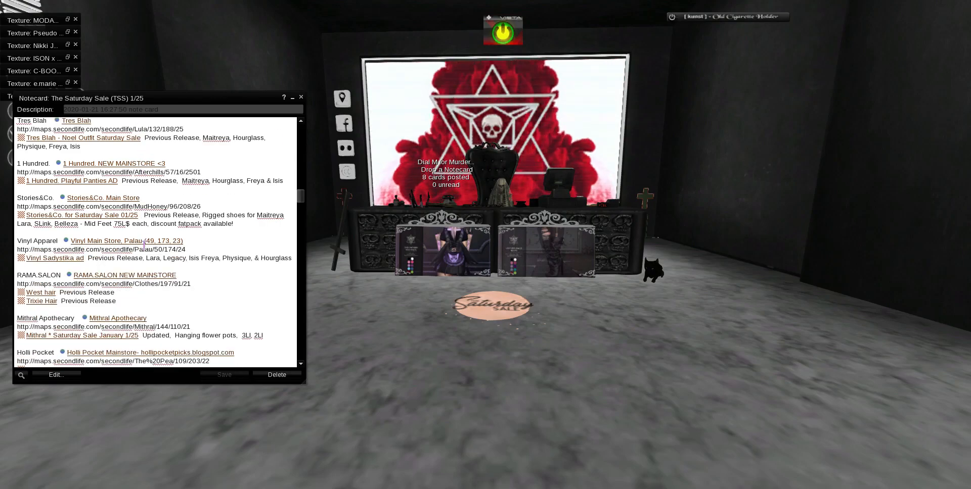
- Teleport to Mithral Apothecary via its notecard landmark and close the landmark details
click(117, 318)
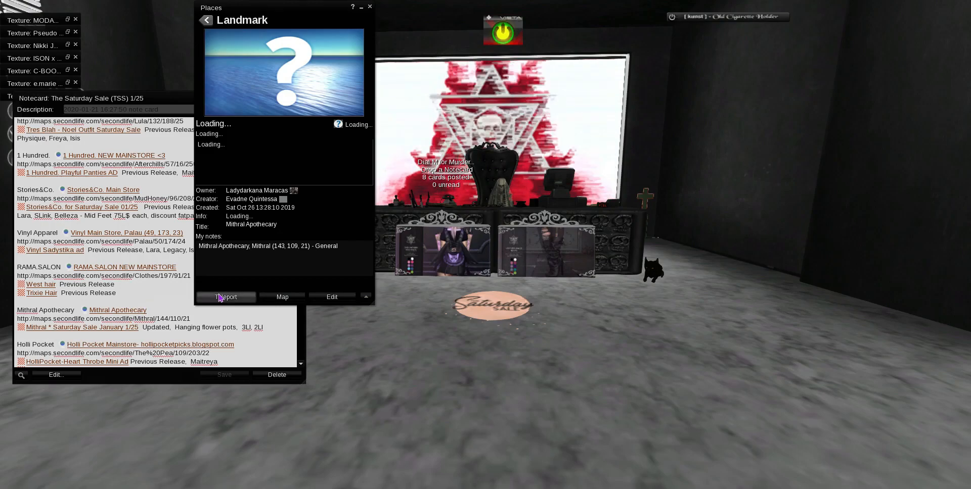
click(225, 297)
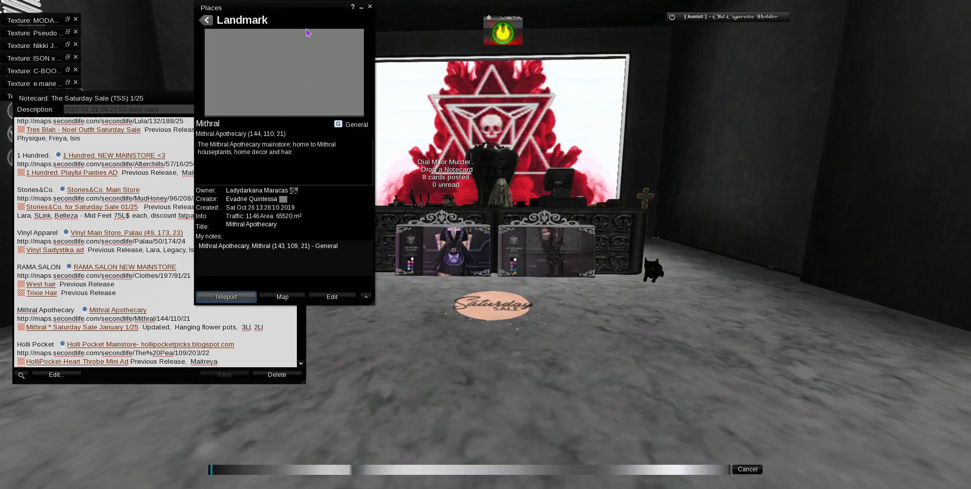
click(225, 297)
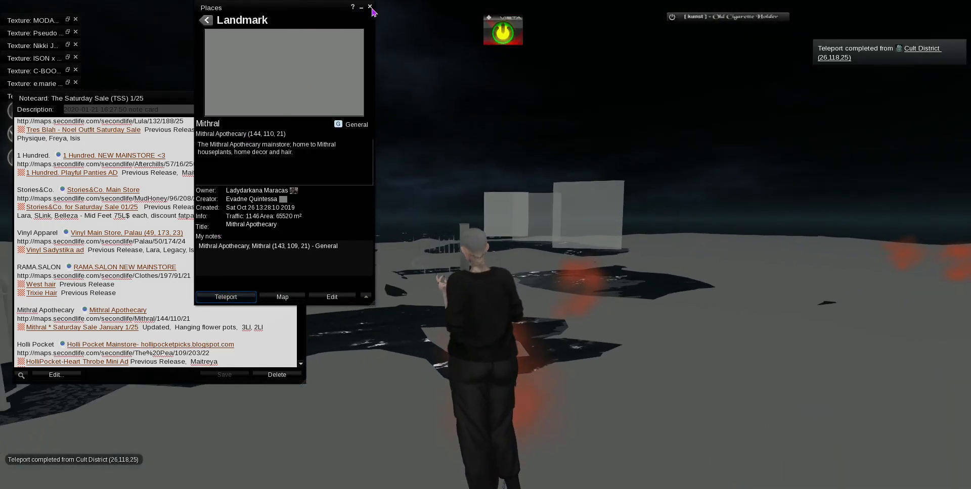
click(369, 7)
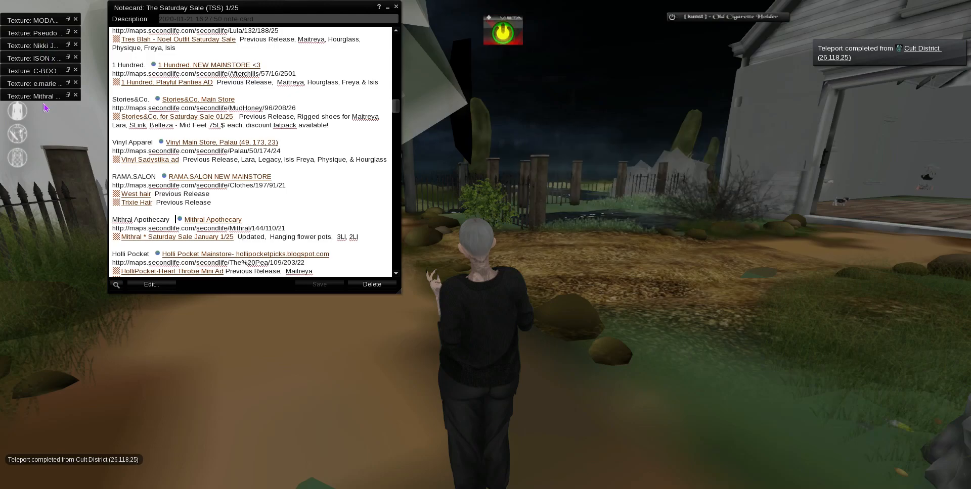
click(401, 7)
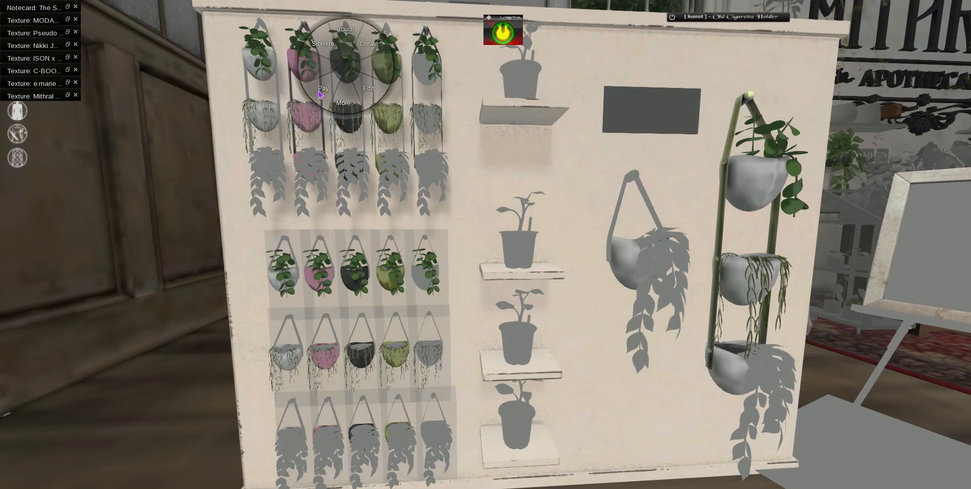
- Pay the plant vendor for the black Mithral Hanging Hoya Set, accept delivery and close the ad picture
click(323, 88)
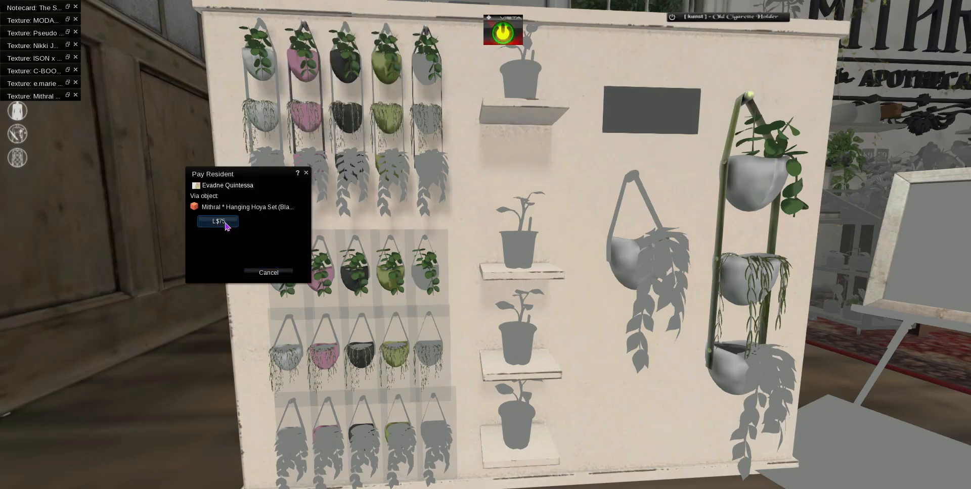
click(217, 222)
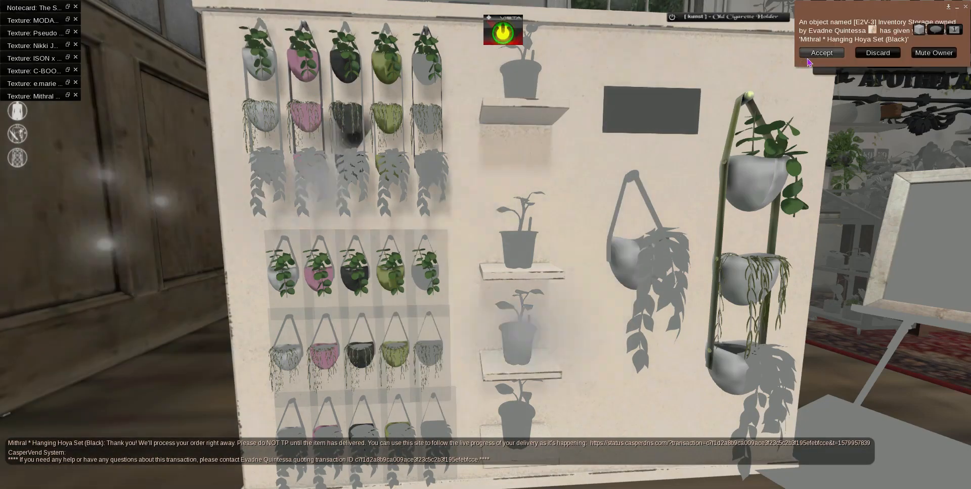
click(821, 52)
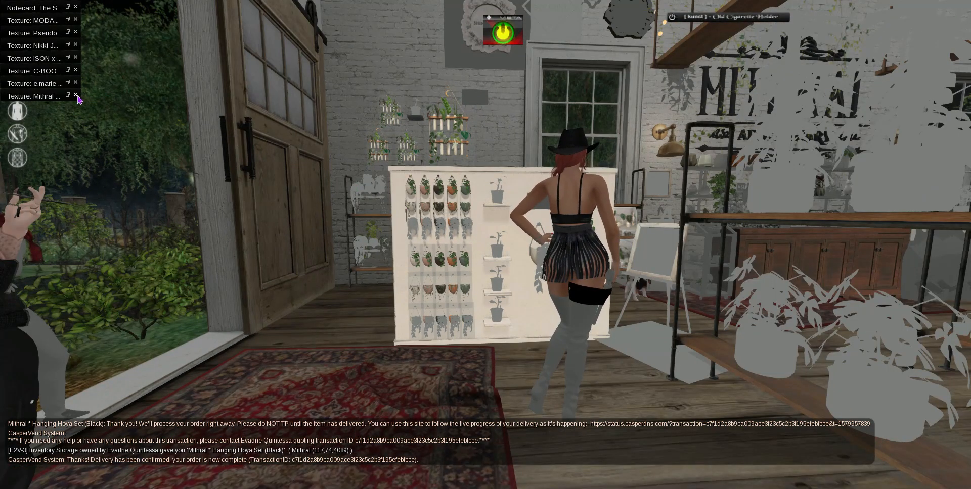
click(34, 8)
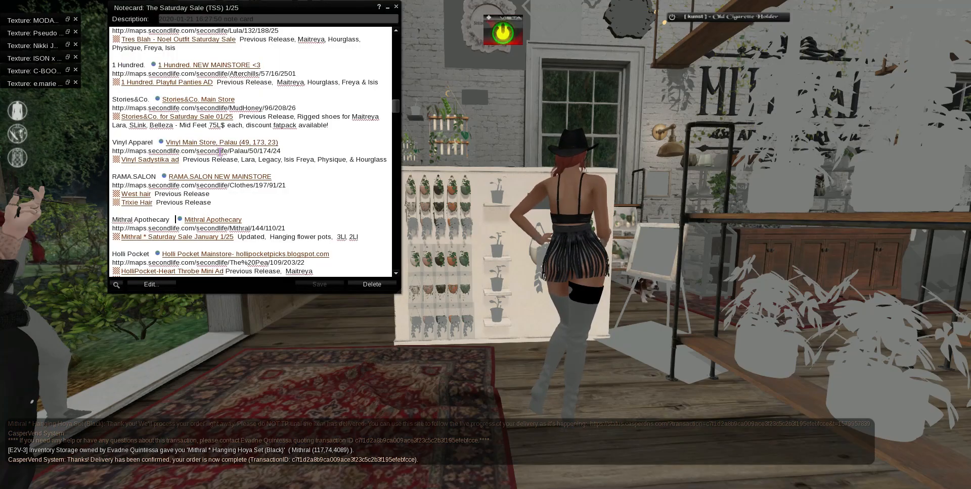
- Scroll the Saturday Sale notecard down through the store listings to the ISON entry
scroll(down, 3)
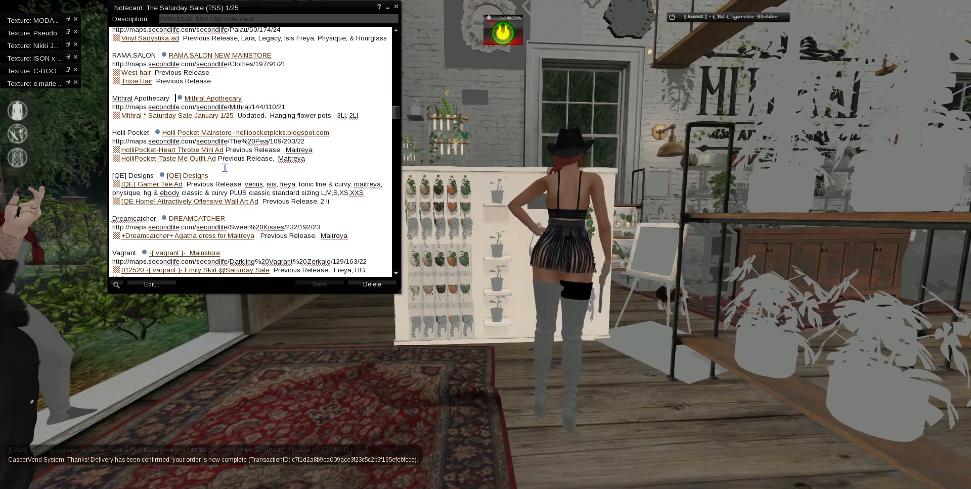
scroll(down, 3)
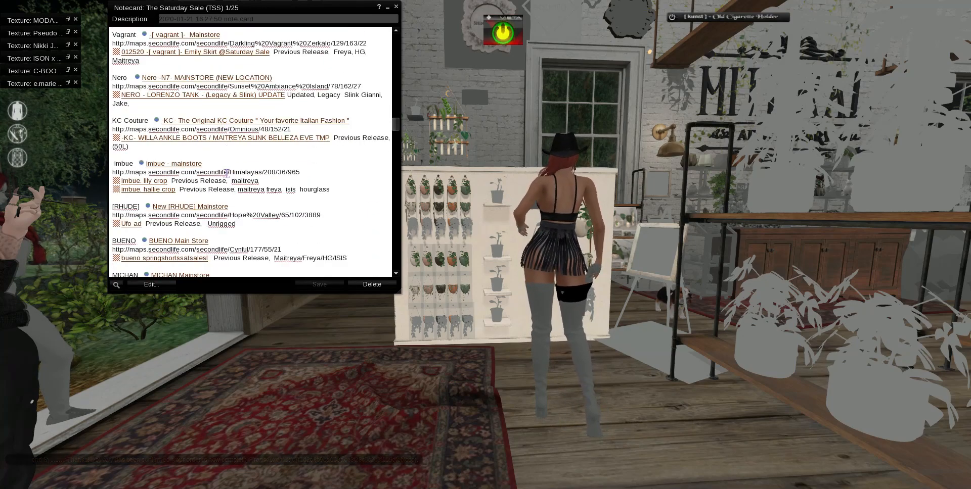
scroll(down, 3)
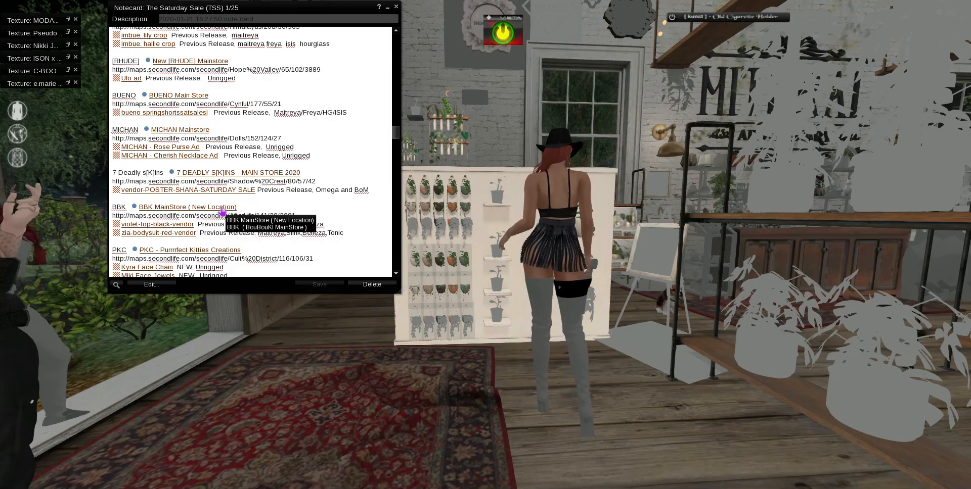
scroll(down, 3)
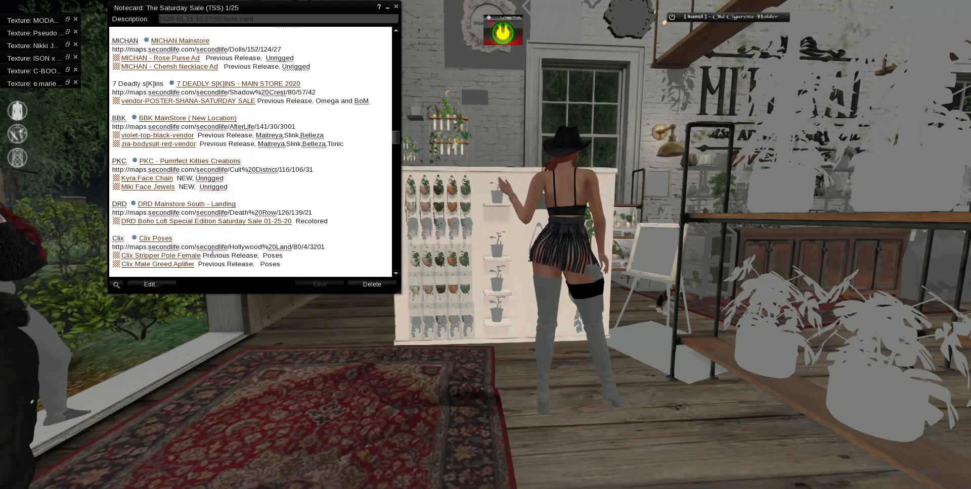
scroll(down, 3)
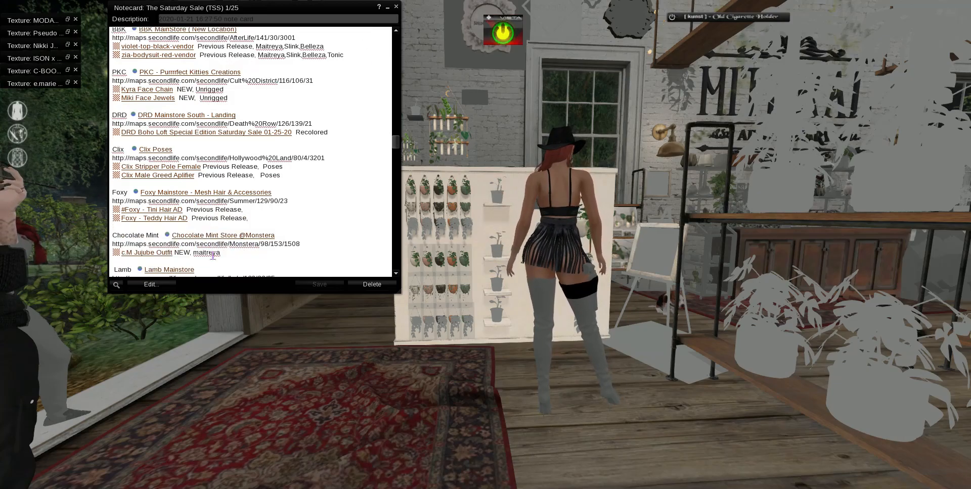
scroll(down, 3)
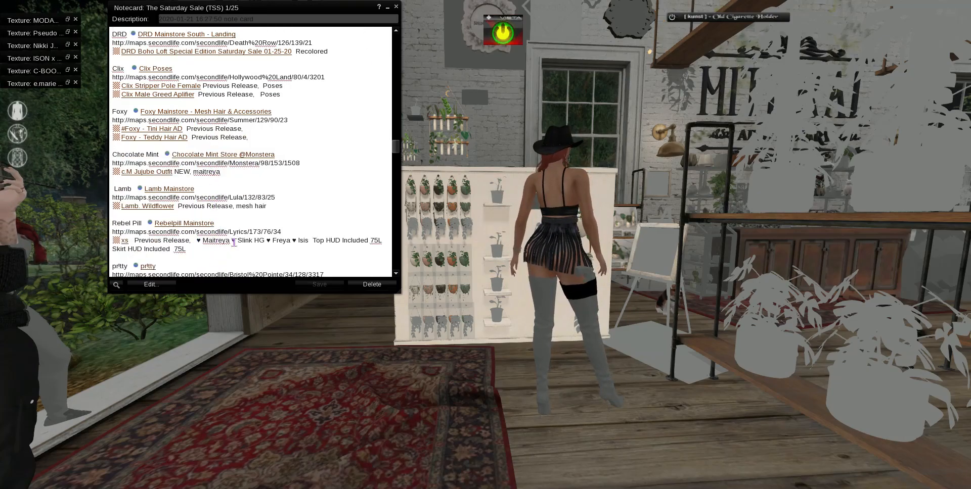
scroll(down, 3)
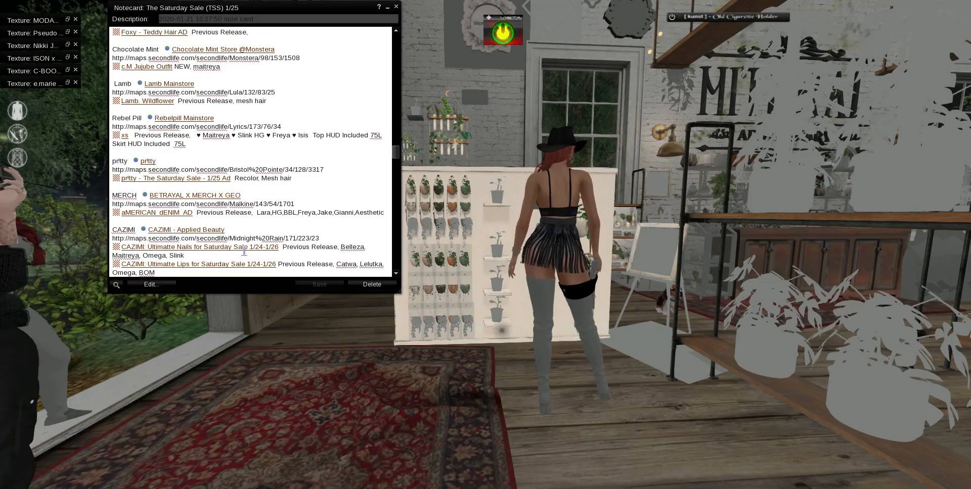
scroll(down, 3)
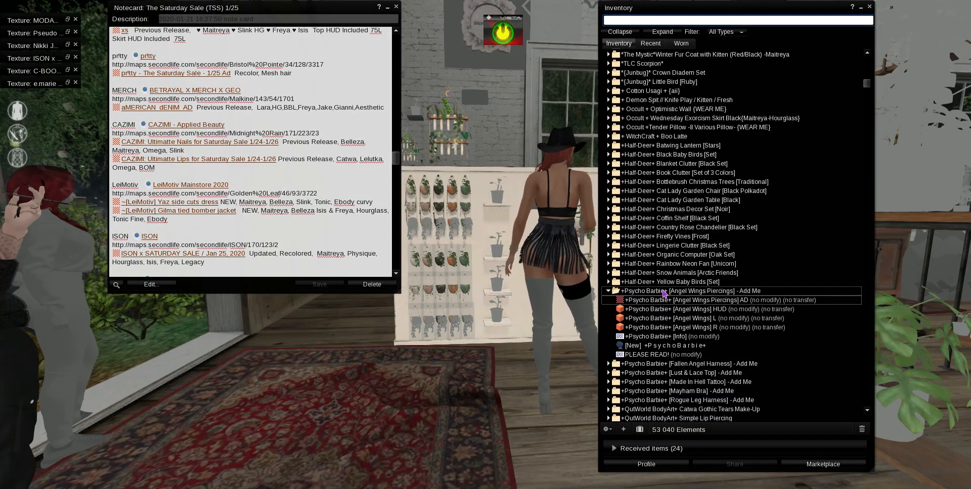
- Search 'ison' to reach the ISON x Saturday Sale landmark and teleport to the store
text(ison)
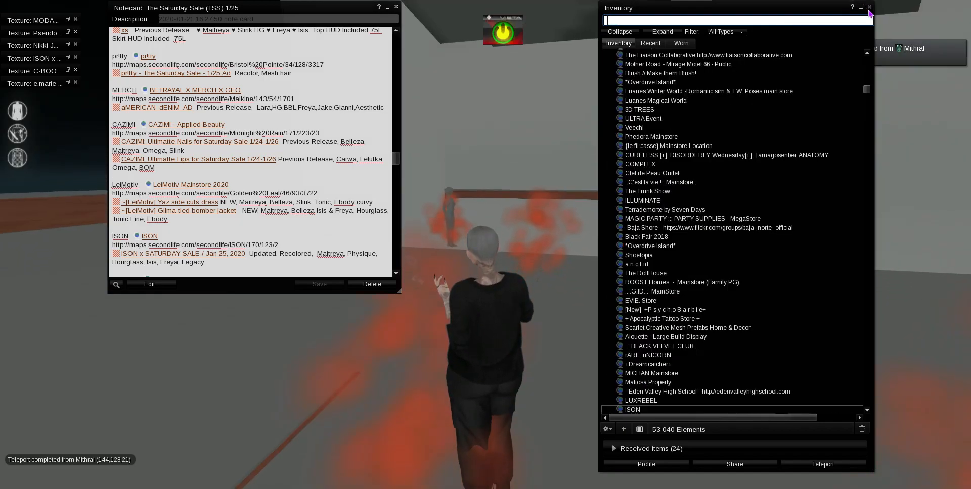
click(868, 7)
text(turtleneck)
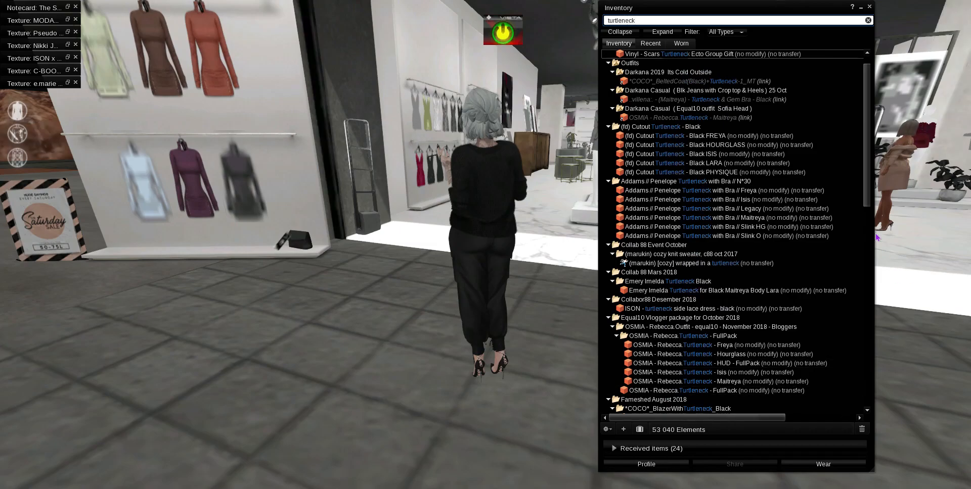
- Locate and select the ISON cropped turtleneck sweater for Maitreya among the turtleneck results
scroll(down, 3)
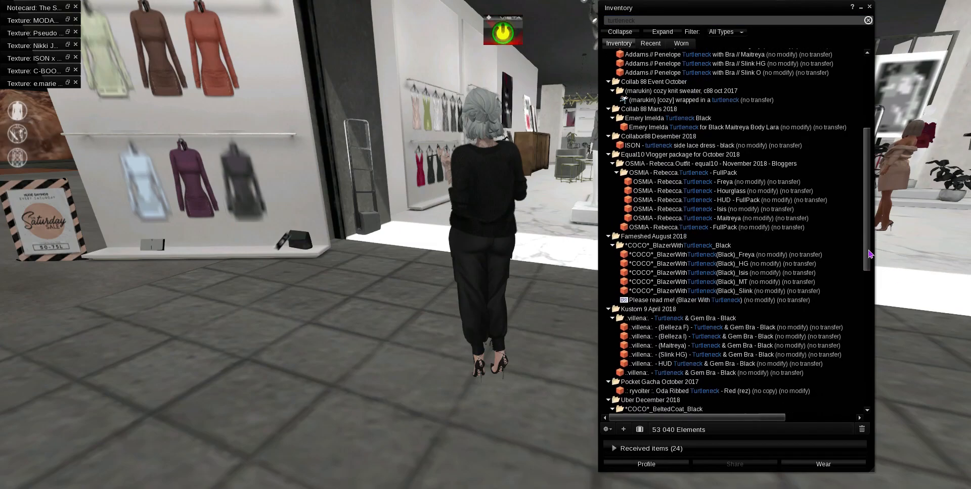
scroll(down, 3)
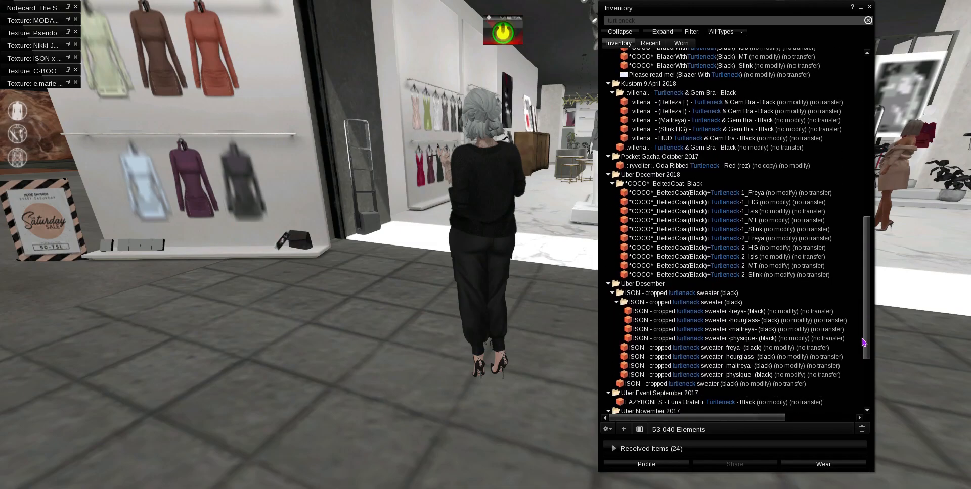
scroll(down, 3)
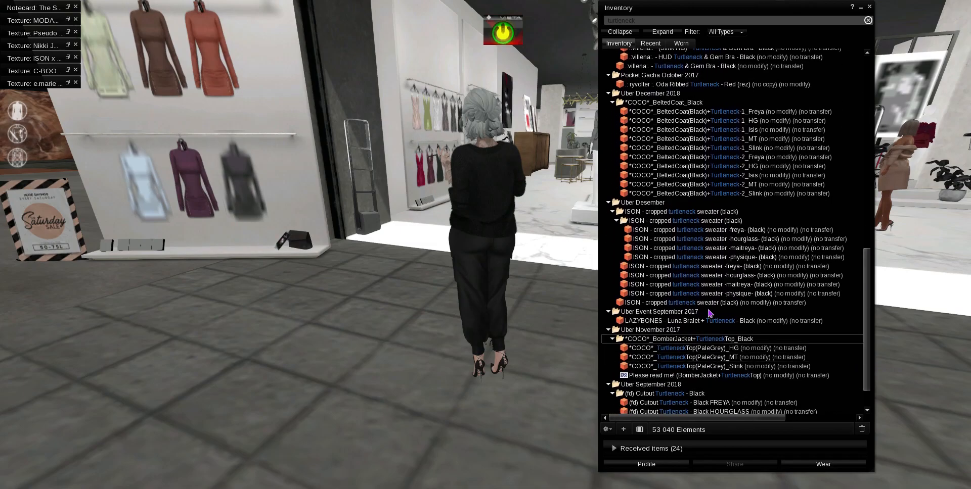
click(702, 284)
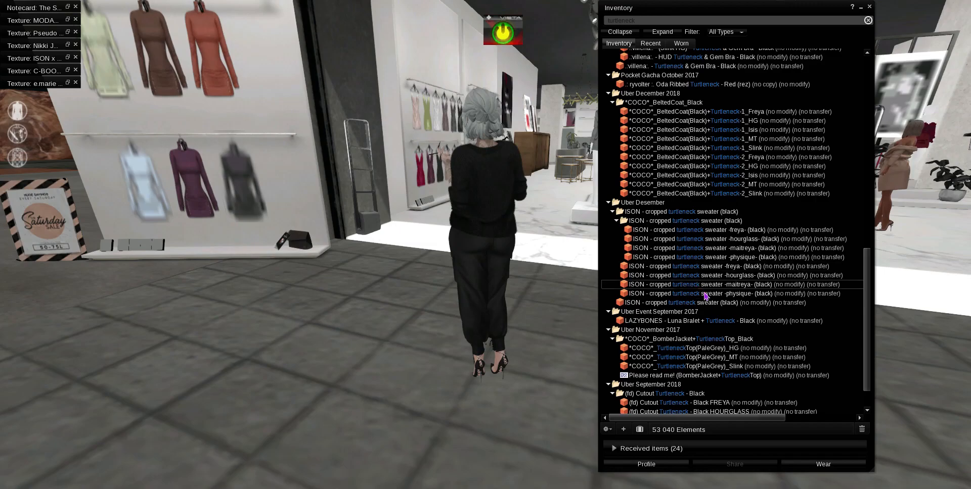
scroll(down, 3)
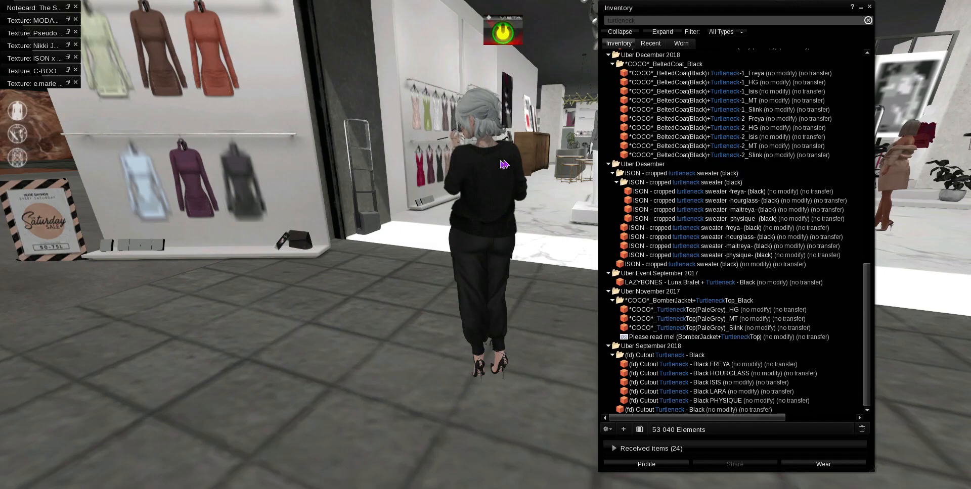
mouse_move(221, 172)
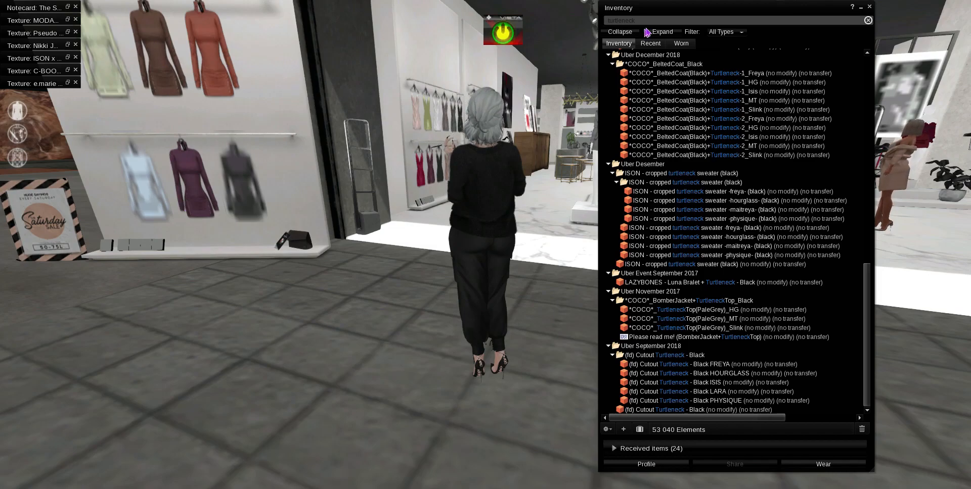
- Clear the turtleneck inventory search and close the Inventory window
click(868, 19)
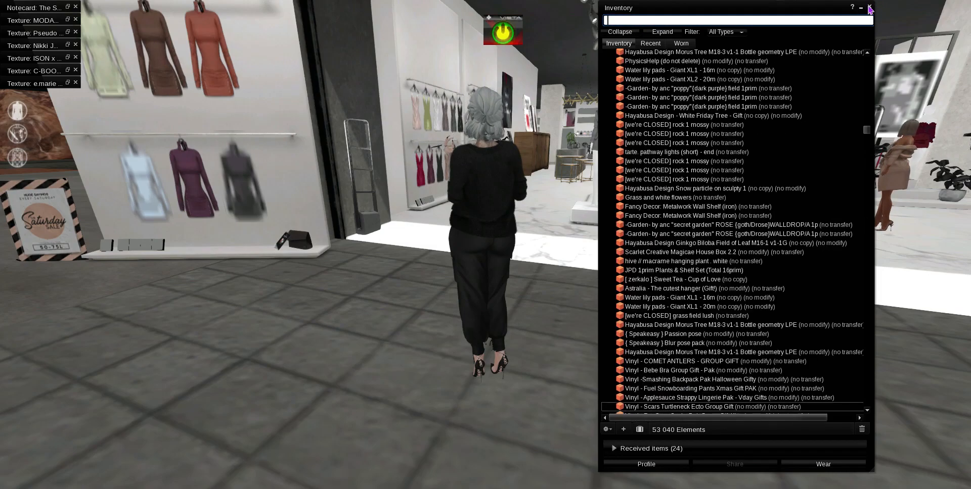
click(869, 7)
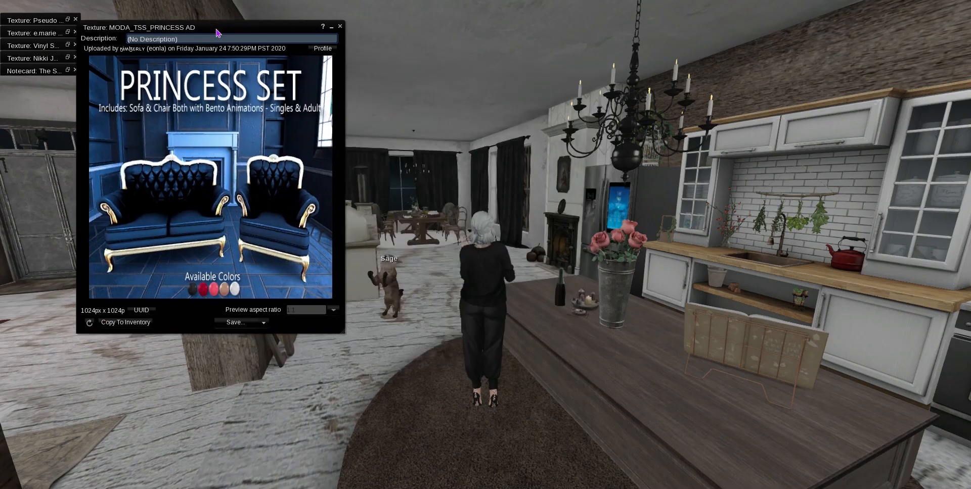
mouse_move(782, 463)
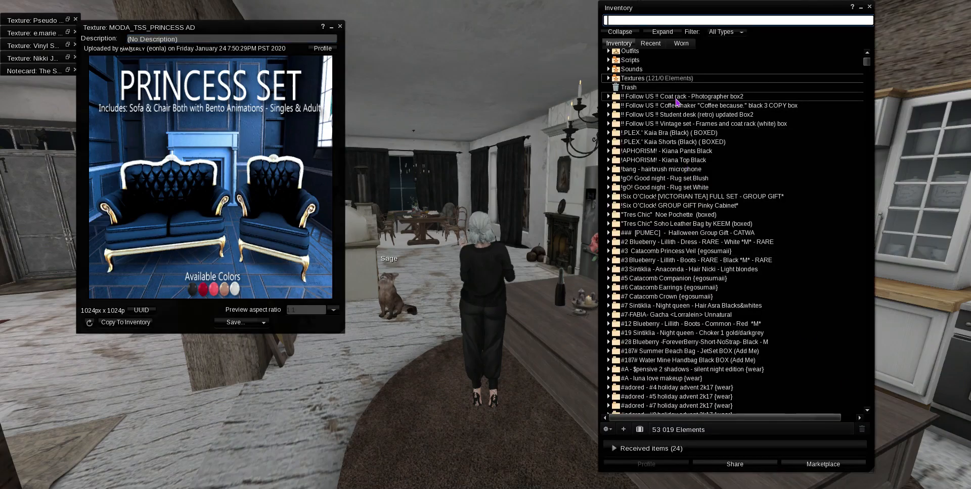
- Search 'moda', view the MODA -MAIN SHOP landmark's About details, then close them
text(moda)
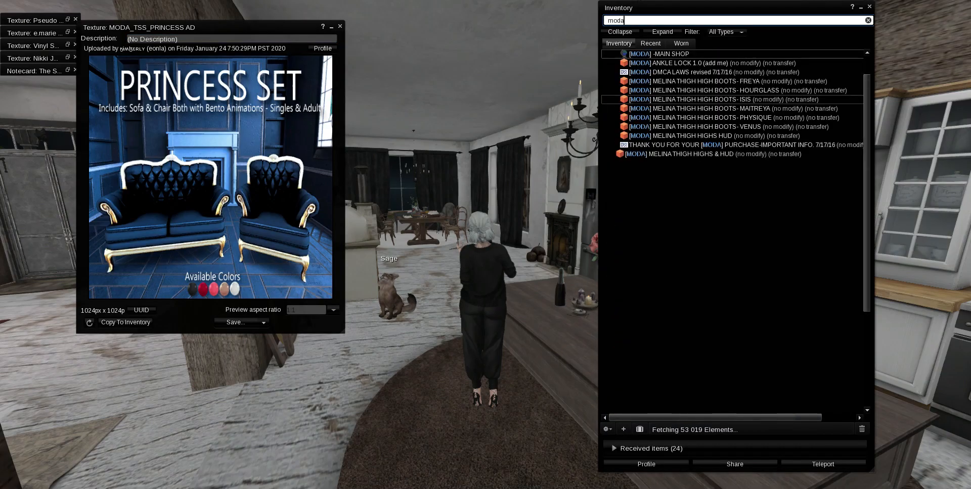
right_click(659, 82)
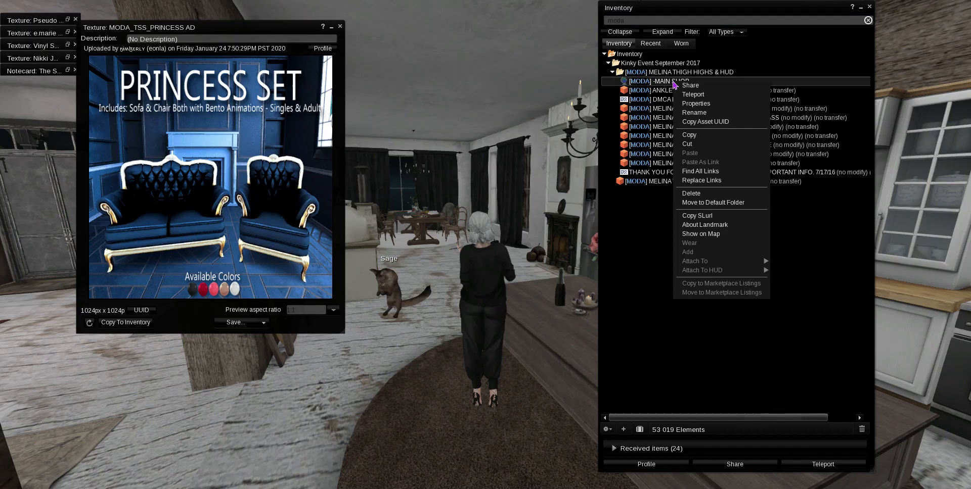
mouse_move(702, 228)
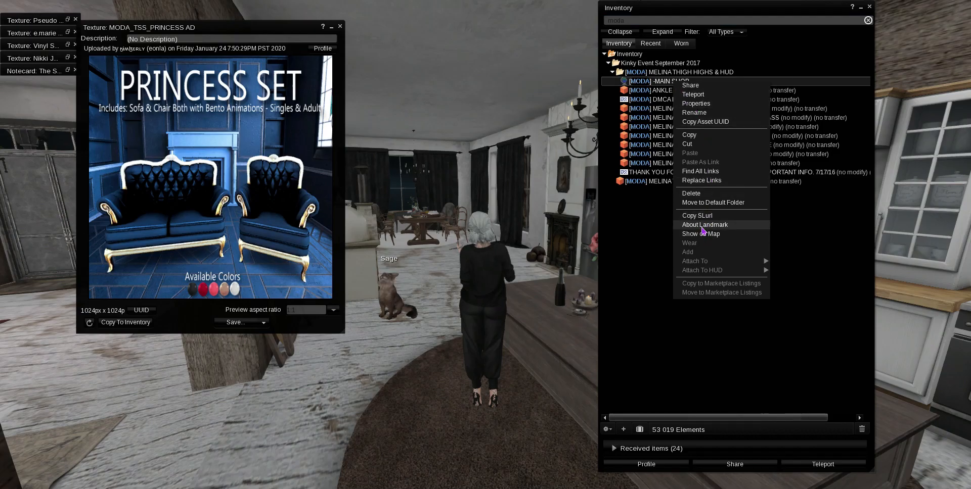
click(705, 225)
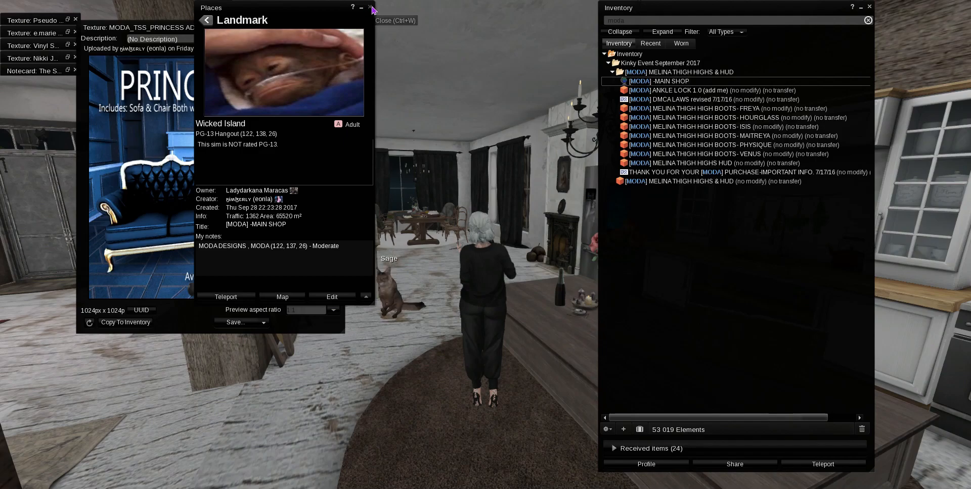
click(370, 7)
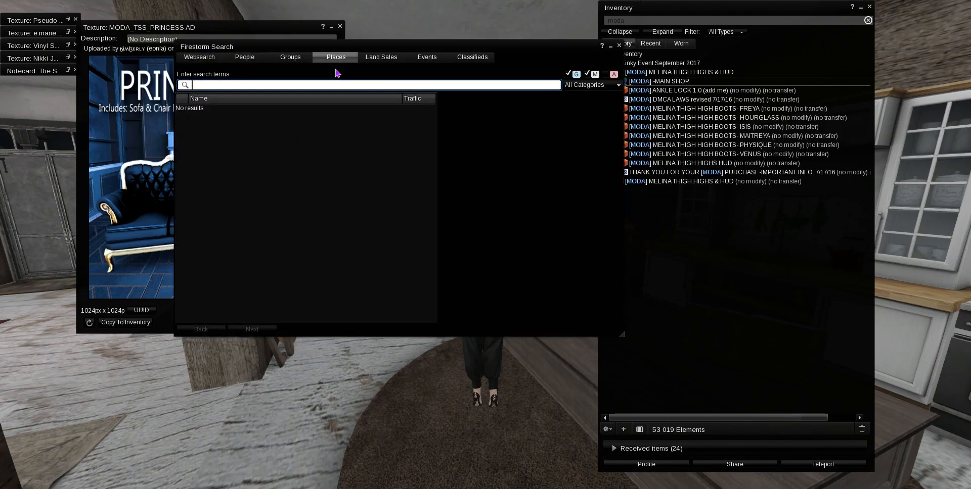
- Search Places for 'moda', preview the MODA results and view the DMCA LAWS notecard's creator
text(moda)
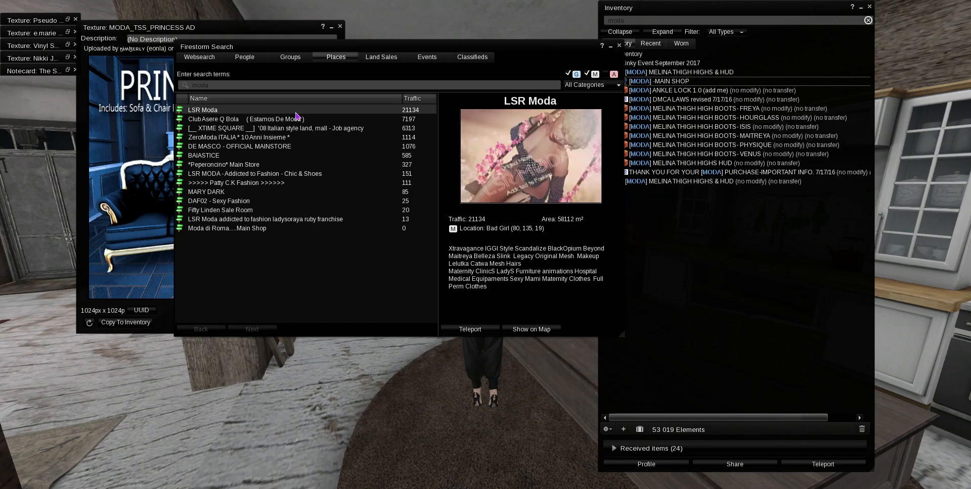
click(227, 228)
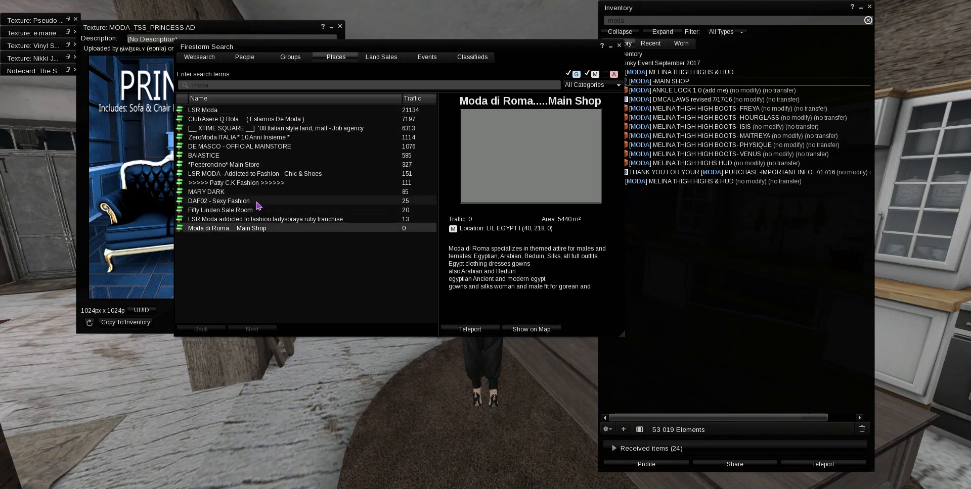
click(254, 174)
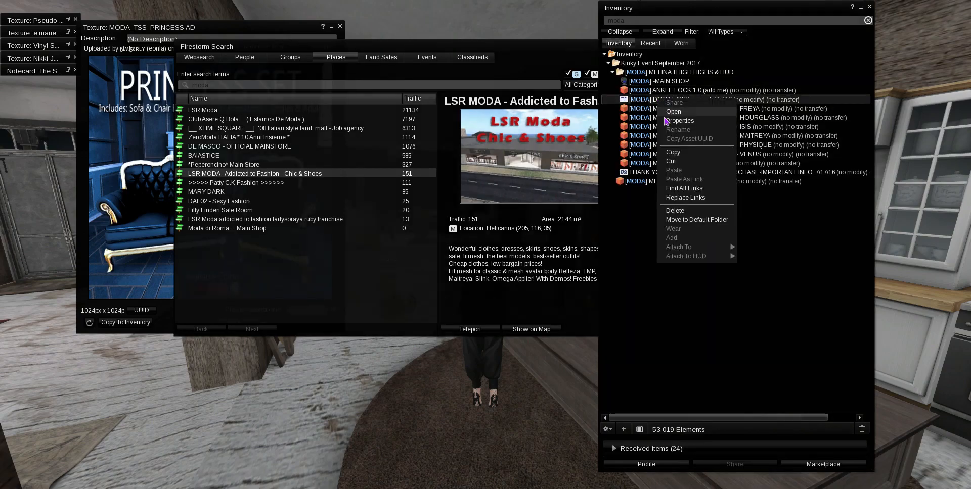
click(681, 121)
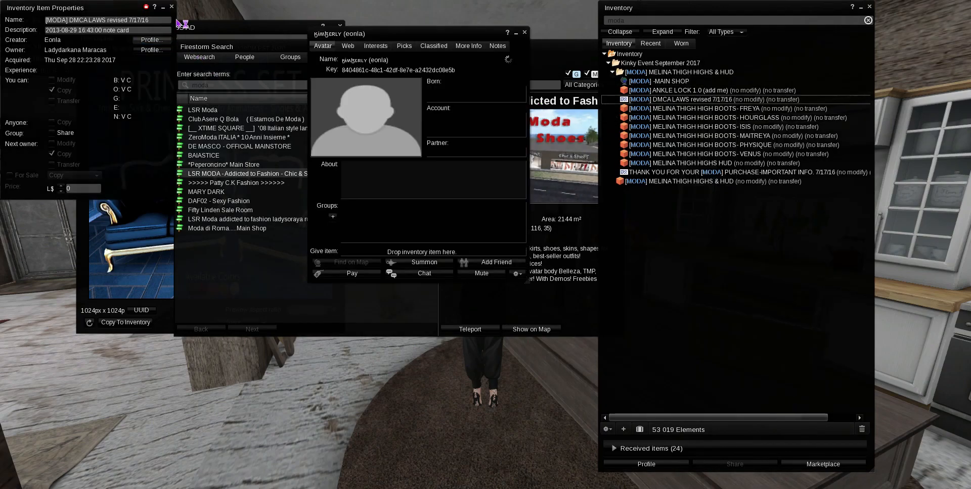
- From the creator's profile Picks, teleport to the MODA store location and dismiss the profile
click(403, 45)
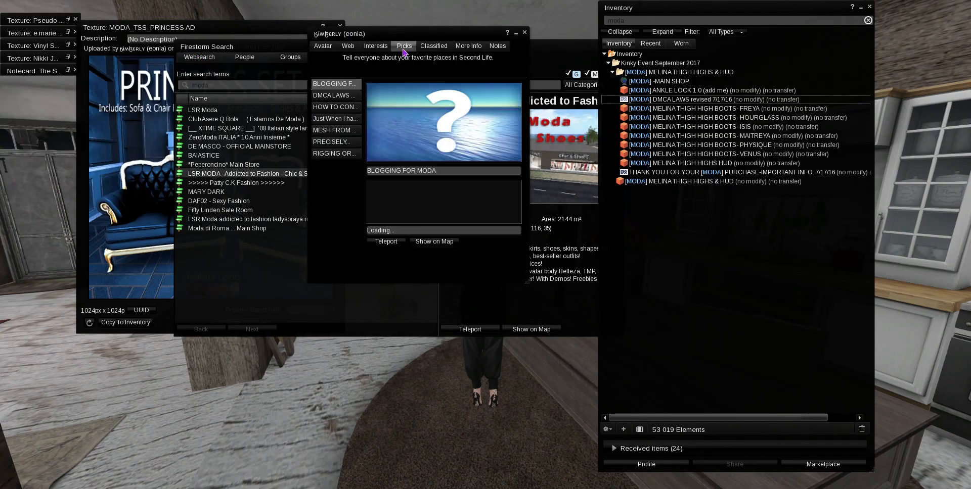
click(386, 242)
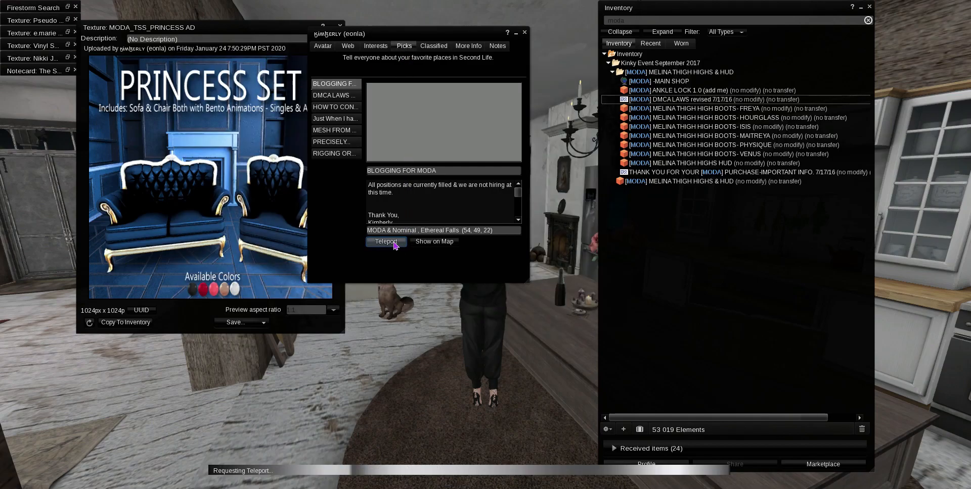
click(386, 241)
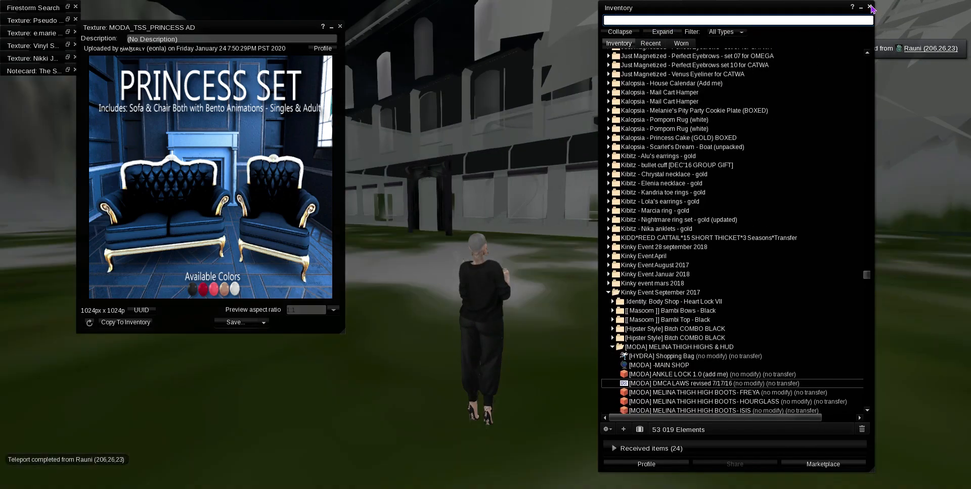
- Dismiss the inventory and walk the avatar into the MODA shop toward the Princess Set vendor
click(870, 7)
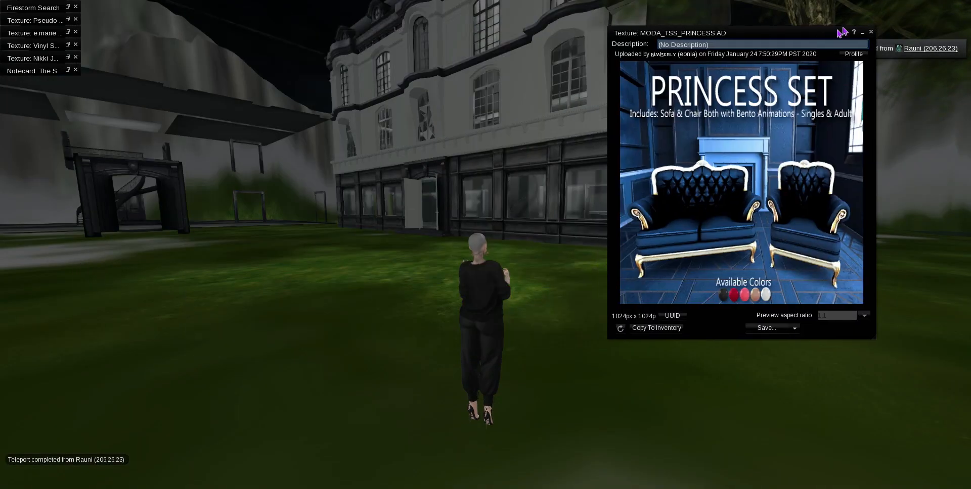
right_click(476, 242)
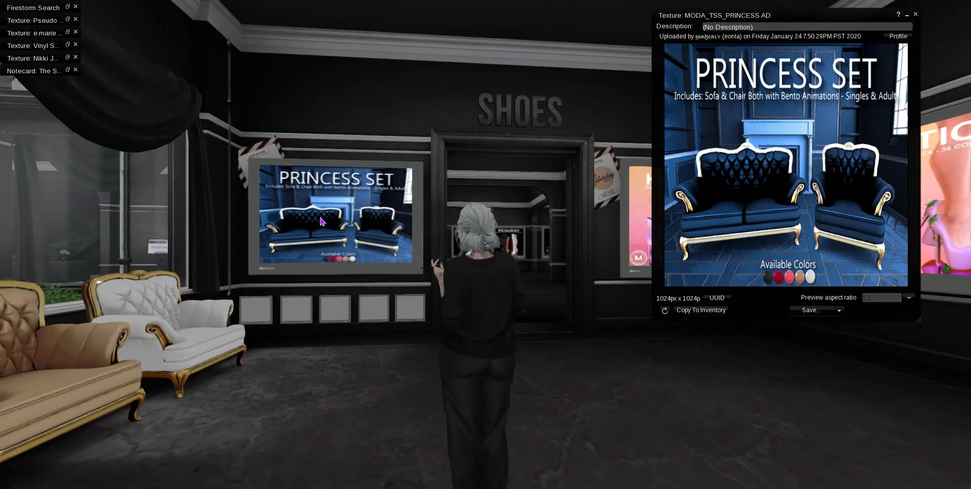
mouse_move(342, 235)
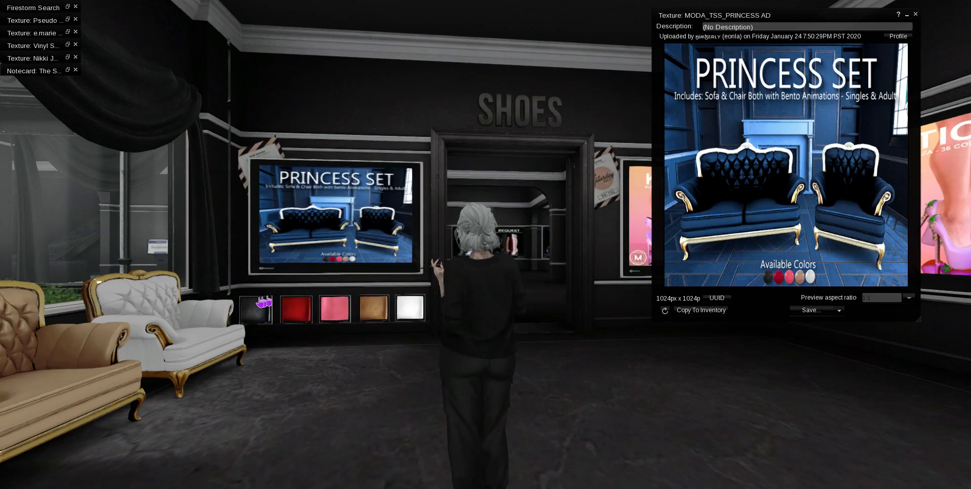
- Buy the Princess Set in black/Coal for L$75 and accept its delivery
click(258, 311)
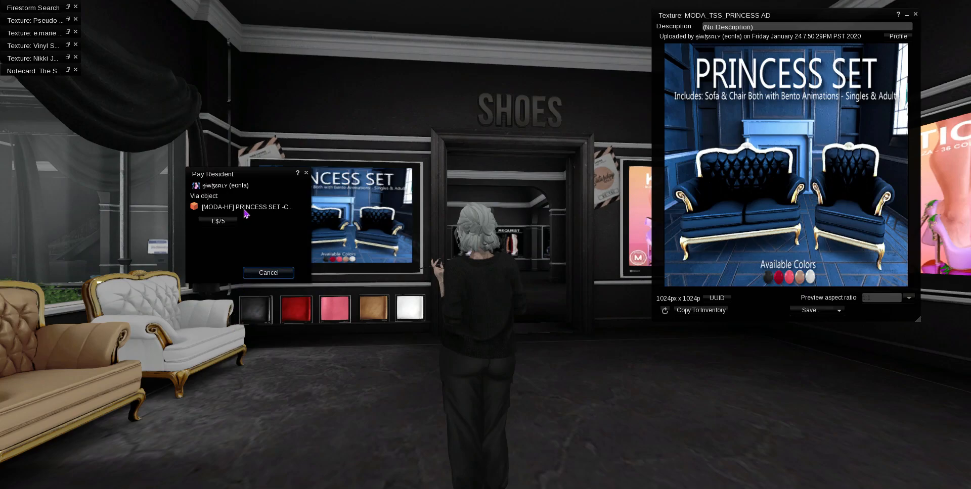
click(217, 220)
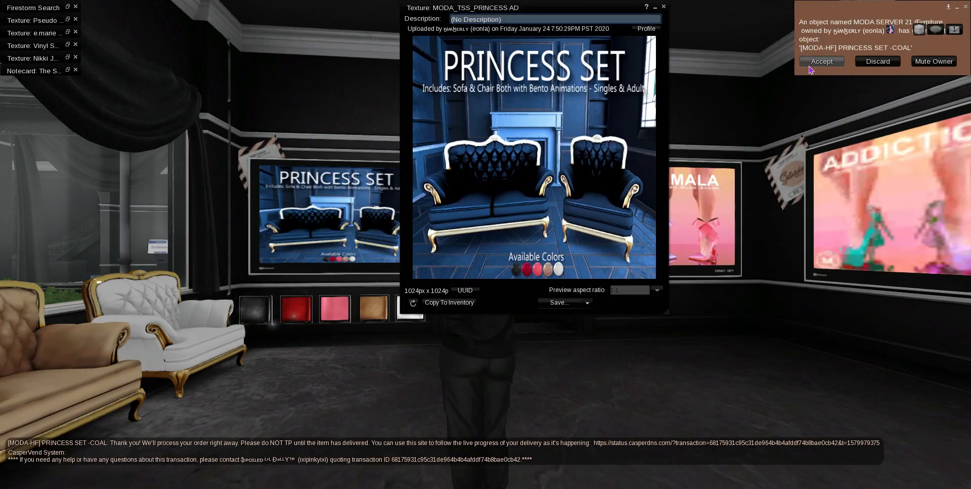
click(820, 61)
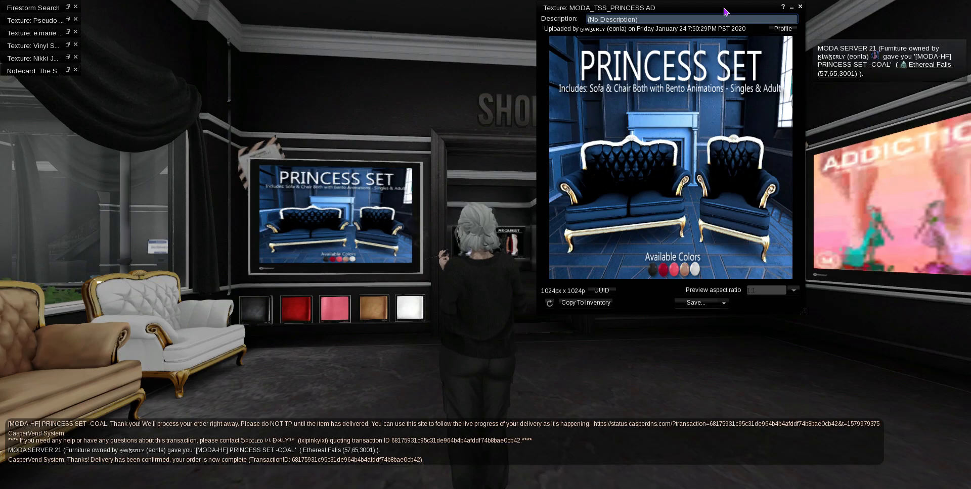
- Move the Princess Set ad preview aside and then dismiss it
drag(665, 8, 223, 8)
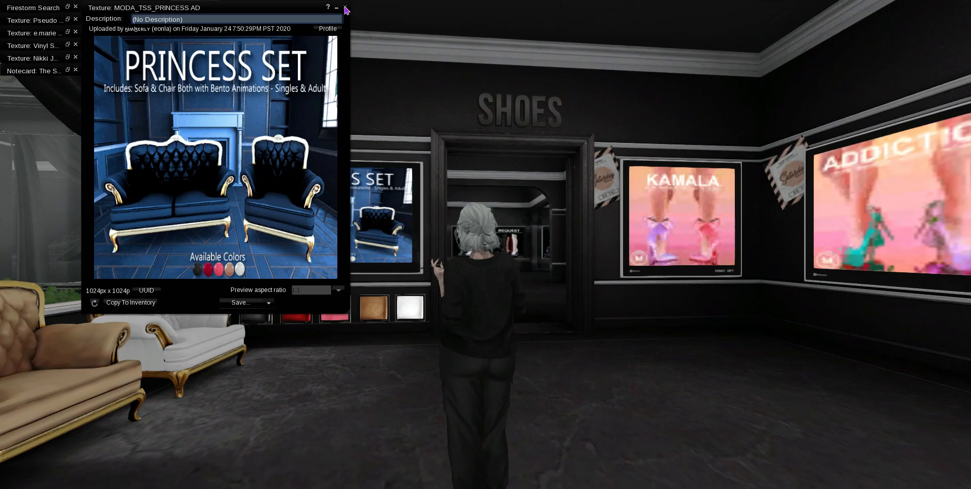
click(345, 7)
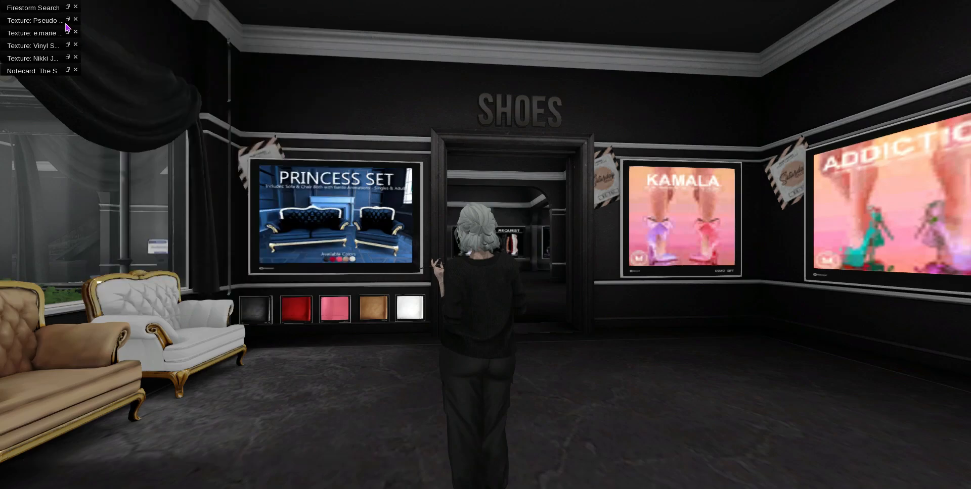
mouse_move(68, 21)
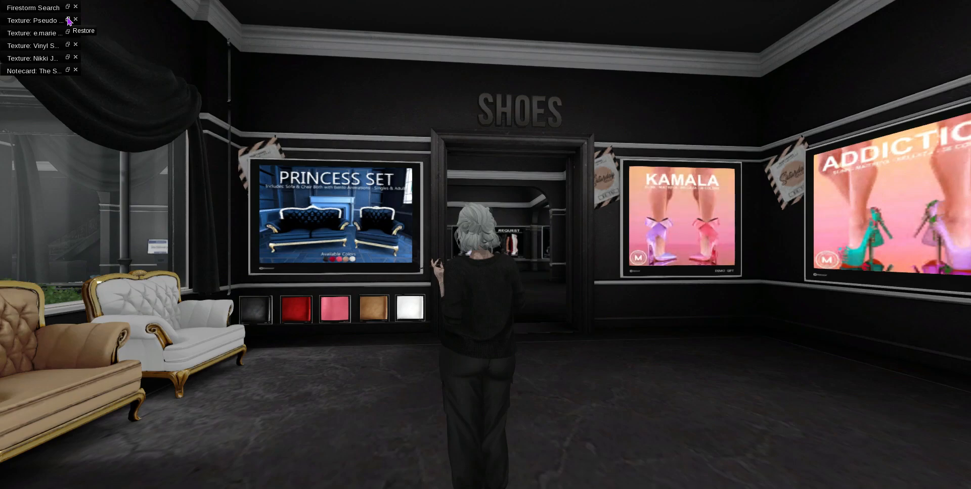
- Restore the Pseudo store sale ad texture preview
click(68, 20)
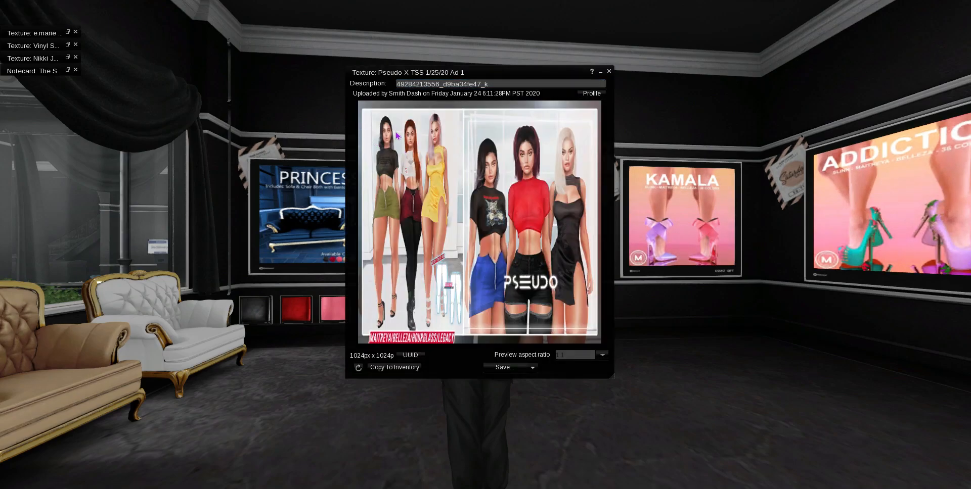
mouse_move(871, 423)
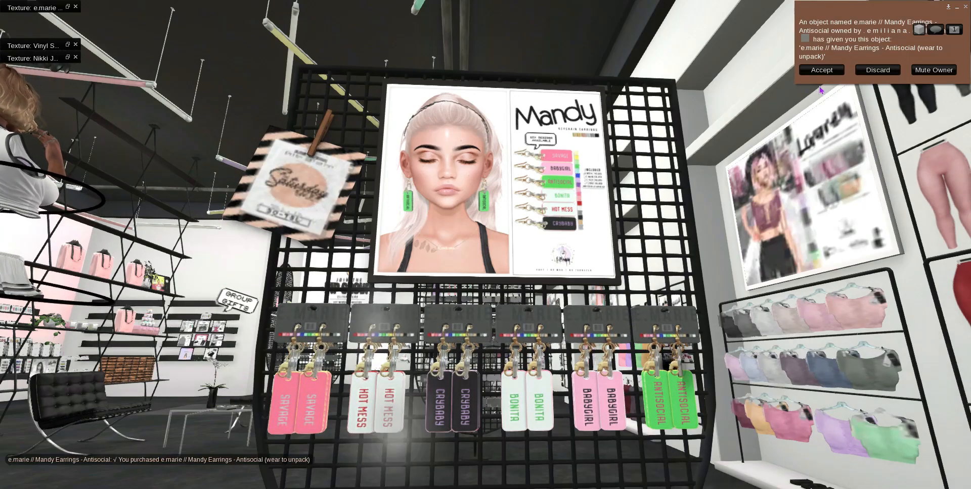
- Accept the Mandy Earrings delivery and restore the Nikki Jeans ad preview
click(821, 70)
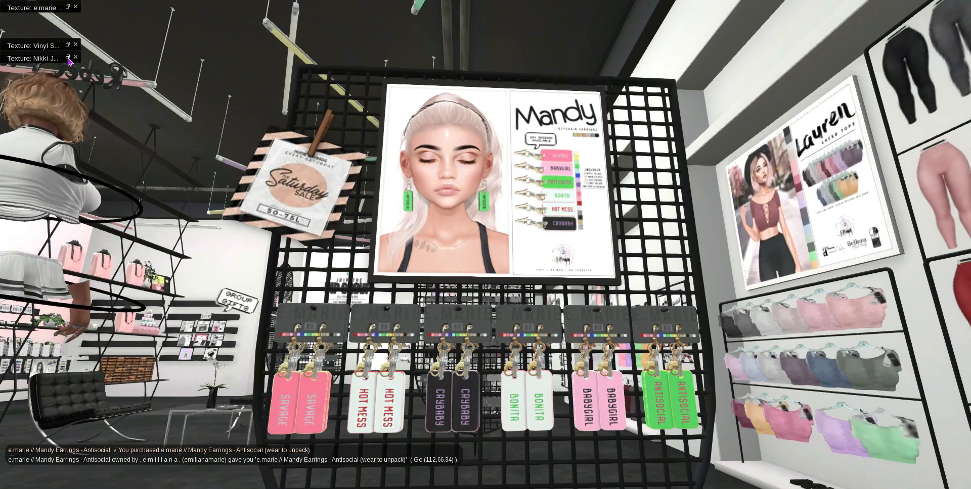
click(74, 7)
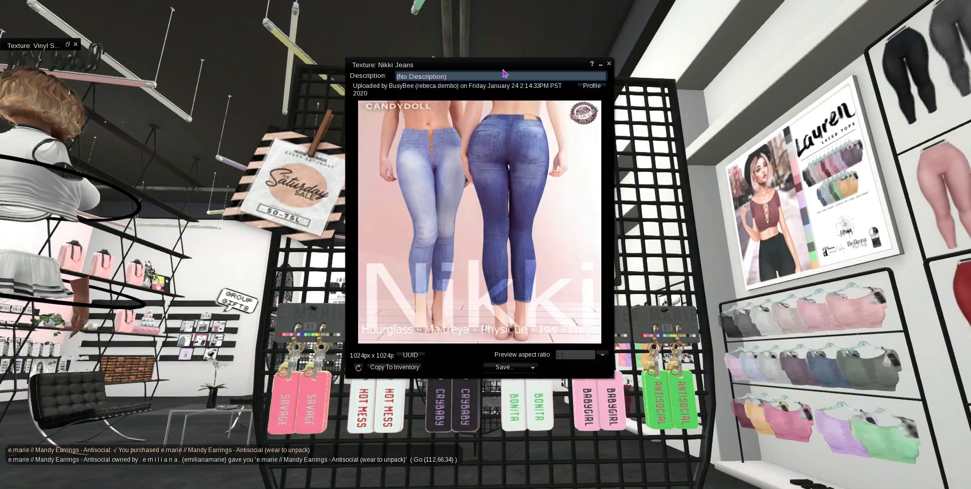
- Search the inventory for 'candy' and bring up options on a CandyDoll landmark to teleport there
drag(501, 65, 216, 44)
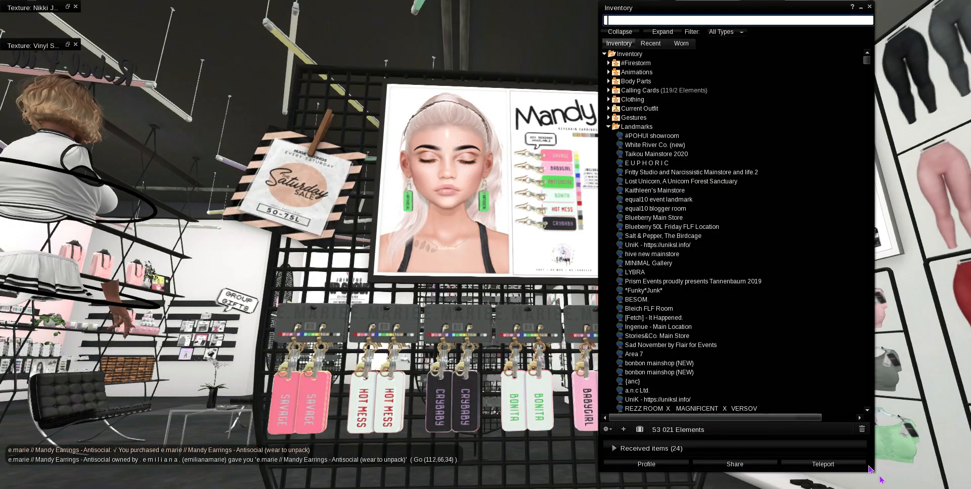
text(candy)
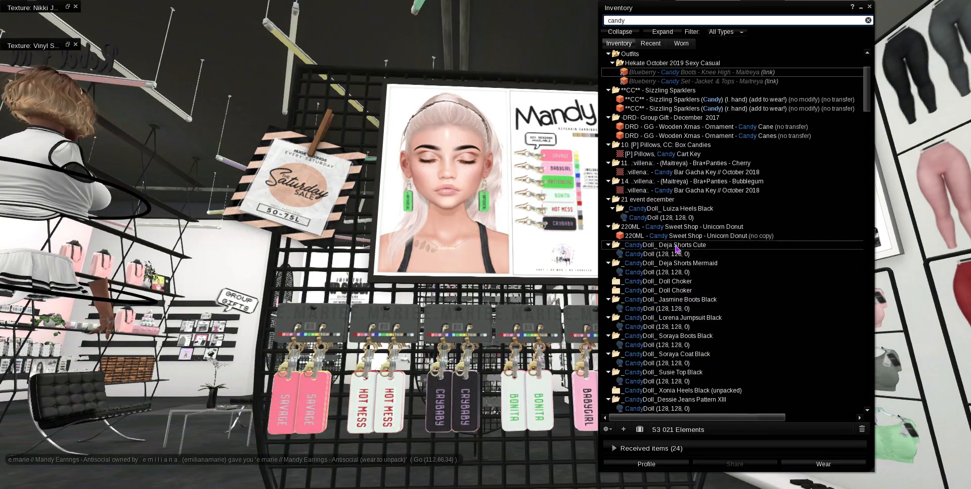
right_click(655, 254)
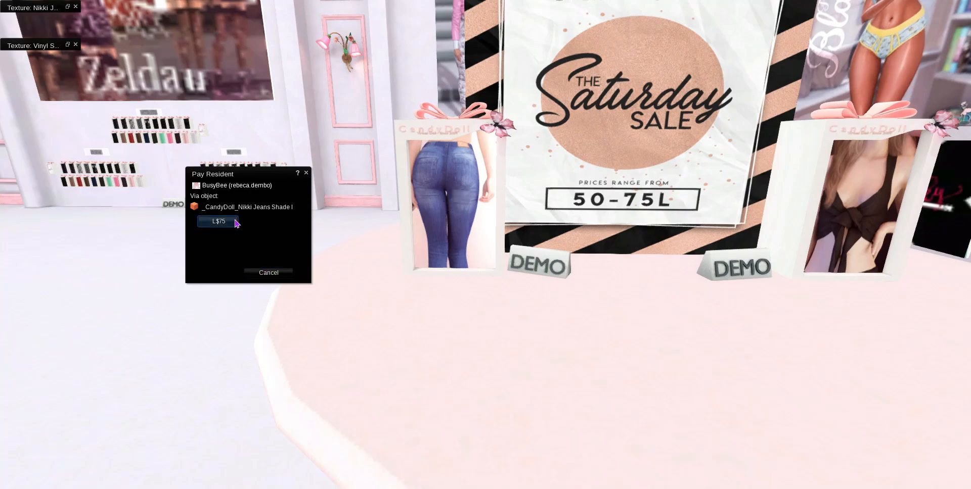
- Pay L$75 each for the Nikki Jeans Shade I and Megan Top Black and accept both deliveries
click(217, 221)
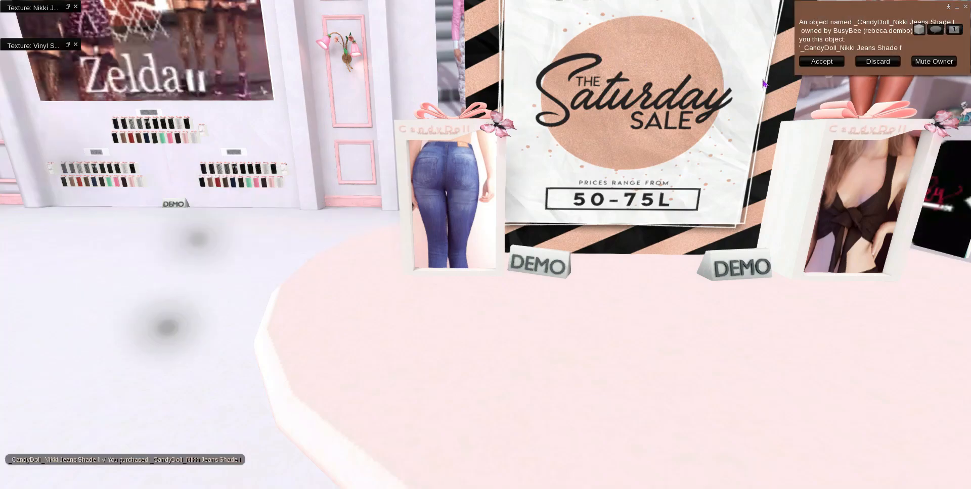
click(822, 61)
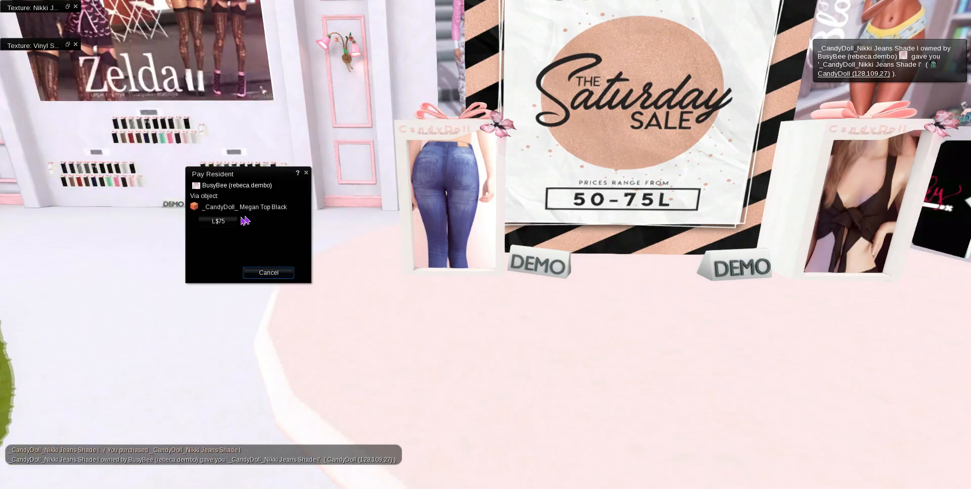
click(218, 221)
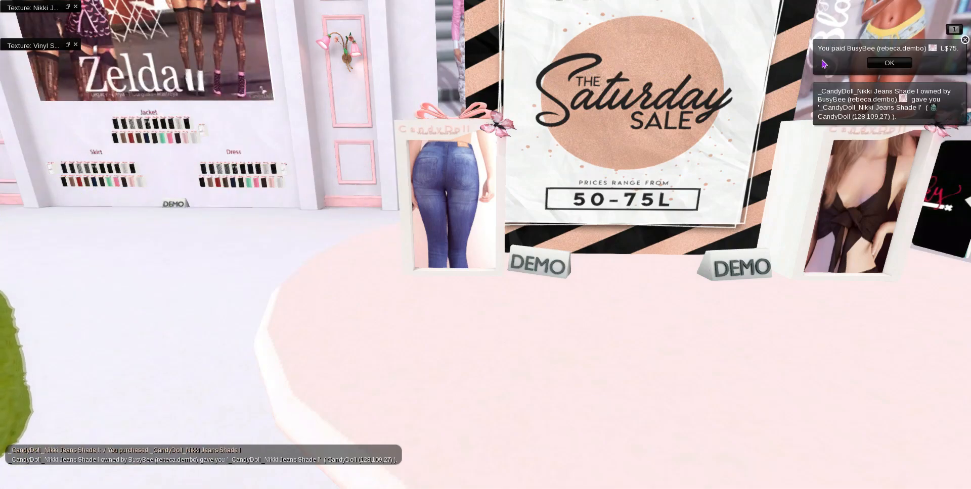
mouse_move(781, 55)
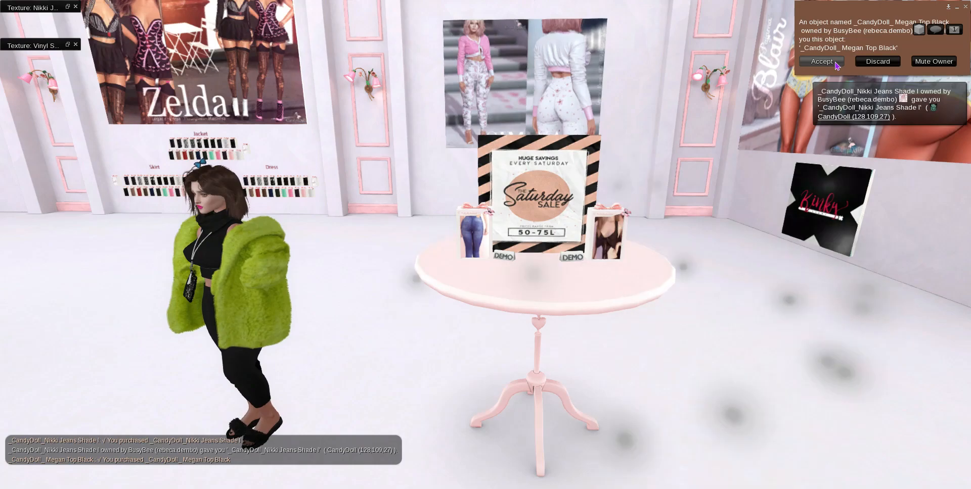
click(822, 61)
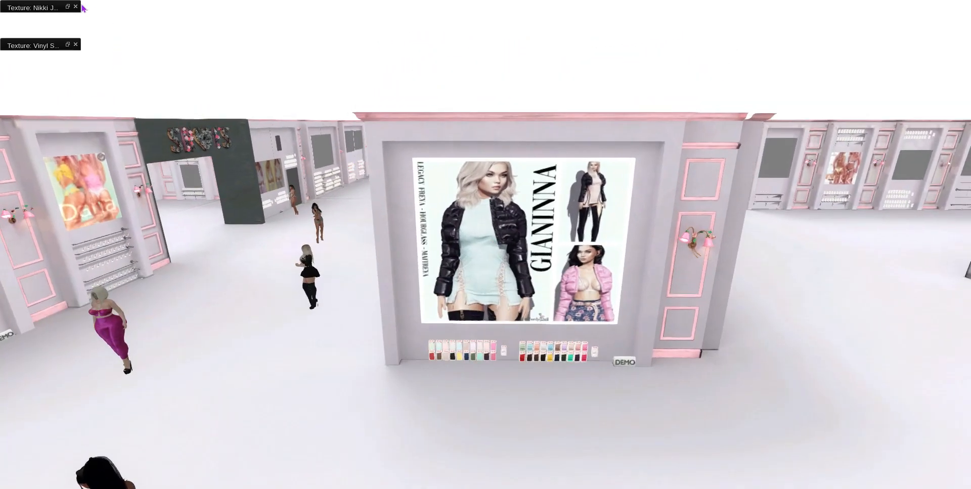
- Pay L$75 for the black VINYL straps pack from its vendor and accept the delivered item
click(28, 39)
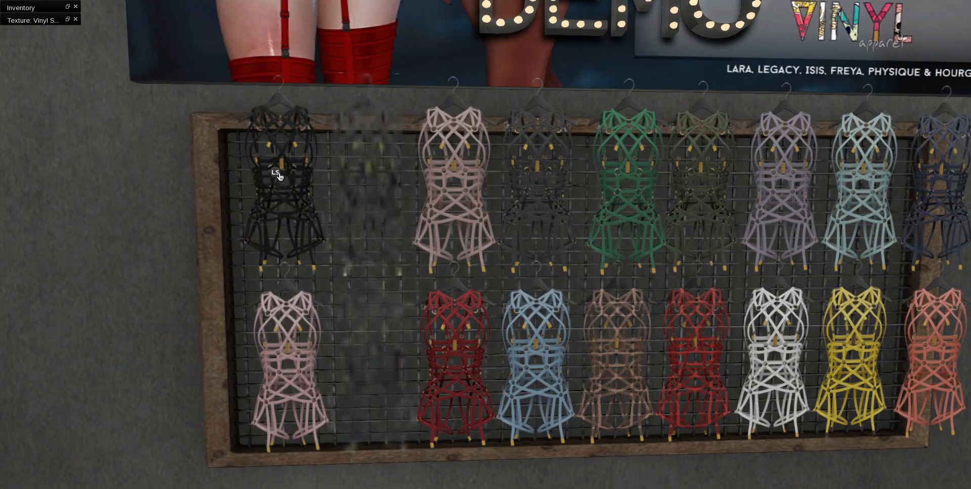
click(276, 175)
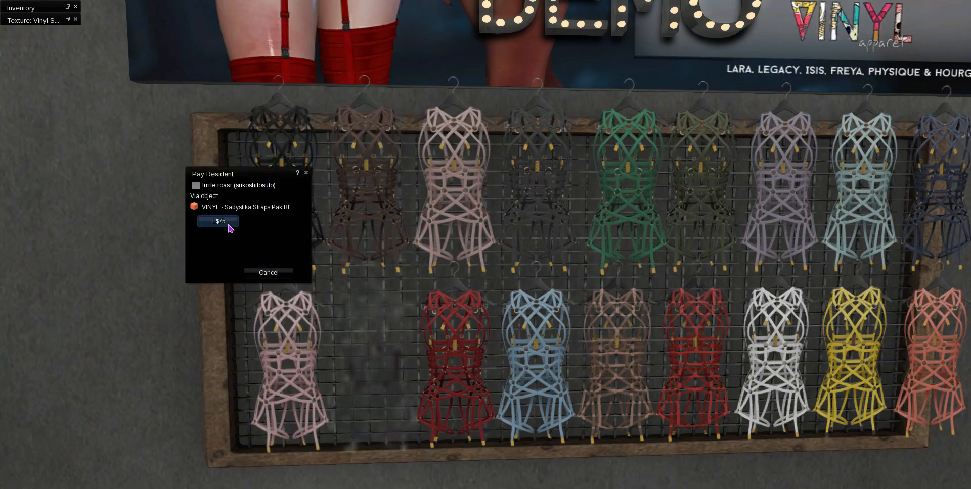
click(217, 221)
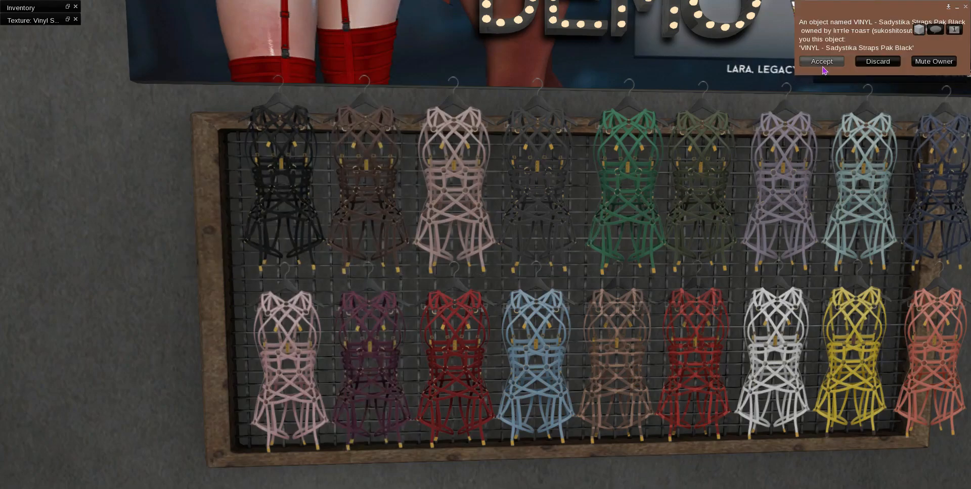
click(821, 62)
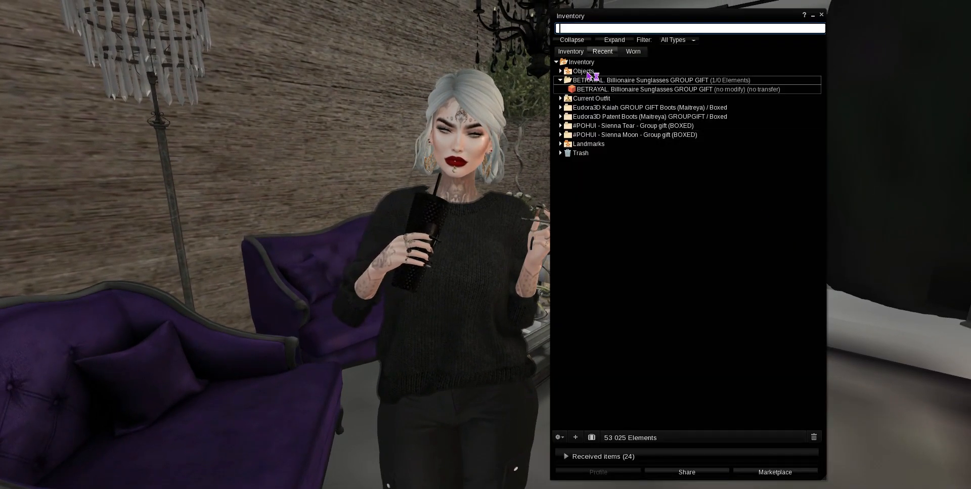
- Show the Worn items list and expand then collapse the TAOX Leg Soledad tattoo folder
click(633, 51)
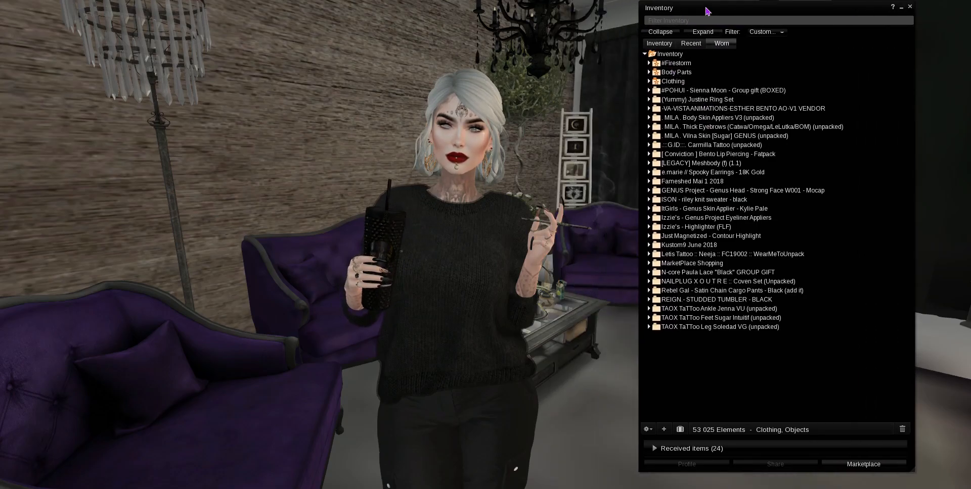
click(720, 327)
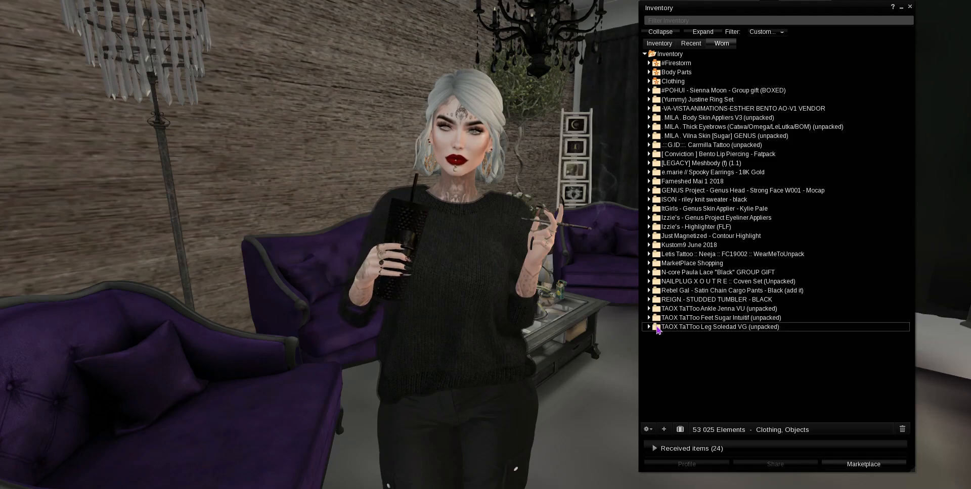
click(650, 327)
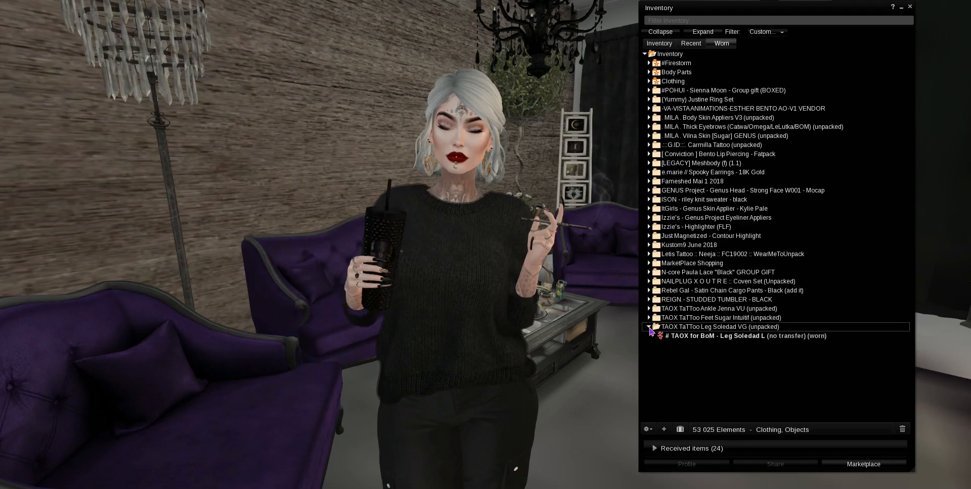
click(649, 326)
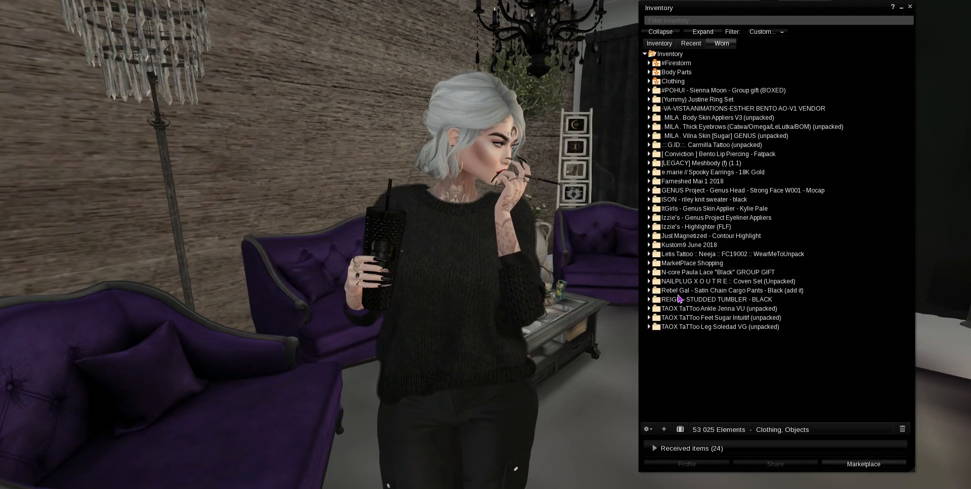
click(730, 290)
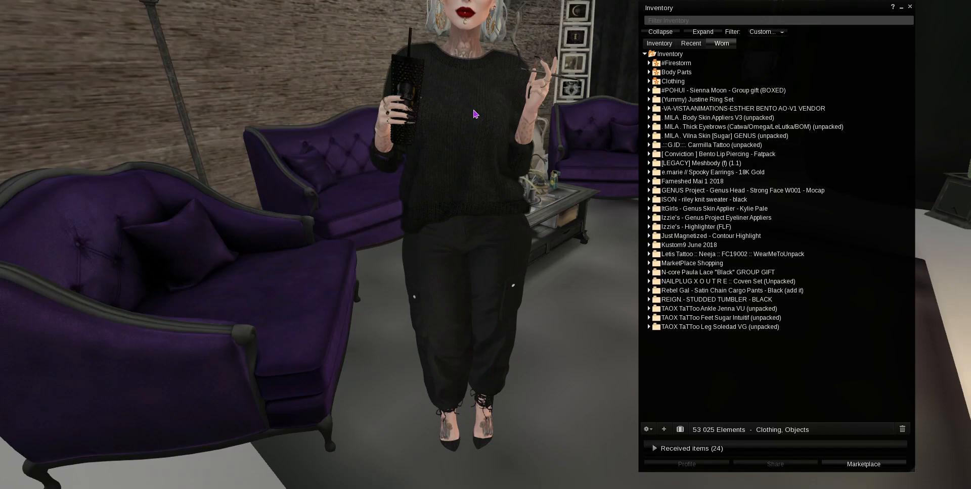
mouse_move(476, 103)
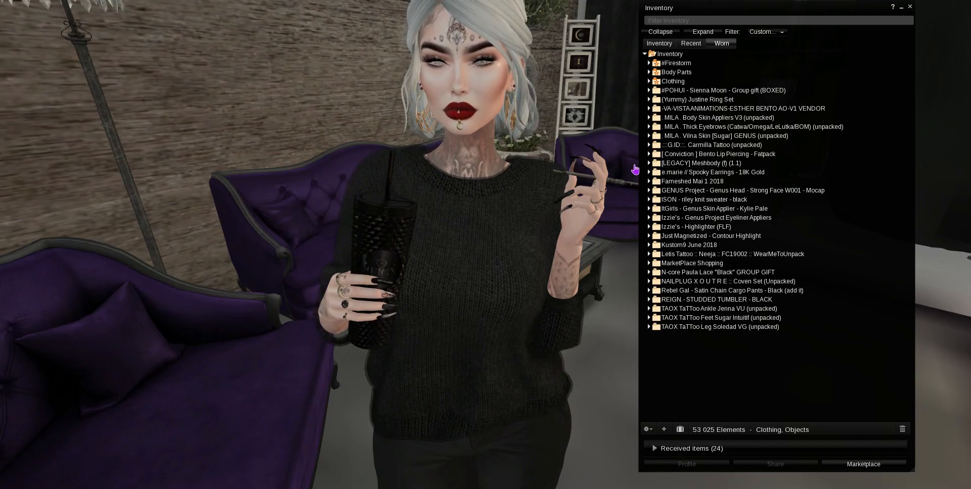
- Expand the worn Spooky Earrings, Kustom9 June 2018 and Fameshed Mai 1 2018 folders
click(650, 172)
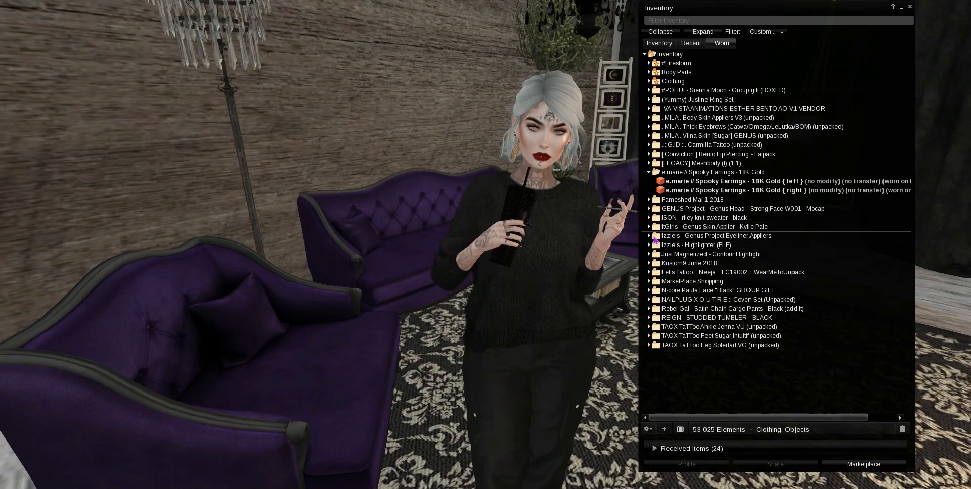
click(649, 263)
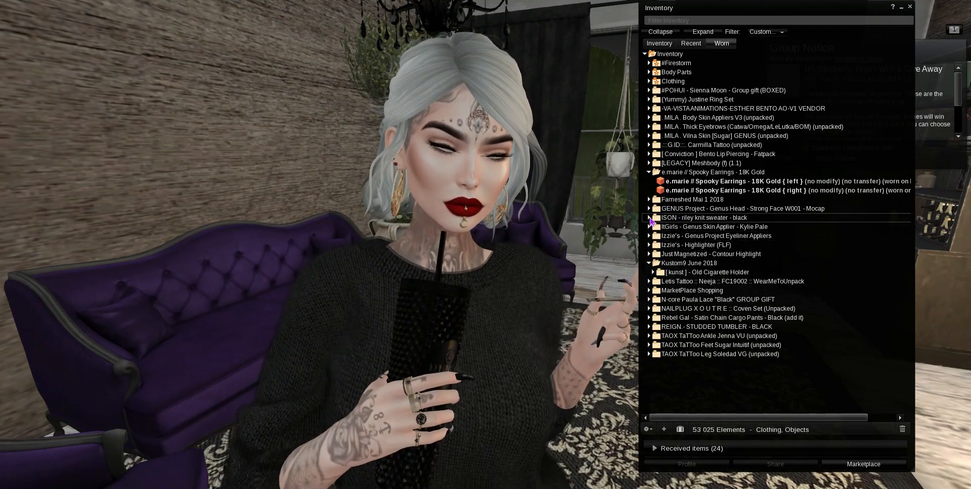
click(649, 199)
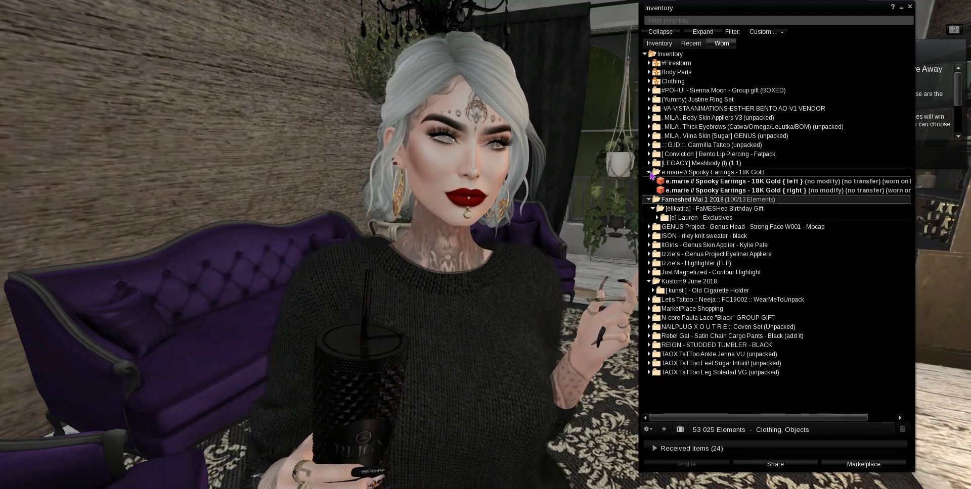
mouse_move(514, 266)
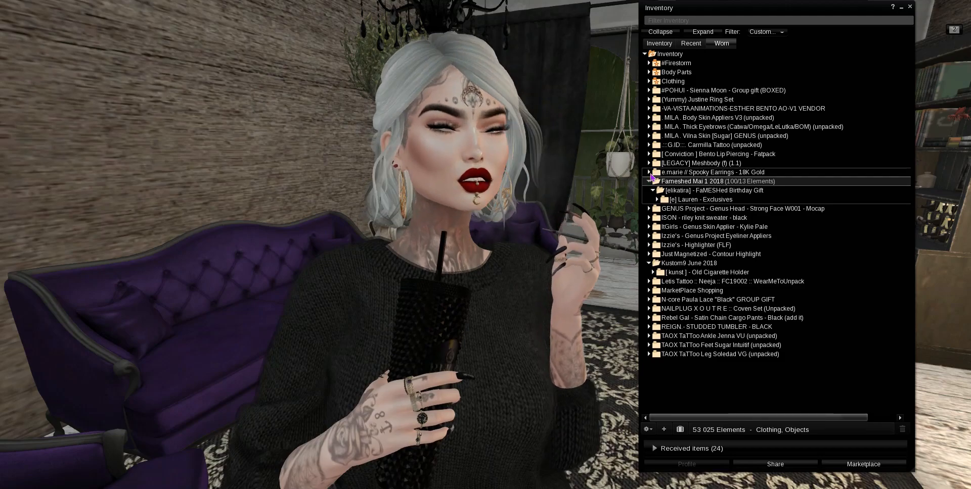
click(648, 181)
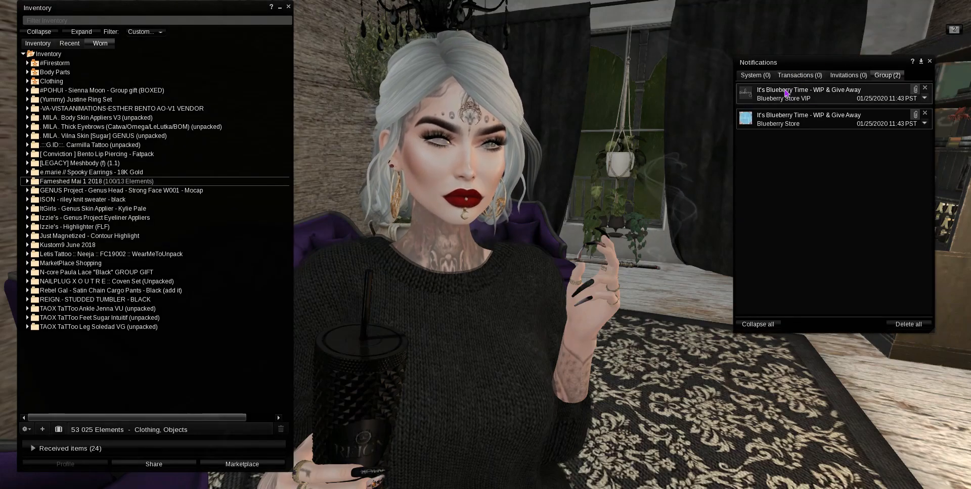
- View the Blueberry Store VIP notice, then the Blueberry Store 'It's Blueberry Time' giveaway notice
click(808, 94)
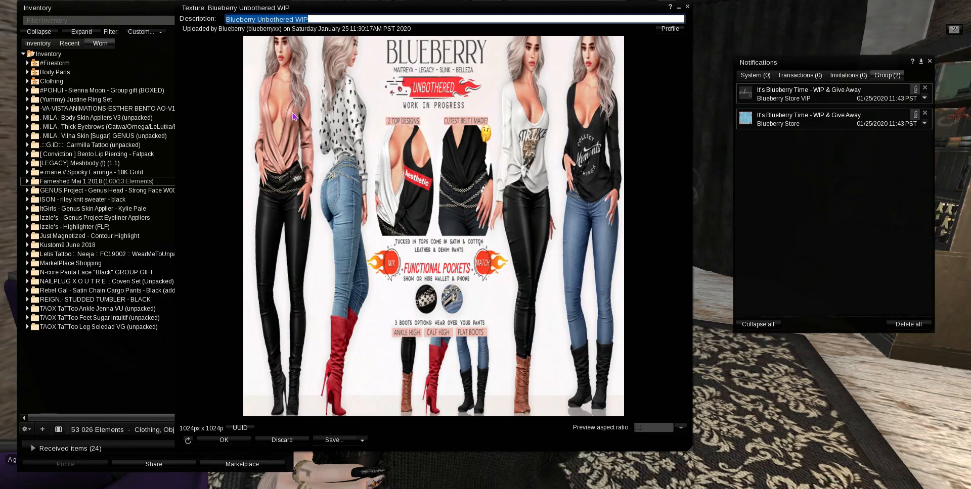
mouse_move(325, 246)
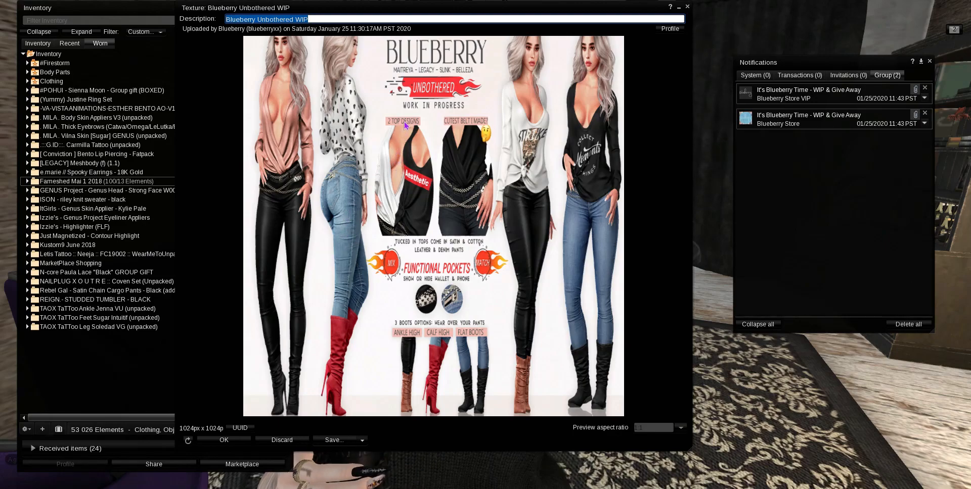
mouse_move(578, 186)
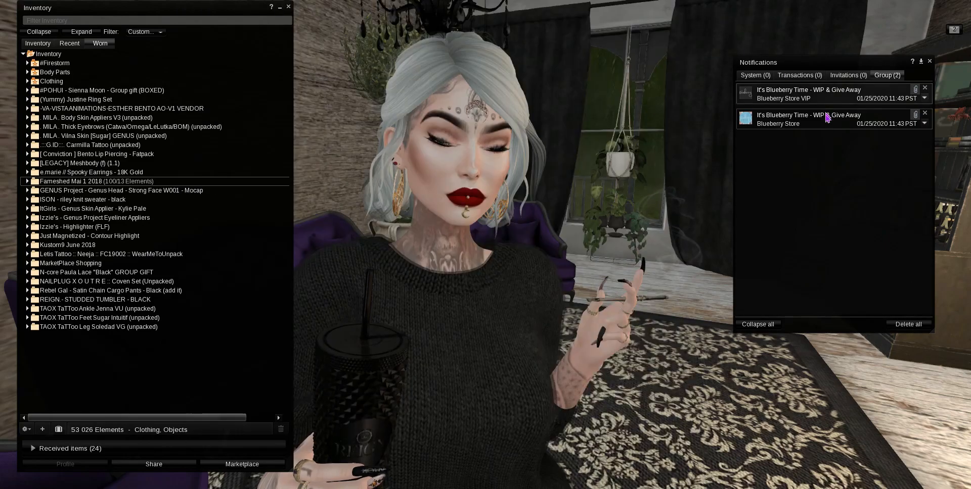
click(808, 119)
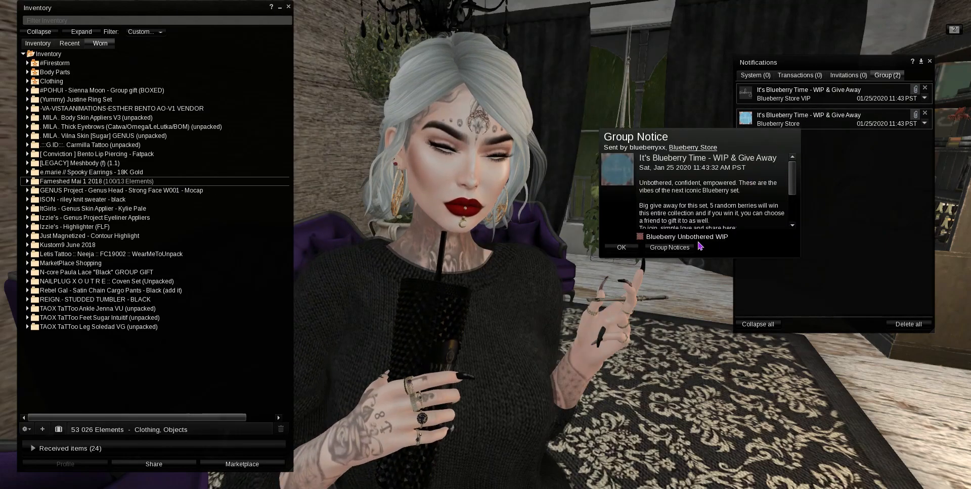
- Dismiss the Blueberry notice with OK and switch the Inventory window back to the full folder list
scroll(down, 3)
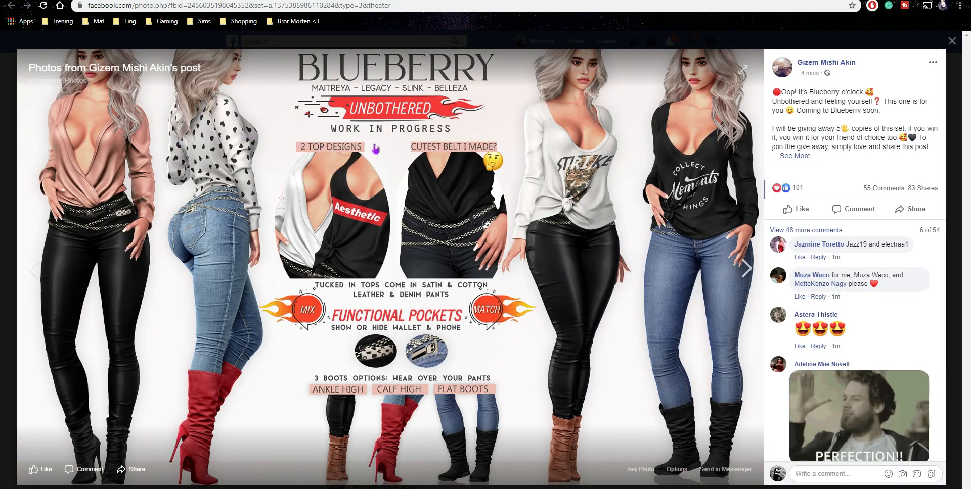
mouse_move(586, 169)
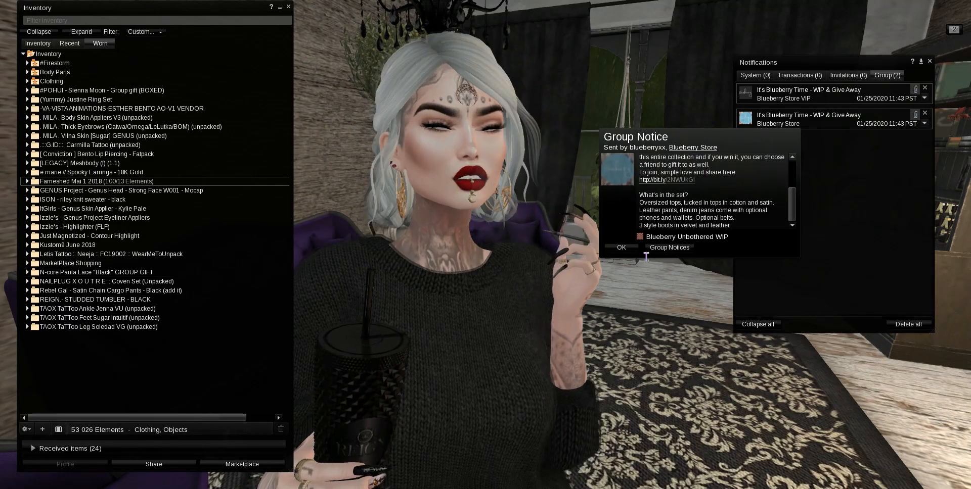
click(621, 247)
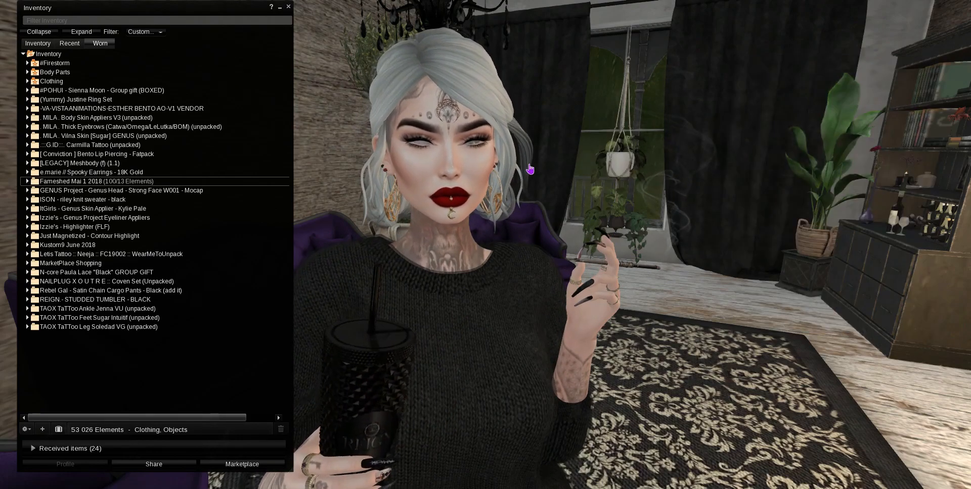
click(145, 32)
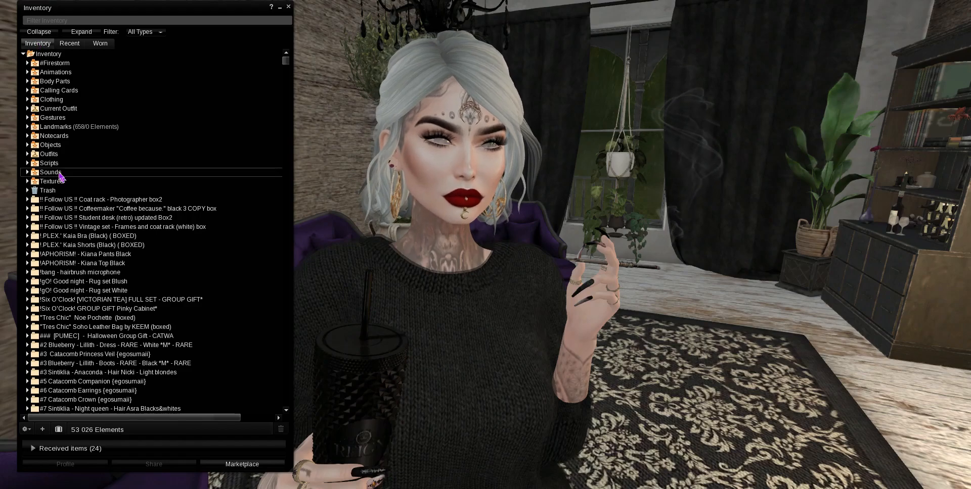